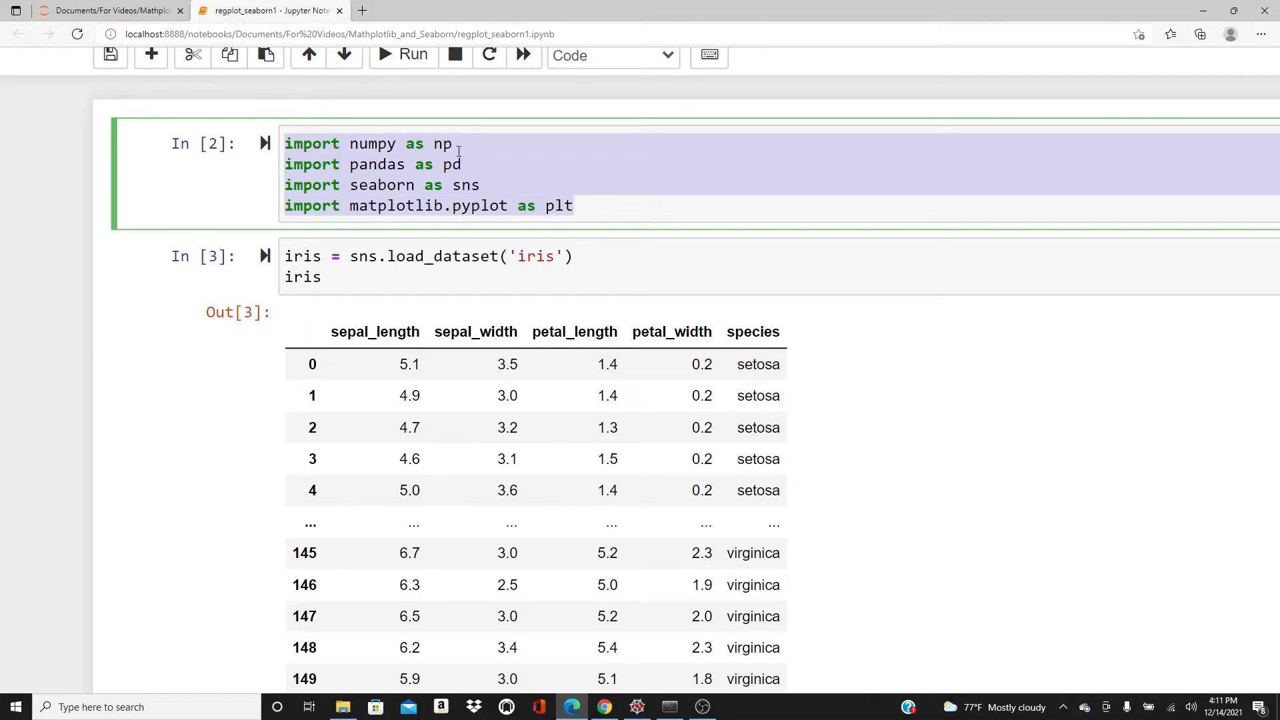
- Review the matplotlib/seaborn imports and the loaded iris dataset's sepal_length column
click(285, 144)
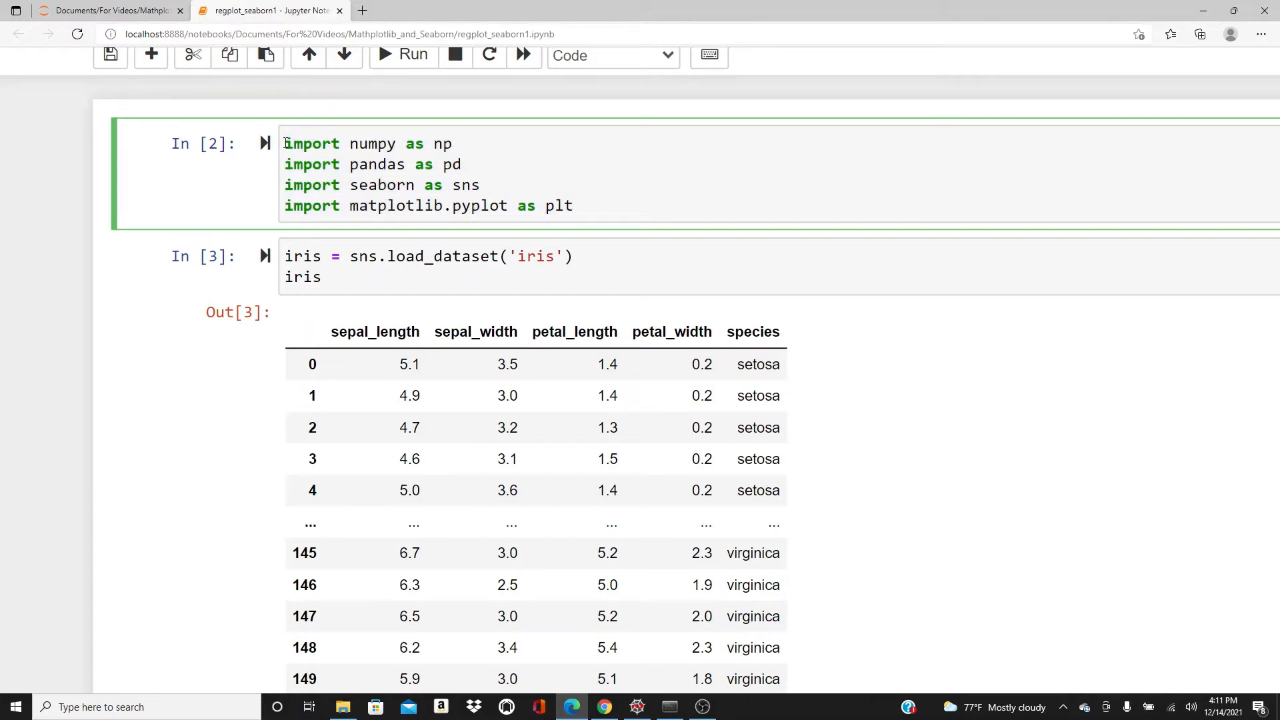
double_click(382, 185)
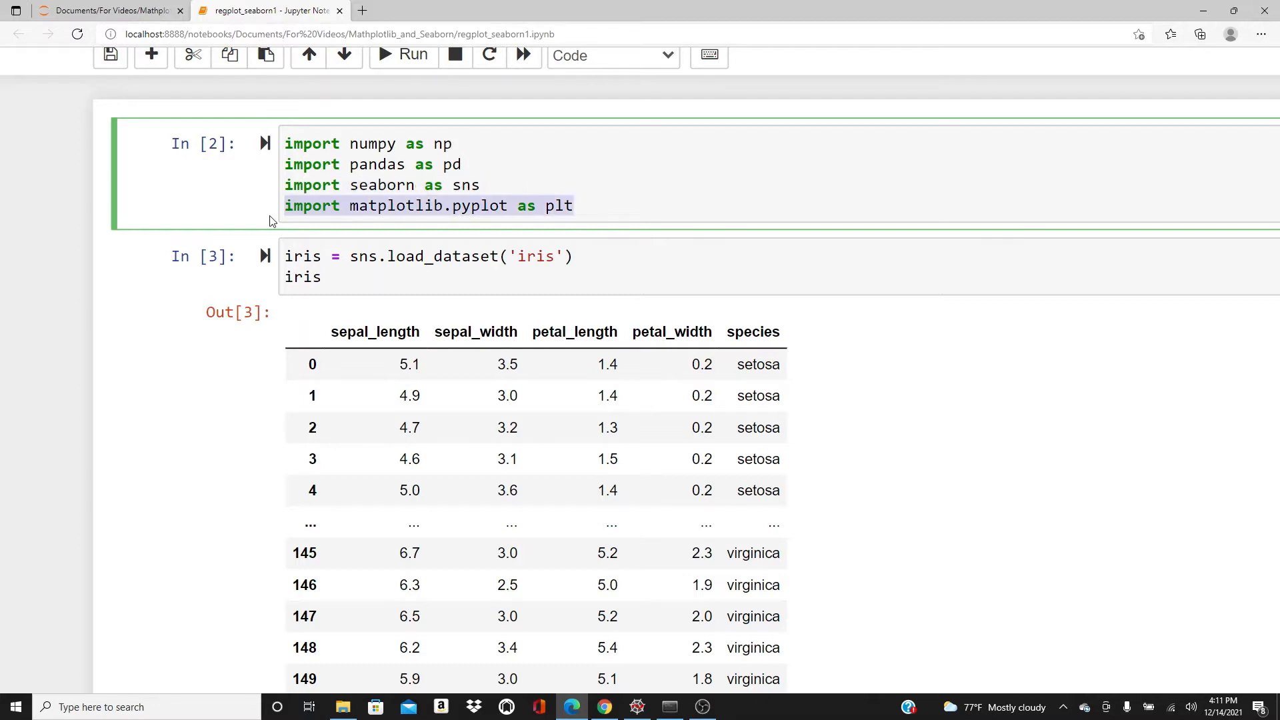
click(325, 278)
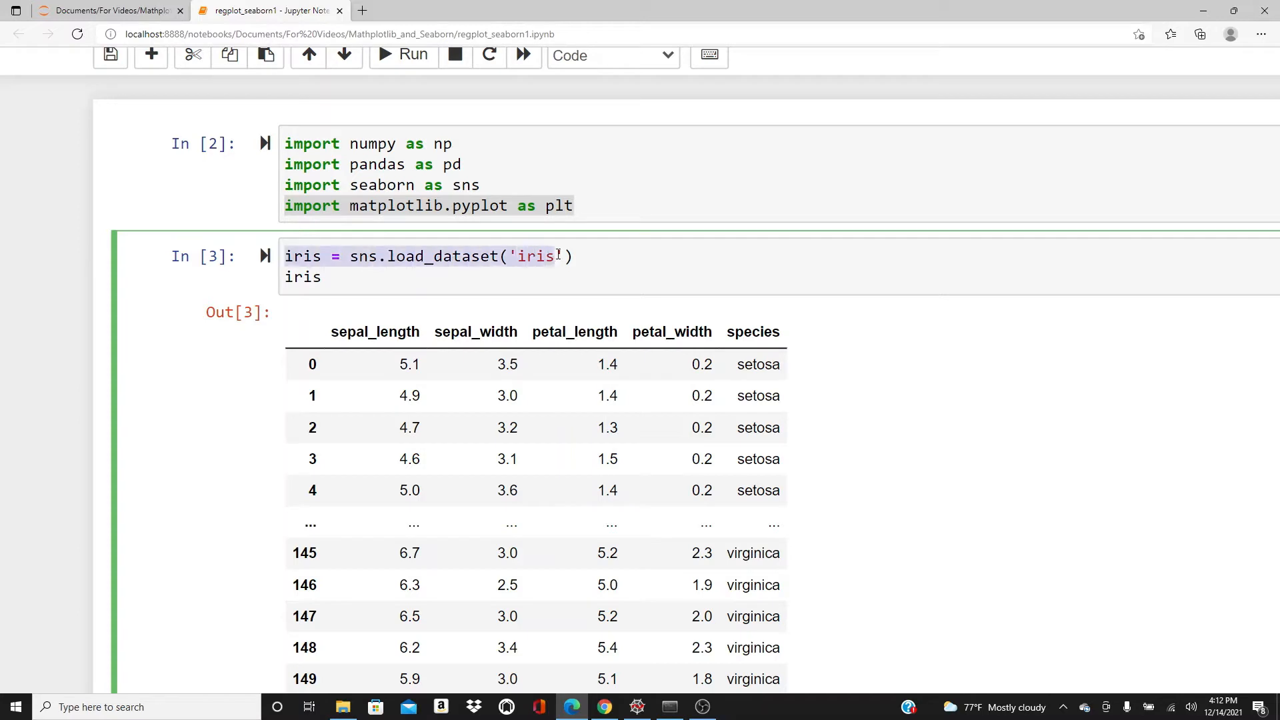
click(323, 277)
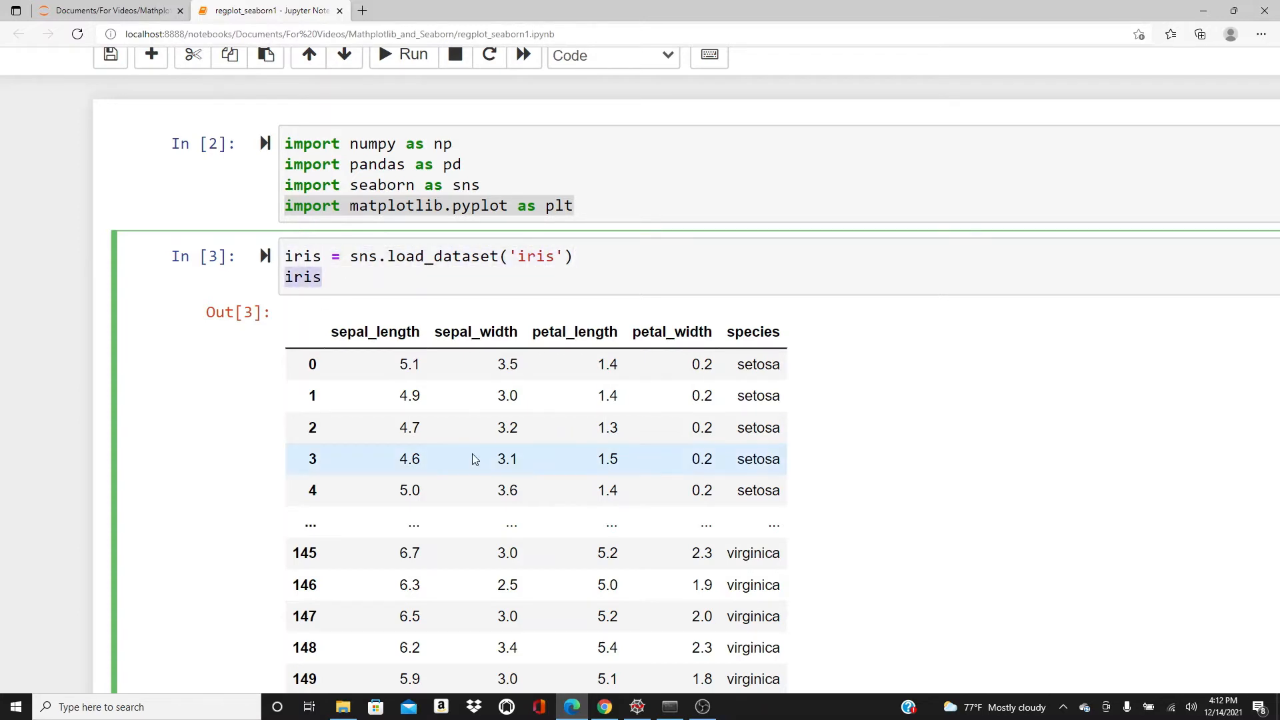
mouse_move(625, 378)
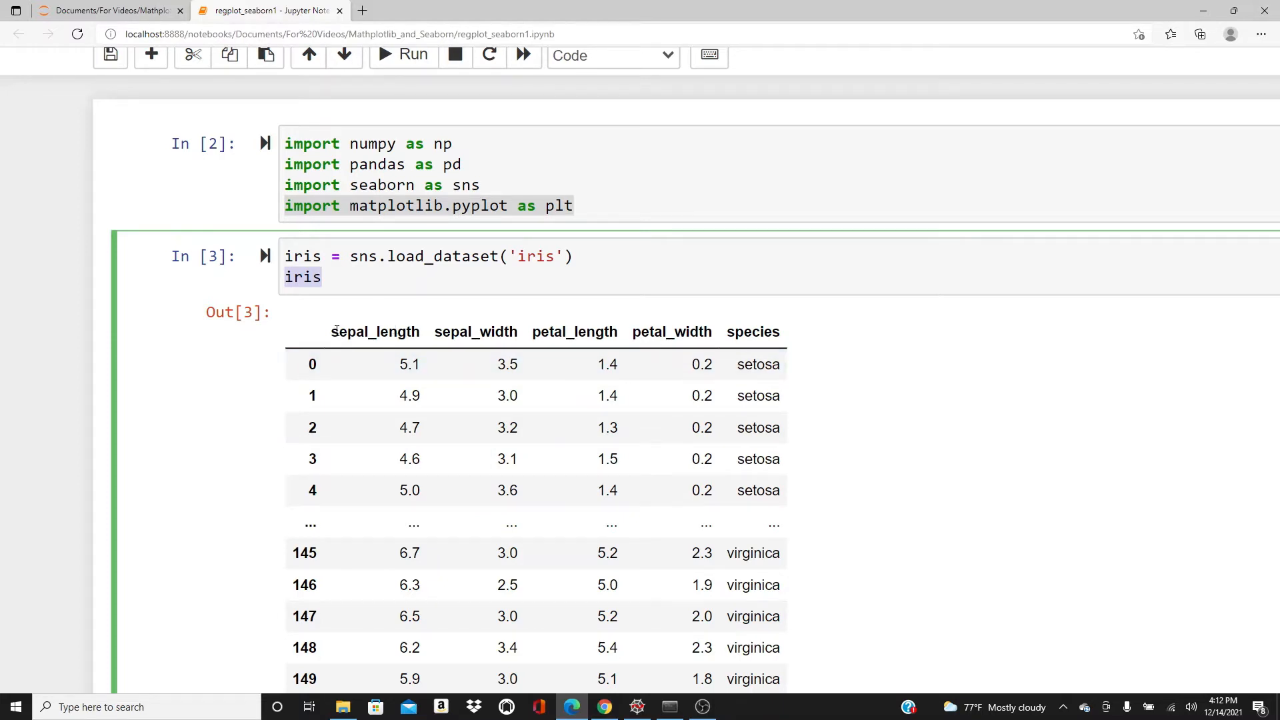
double_click(370, 331)
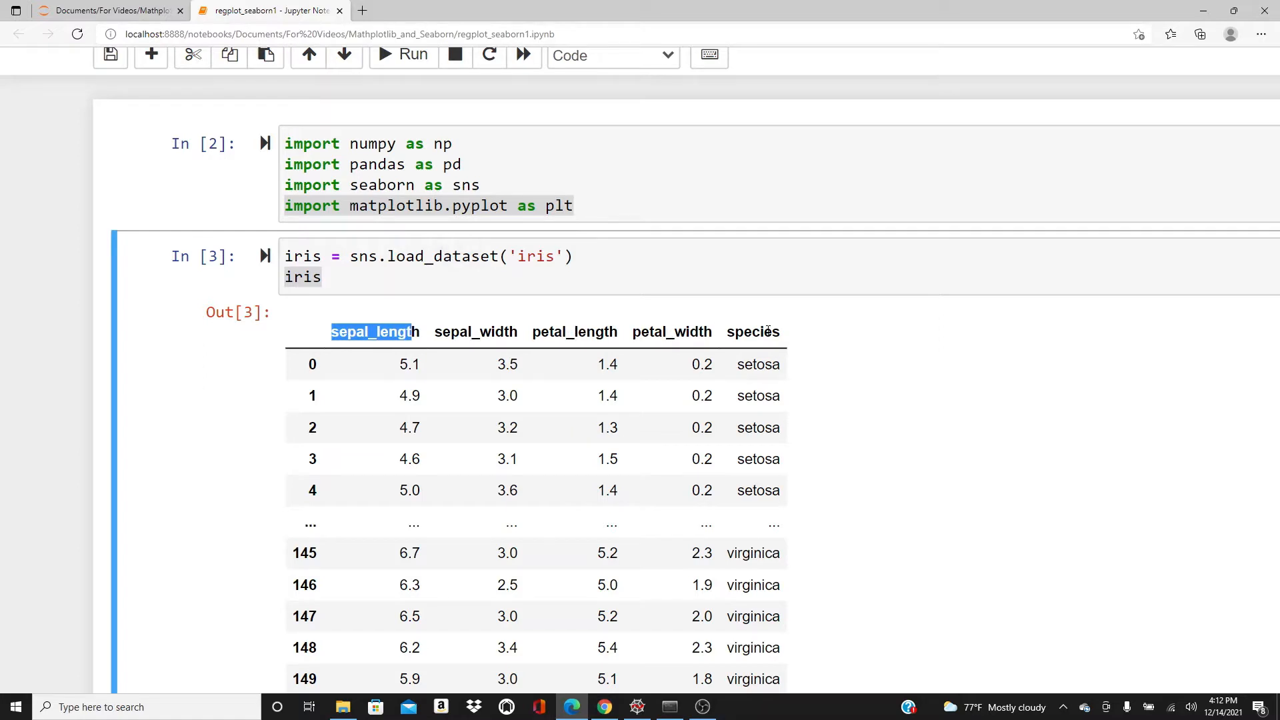
- Begin a new cell with plt.figure(figsize=(8, 6)) and an sns.regplot() call
scroll(down, 3)
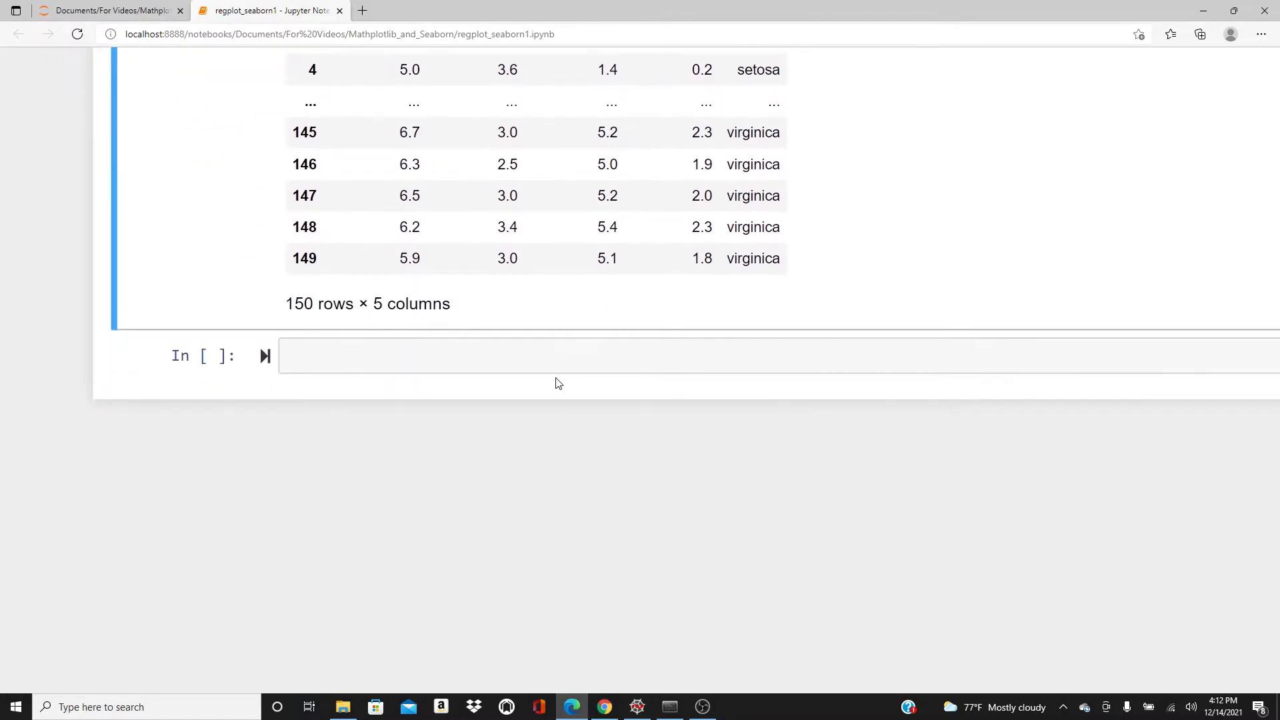
text(plt.figu)
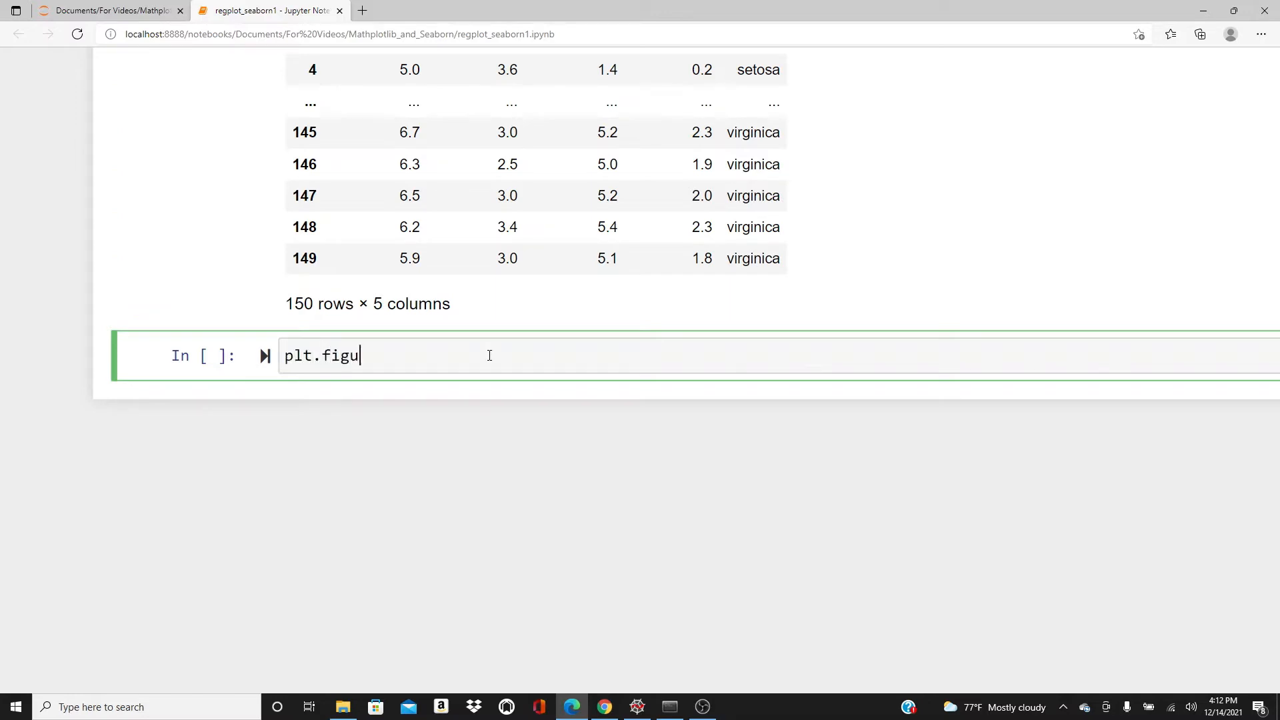
text(re(figsize=(8)
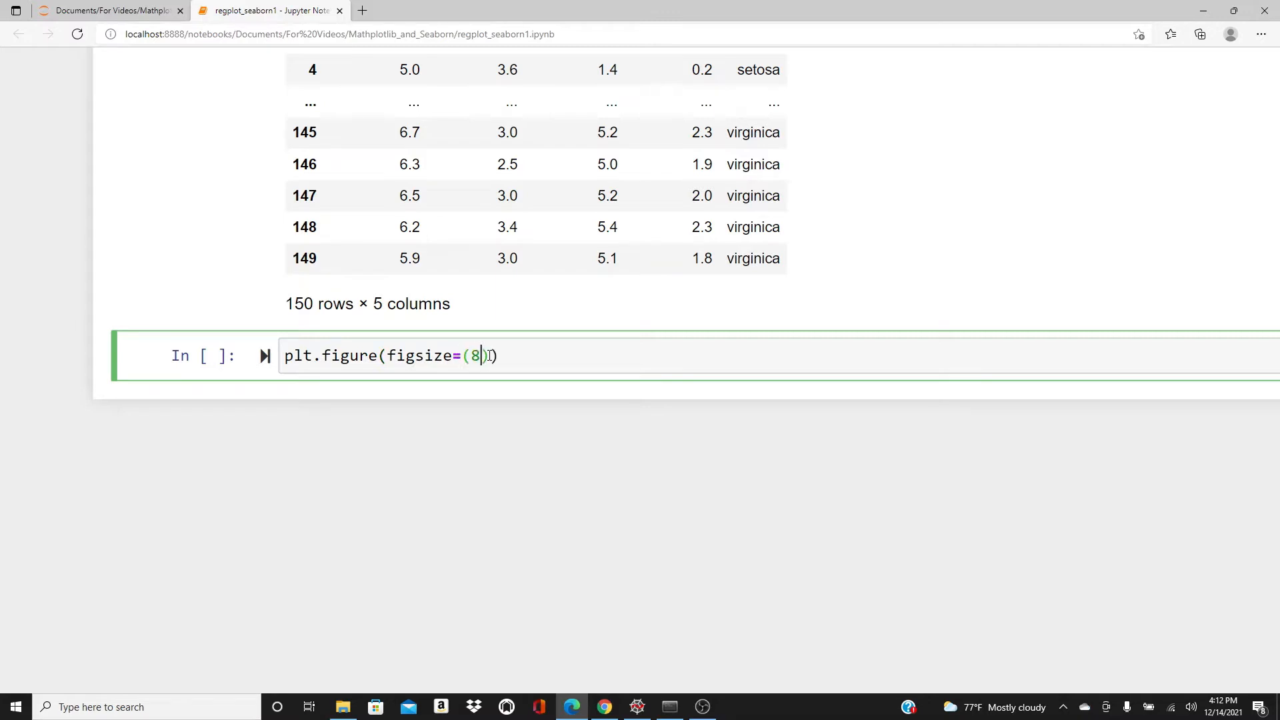
text(, 6)
text(sns)
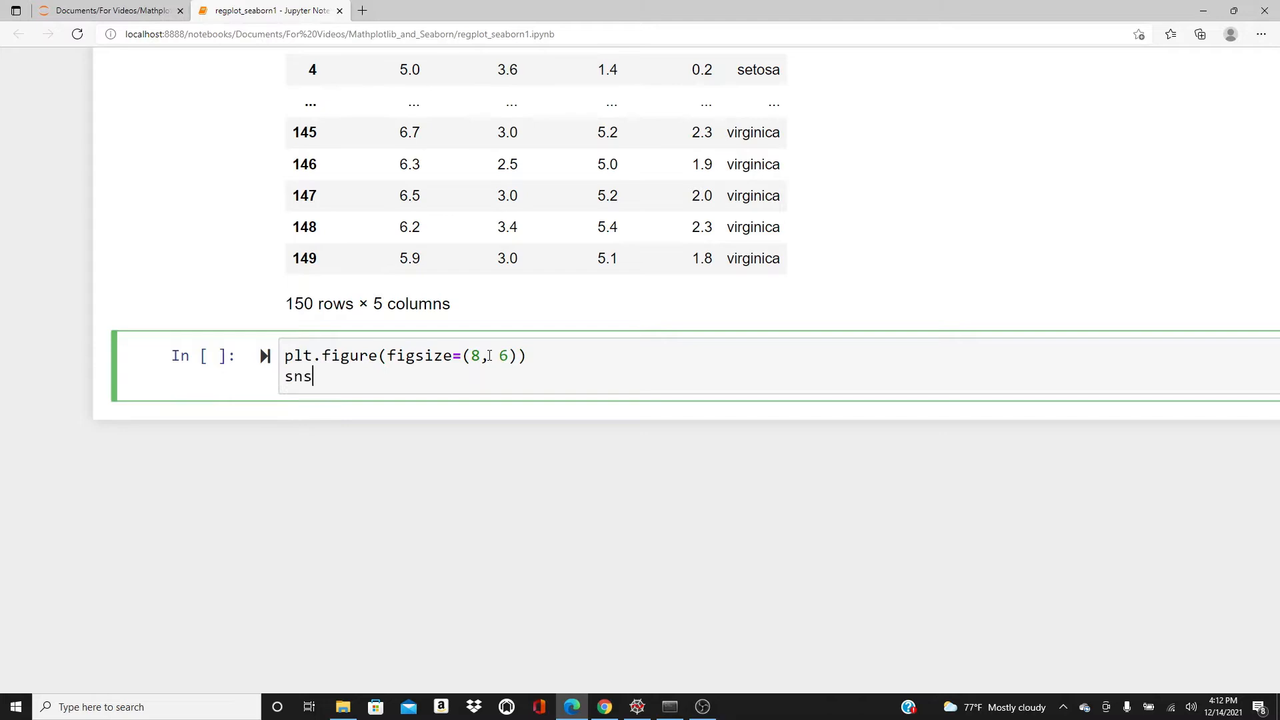
text(.regplot)
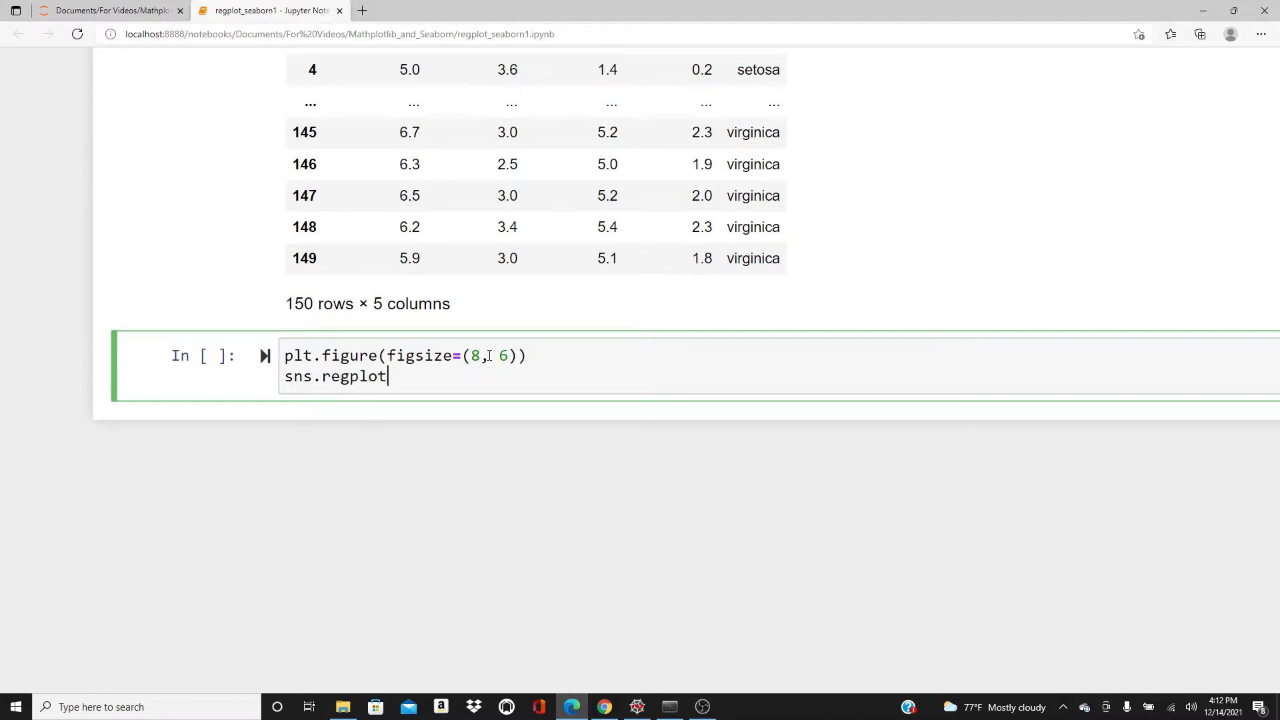
text(())
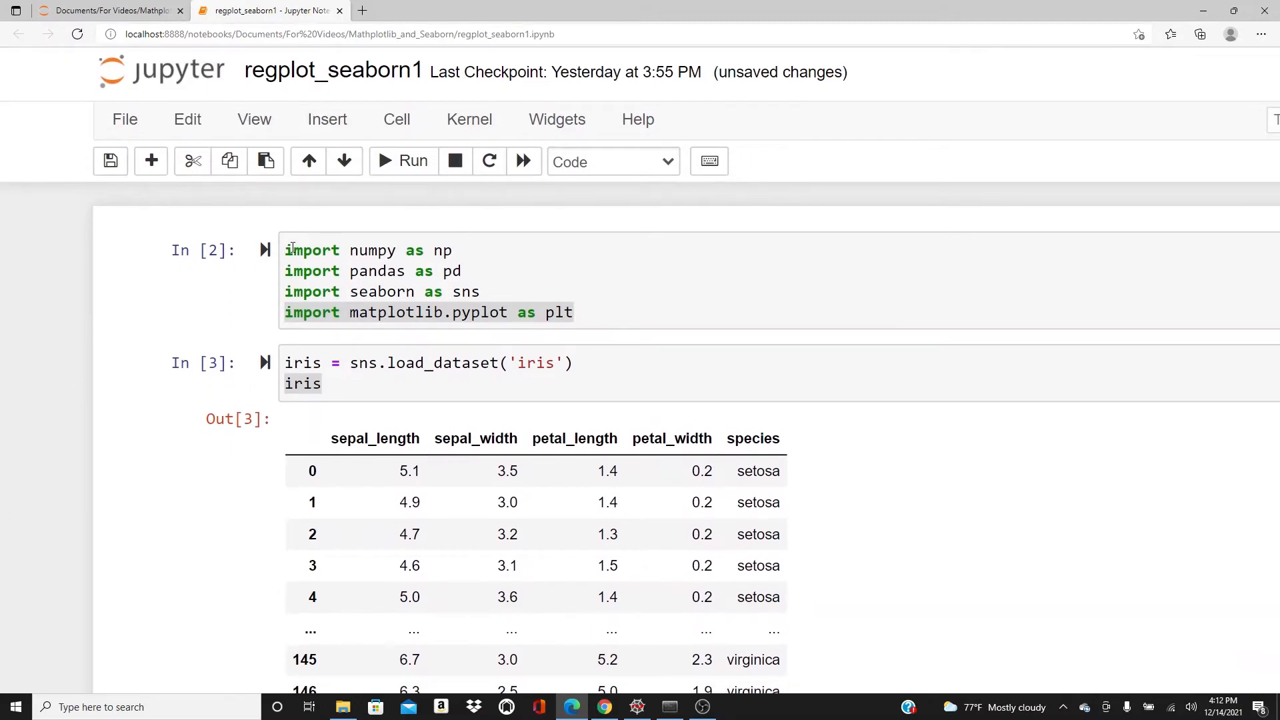
- Fill the regplot with x="sepal_length", y="sepal_width", data=iris
click(499, 291)
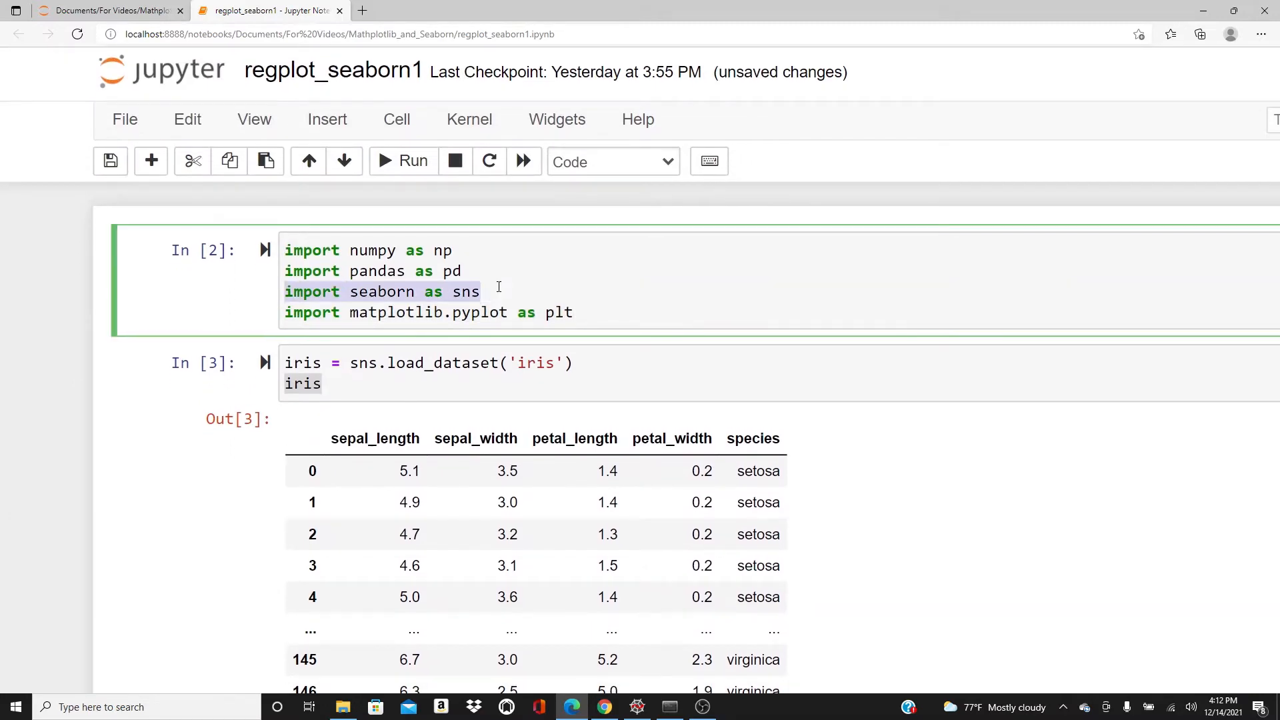
scroll(down, 3)
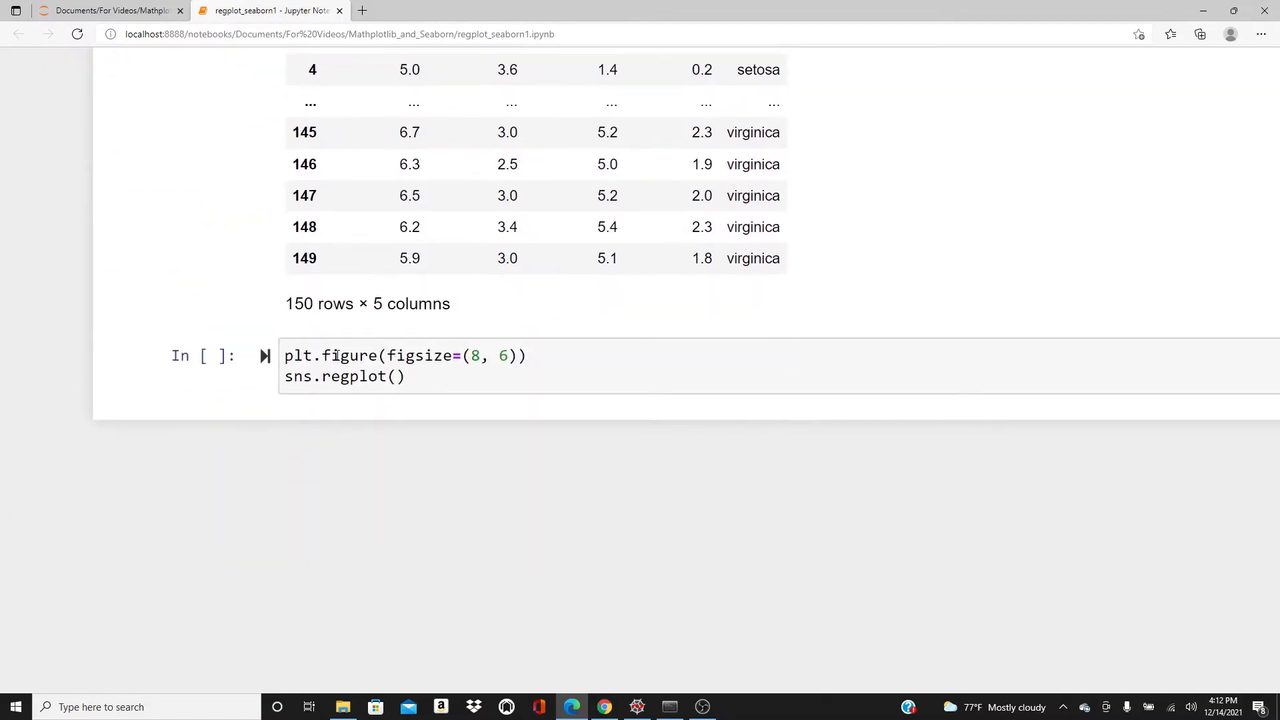
text(x)
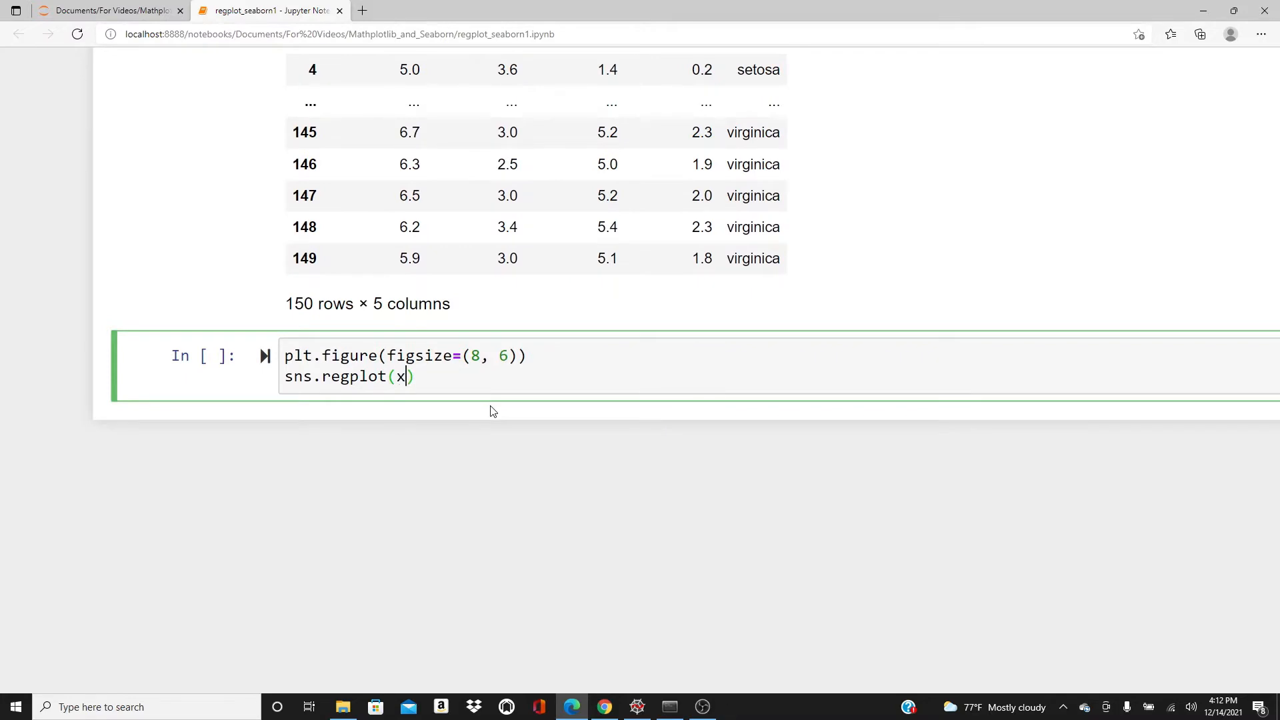
text(= "")
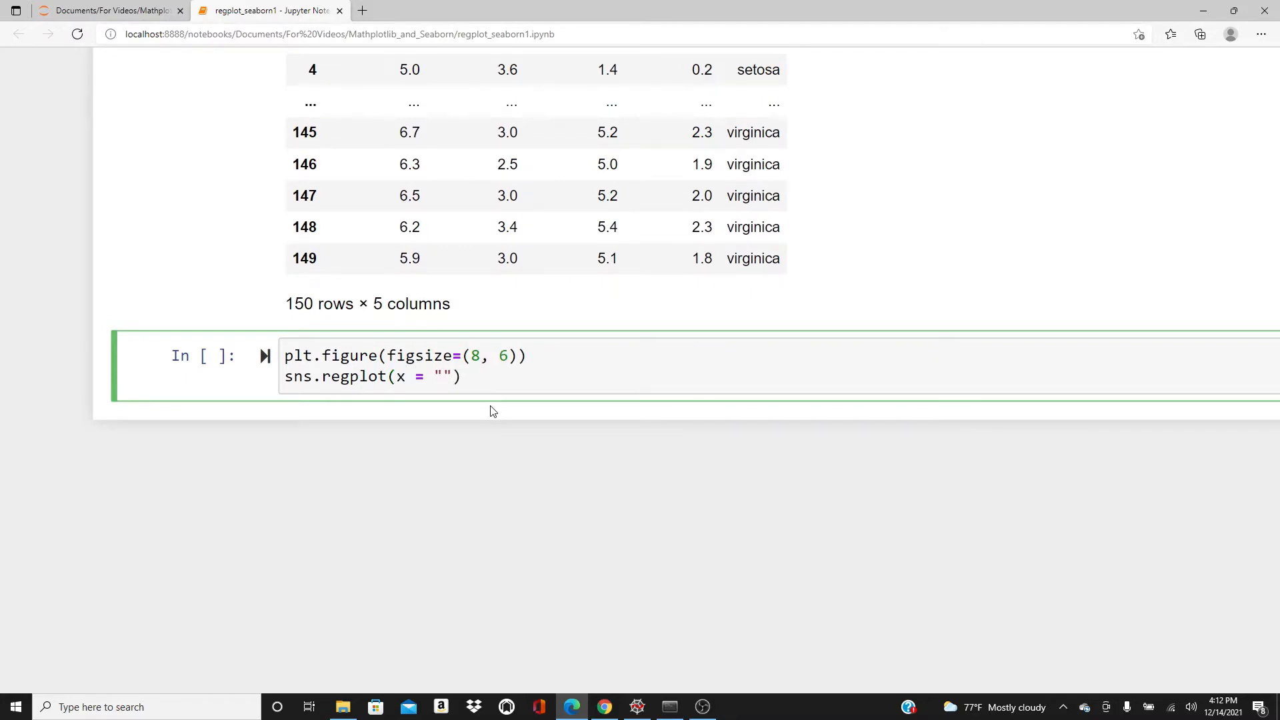
text(sepal_le)
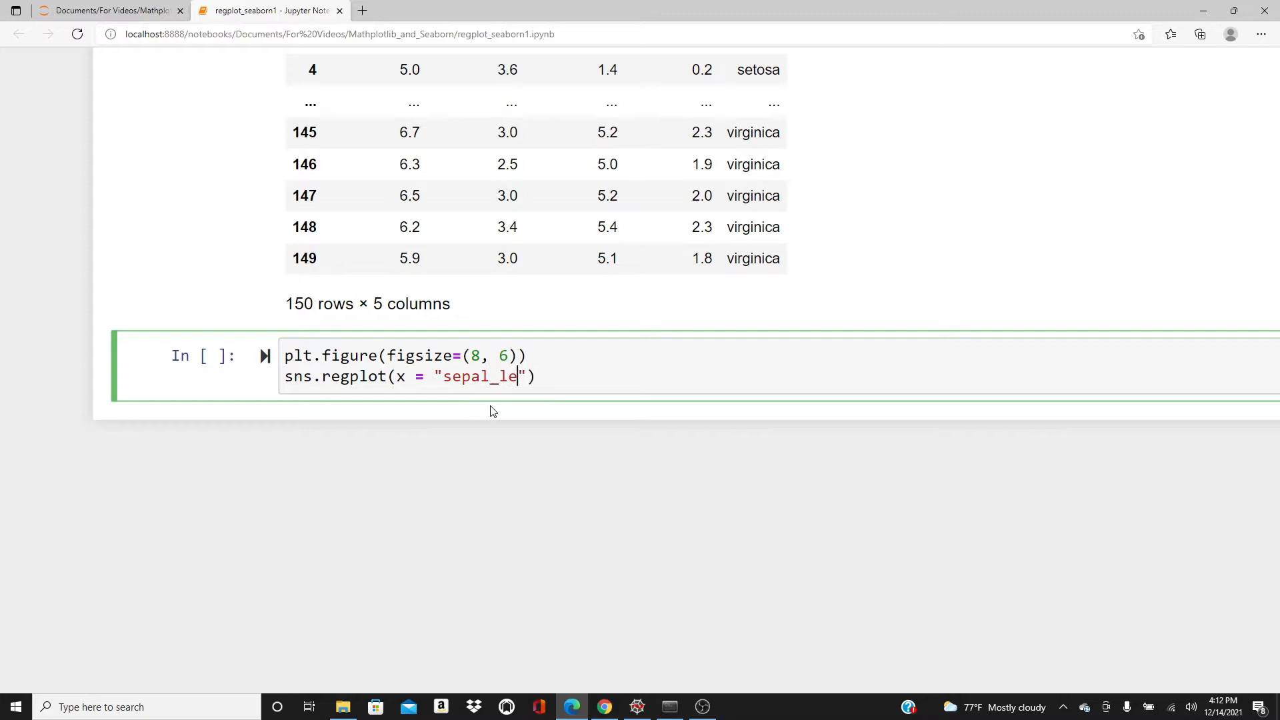
text(ngth)
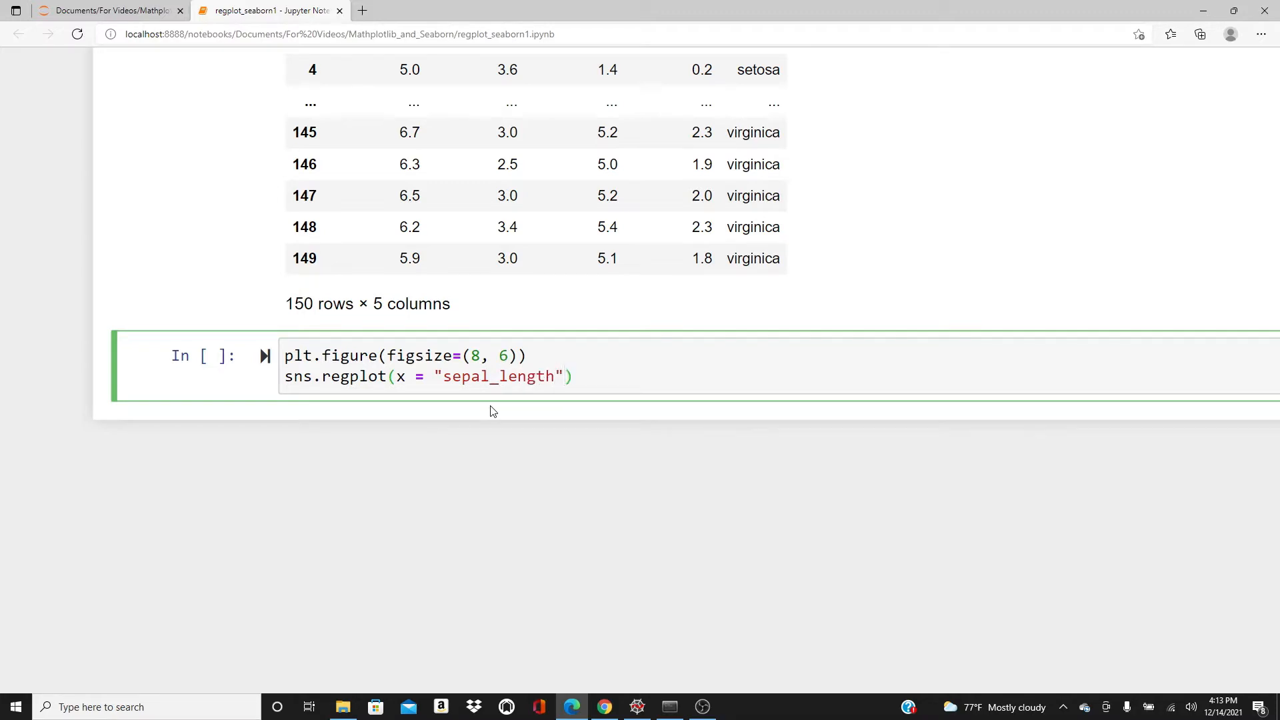
text(, y = ")
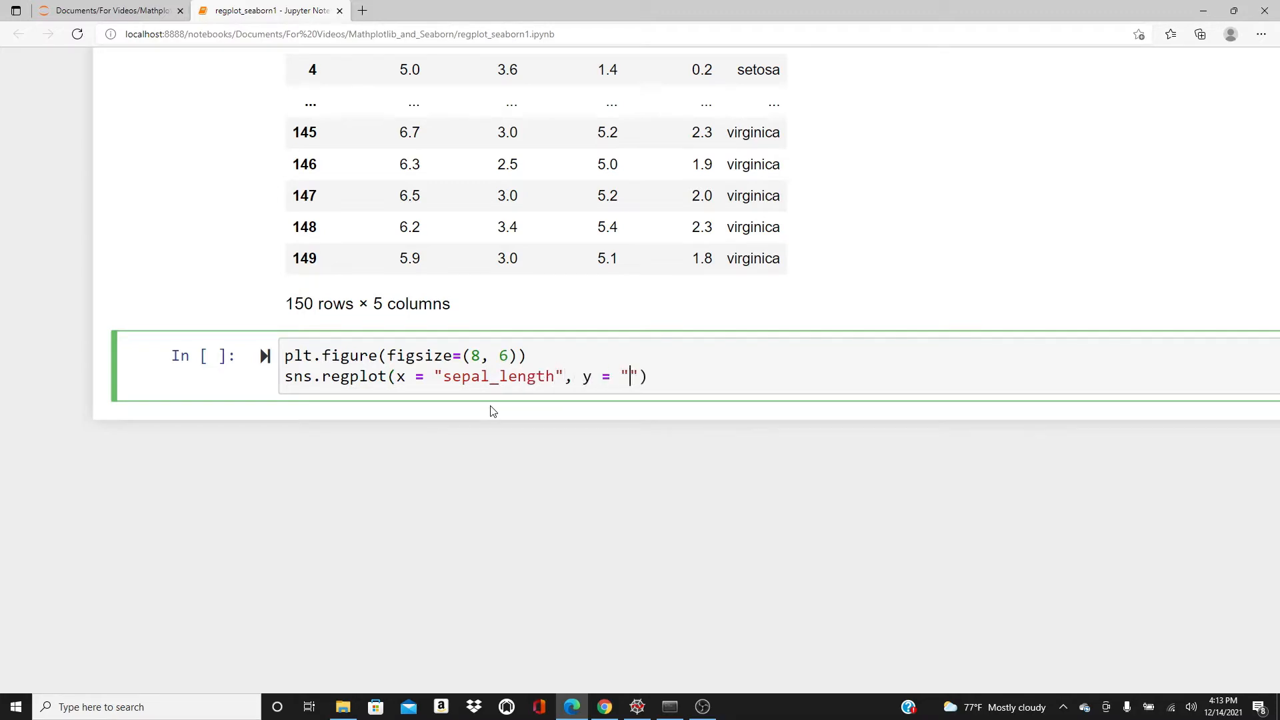
text(sepal_width)
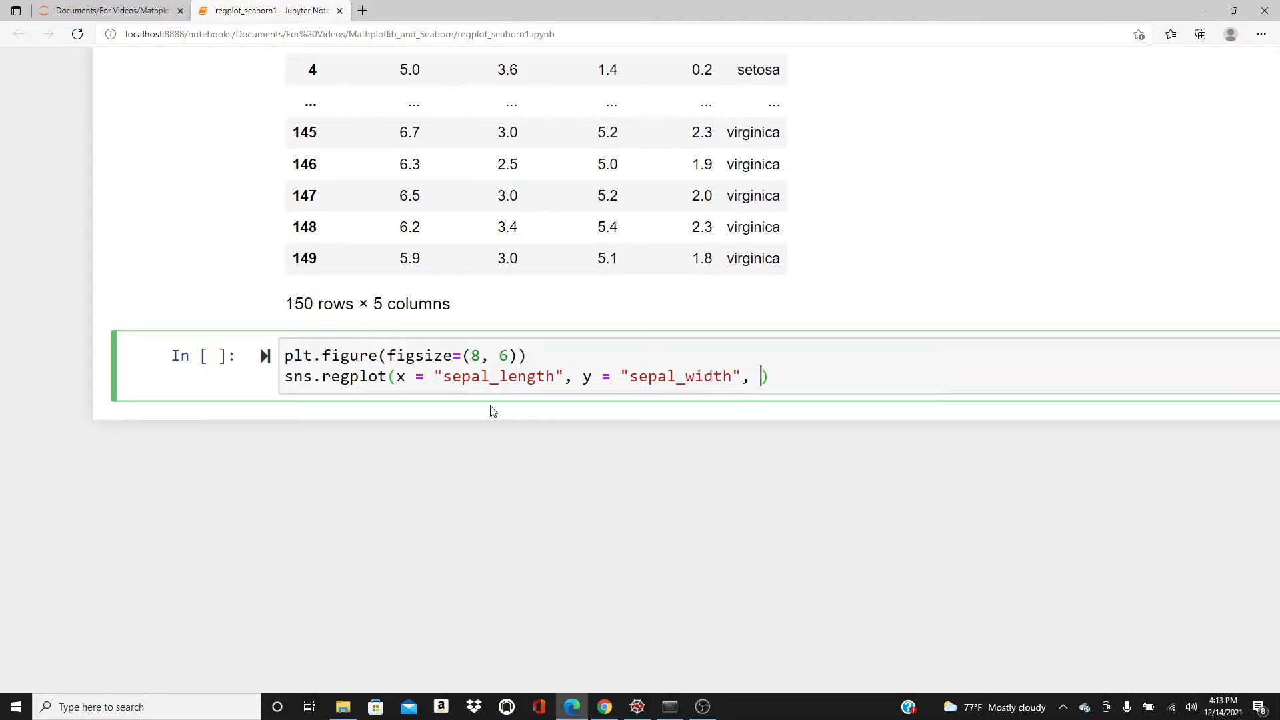
text(data =)
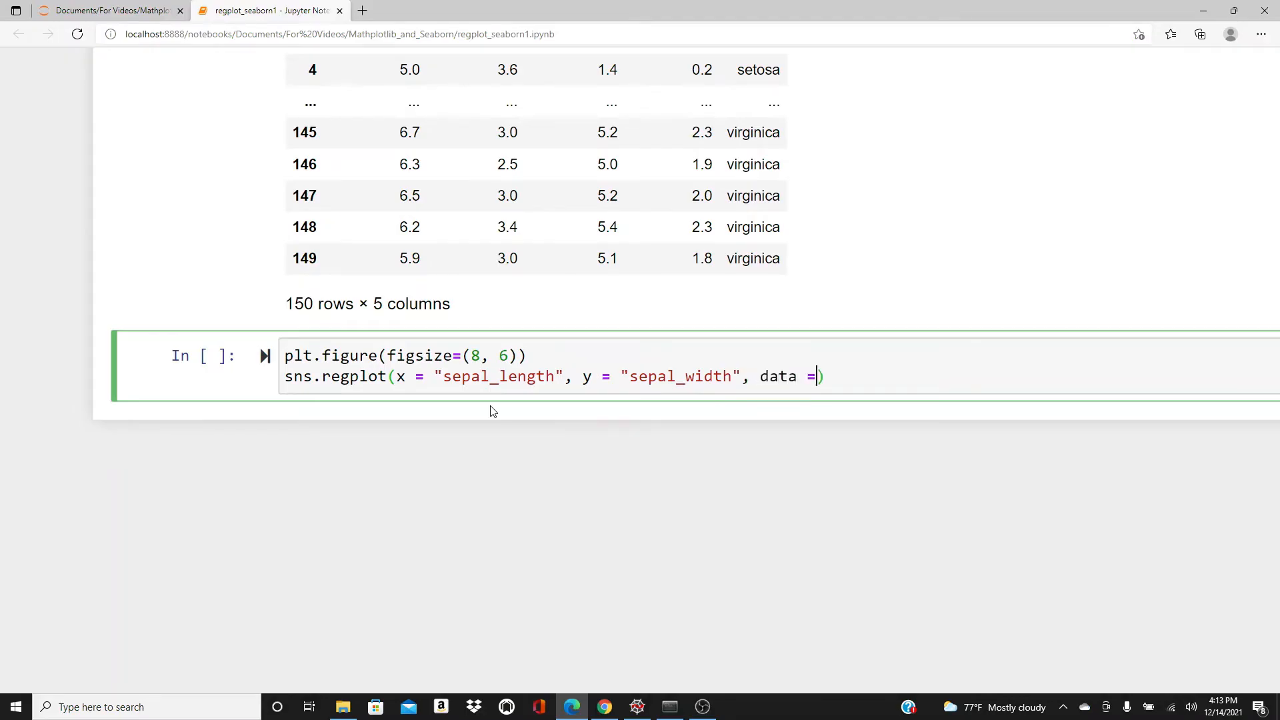
text(iris)
text(plt.show())
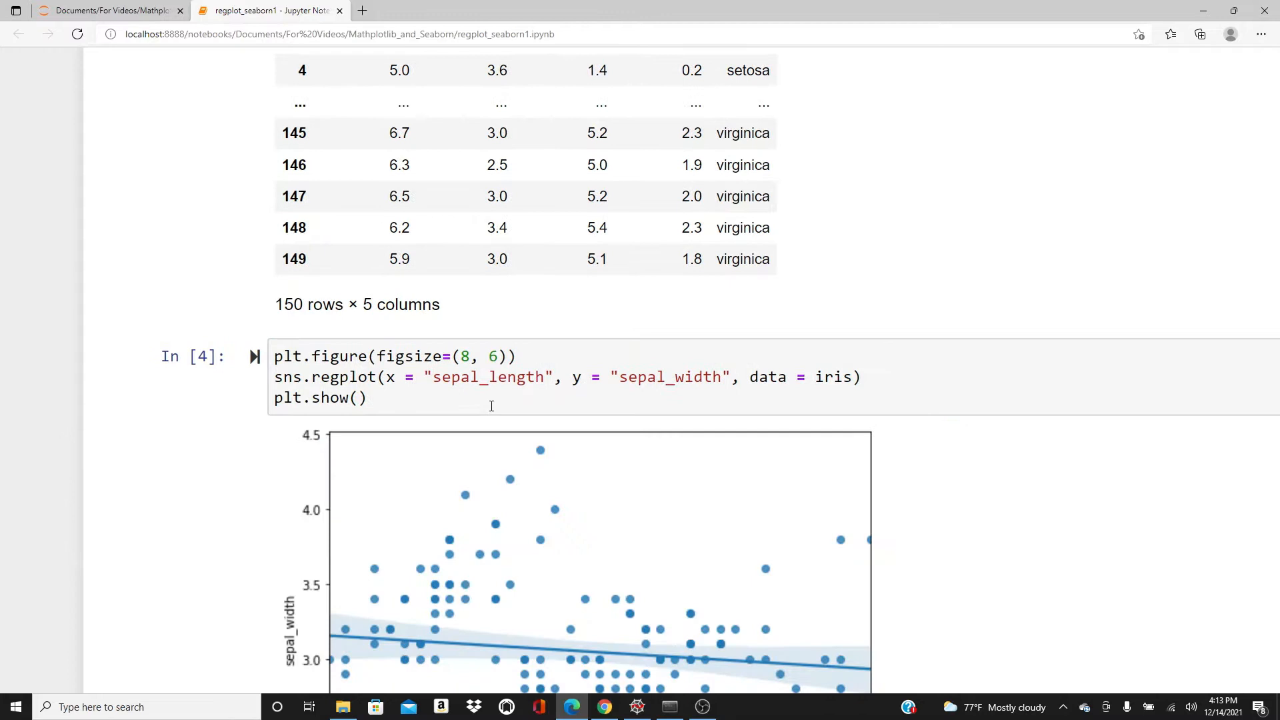
scroll(down, 3)
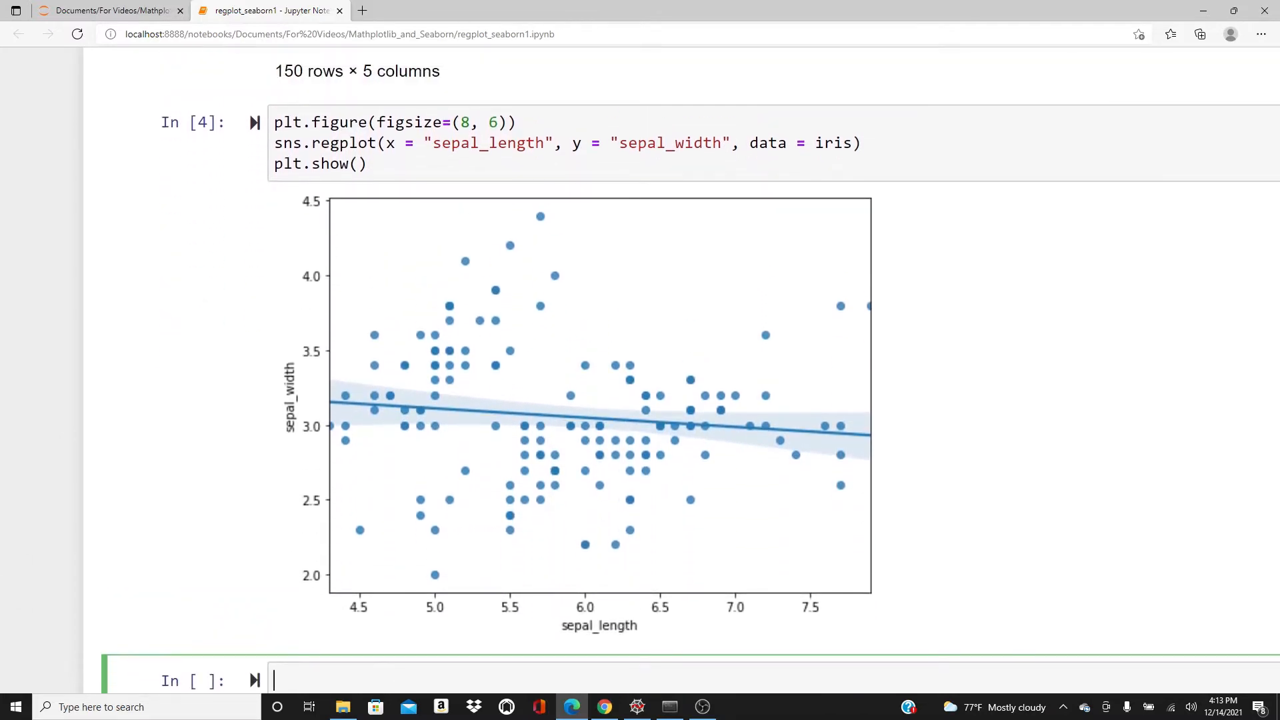
mouse_move(680, 336)
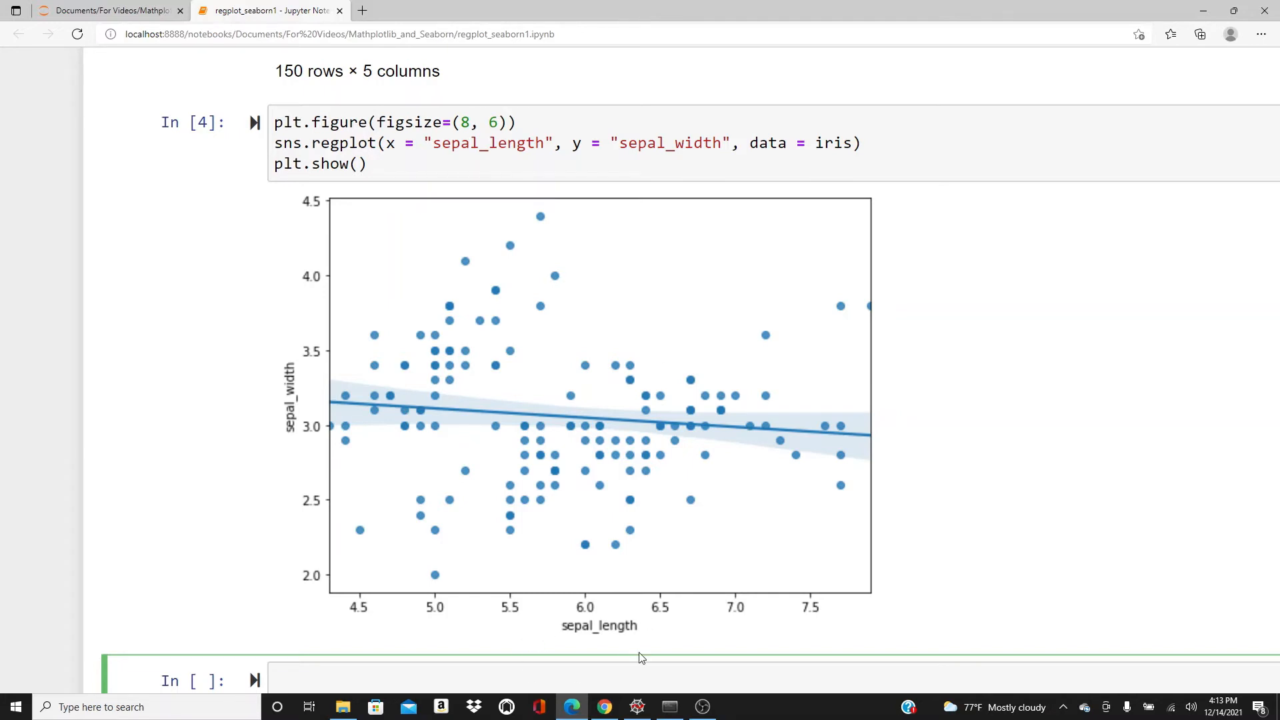
mouse_move(370, 555)
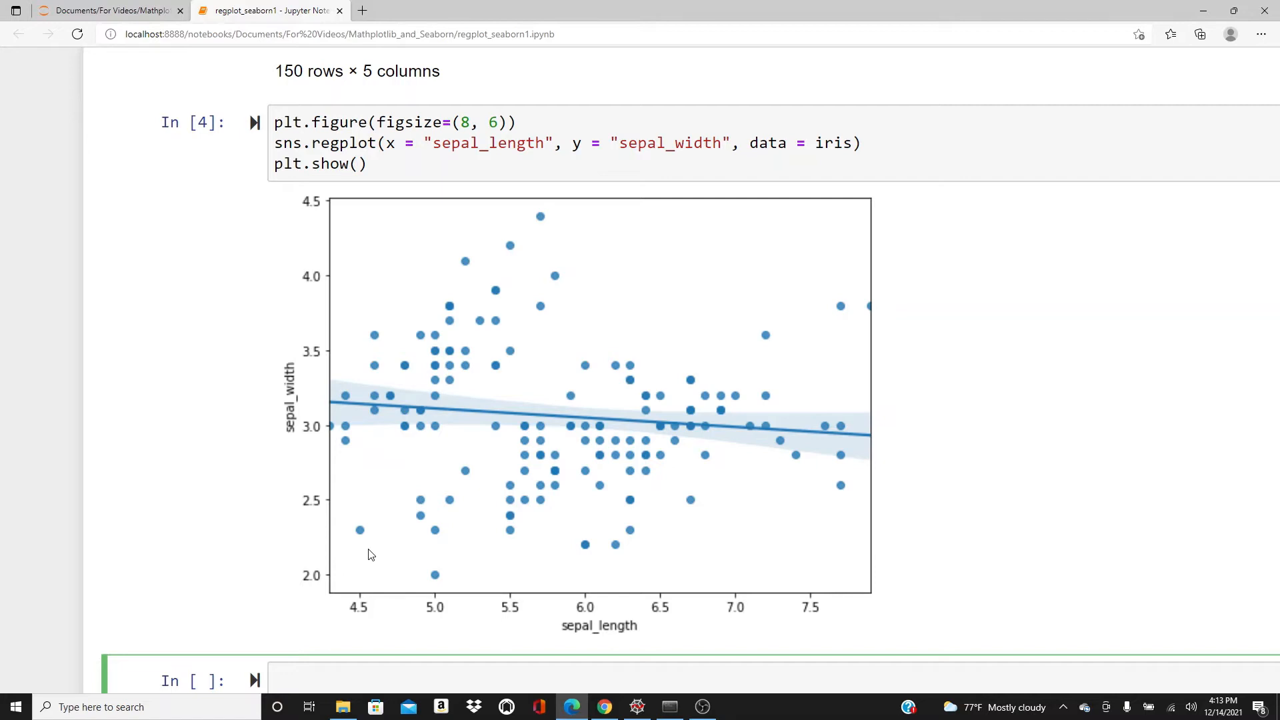
mouse_move(296, 422)
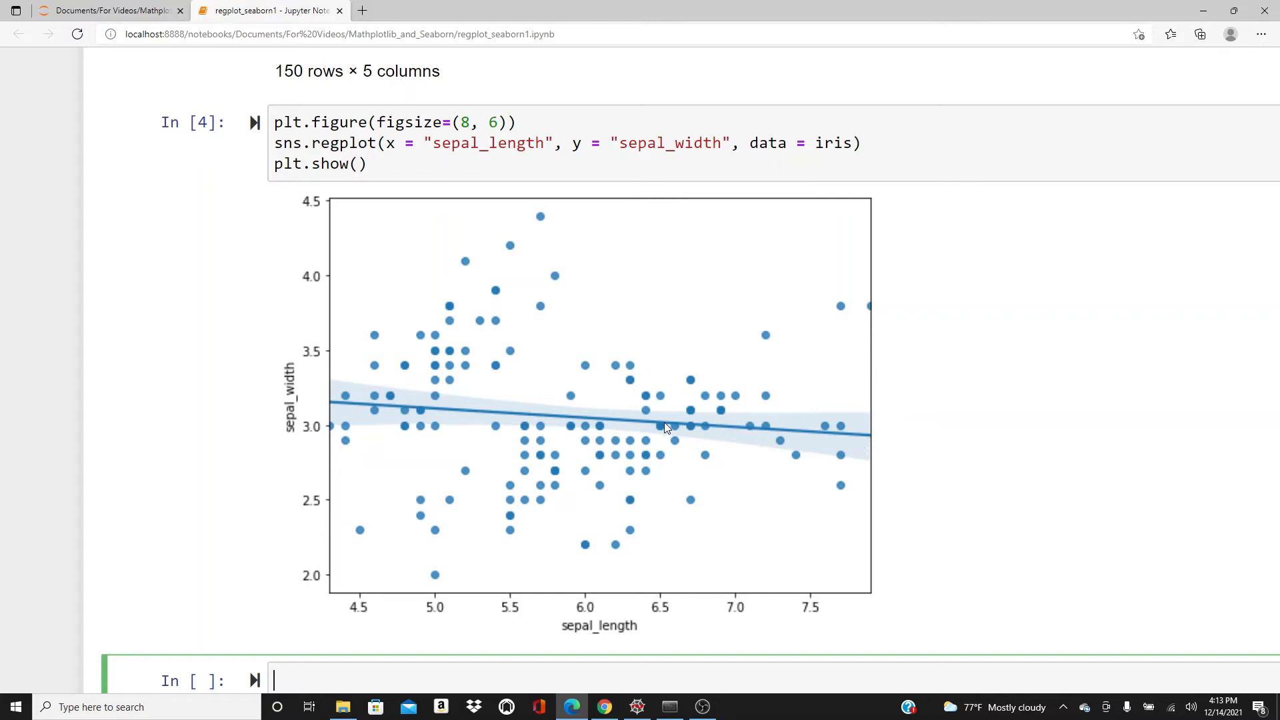
mouse_move(416, 415)
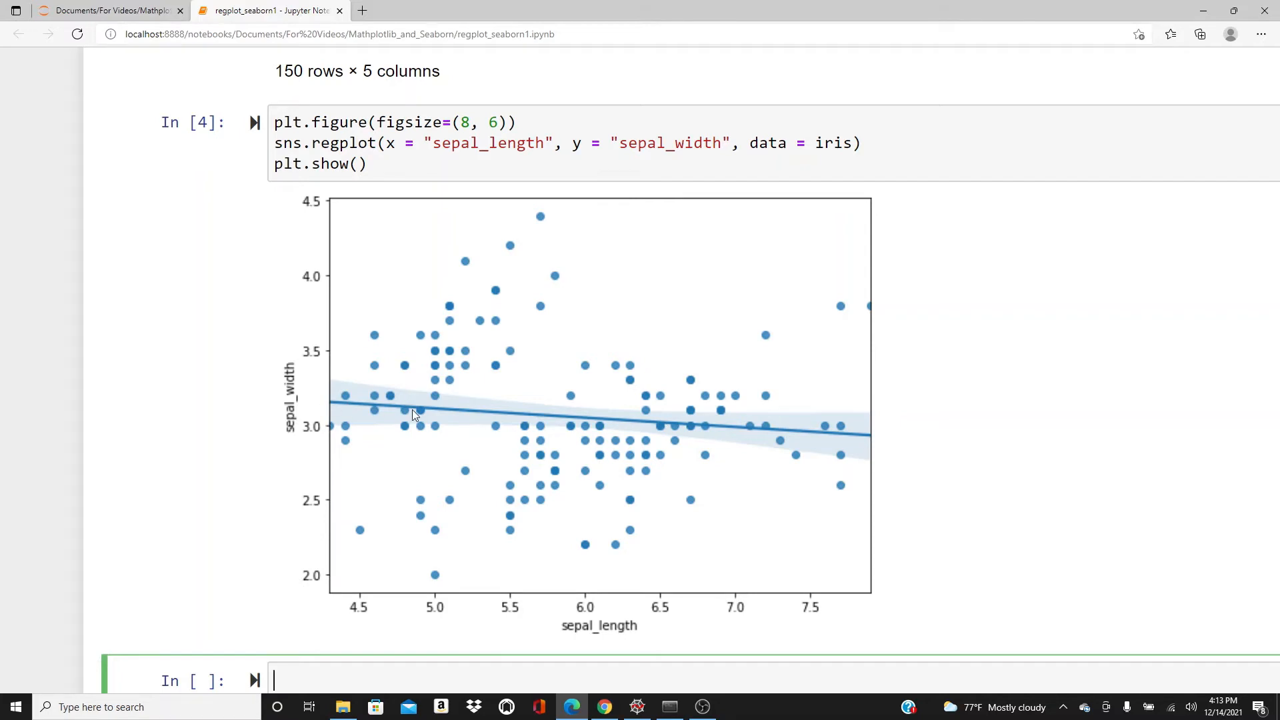
mouse_move(345, 390)
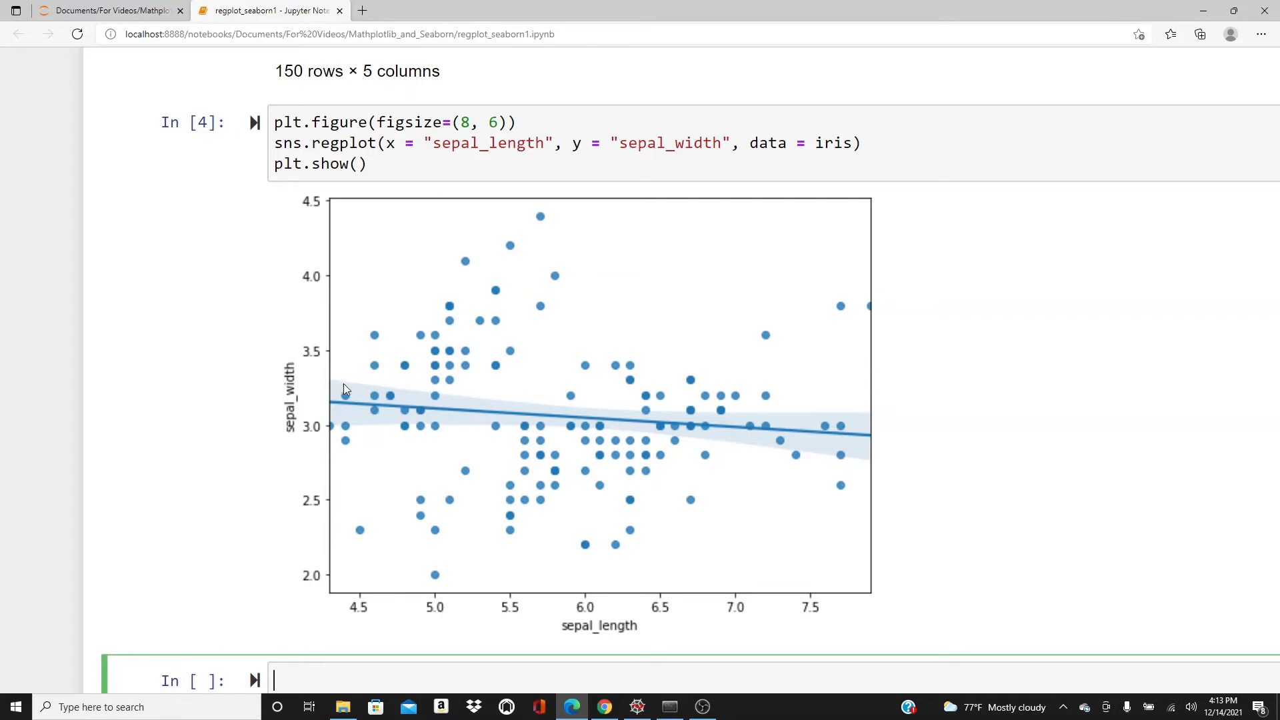
mouse_move(646, 423)
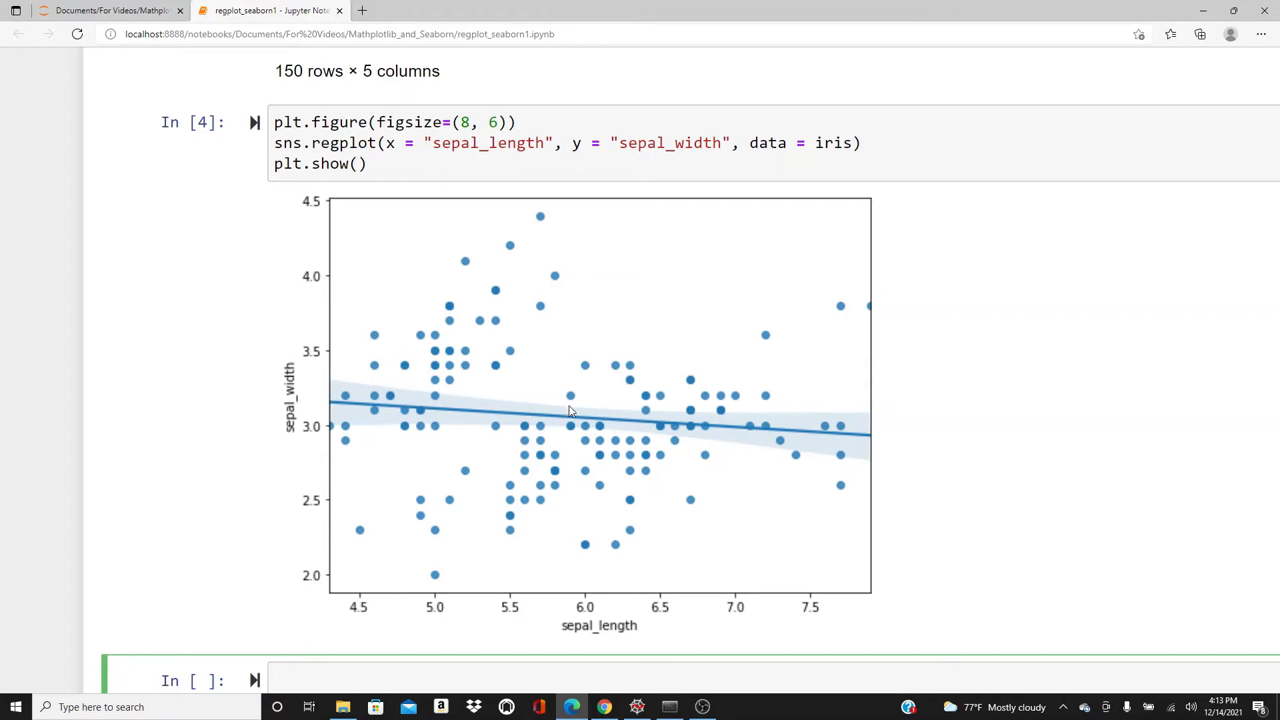
mouse_move(320, 390)
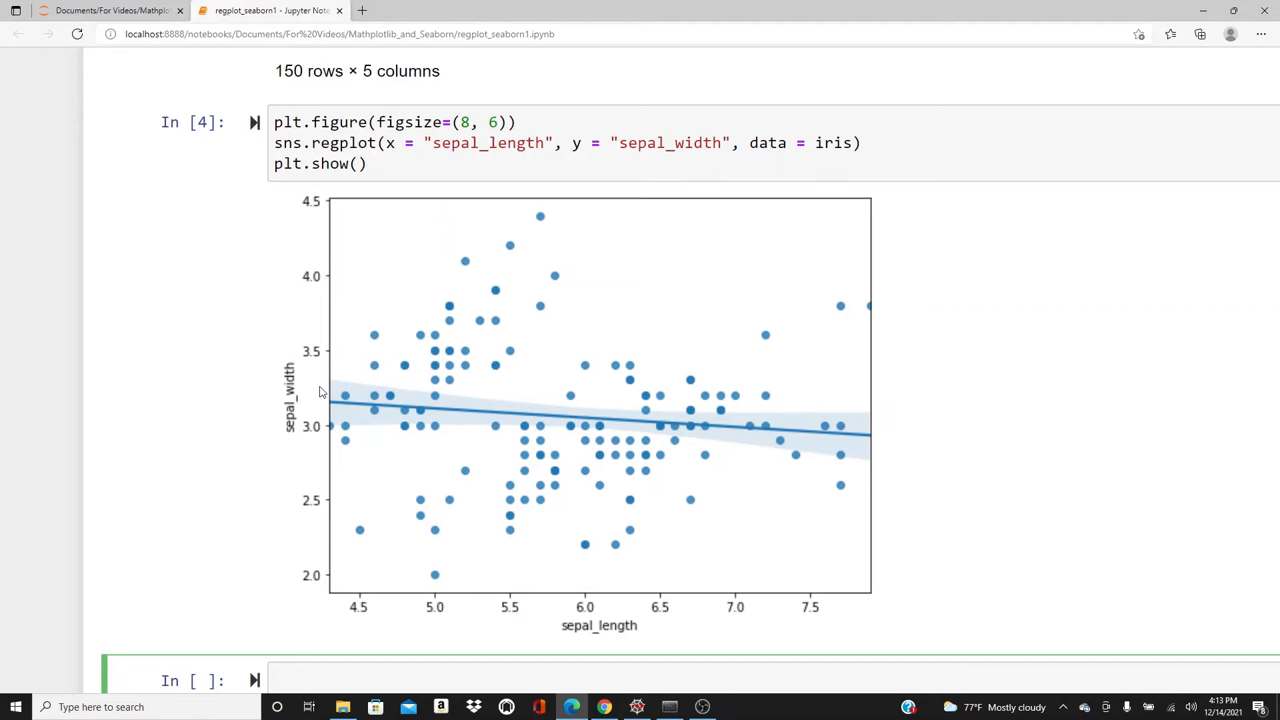
mouse_move(334, 393)
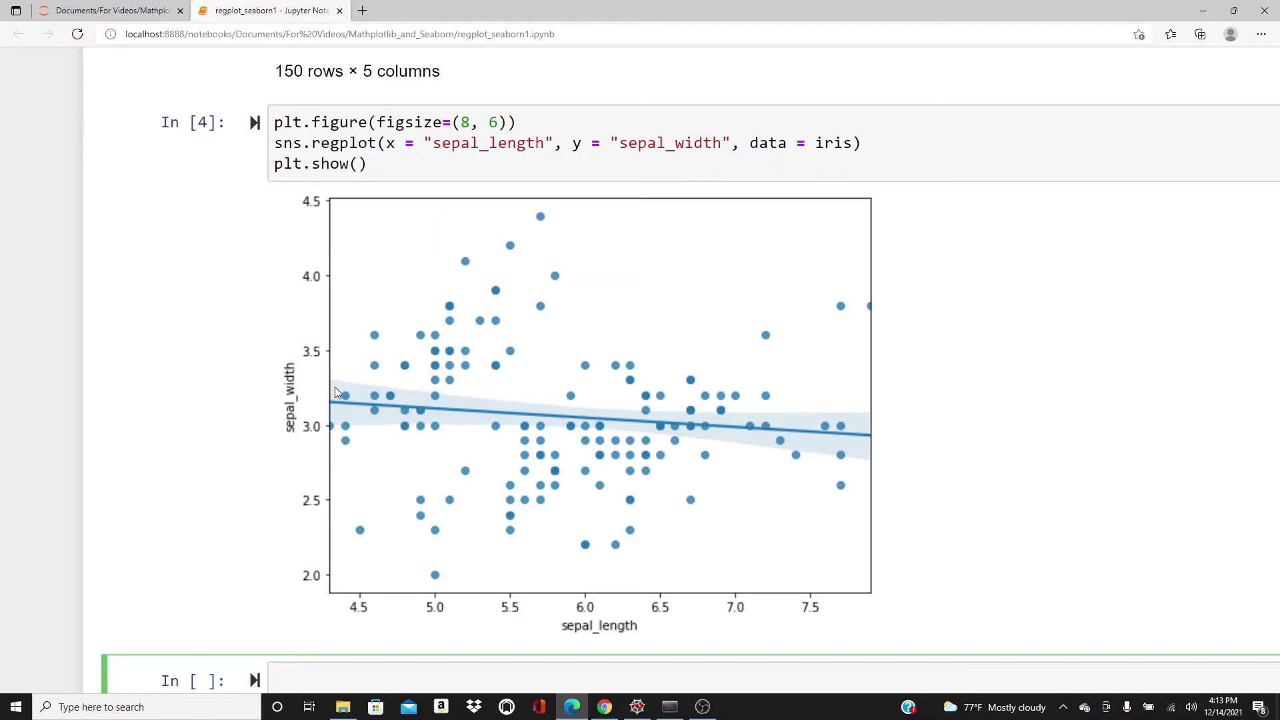
mouse_move(355, 414)
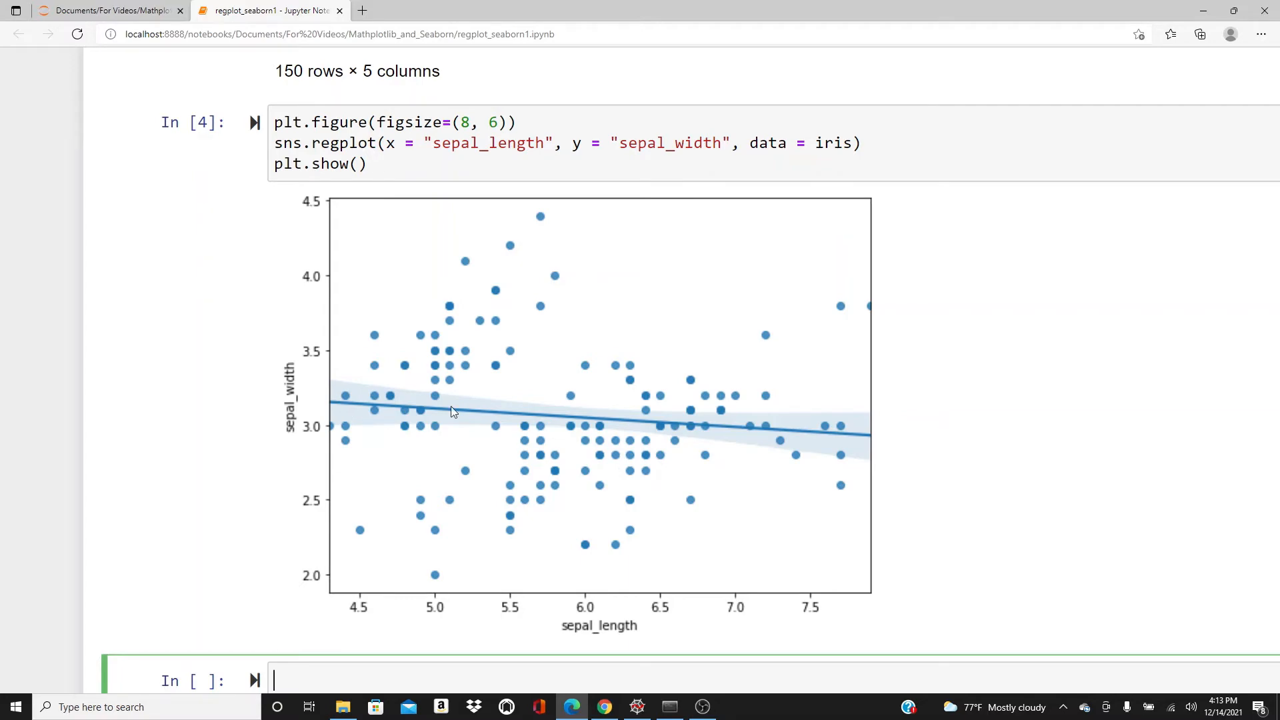
mouse_move(716, 286)
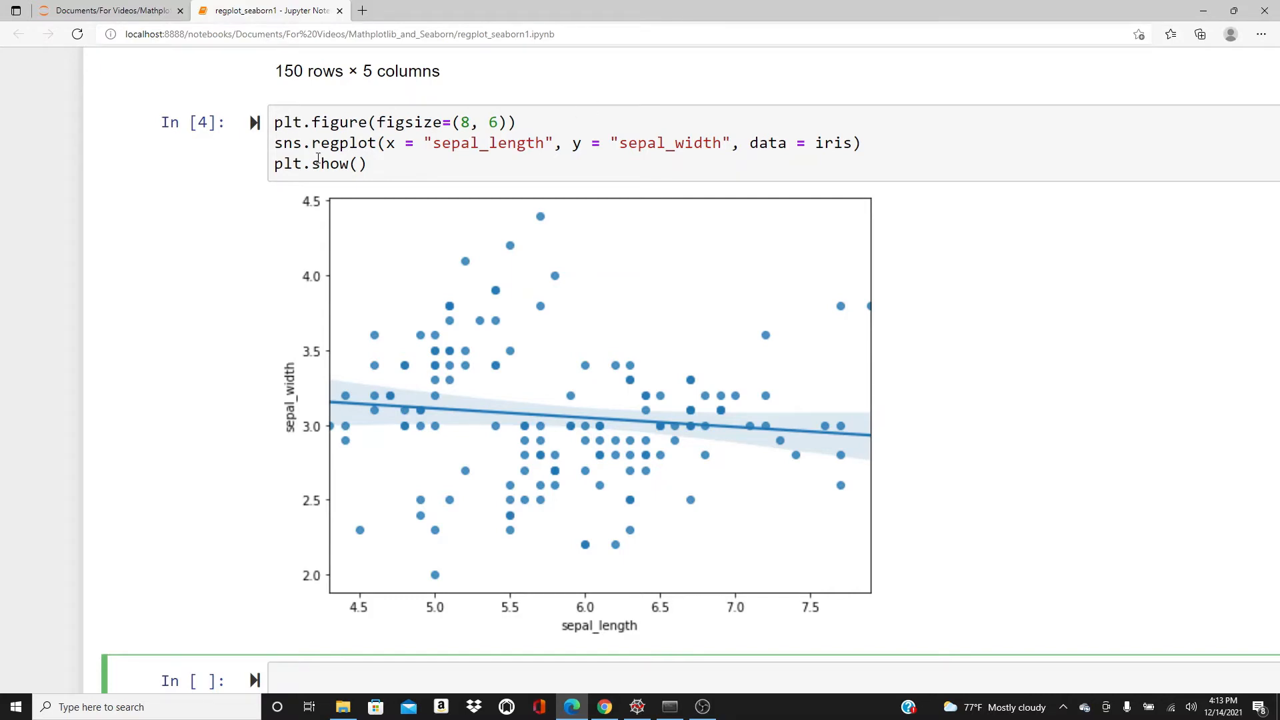
- Reuse the regplot code in a new cell with ci=95, then 75, then 90
click(376, 165)
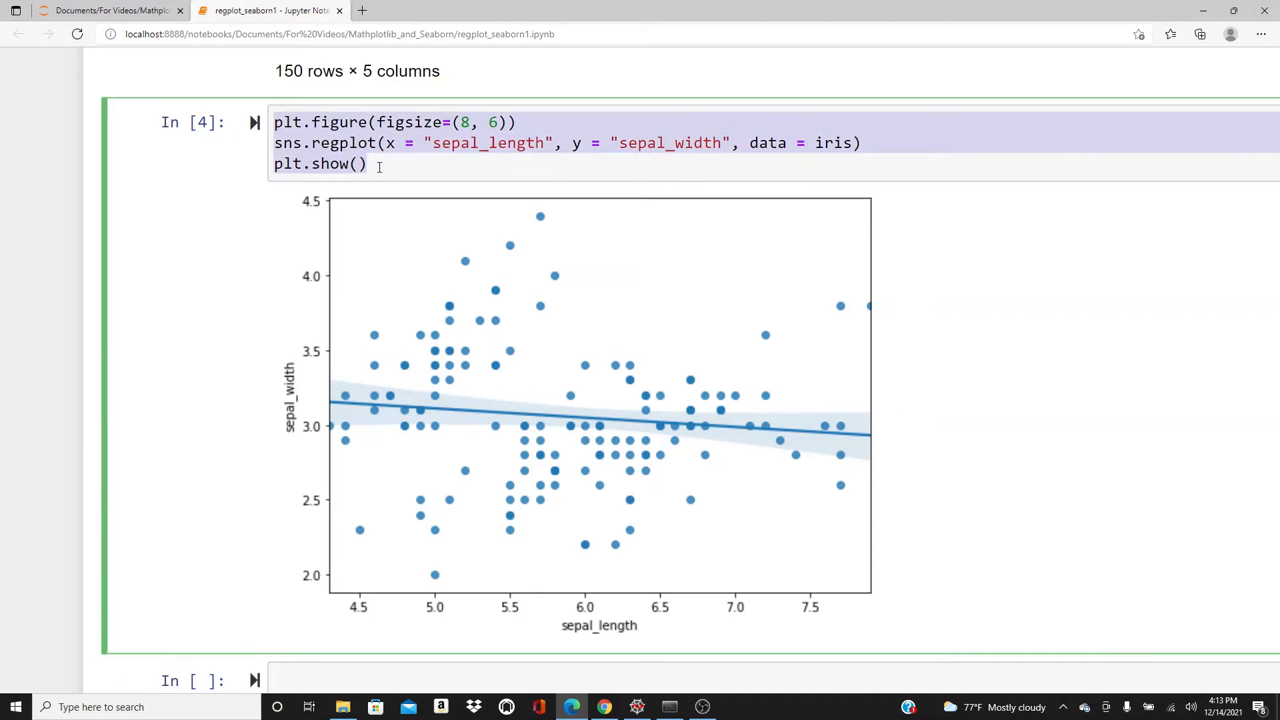
scroll(down, 3)
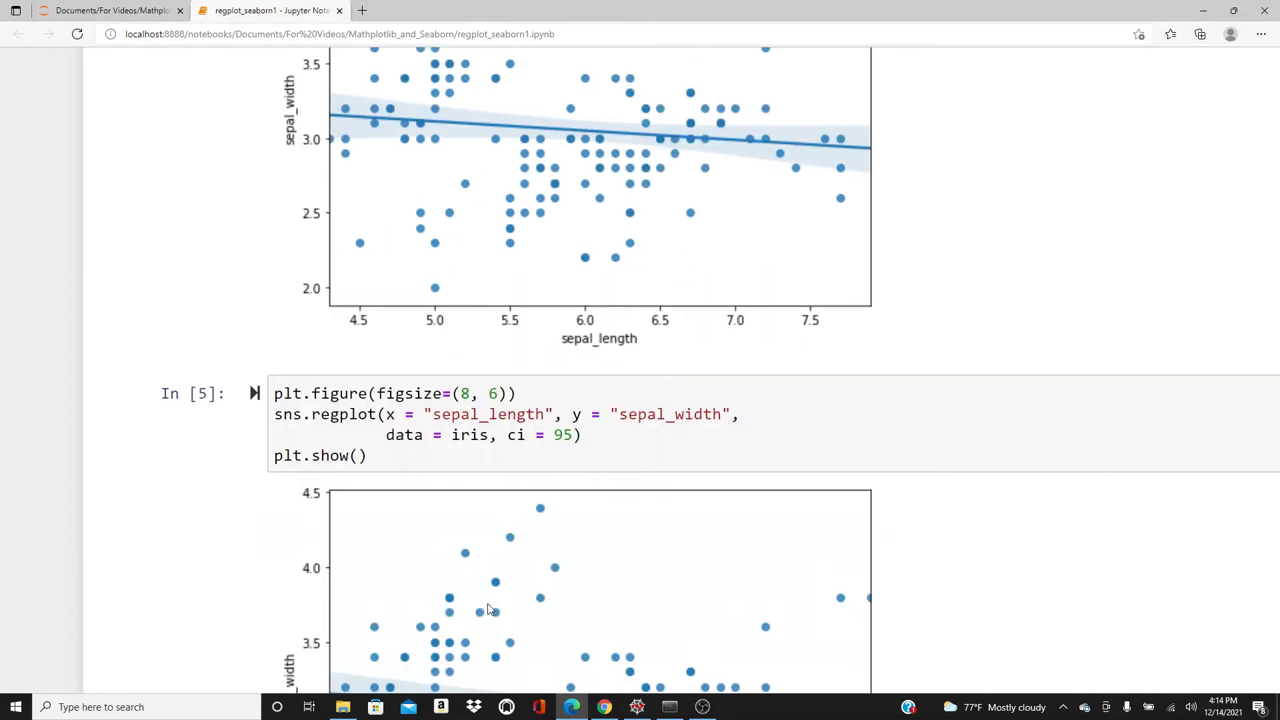
scroll(down, 3)
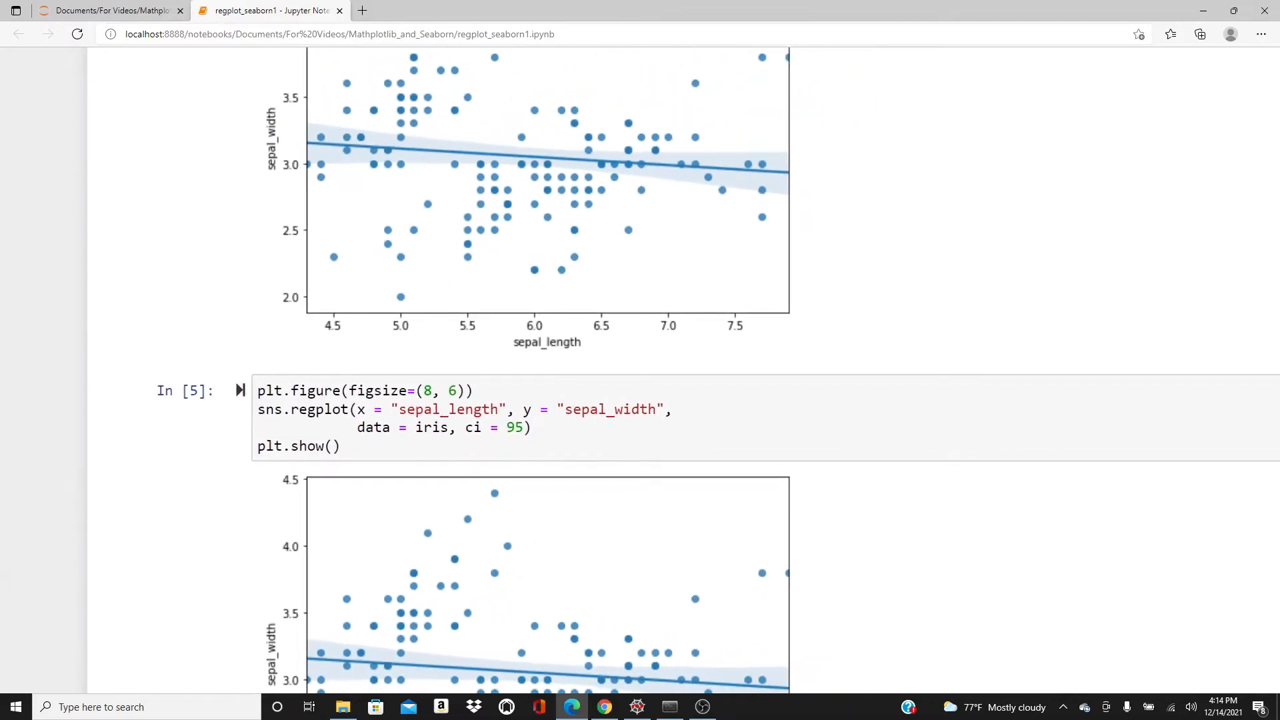
mouse_move(386, 180)
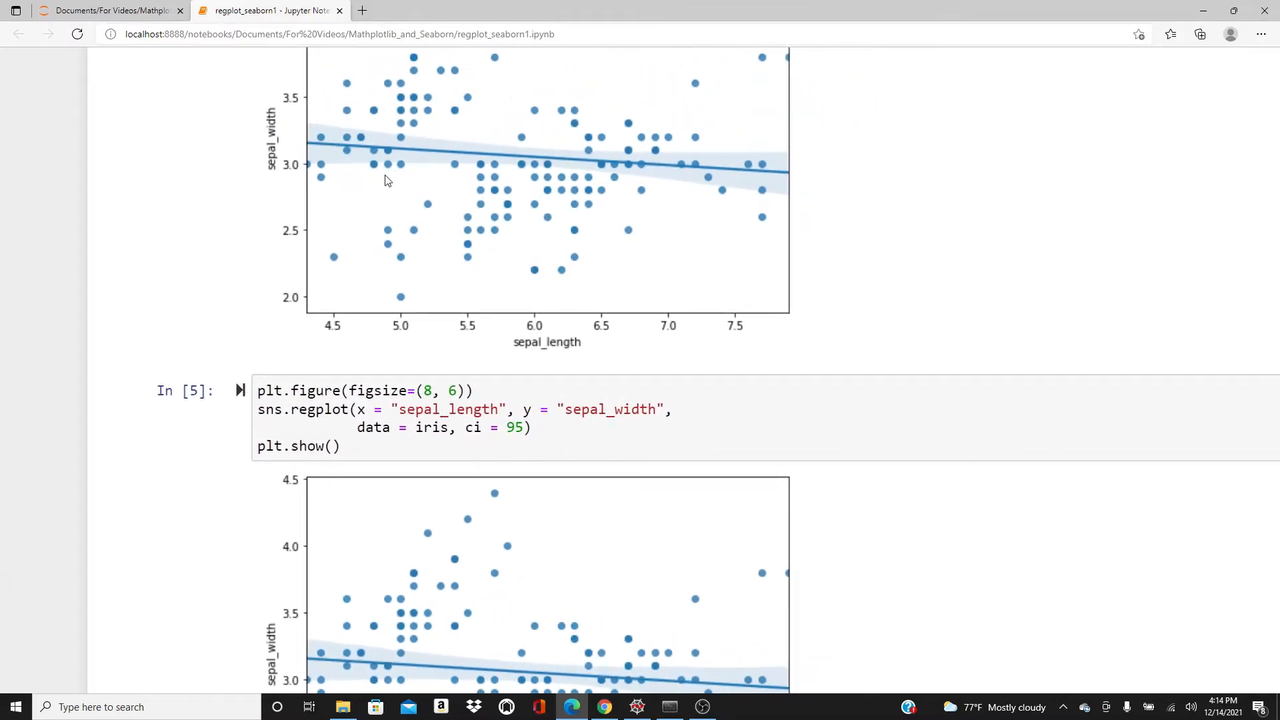
scroll(down, 3)
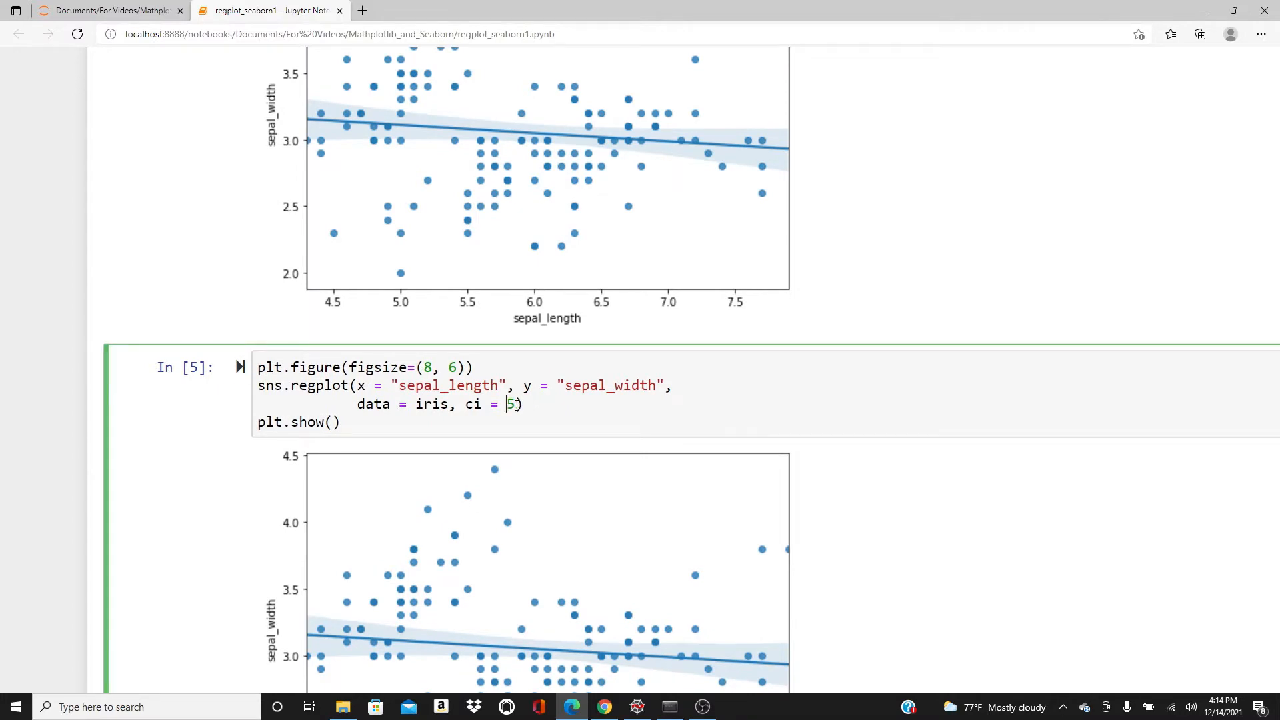
text(7)
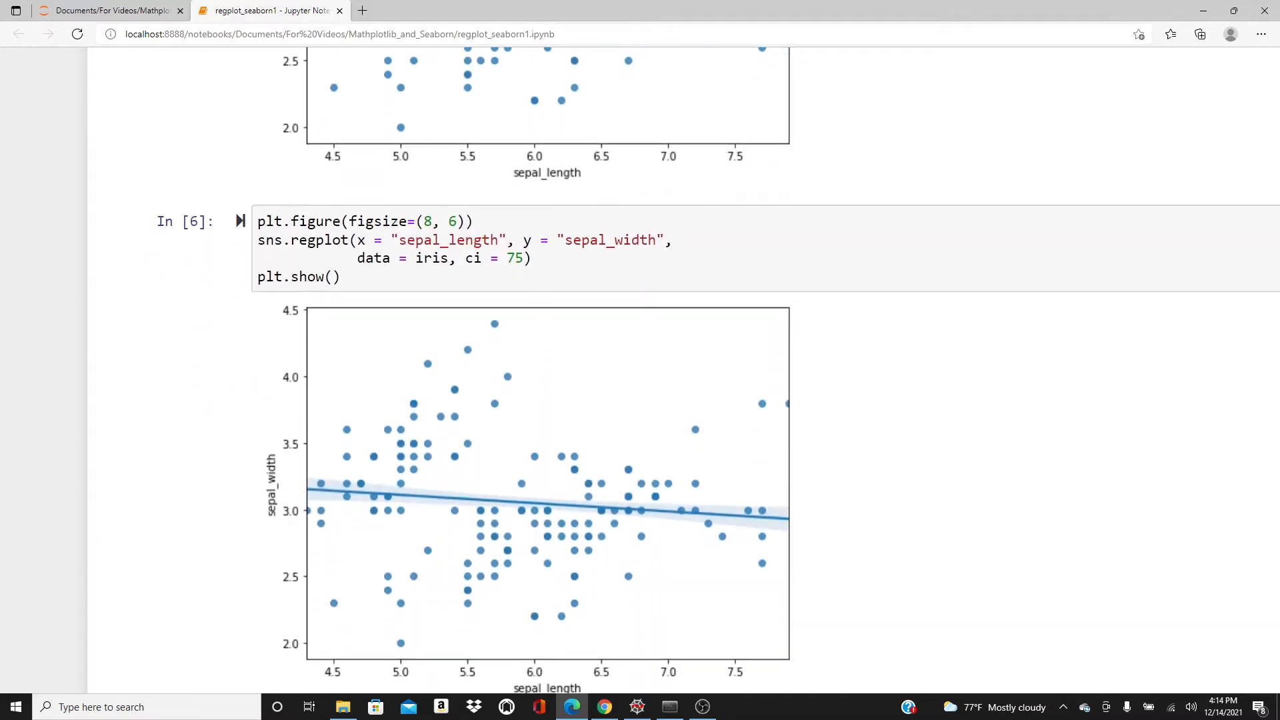
scroll(down, 3)
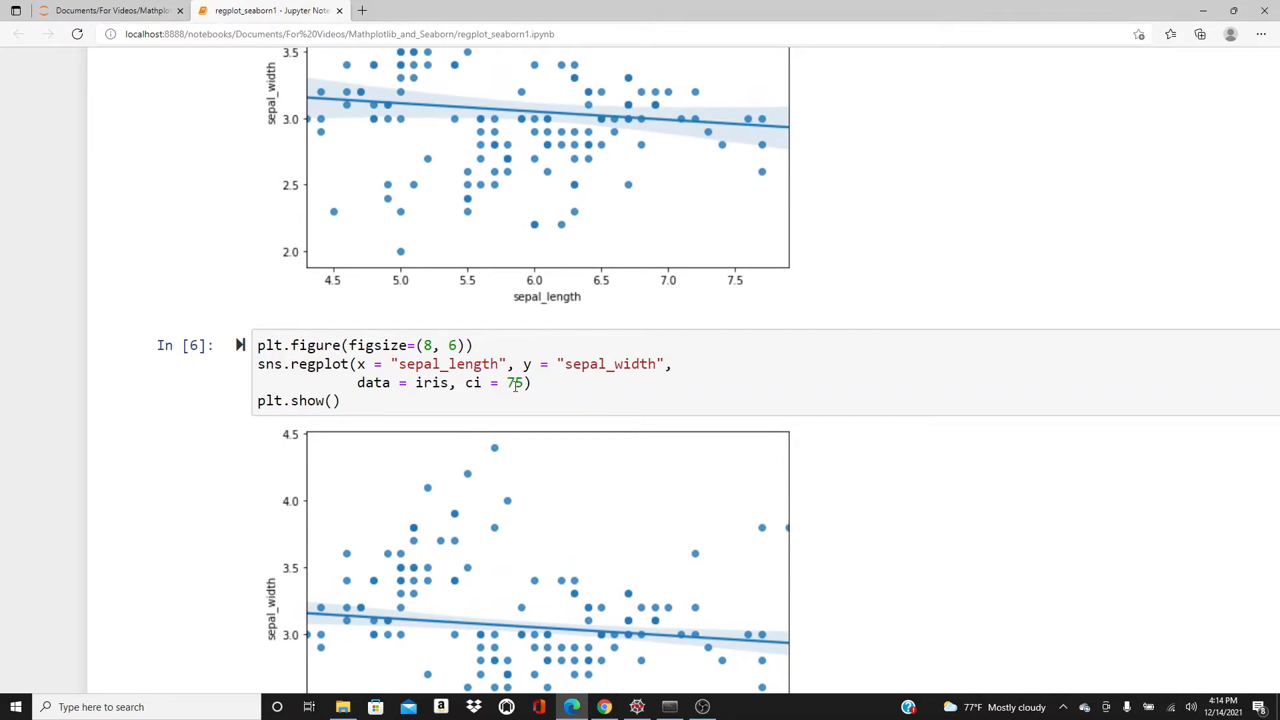
text(90)
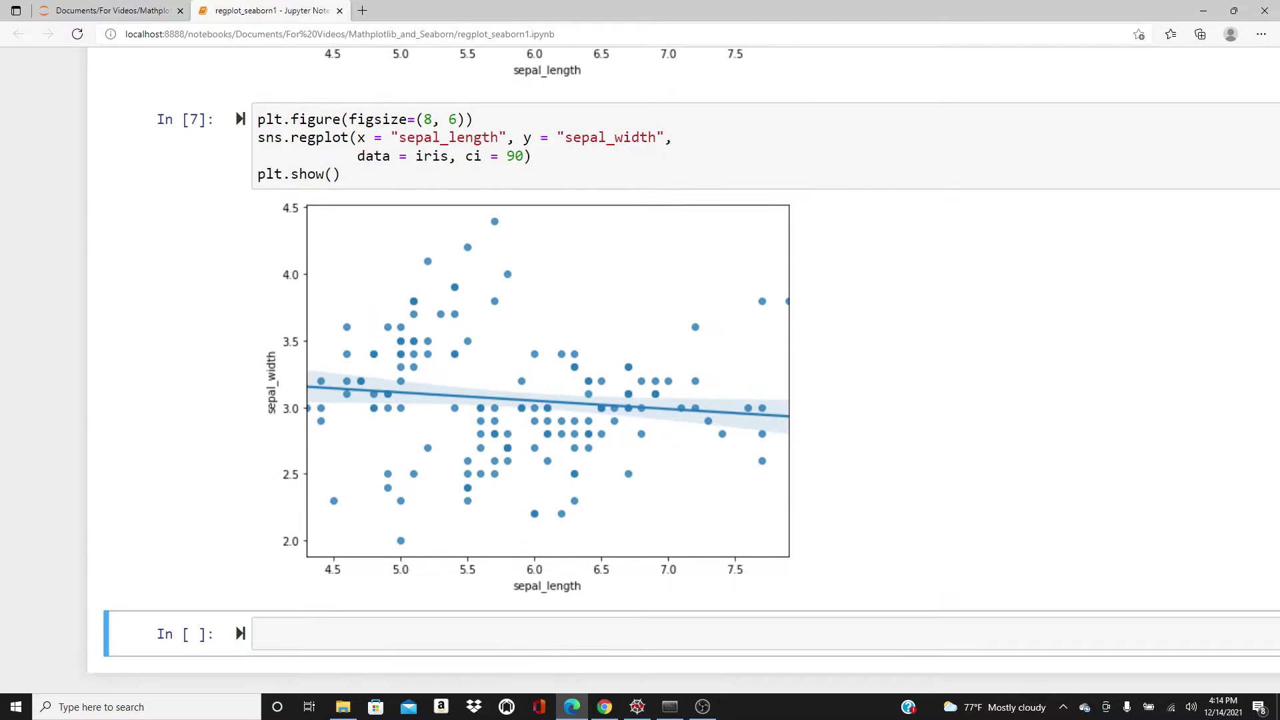
- Inspect the rendered plots and the species value setosa in the iris table
scroll(up, 3)
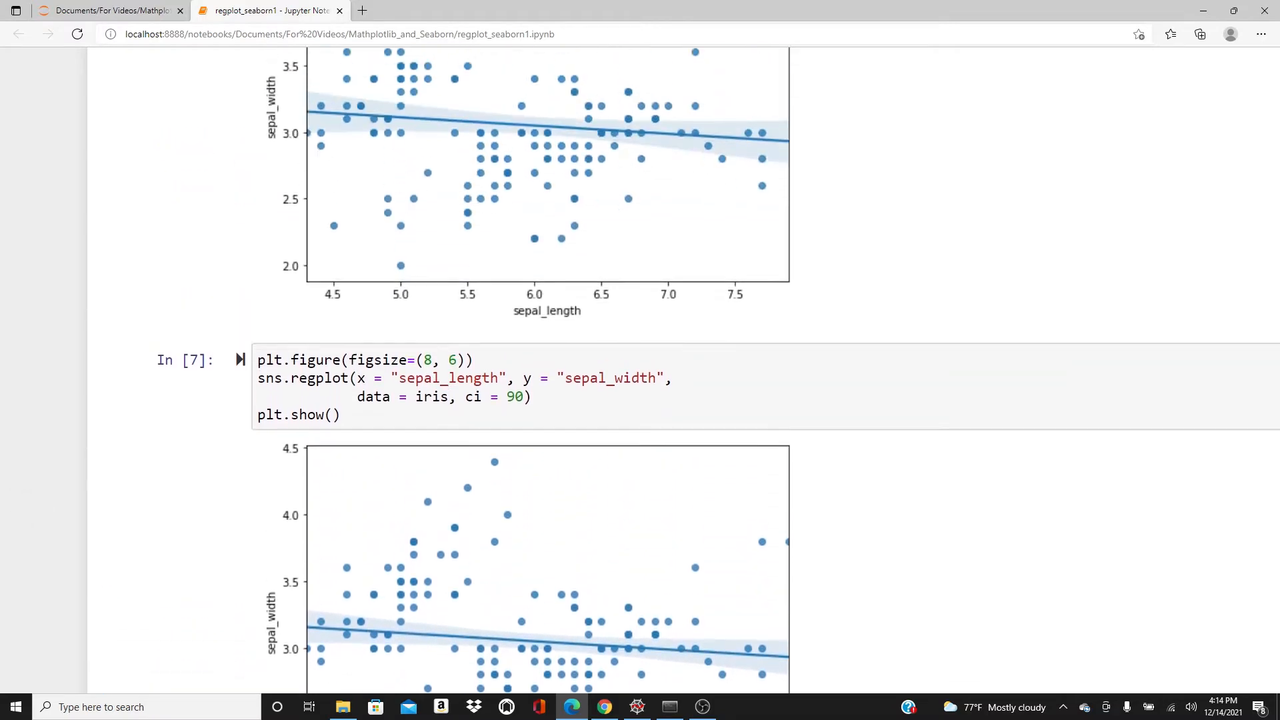
scroll(down, 3)
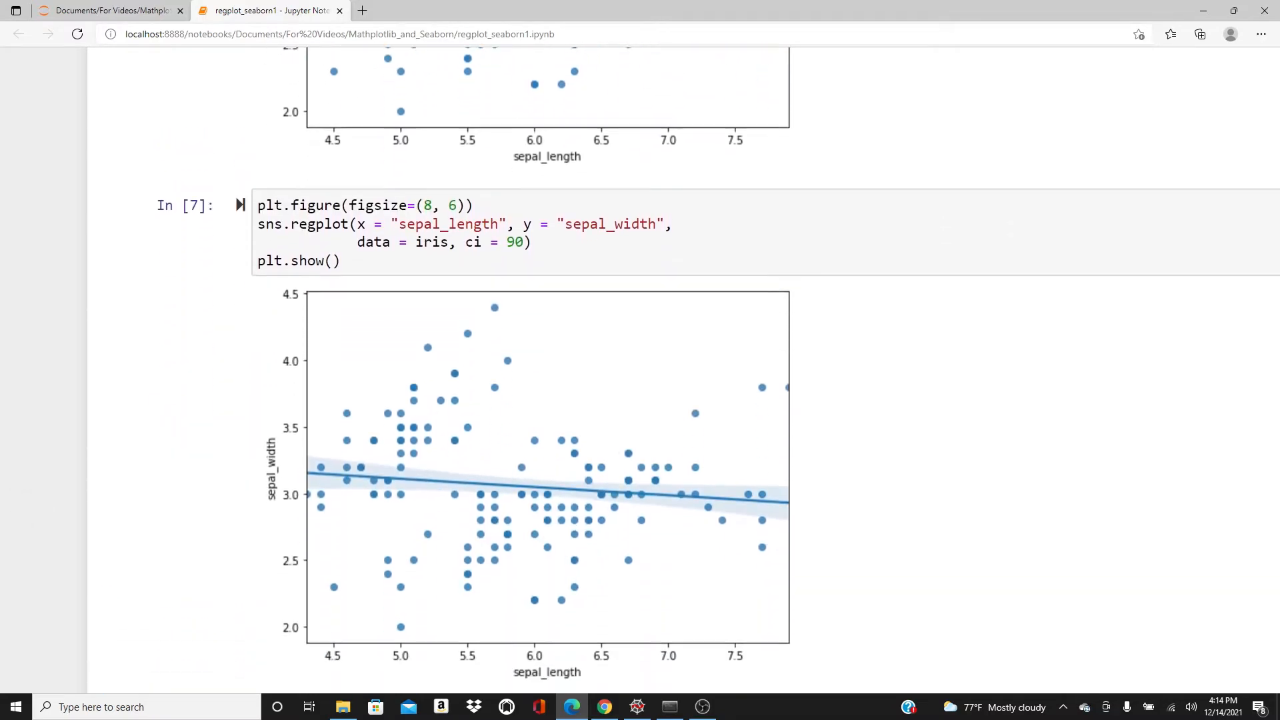
scroll(down, 3)
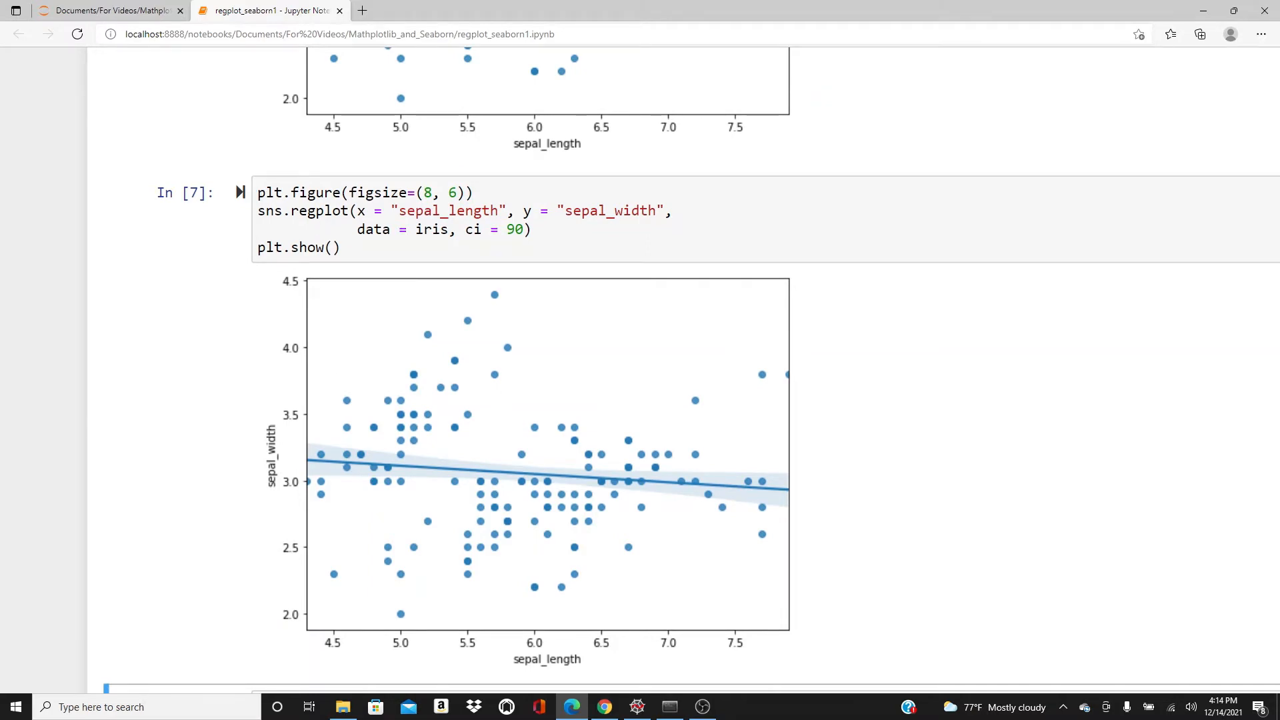
mouse_move(266, 418)
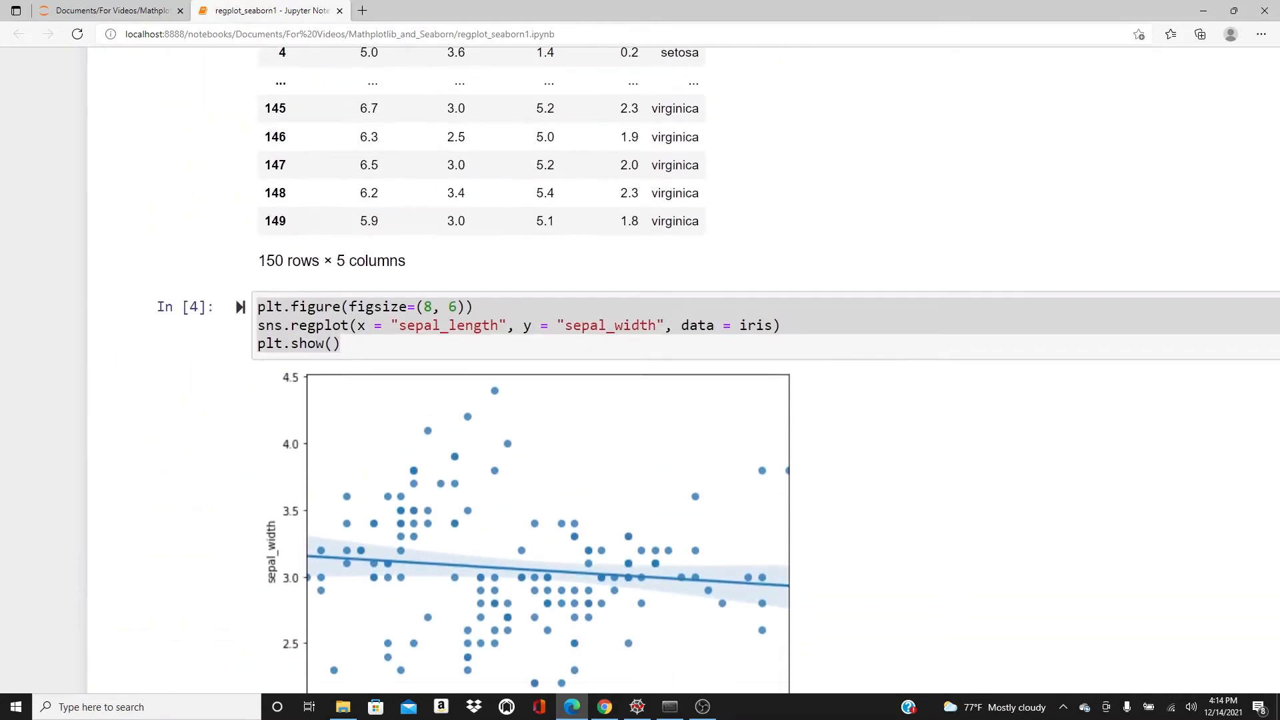
scroll(up, 3)
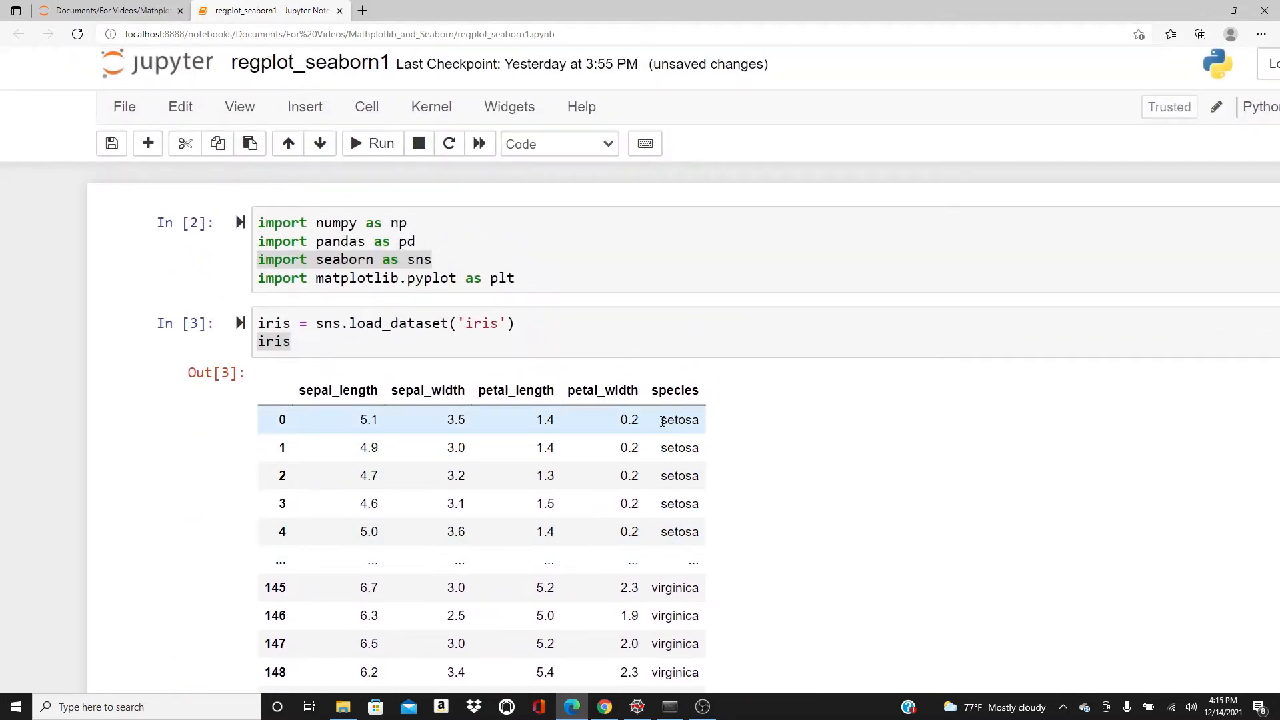
double_click(679, 420)
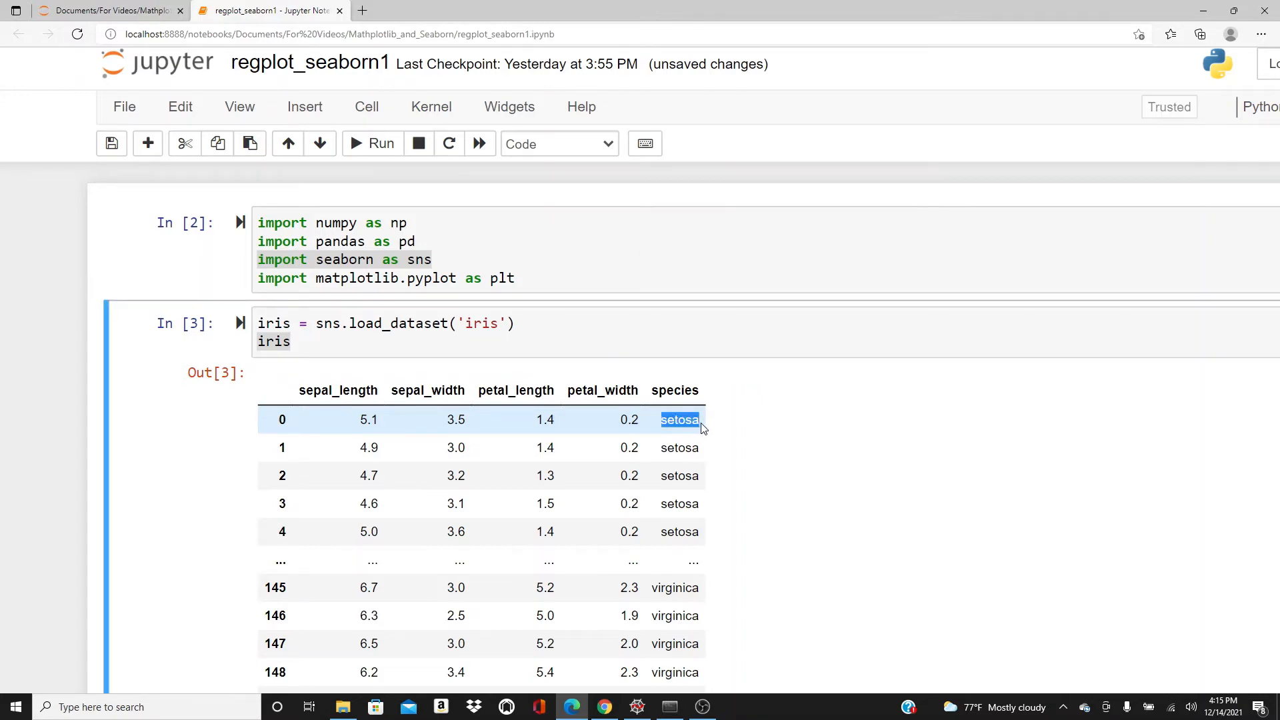
scroll(down, 3)
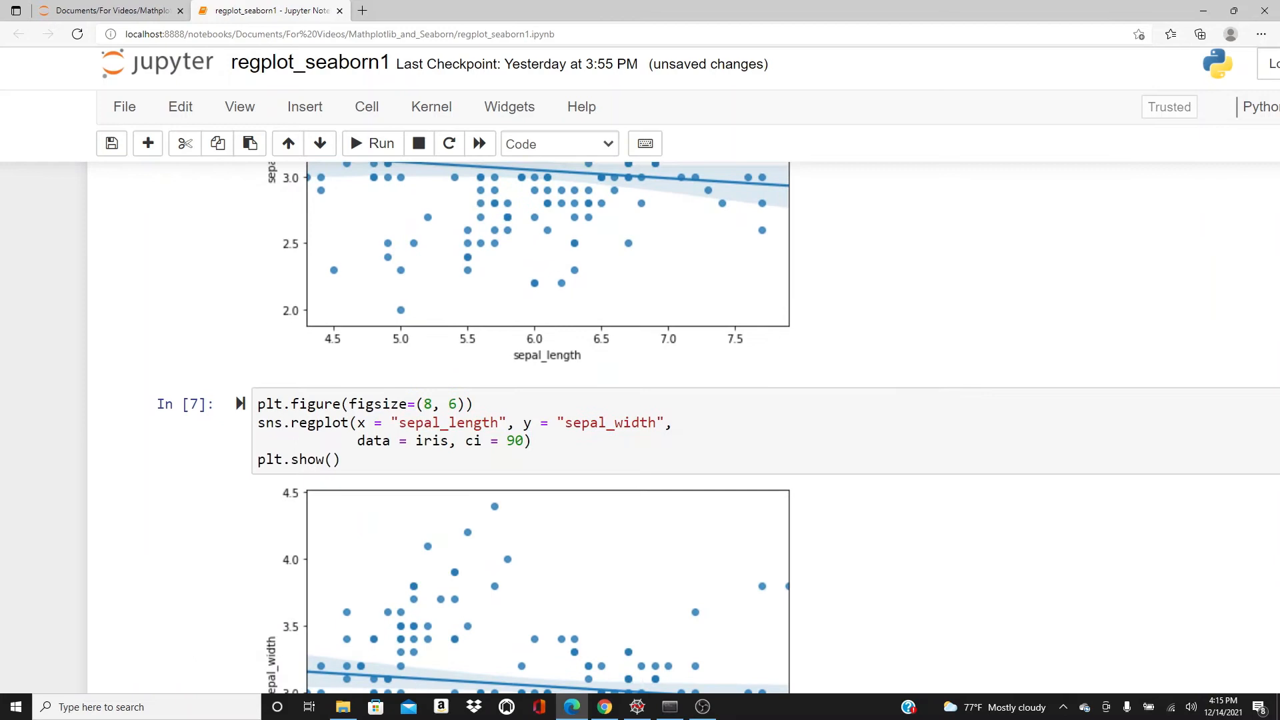
scroll(down, 3)
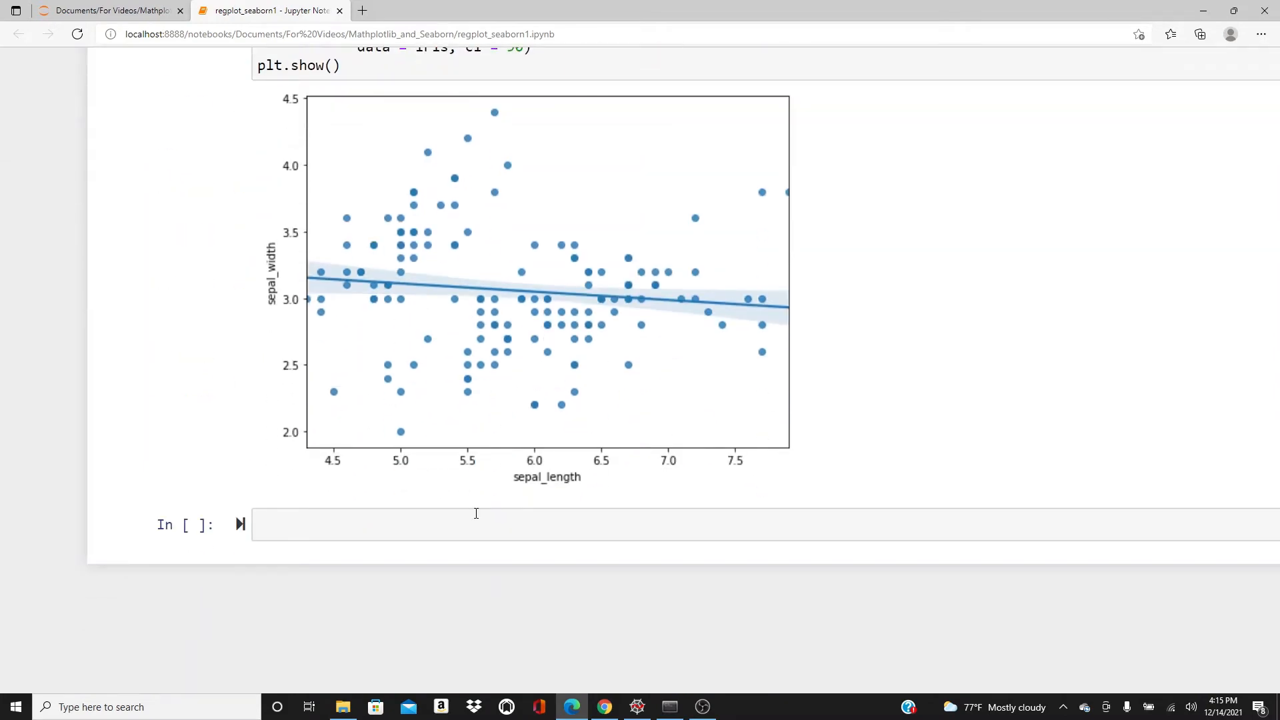
- List the unique species values with iris["species"].unique()
text(iris[)
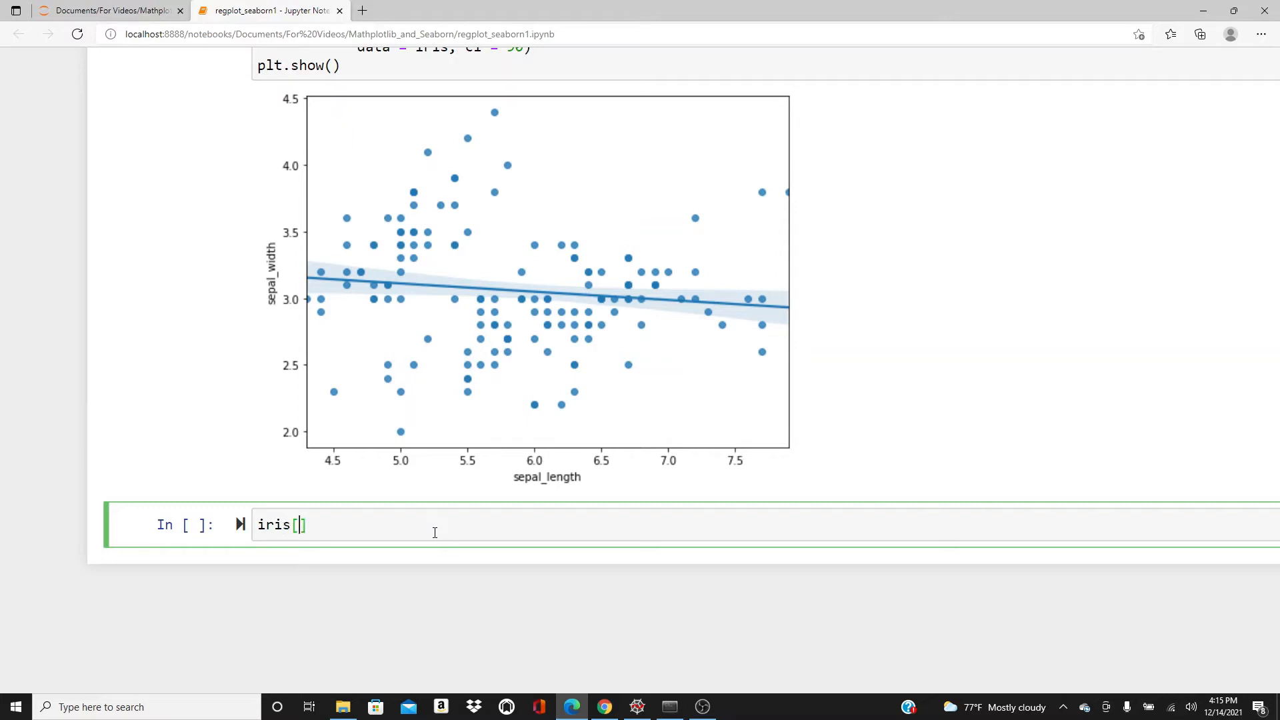
text("specie)
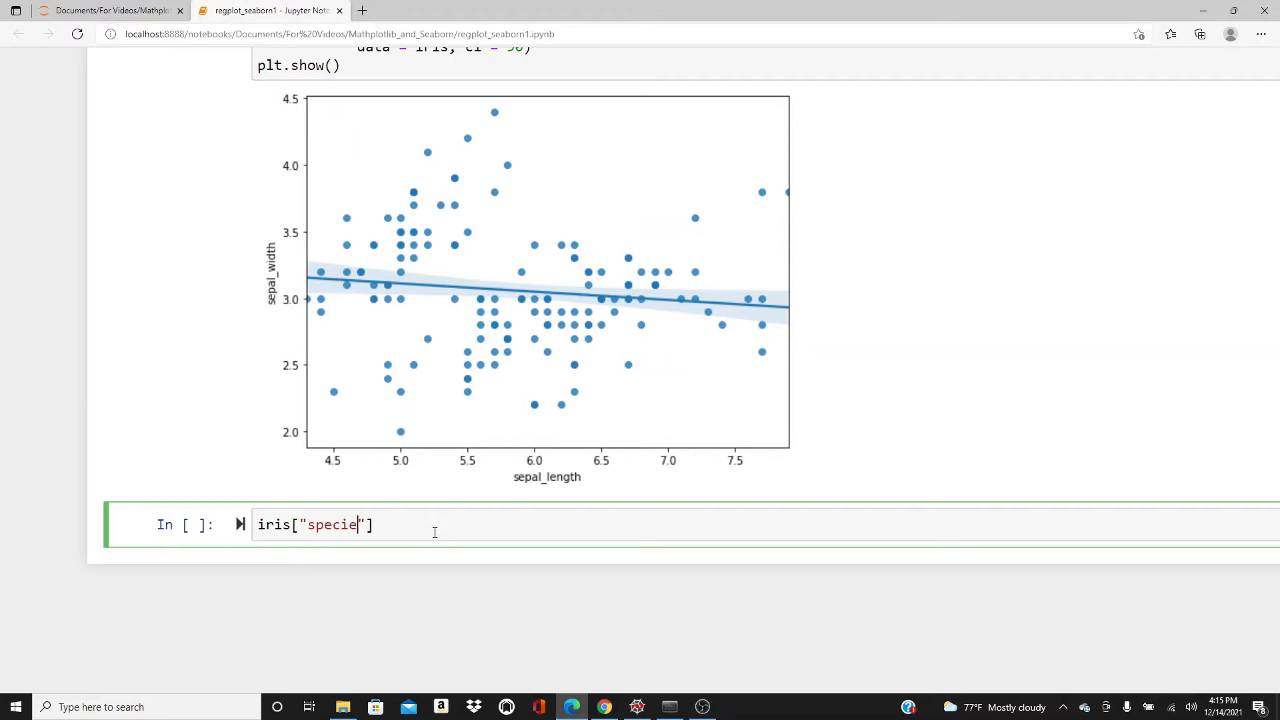
text(s"].unique()
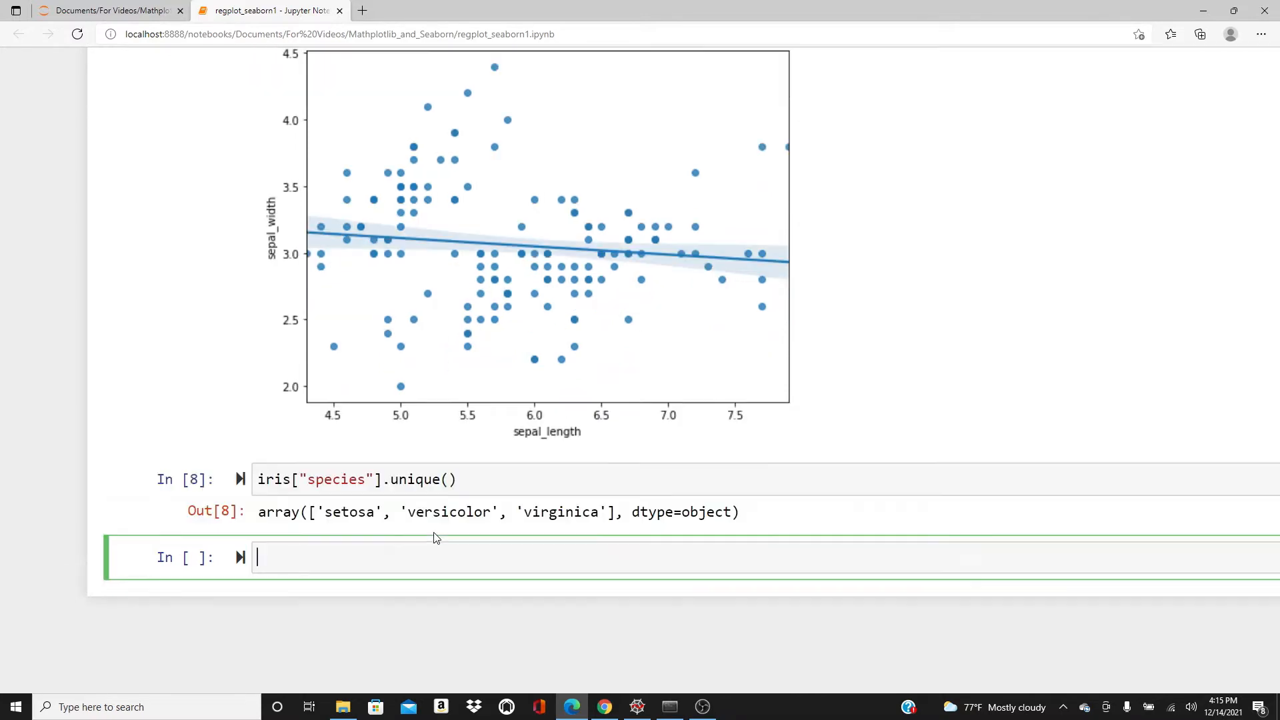
mouse_move(560, 515)
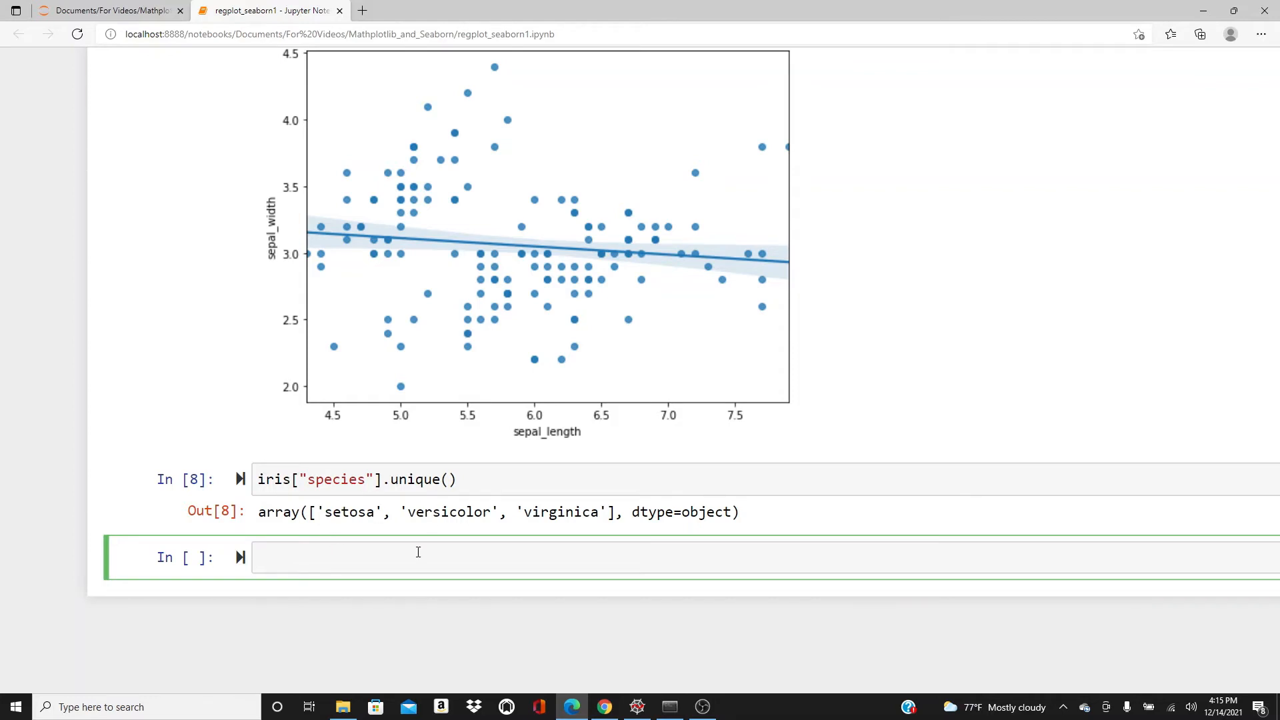
- Start iris["species1"] = iris['species'].replace() in a new cell
text(iris[)
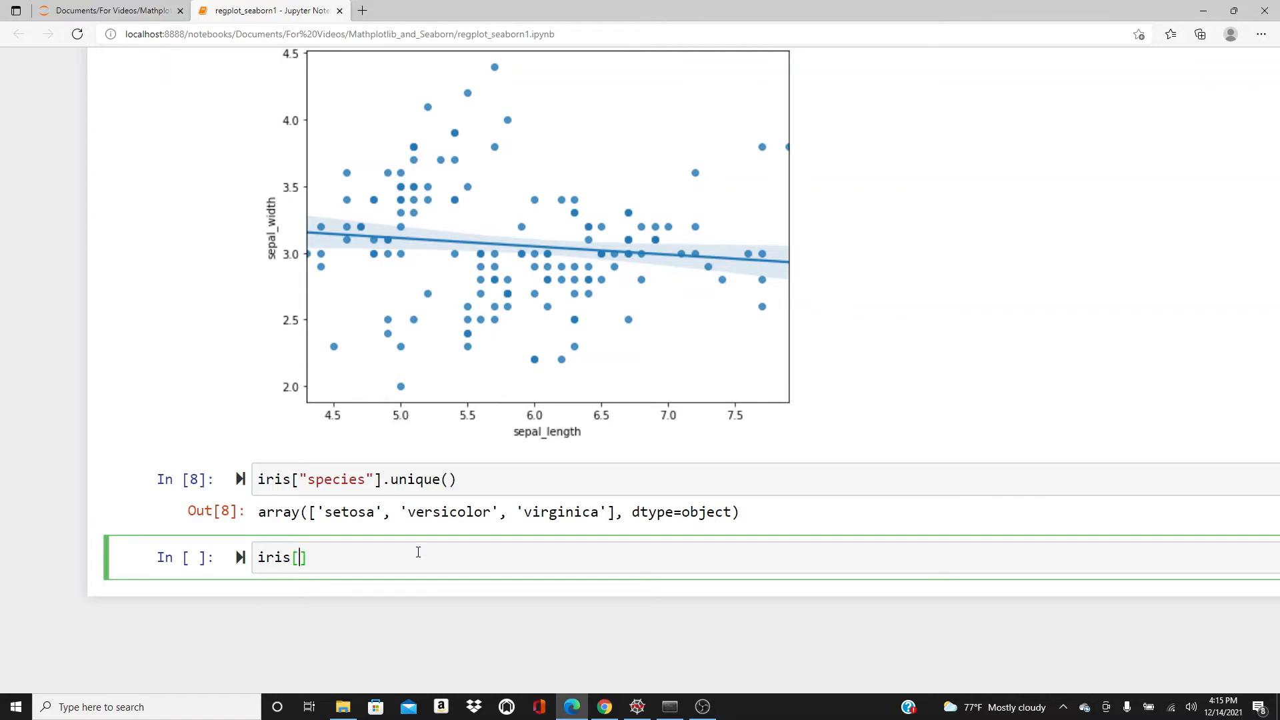
text("species1)
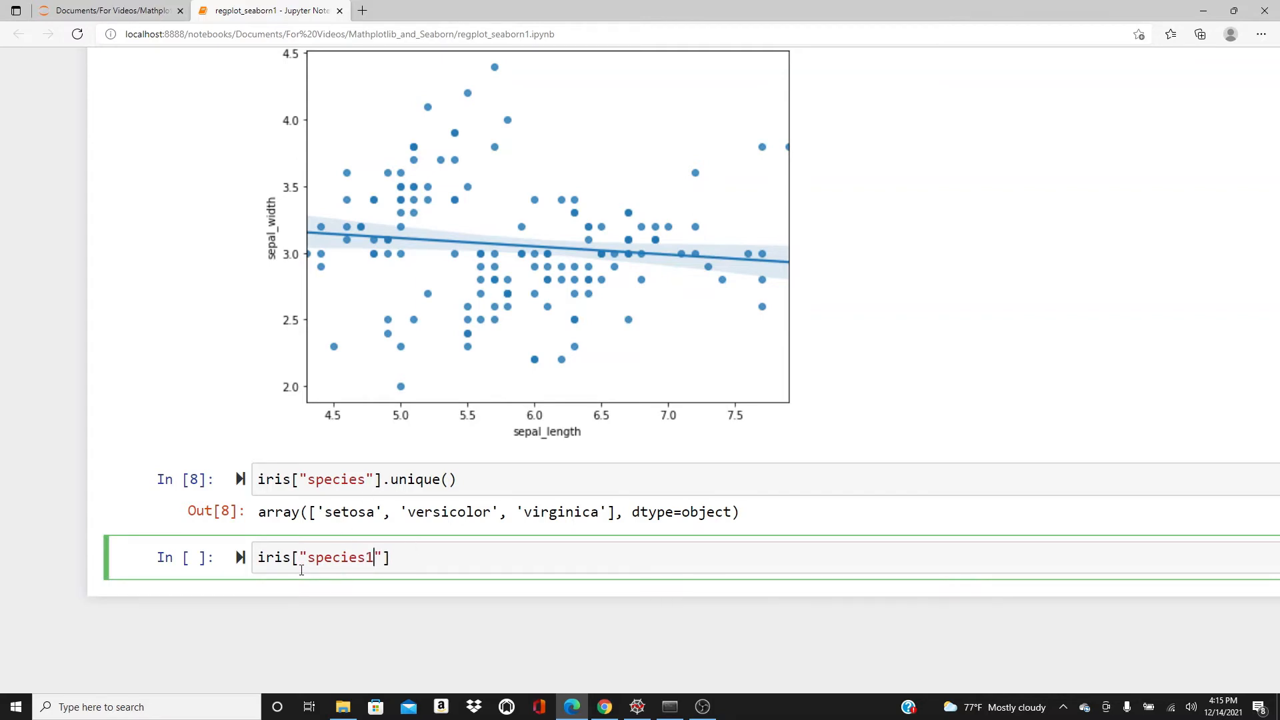
double_click(339, 558)
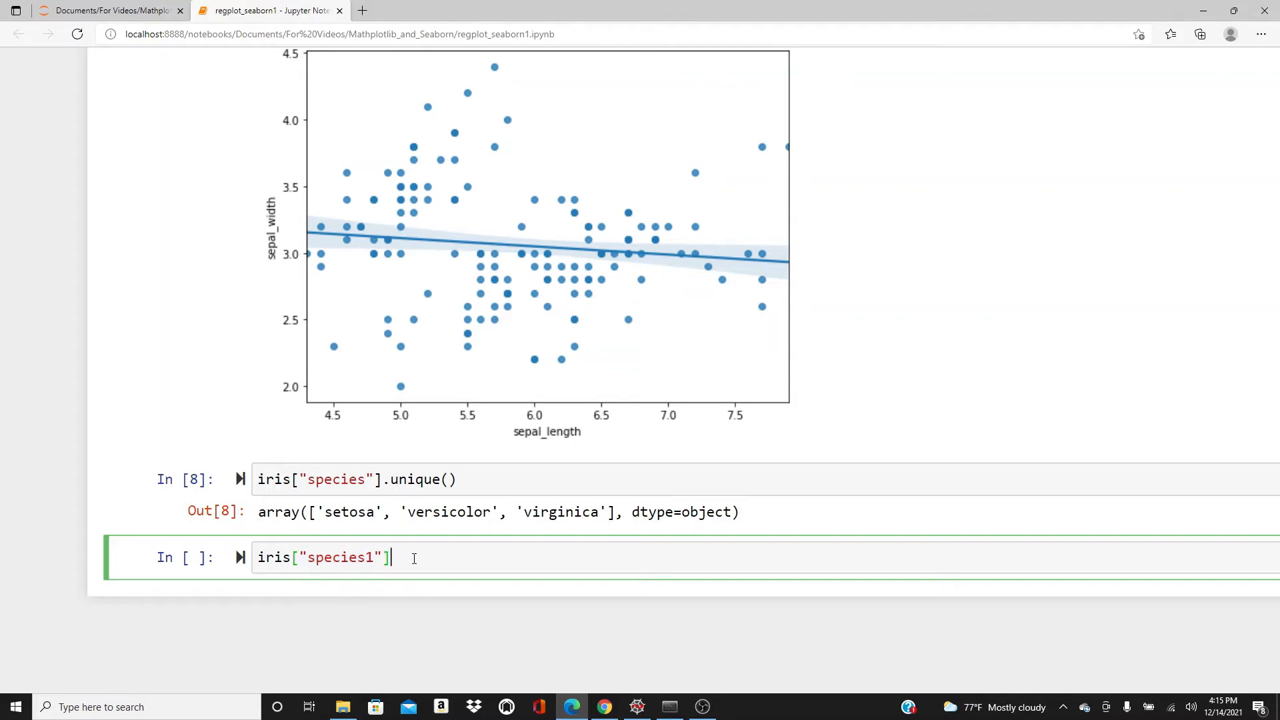
text(= iris['spe)
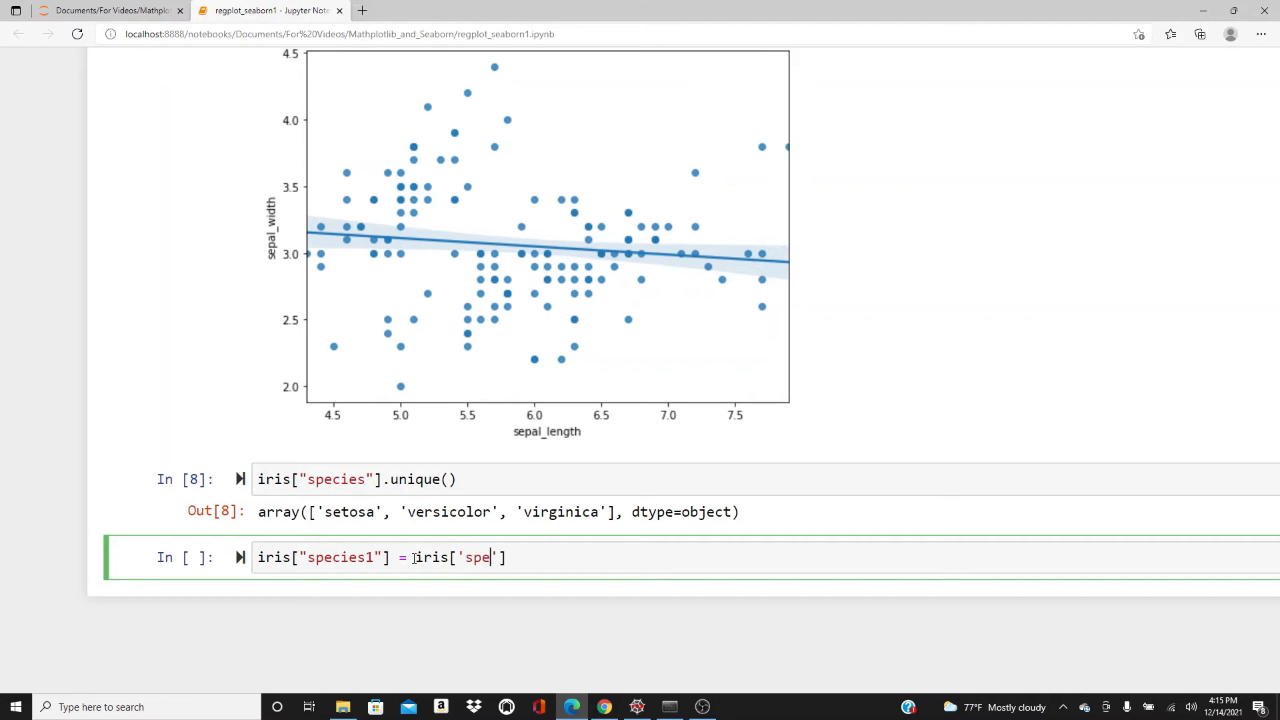
text(cies)
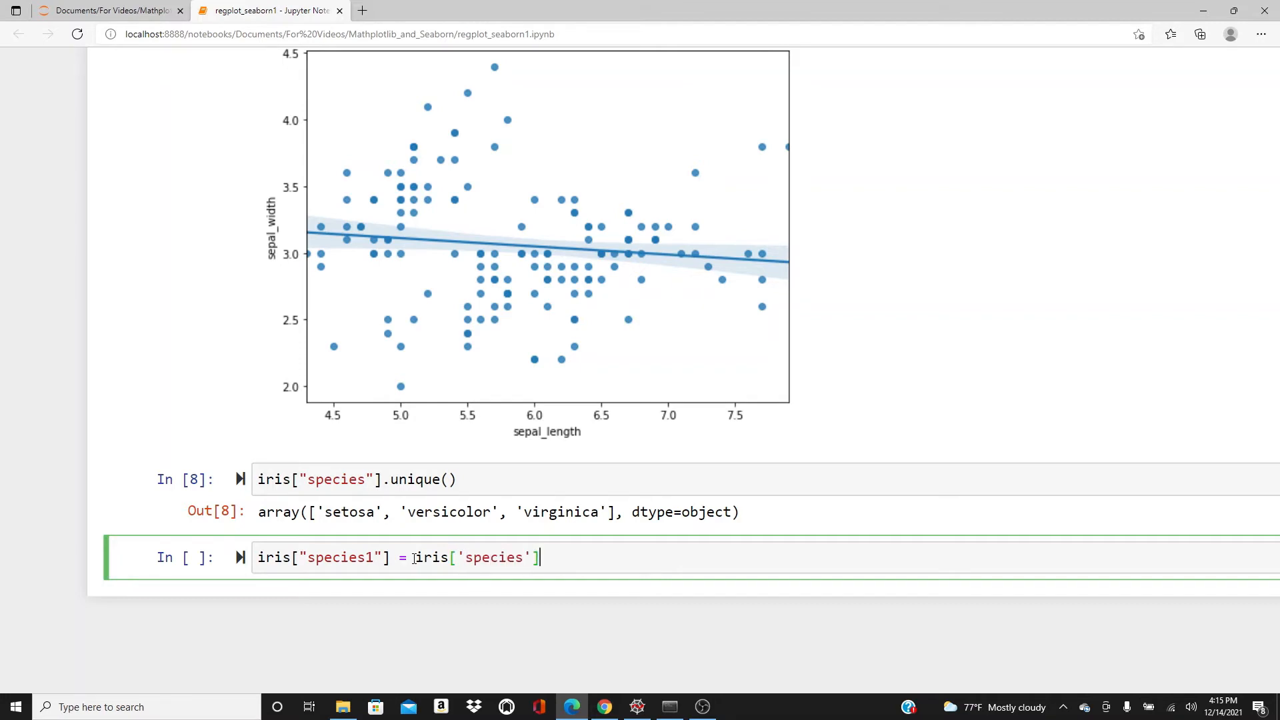
text(.repla)
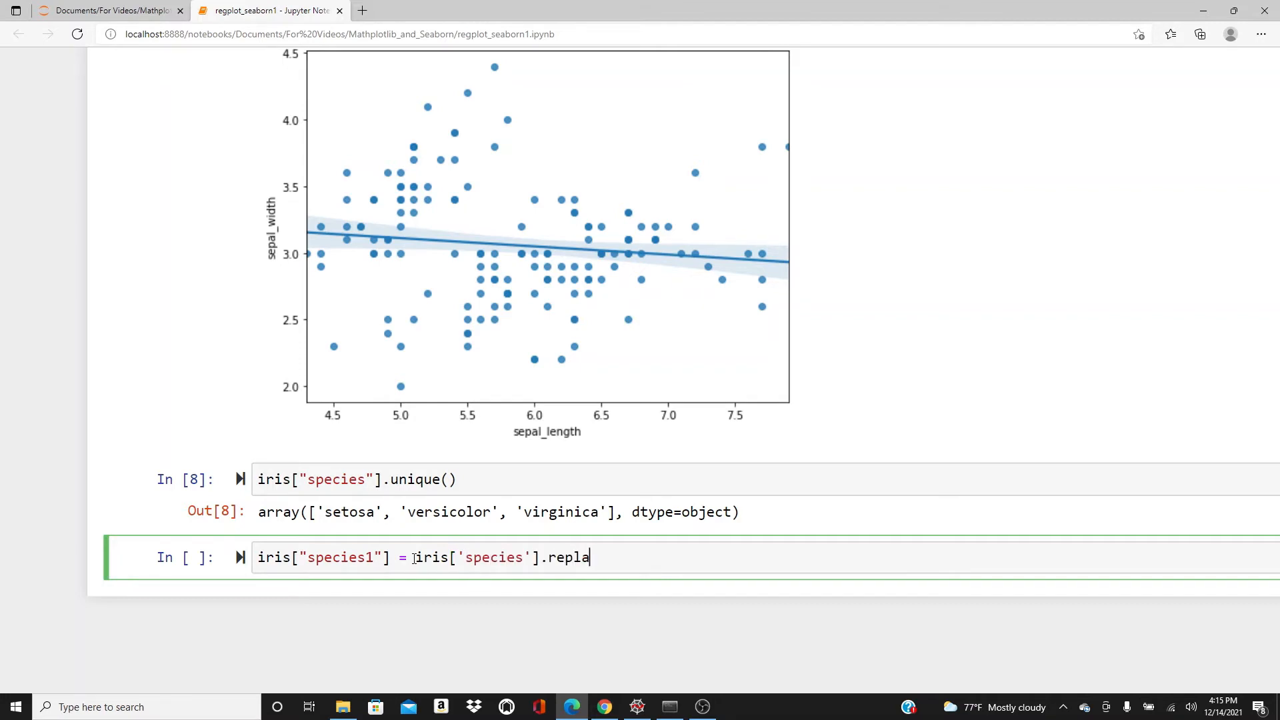
text(ce())
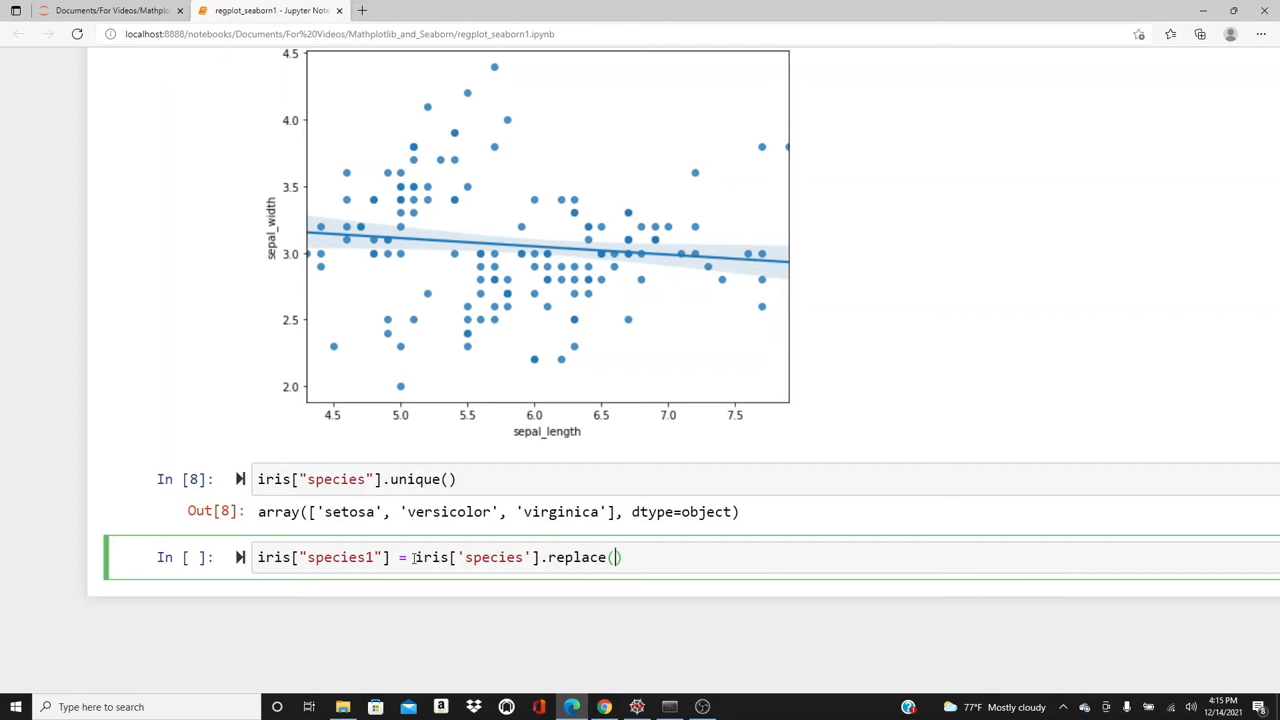
- Map setosa to 1, versicolor to 2 and virginica to 3 in the replace dict
text({"setosa")
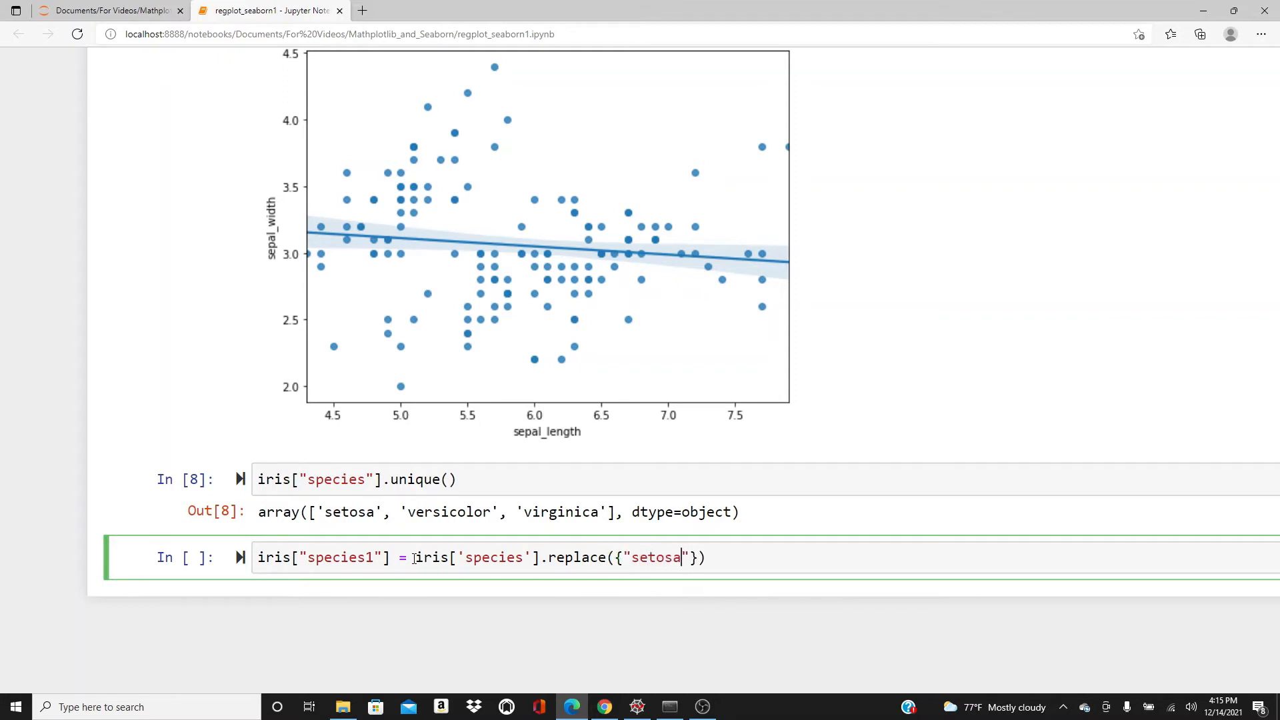
text(: 1)
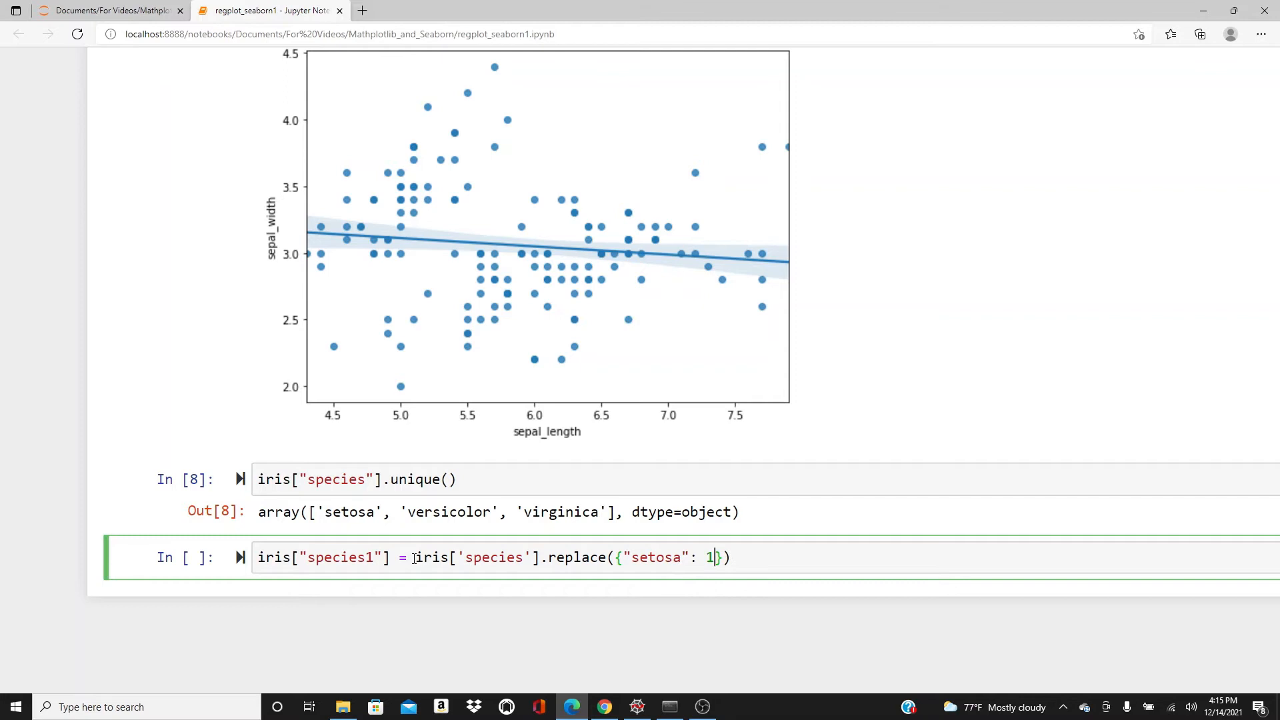
text(, "")
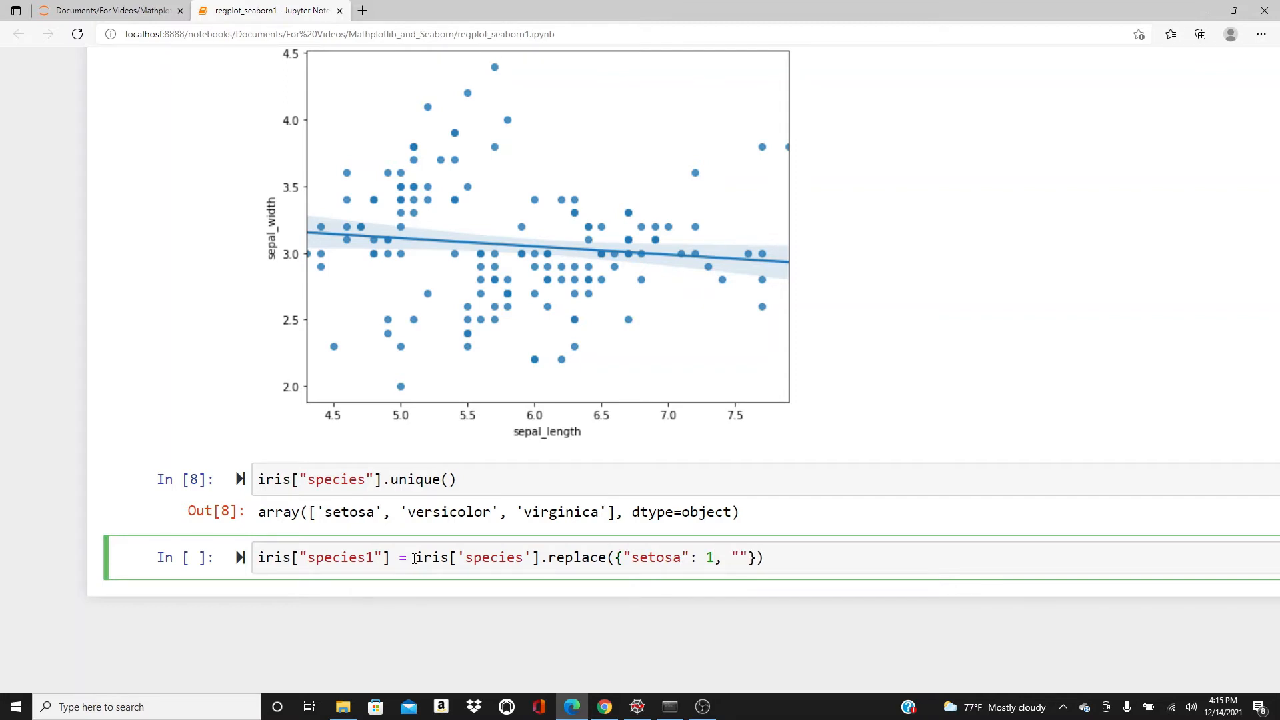
text(versicol)
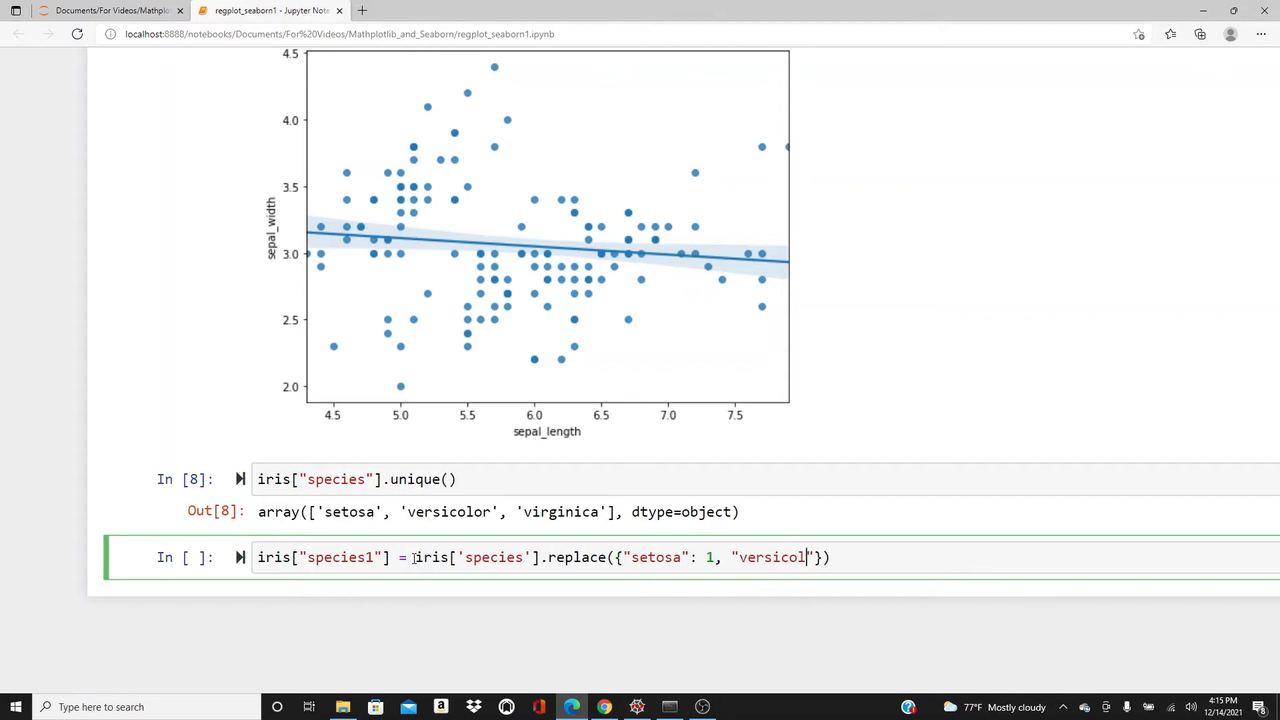
text(or)
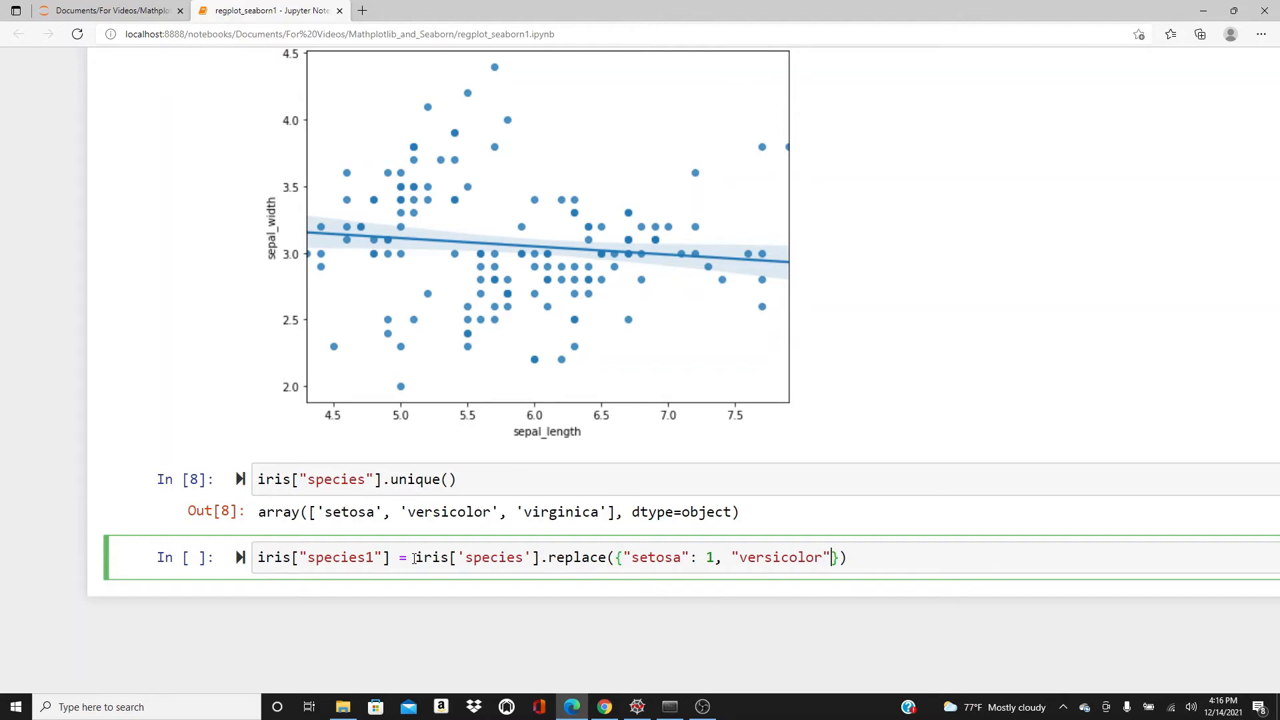
text(: 2, :)
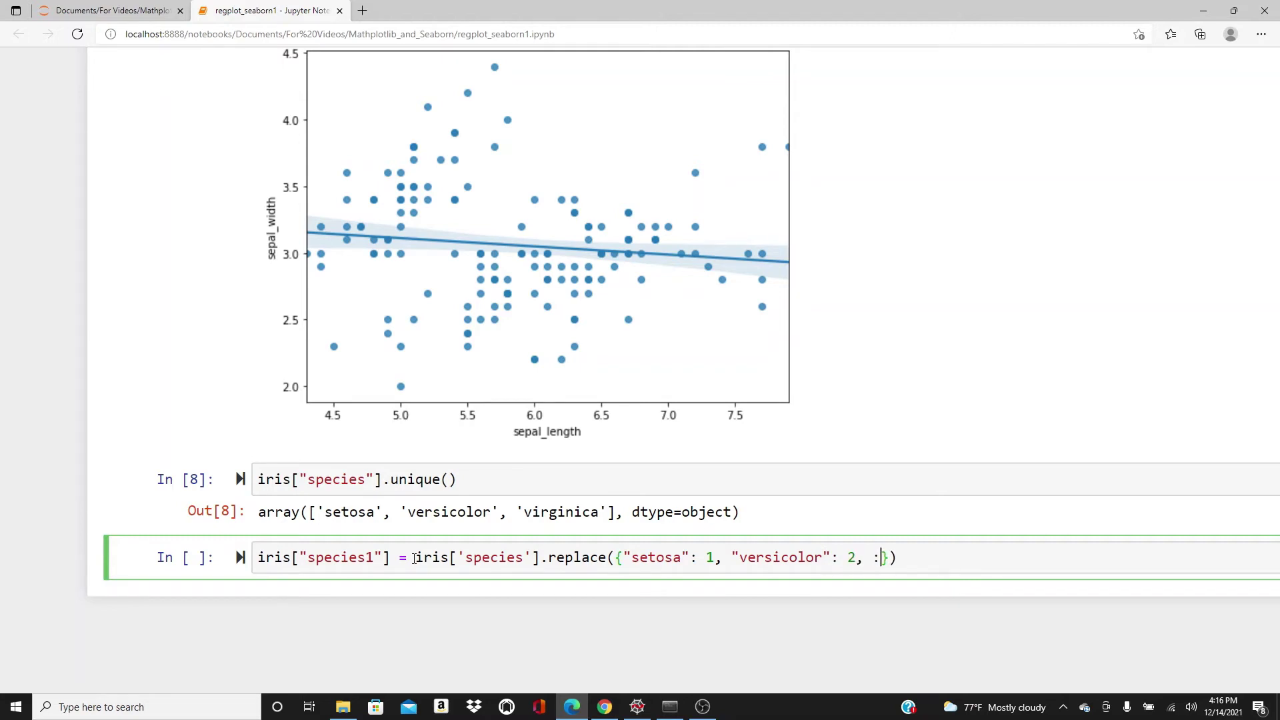
text(virginica)
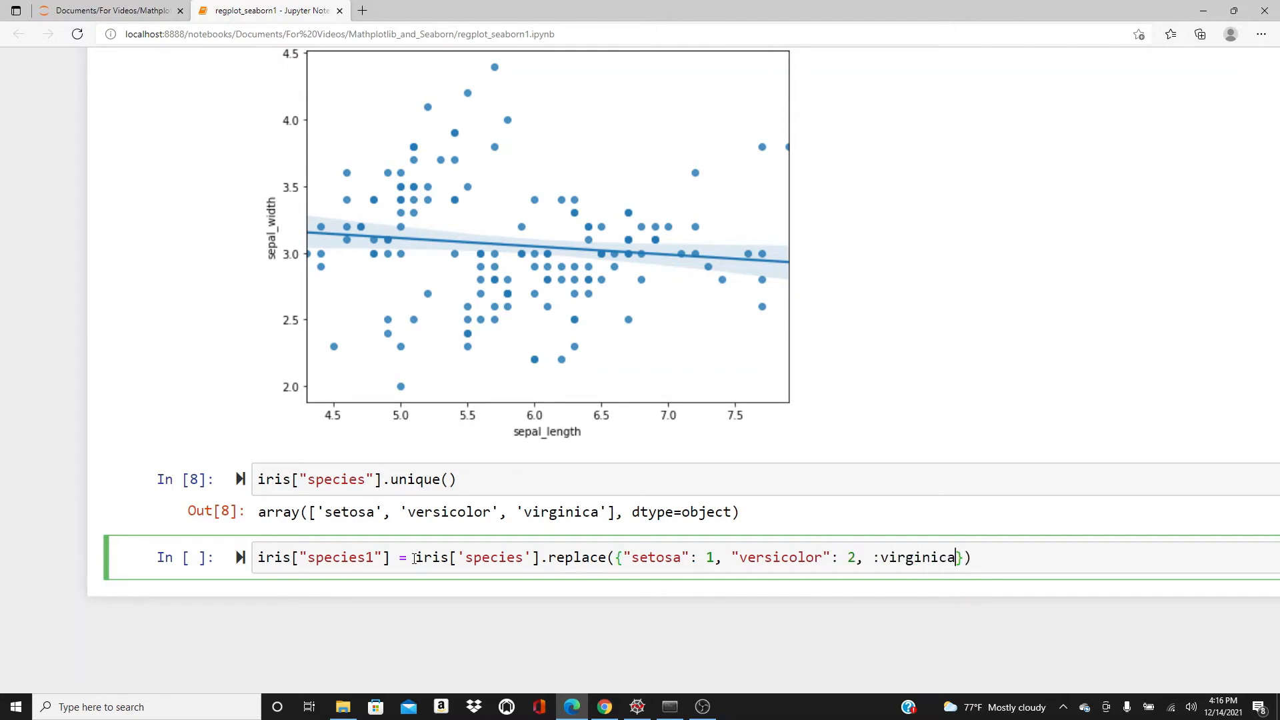
key(BackSpace)
text("v)
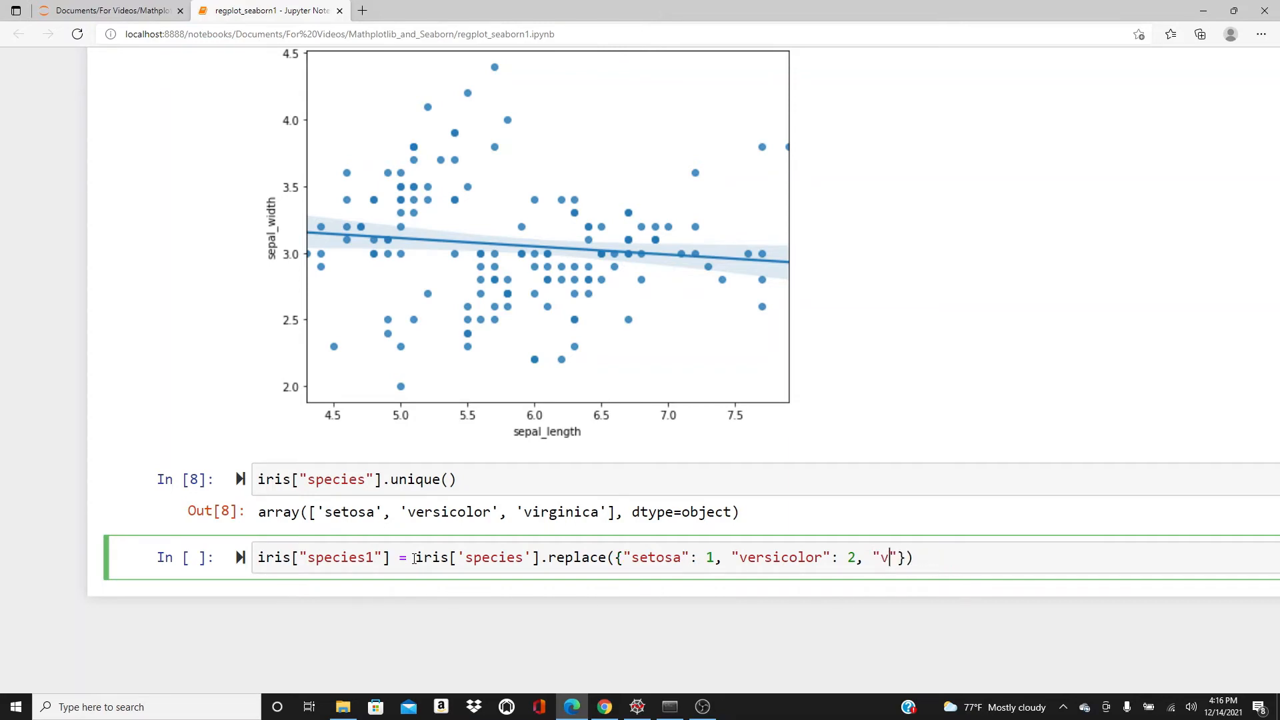
text(irginica":)
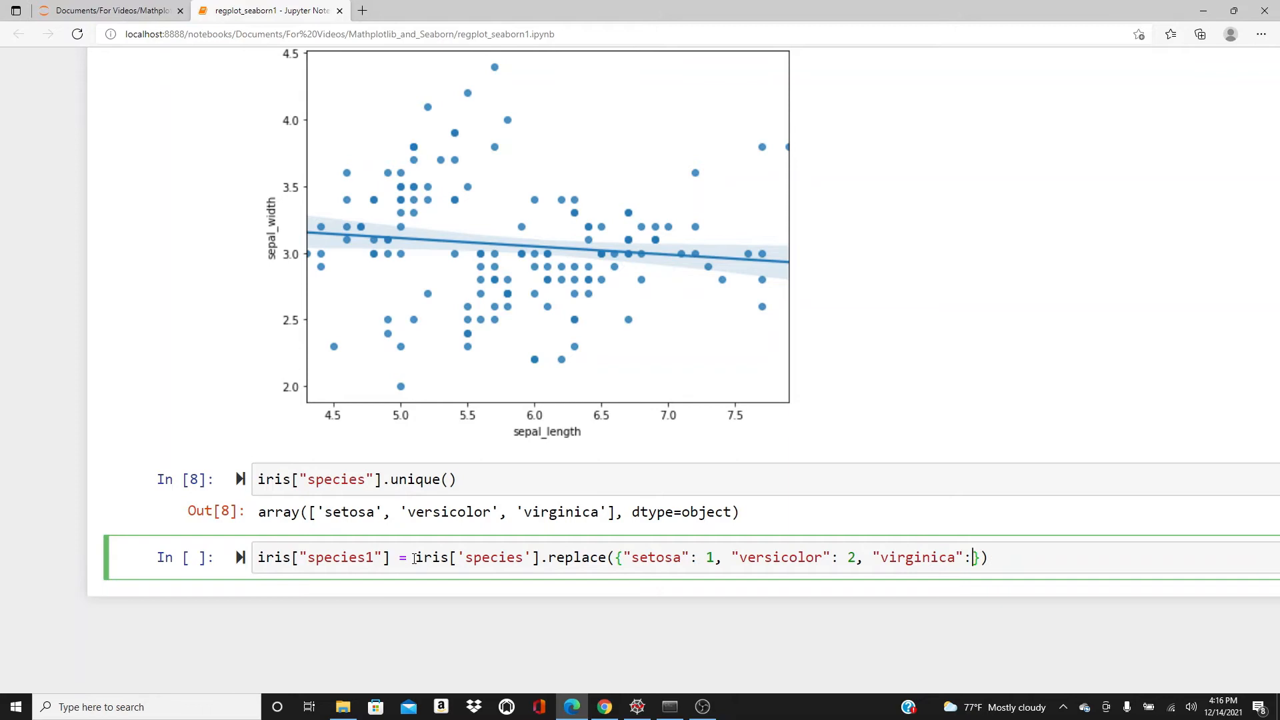
text(3)
text(iris)
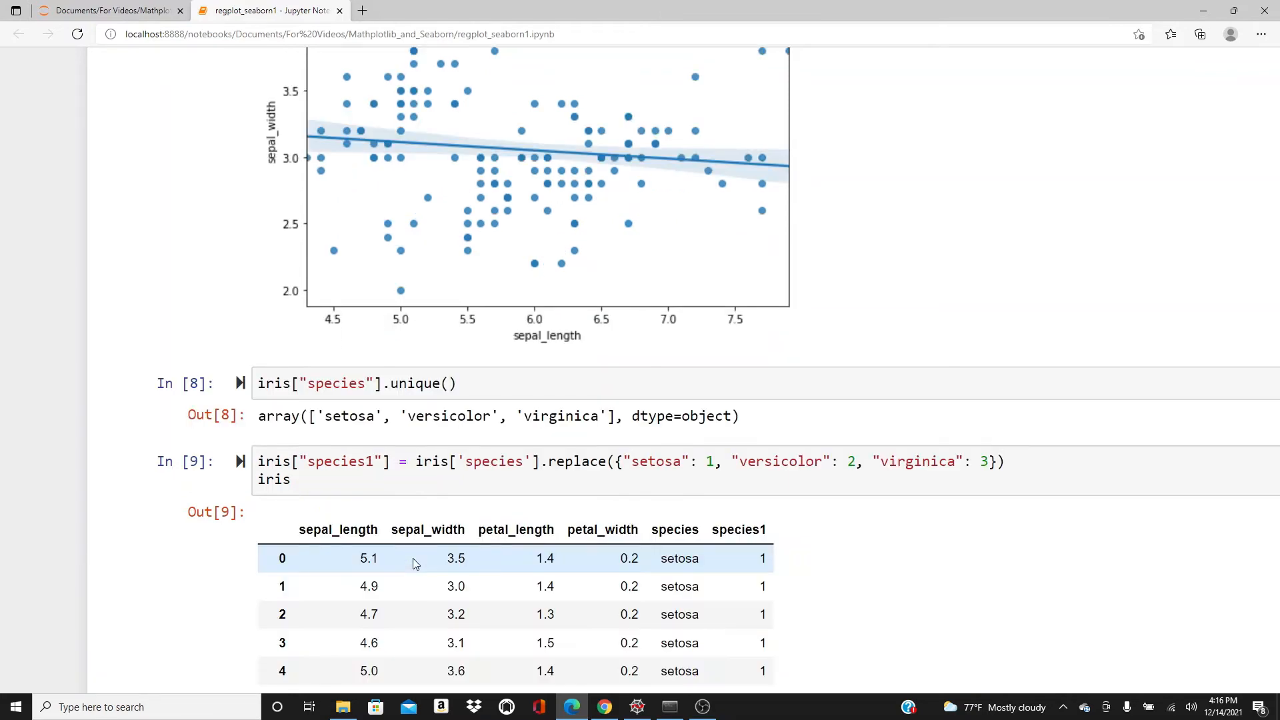
scroll(down, 3)
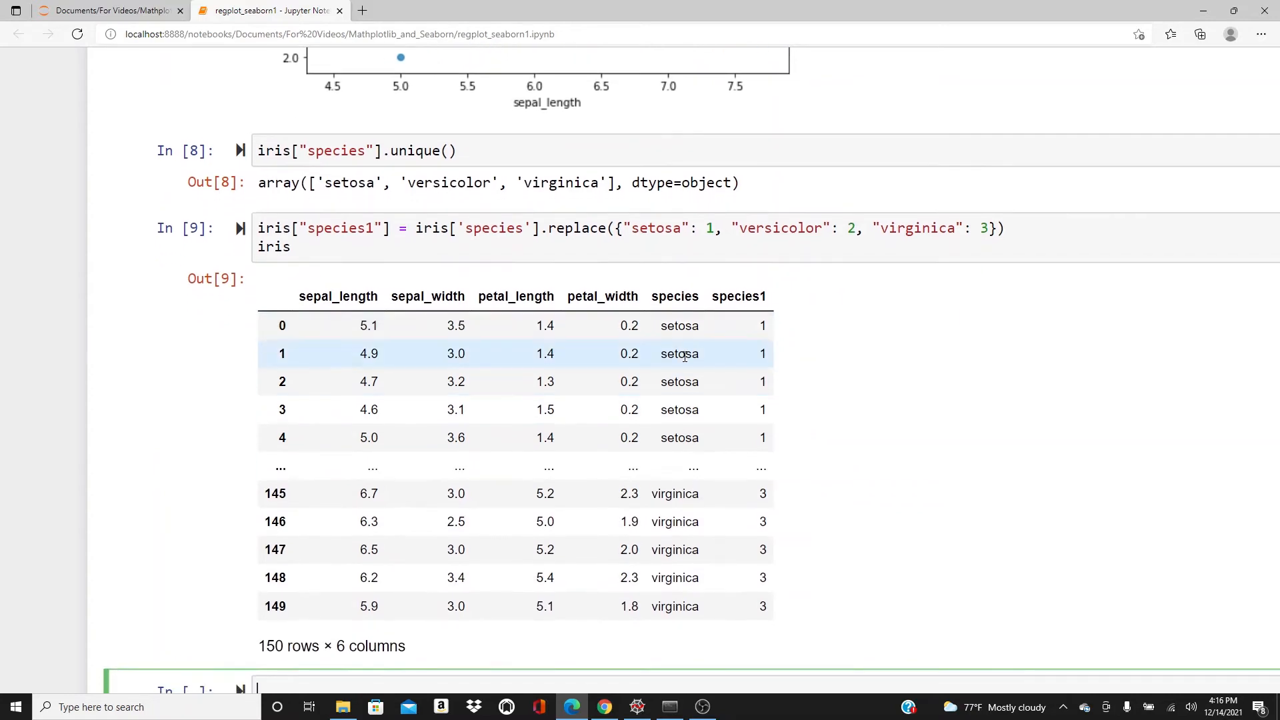
double_click(739, 296)
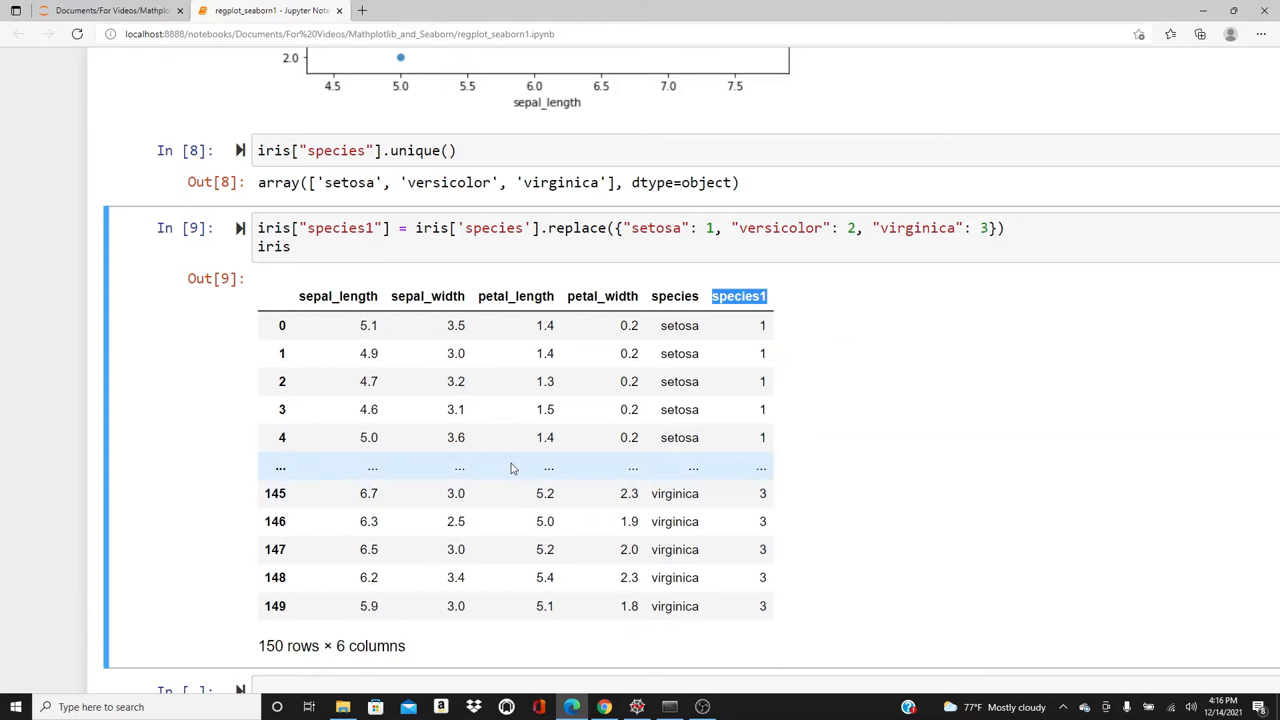
scroll(down, 3)
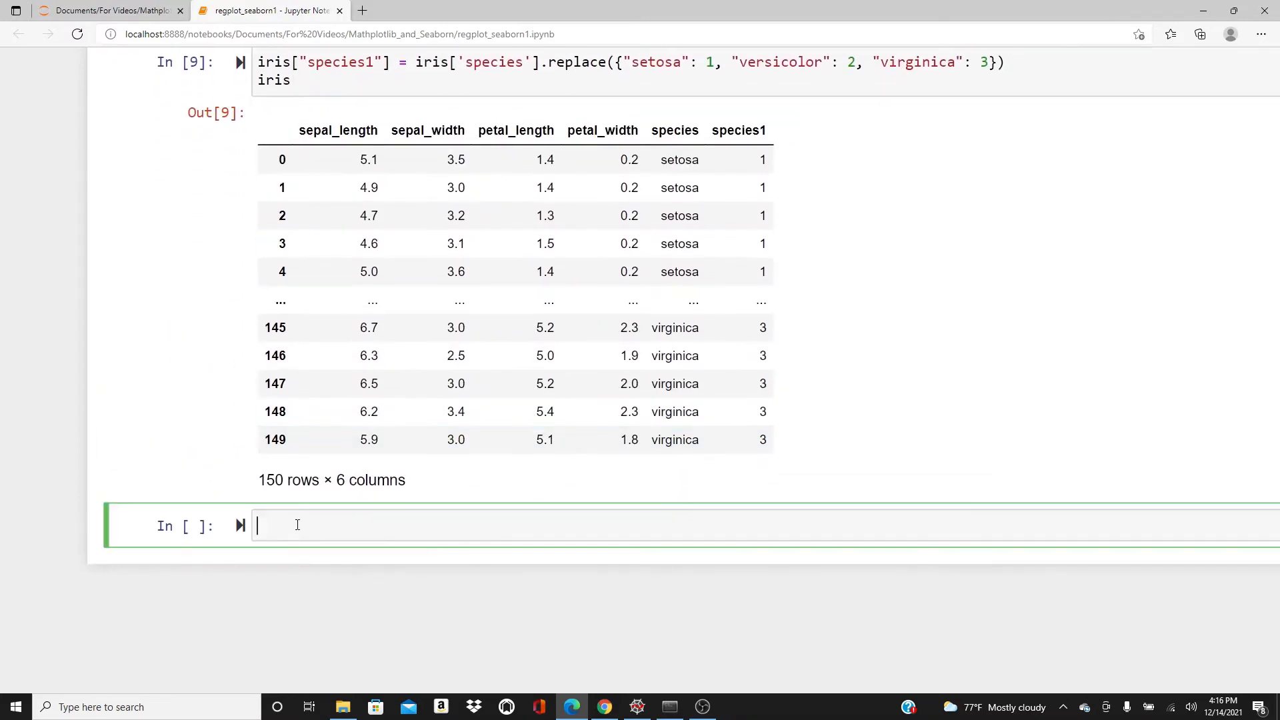
- Plot an 8×6 regplot with x = species1 instead of sepal_length and run it
text(plt.figure(figsize=(8, 6)))
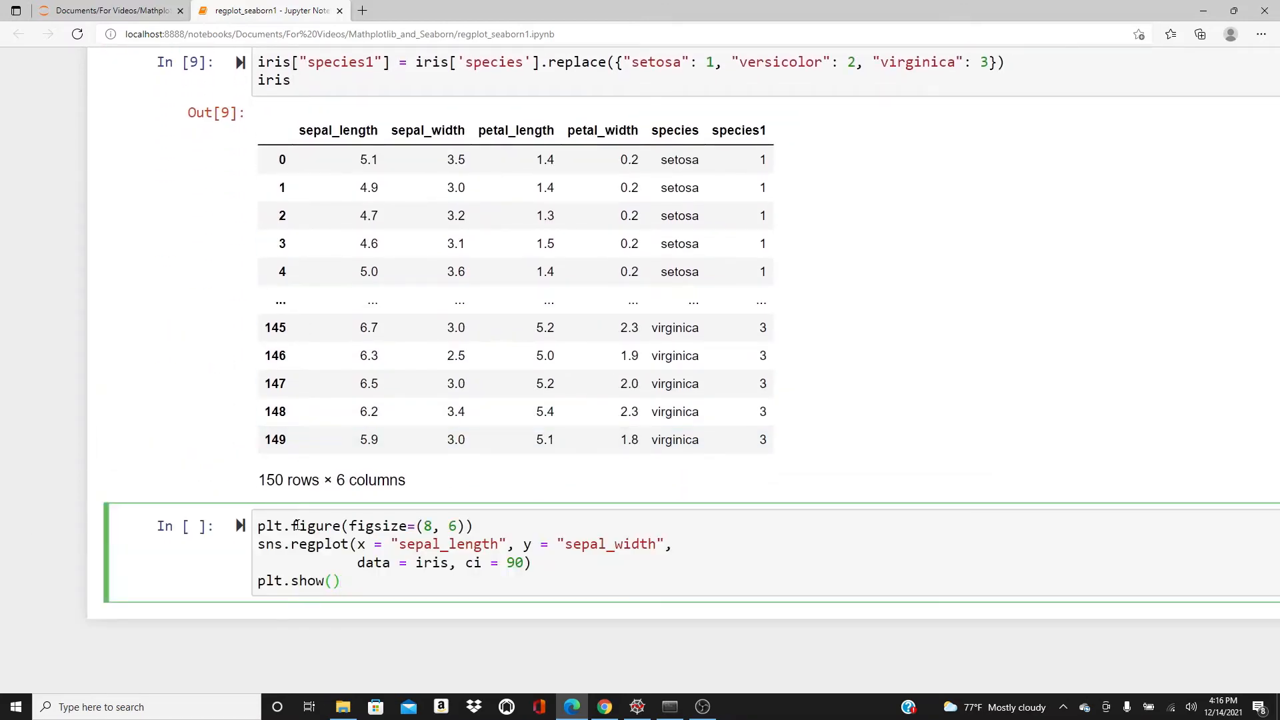
double_click(448, 544)
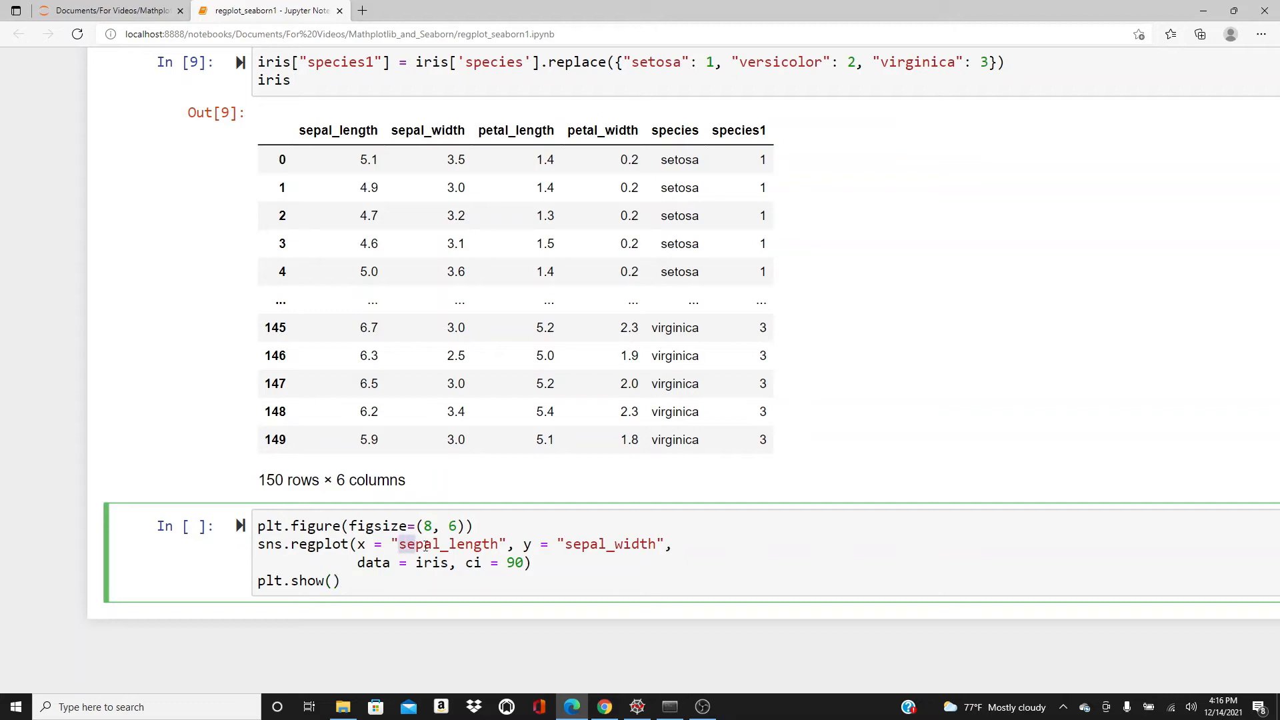
double_click(448, 544)
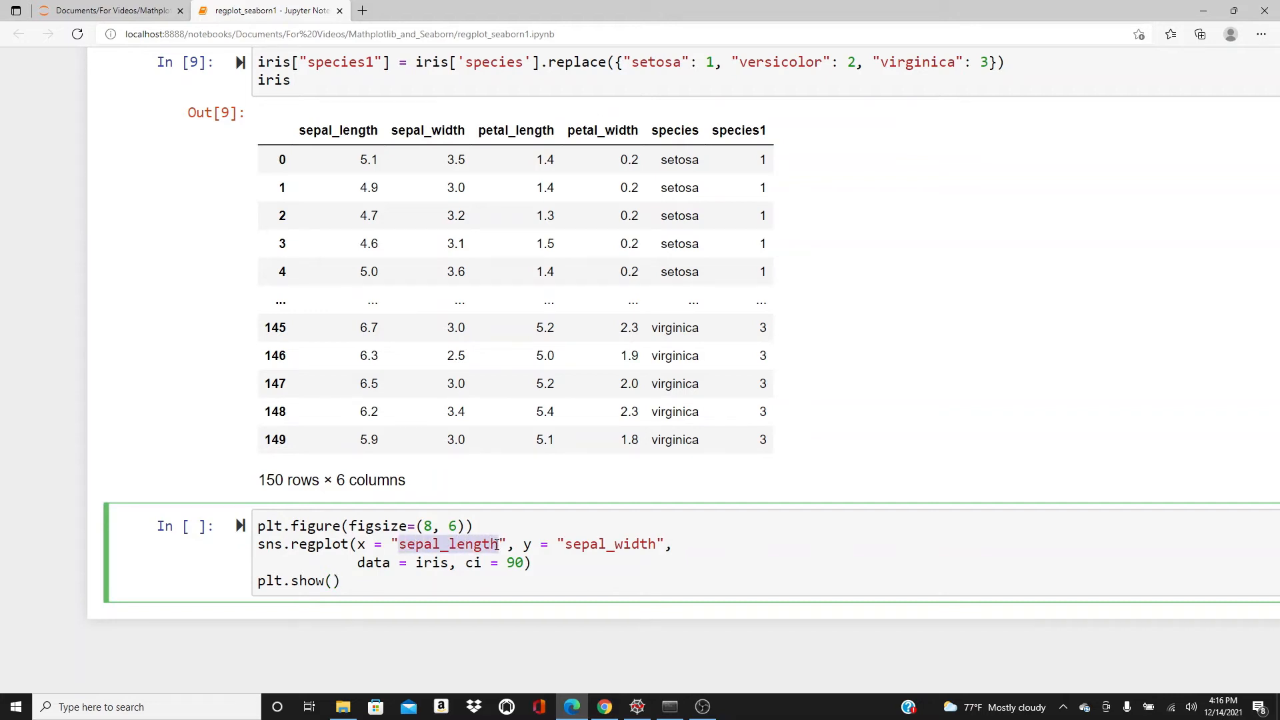
text(s)
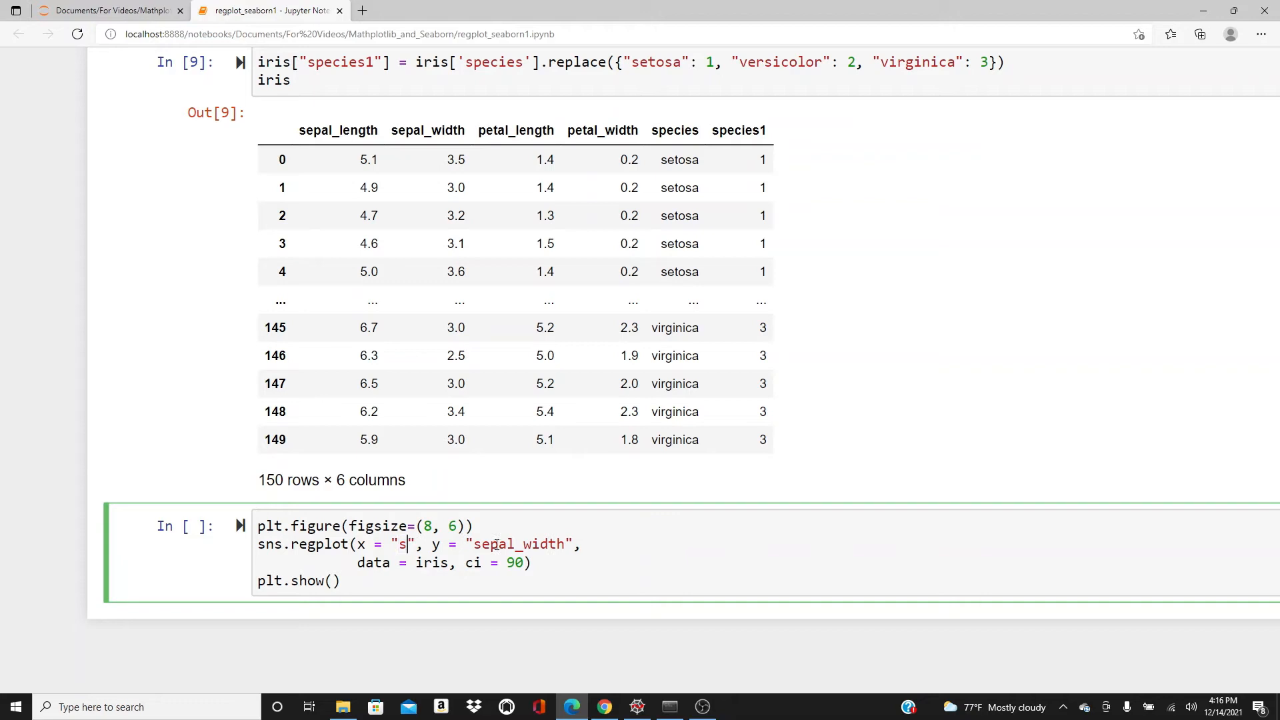
text(pecies1)
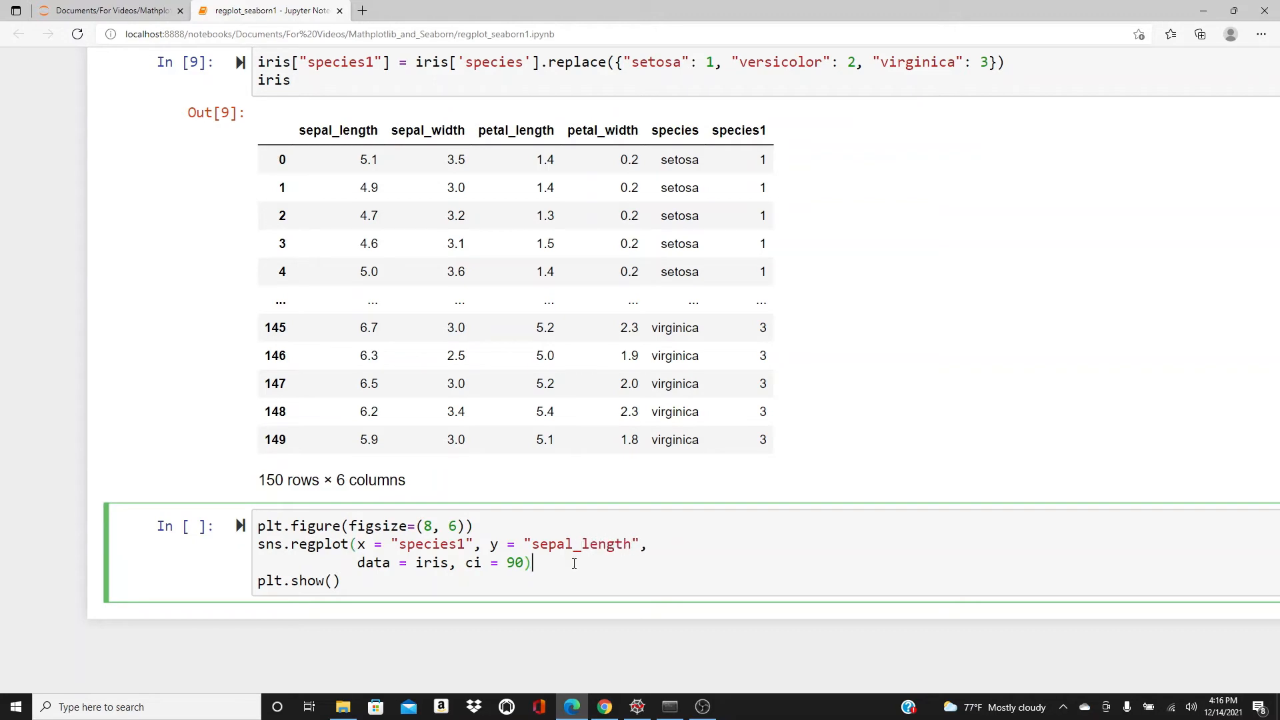
key(Shift+Enter)
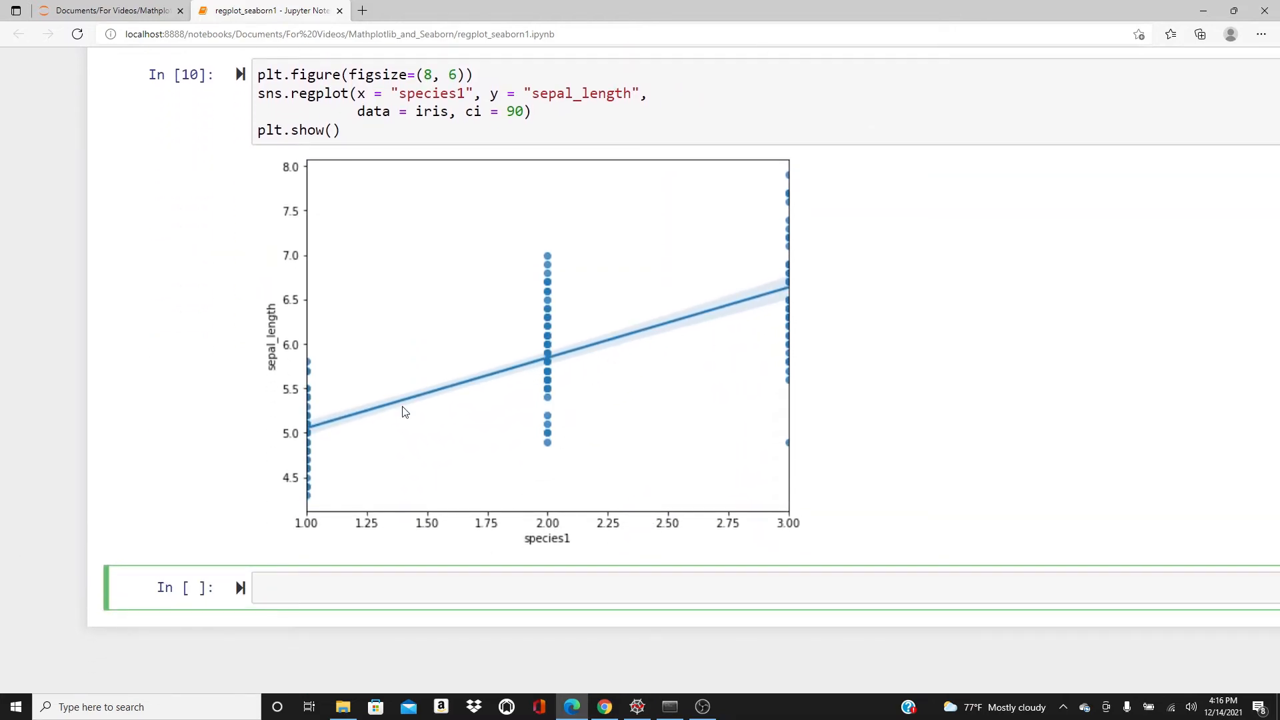
mouse_move(552, 314)
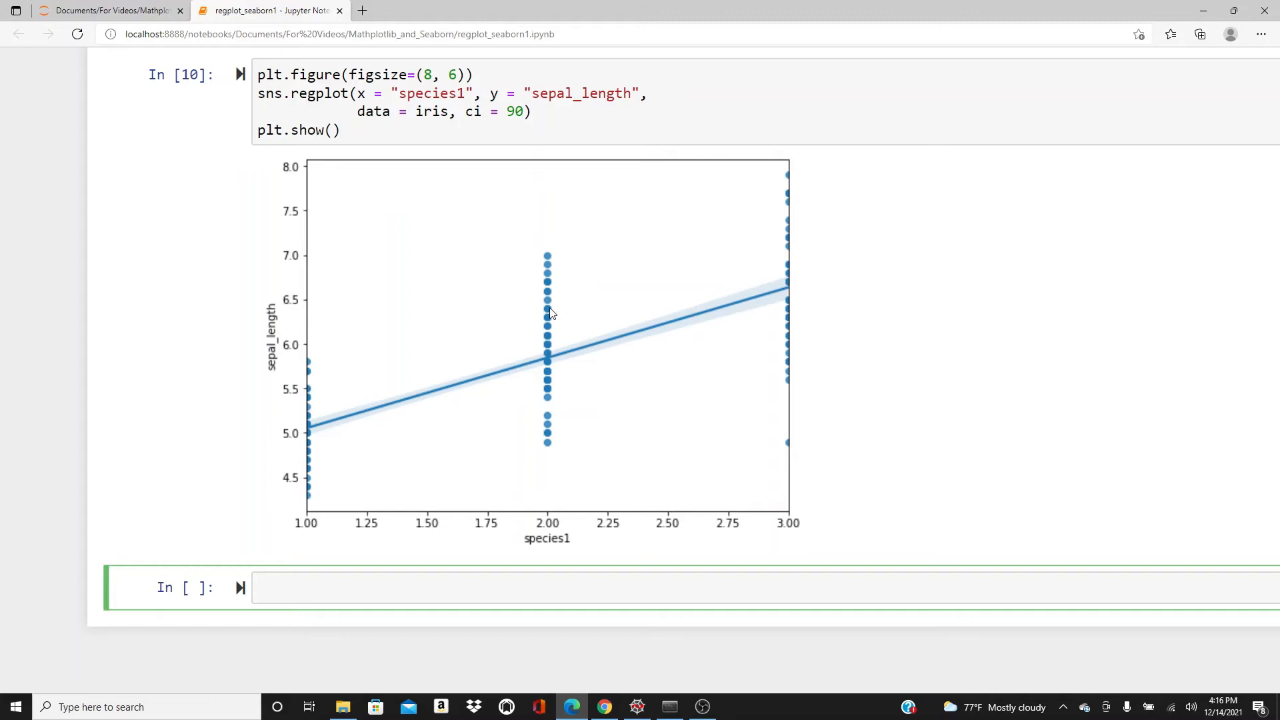
mouse_move(324, 508)
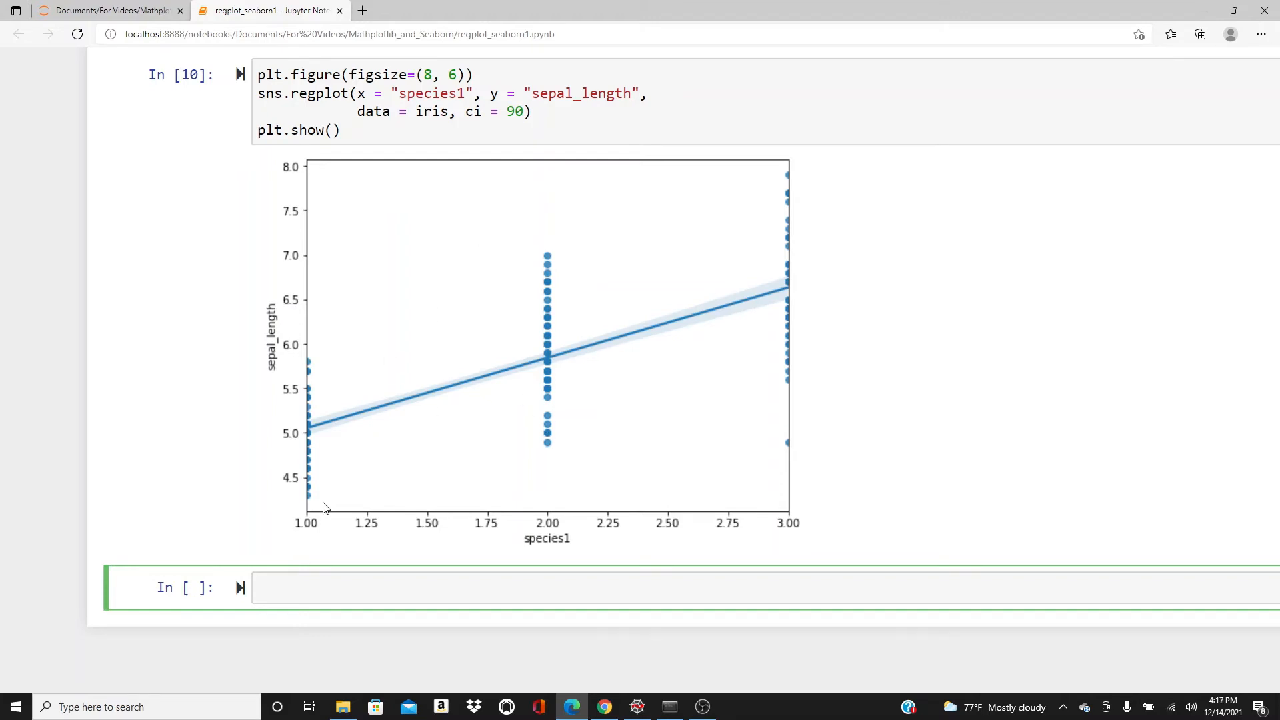
mouse_move(493, 648)
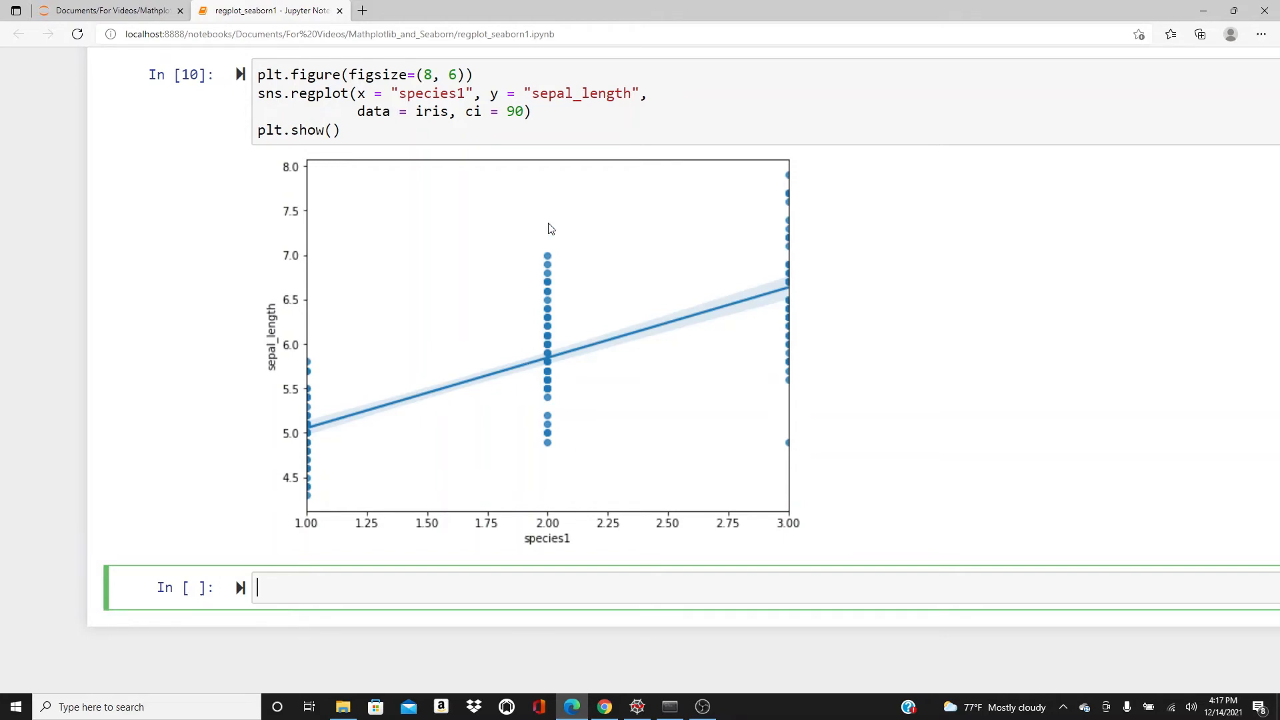
mouse_move(293, 514)
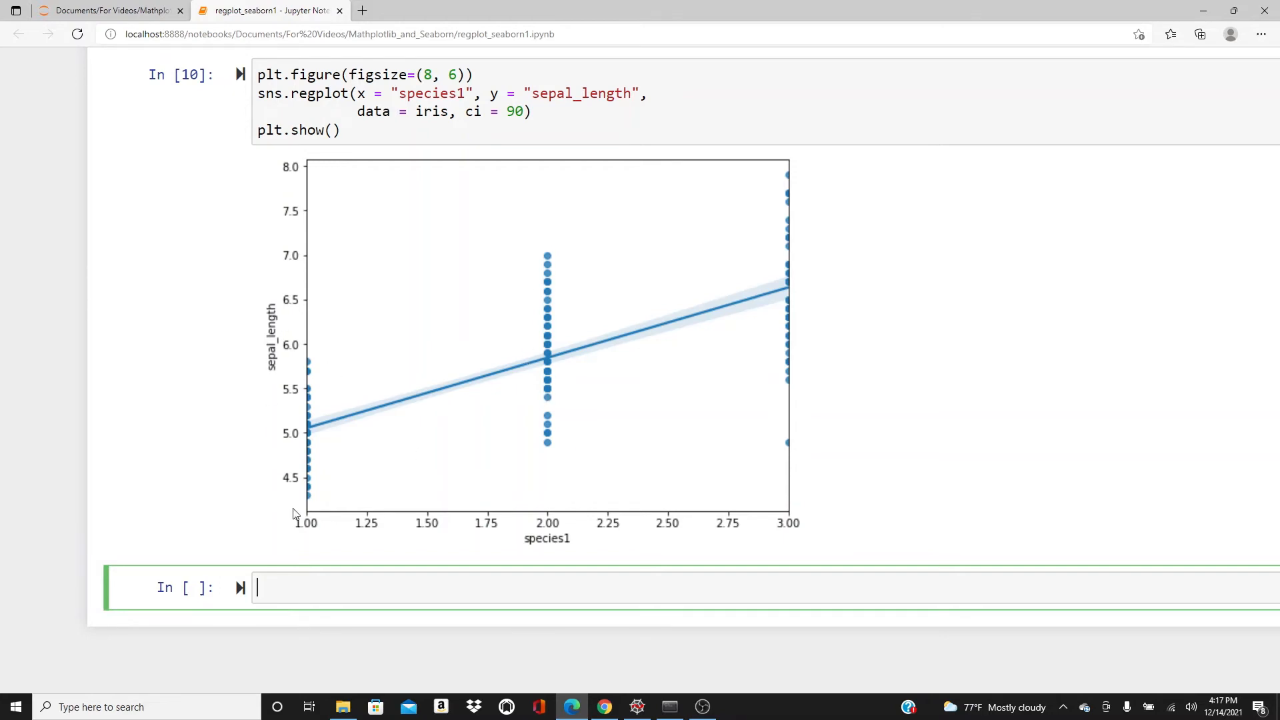
mouse_move(587, 299)
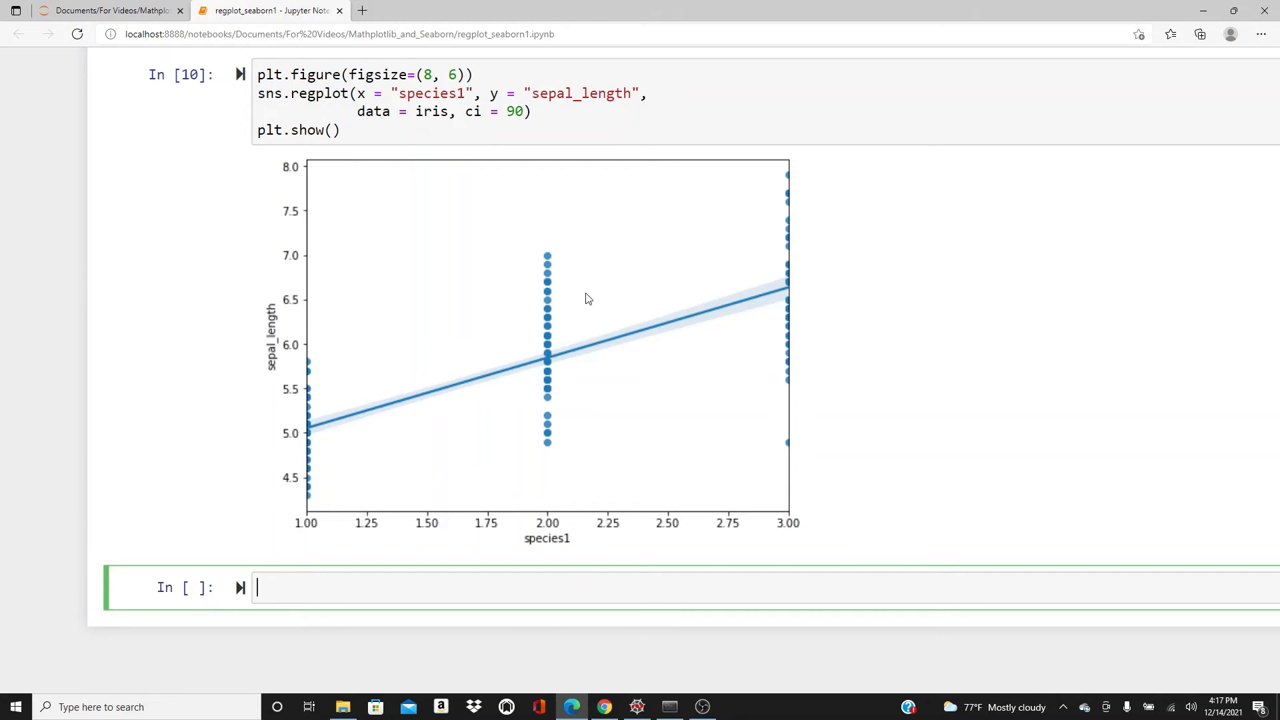
mouse_move(536, 296)
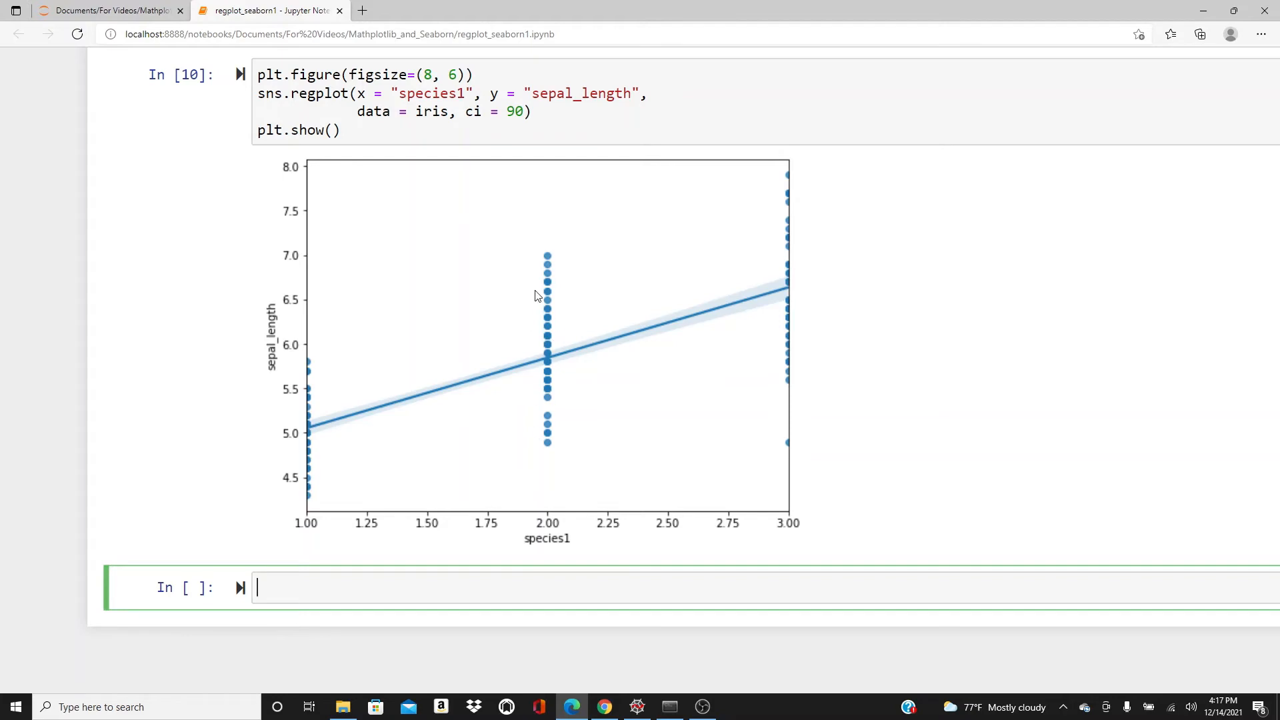
- Add x_jitter = 0.1 to the regplot call so points spread horizontally
text(,)
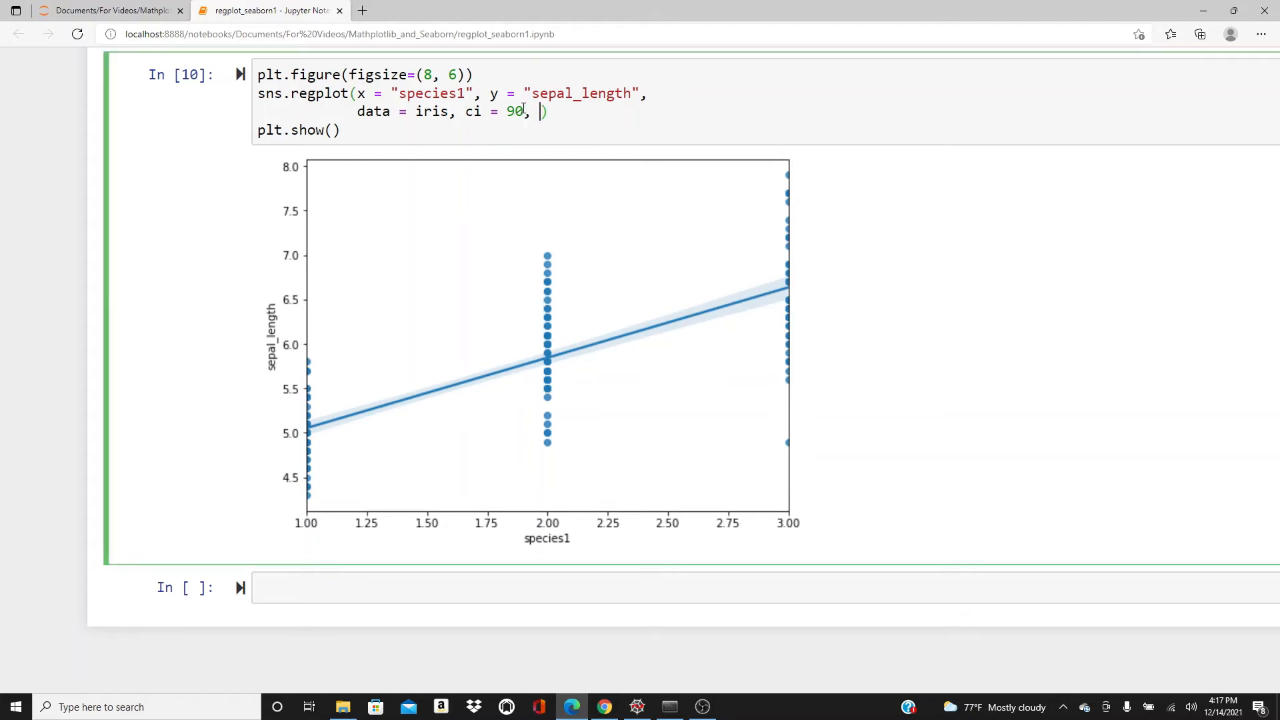
text(x_jo)
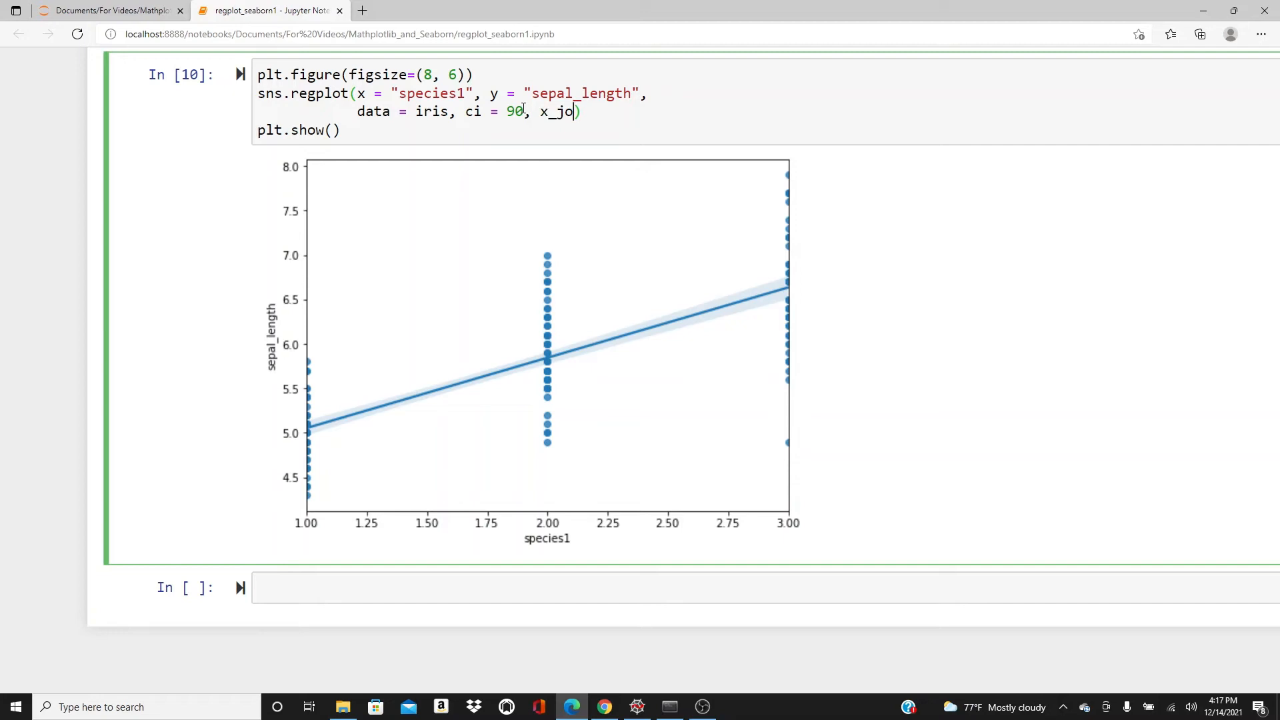
key(Backspace)
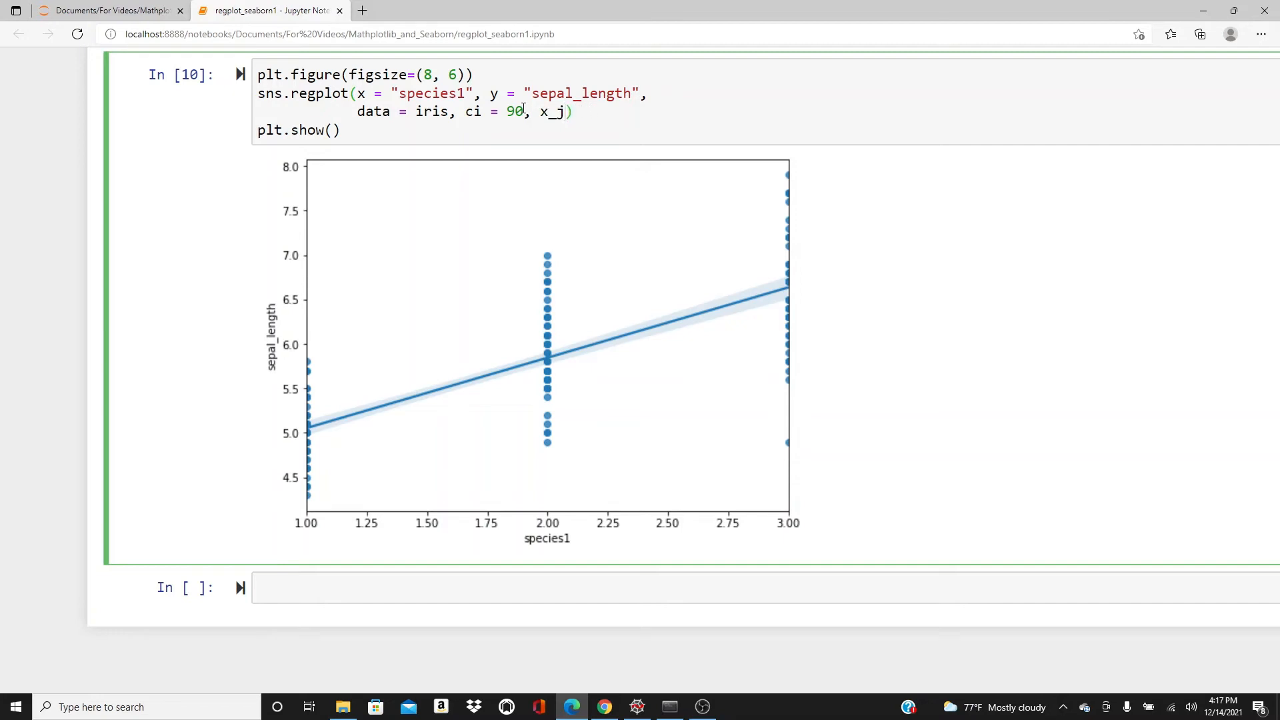
text(itter)
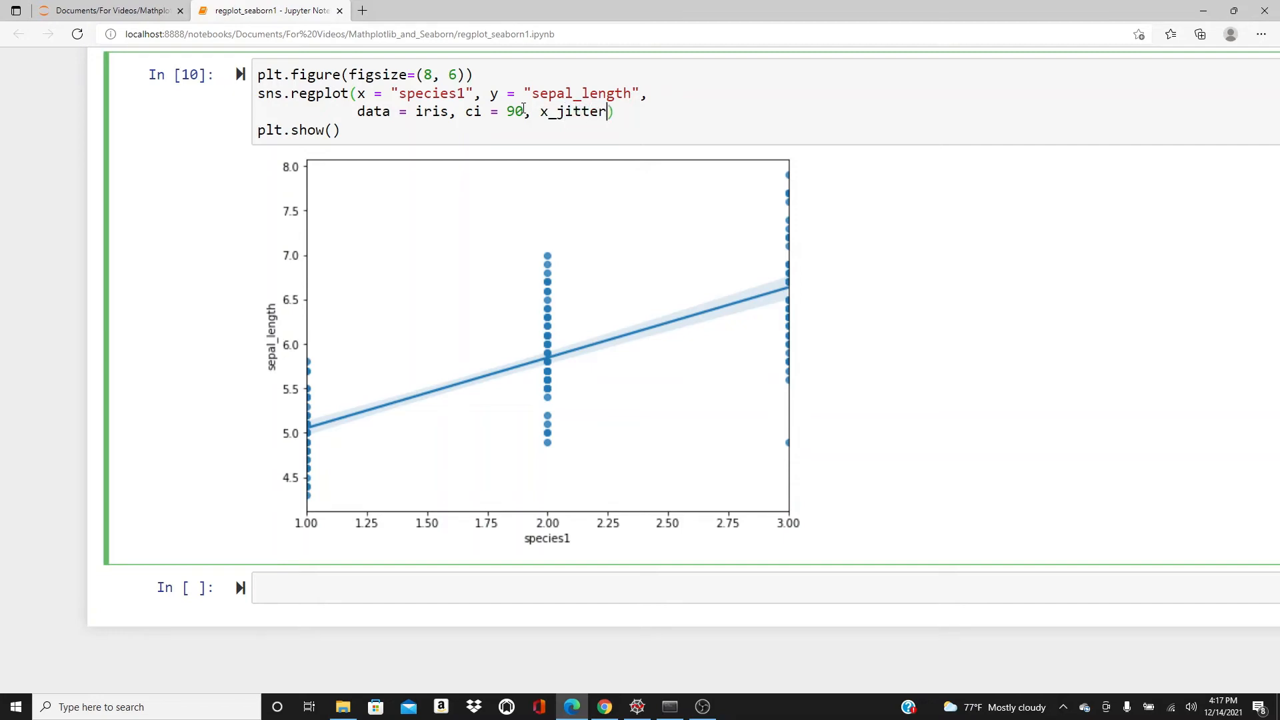
text(= 0.)
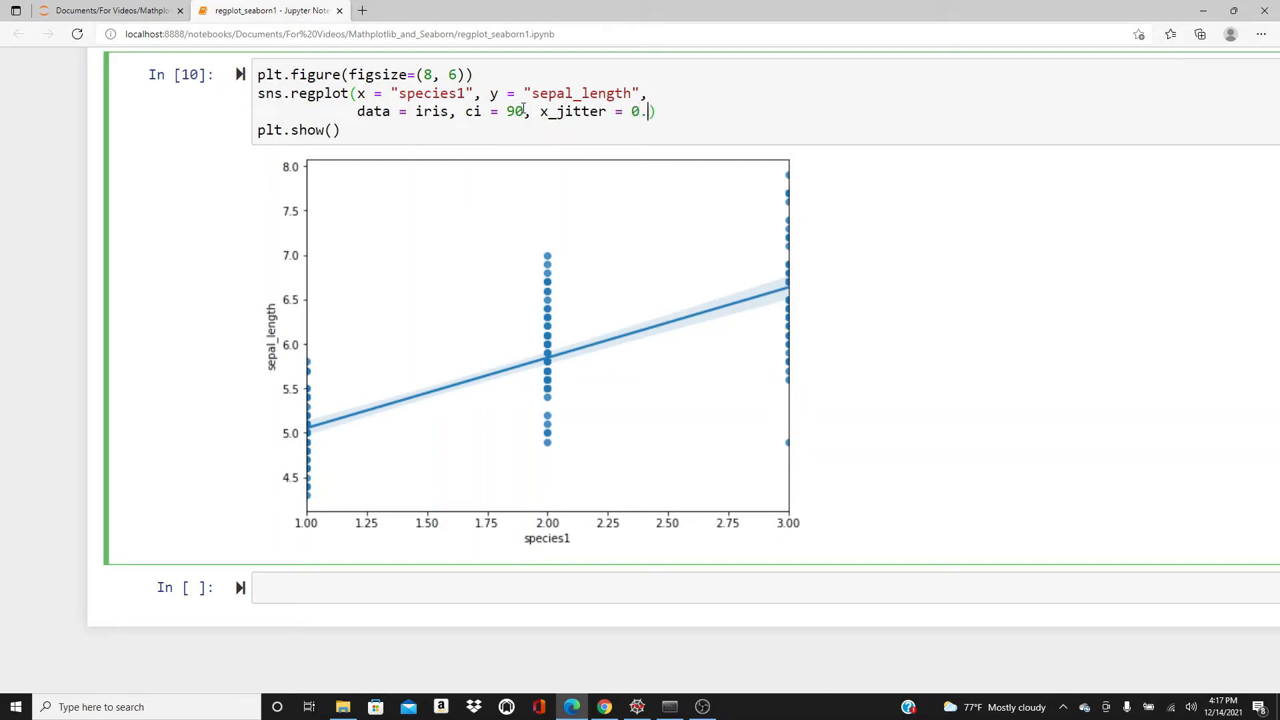
text(1)
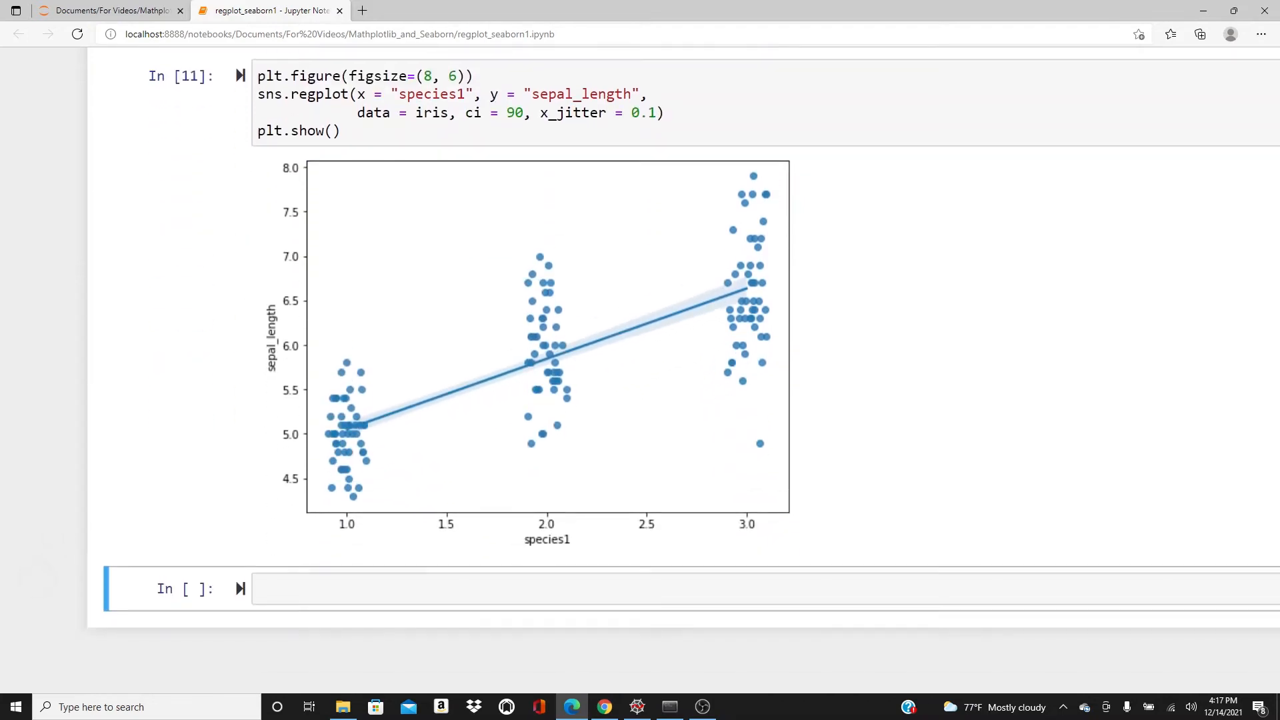
scroll(down, 3)
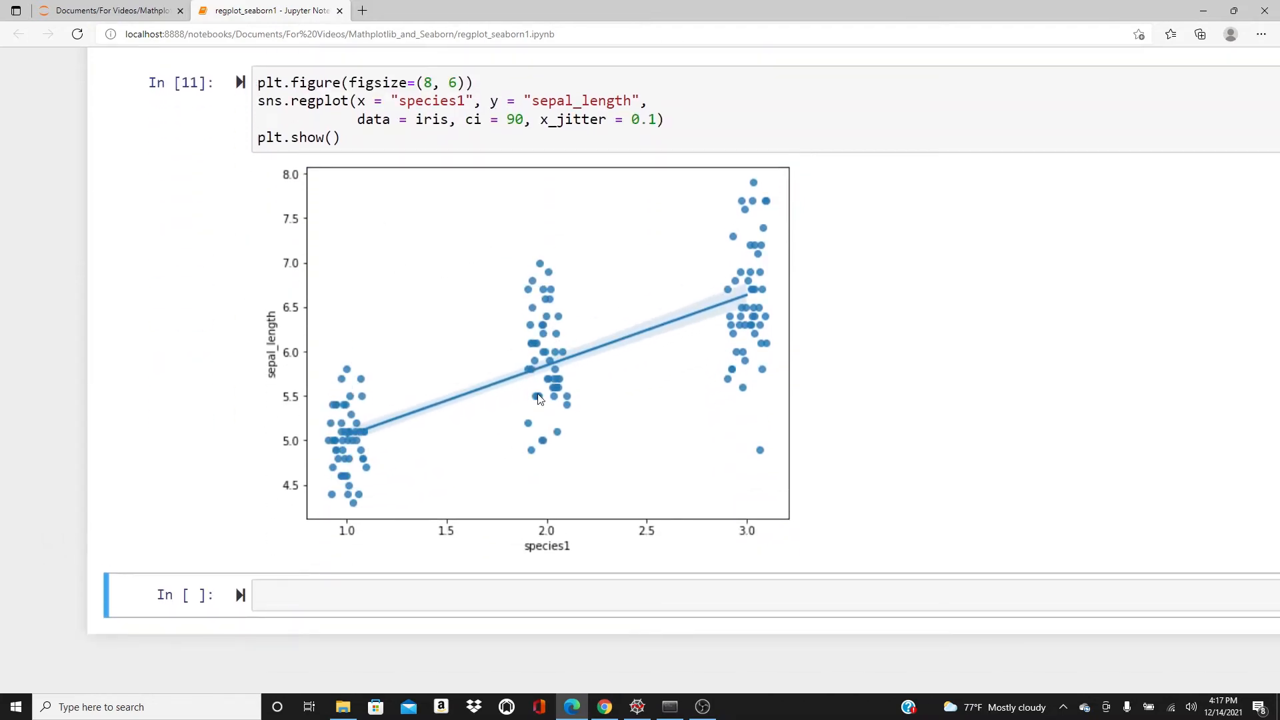
mouse_move(571, 331)
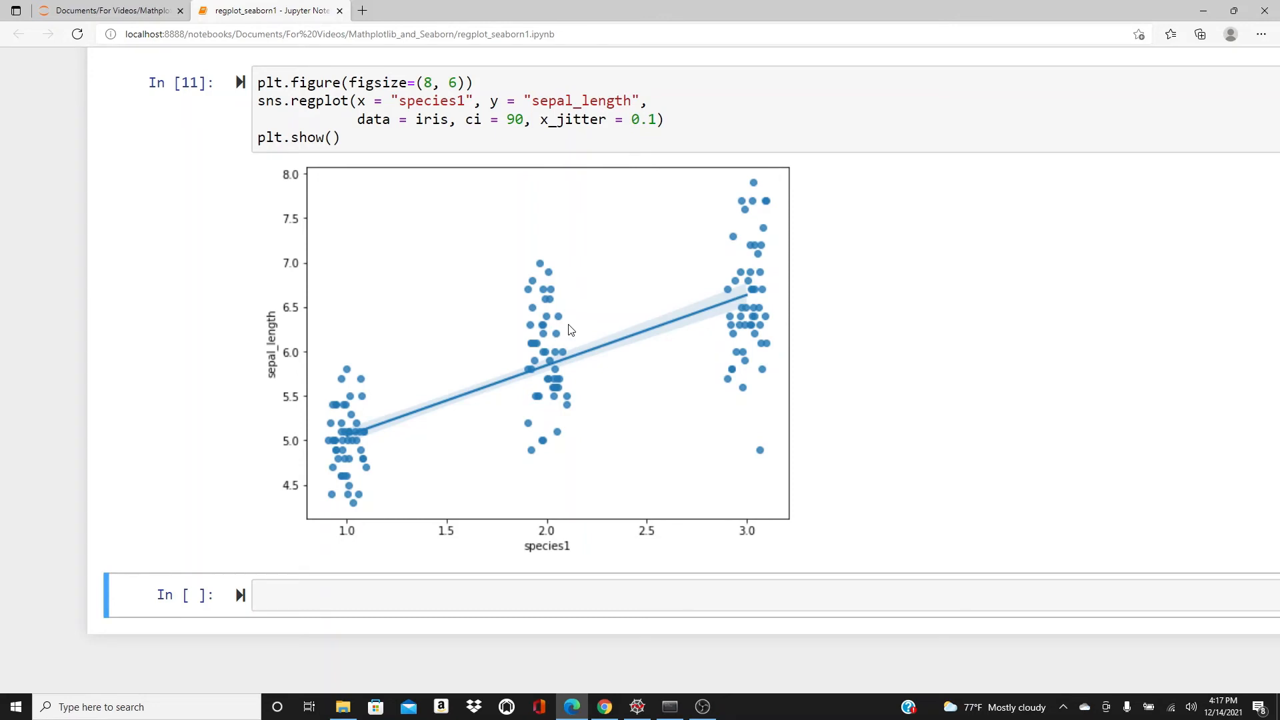
mouse_move(643, 255)
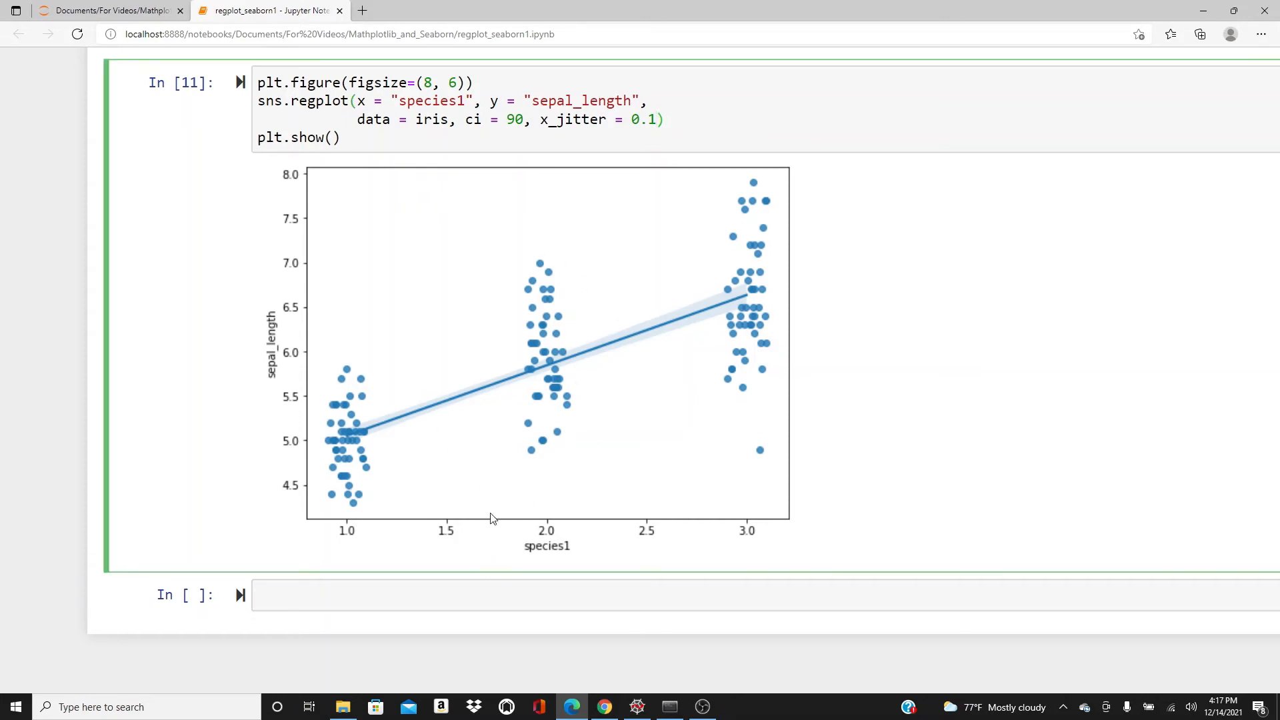
mouse_move(549, 527)
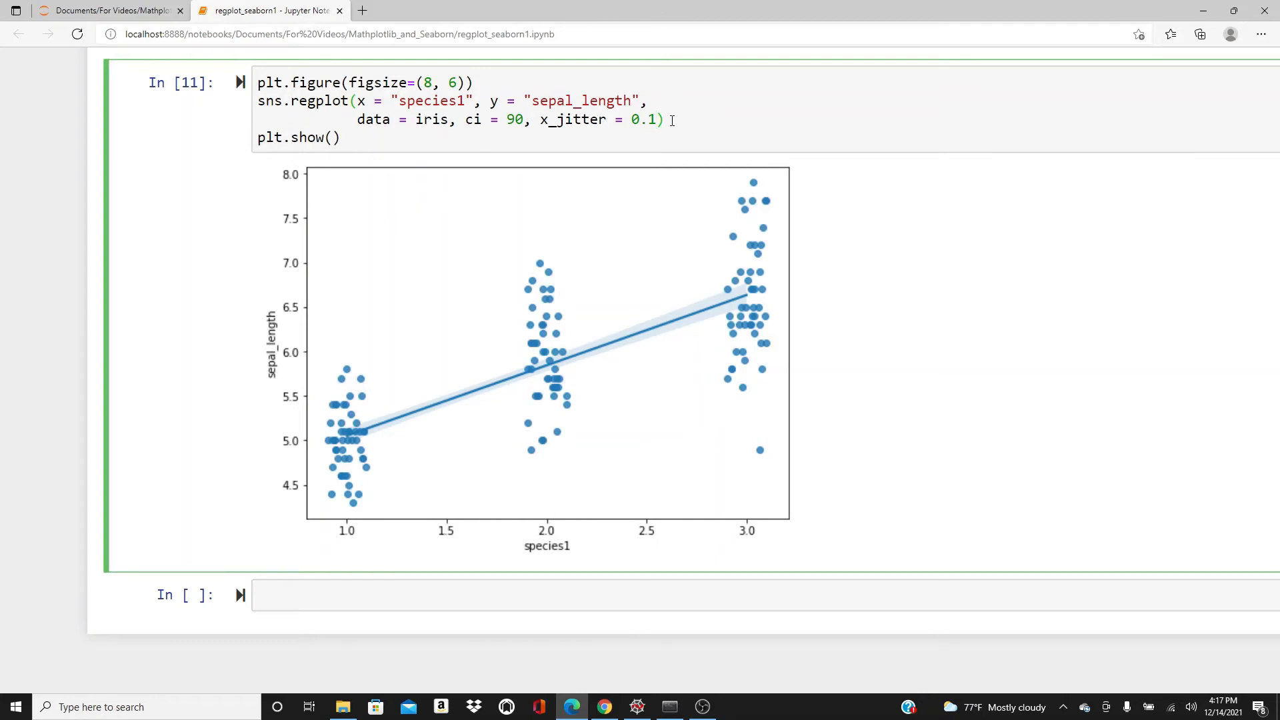
- Reduce x_jitter to 0.04 and re-run for narrower species clusters
text(0.04)
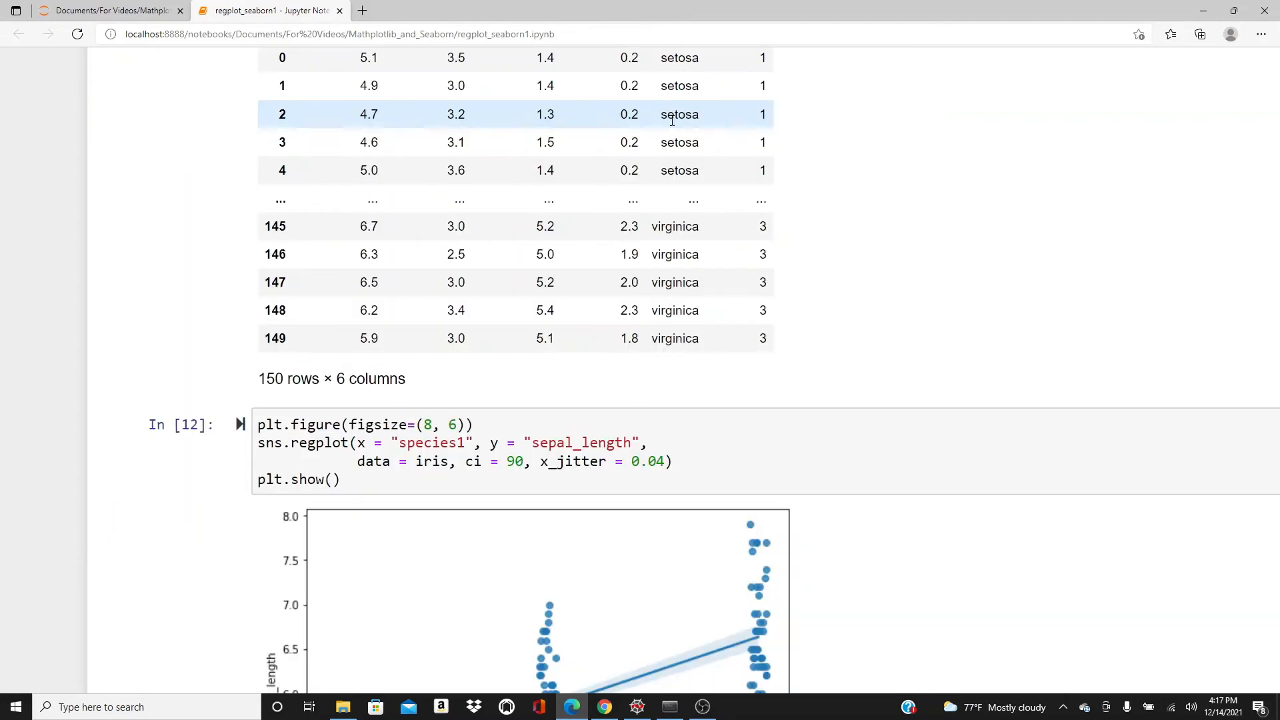
scroll(down, 3)
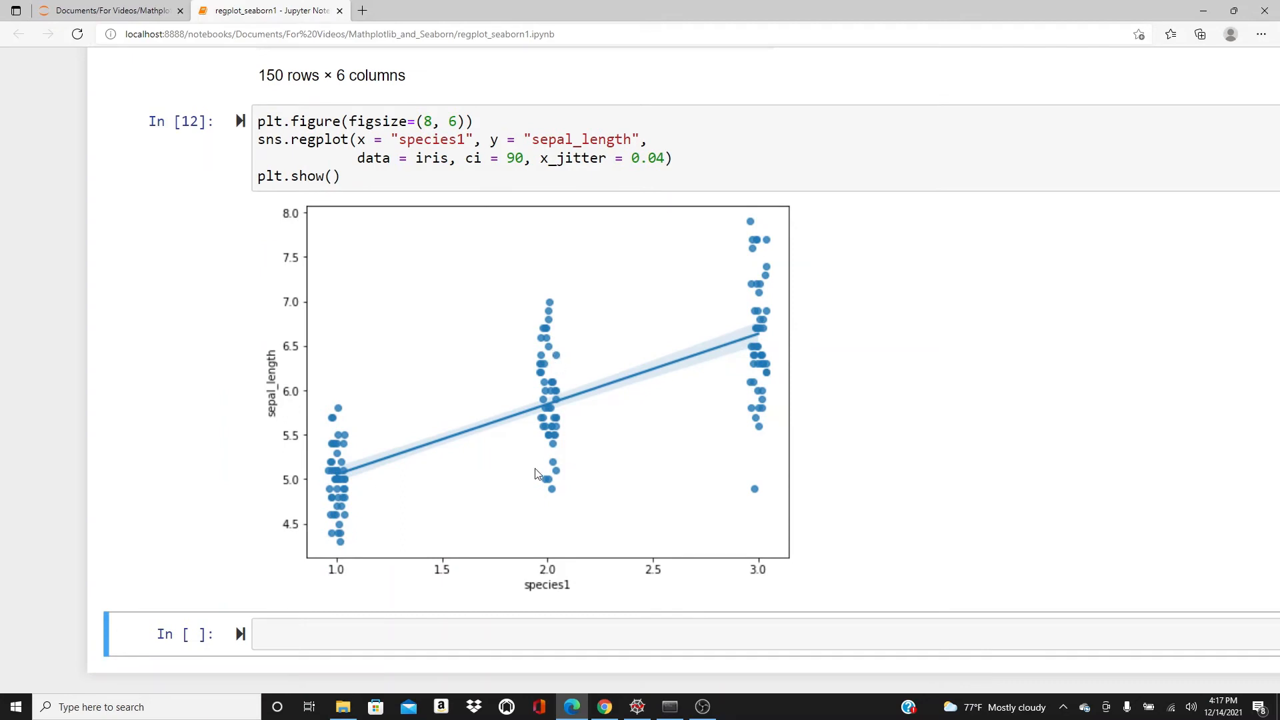
mouse_move(557, 451)
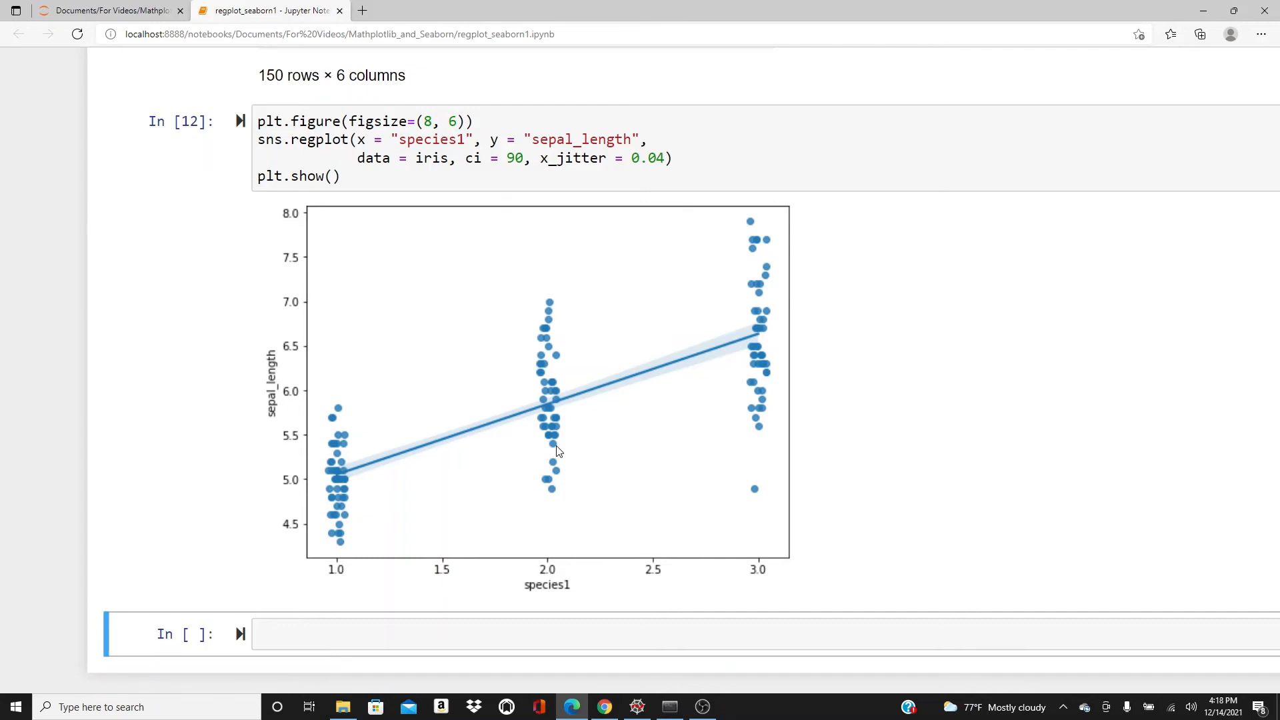
mouse_move(558, 376)
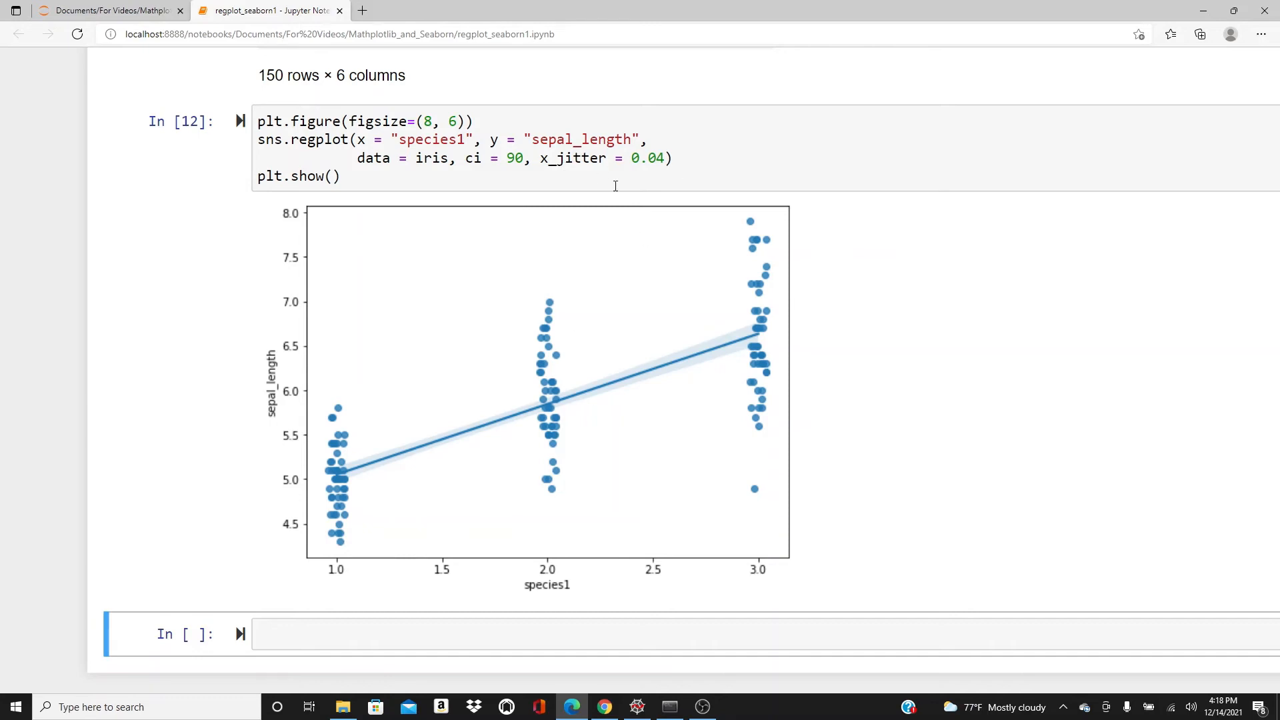
mouse_move(337, 571)
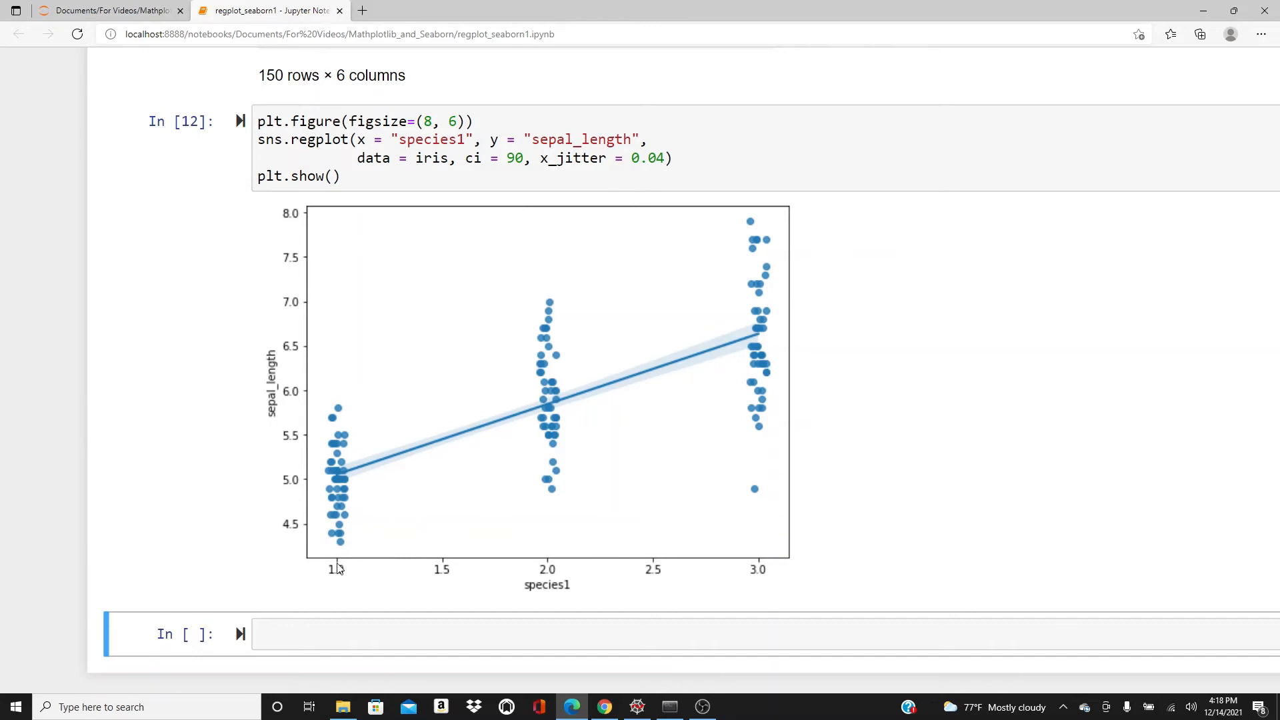
mouse_move(771, 587)
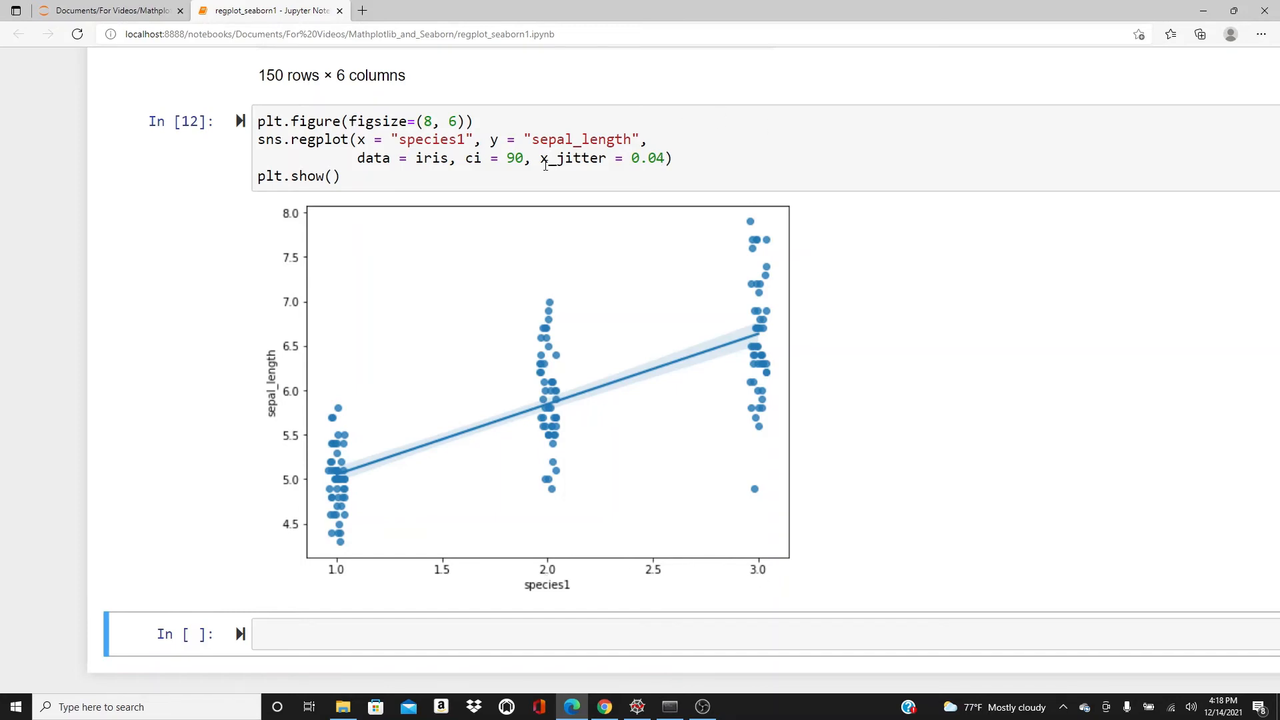
mouse_move(337, 563)
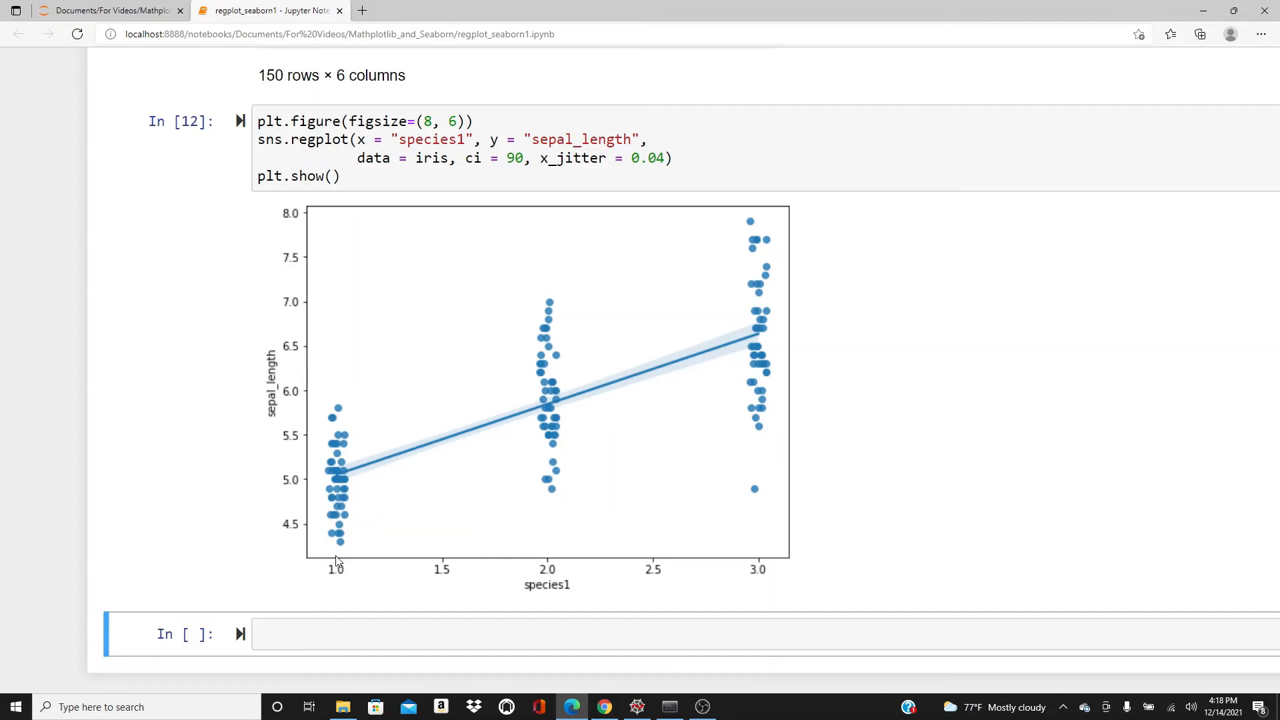
mouse_move(337, 571)
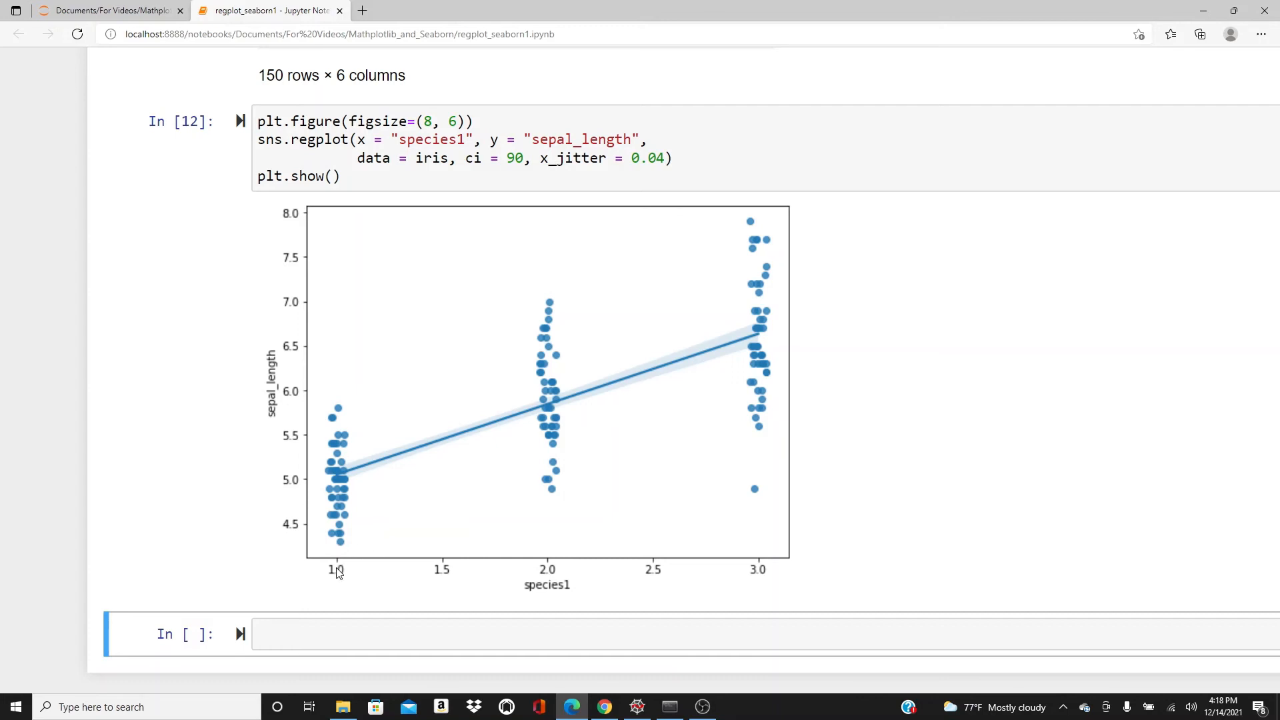
- Add plt.xticks([1, 2, 3], []) after the regplot call
click(691, 157)
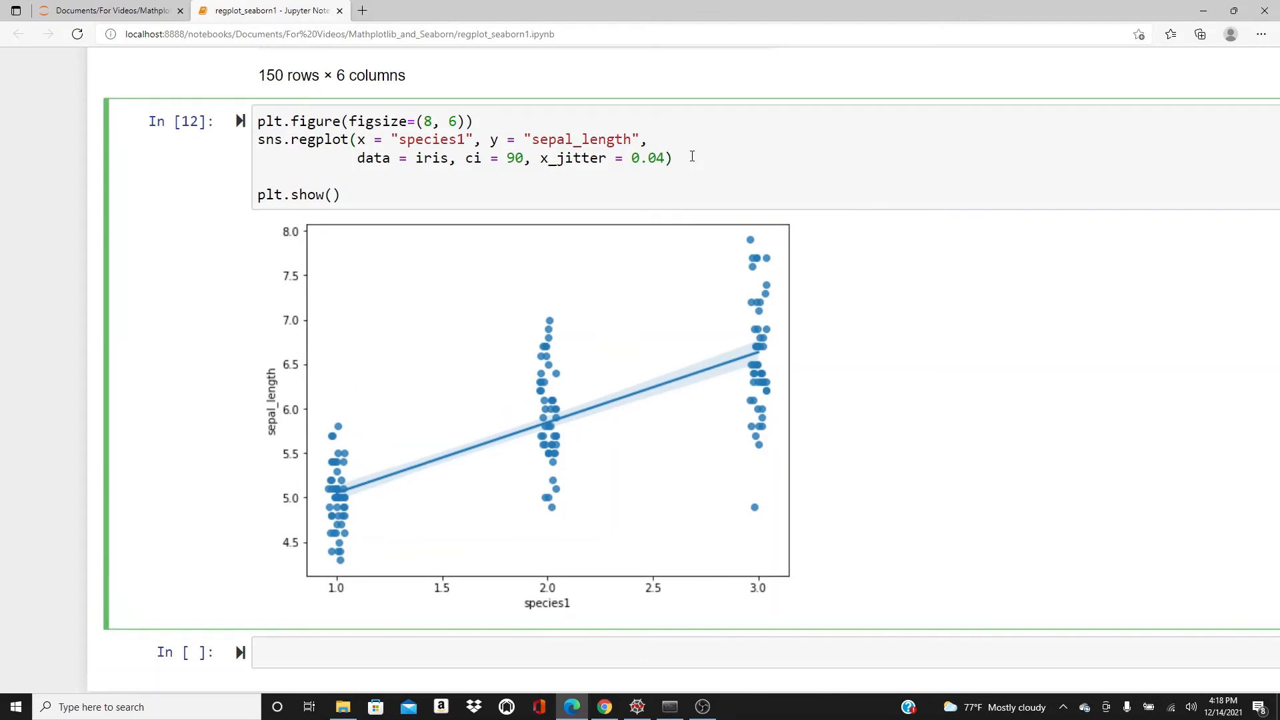
text(plt.x)
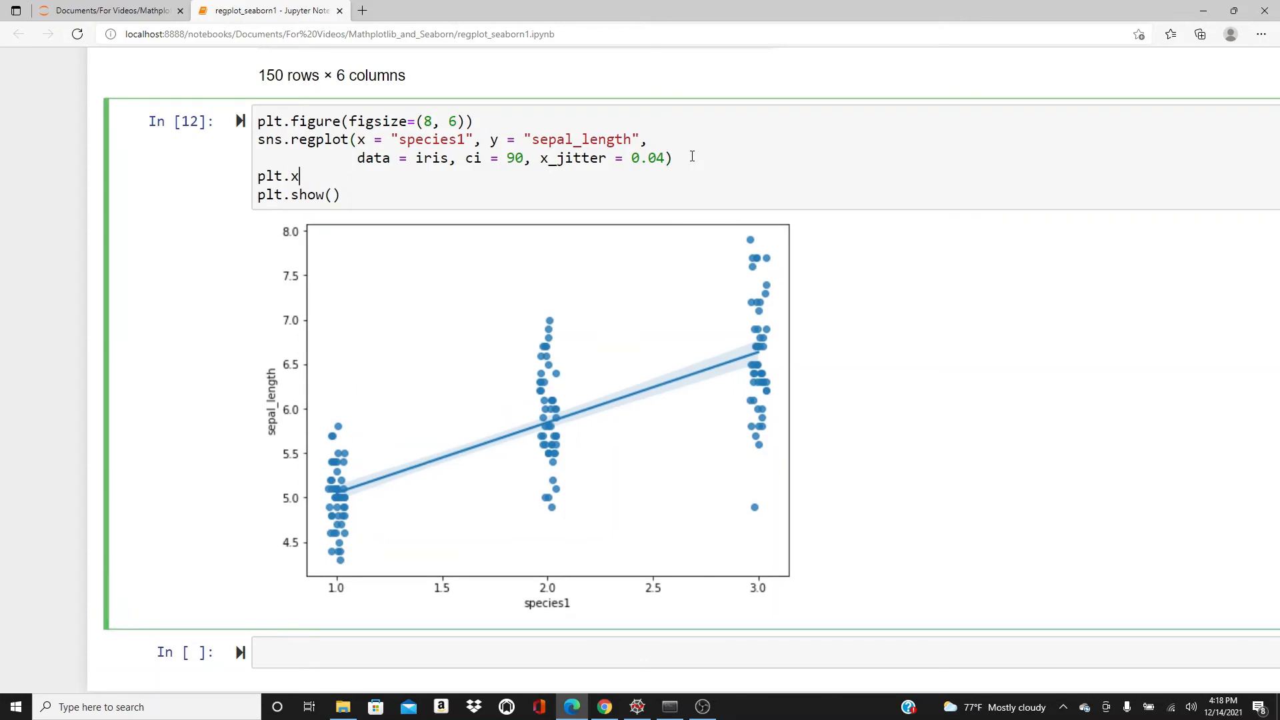
text(ticks())
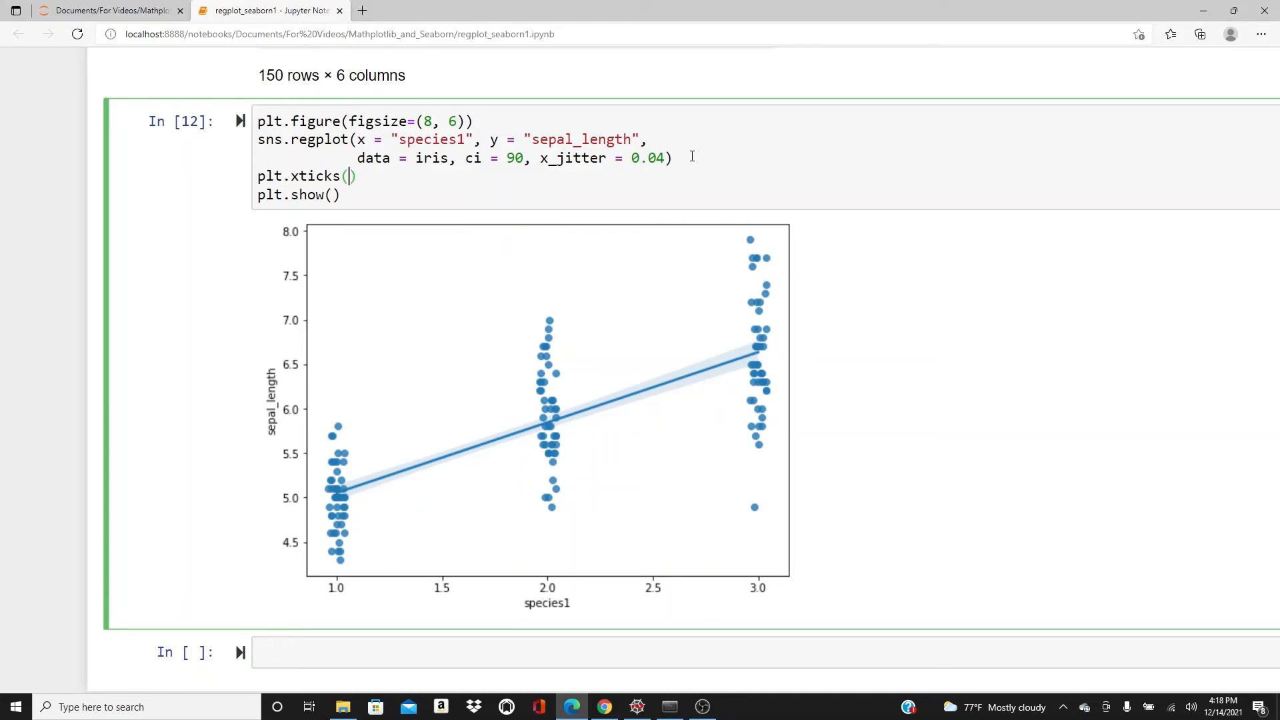
text([])
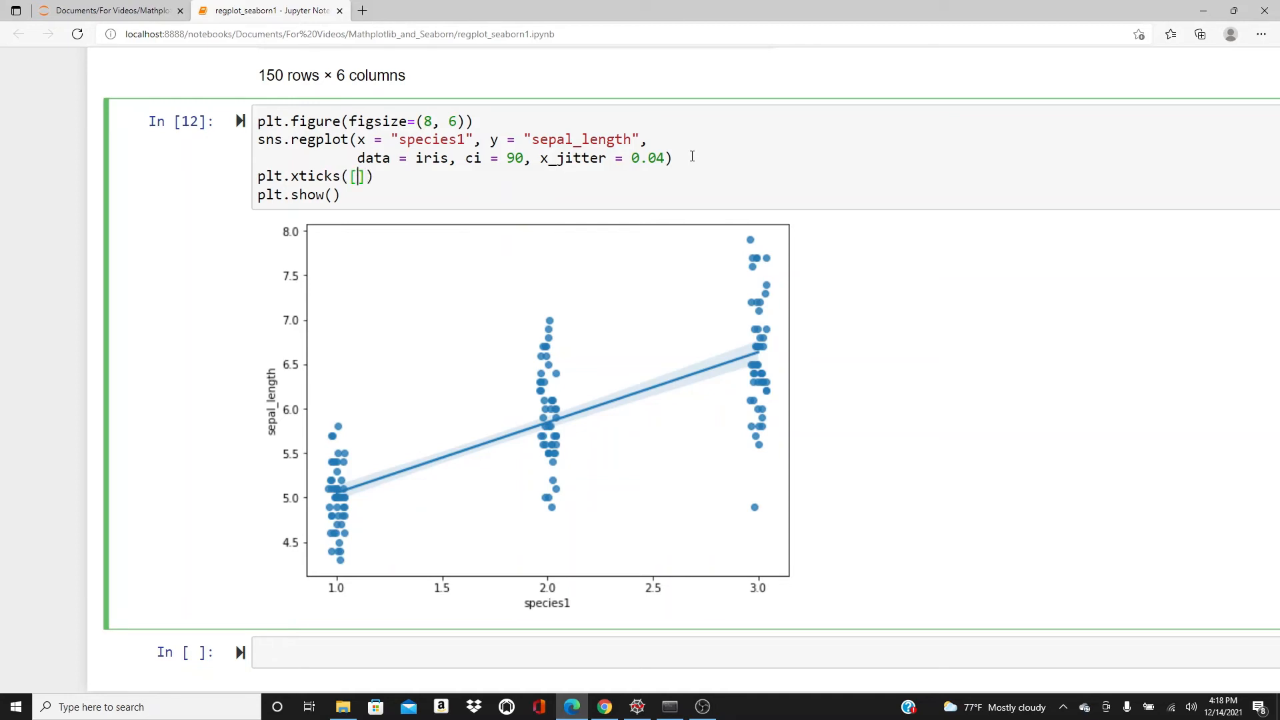
text(1, 2, 3)
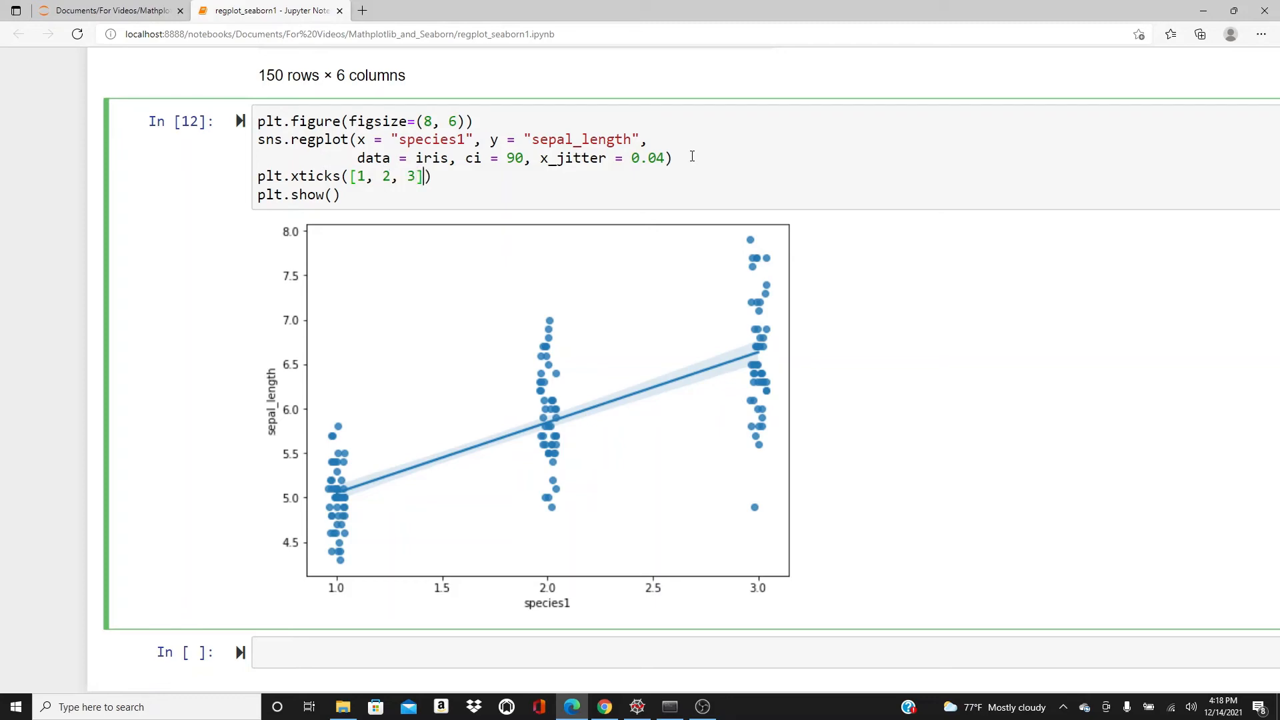
text(, [])
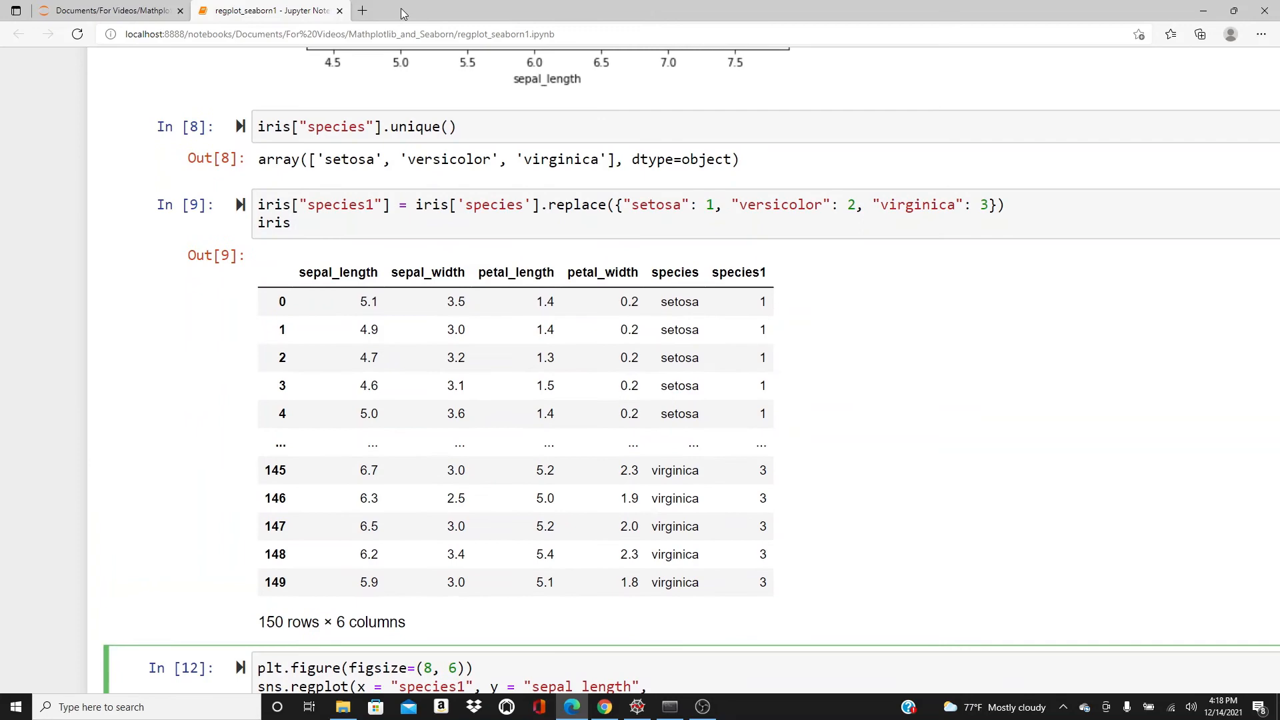
- Use iris["species"].unique() as the tick labels and re-run the plot
click(320, 126)
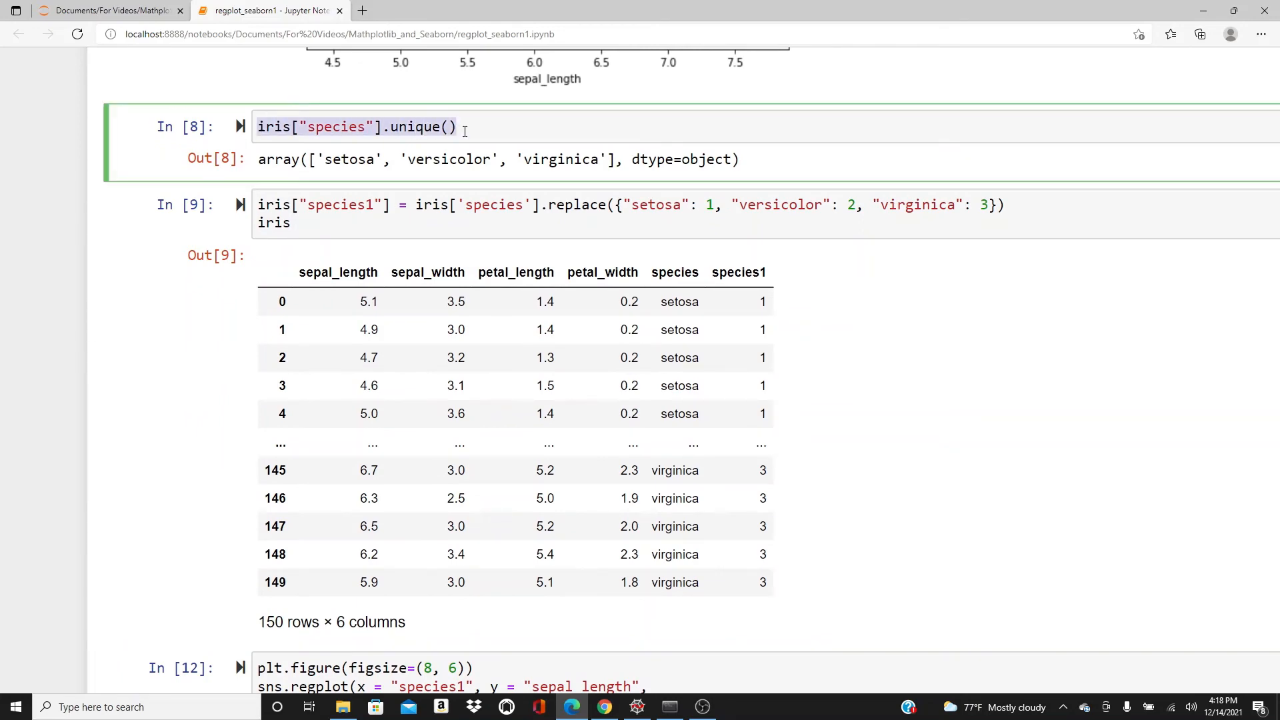
scroll(down, 3)
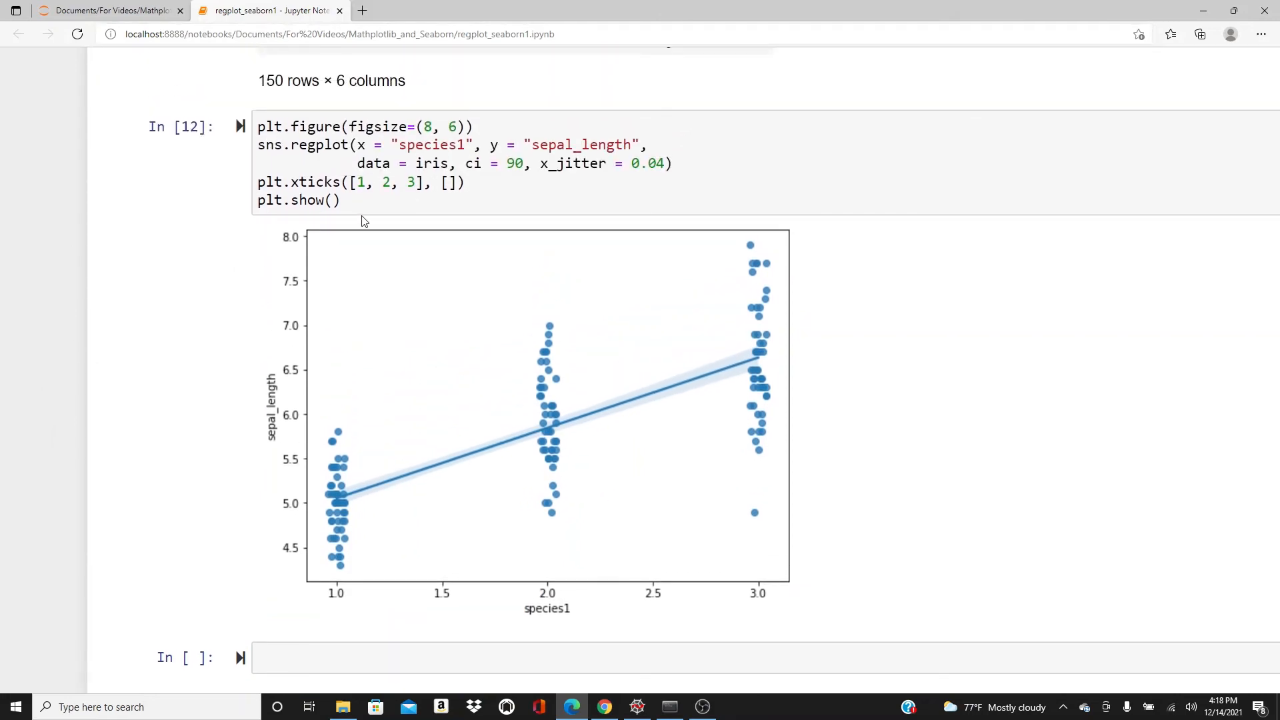
click(446, 181)
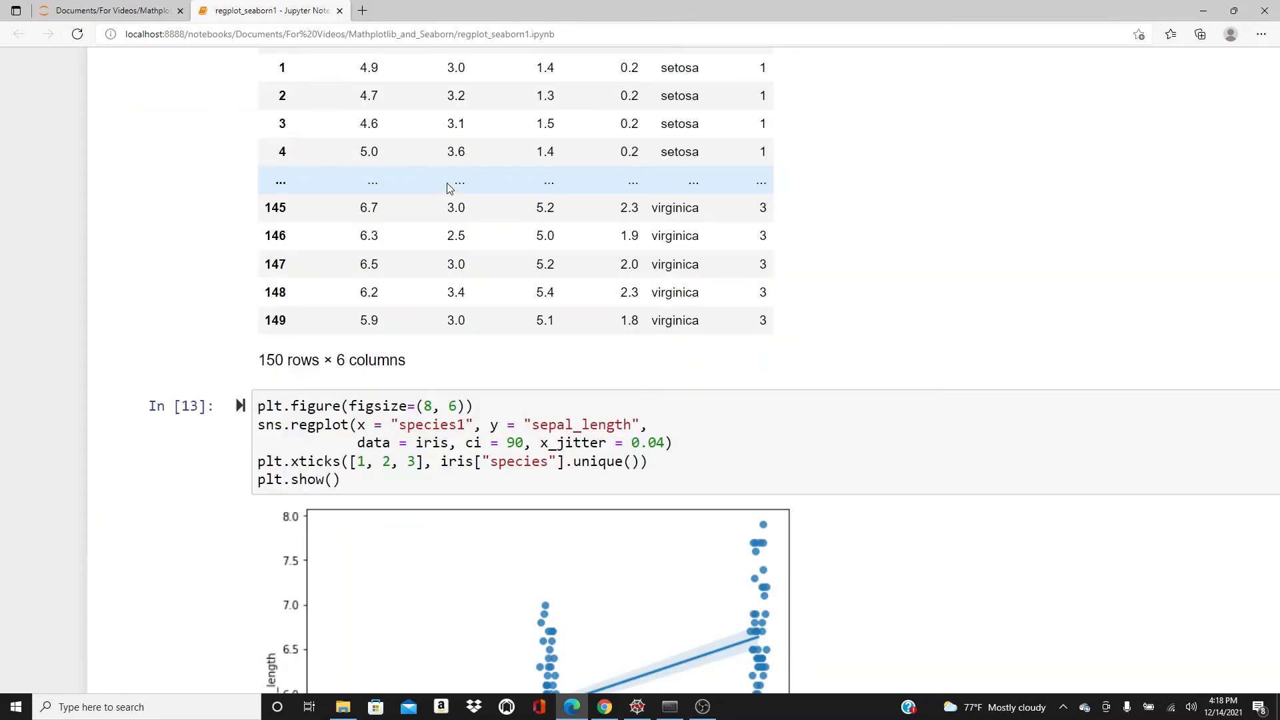
scroll(down, 3)
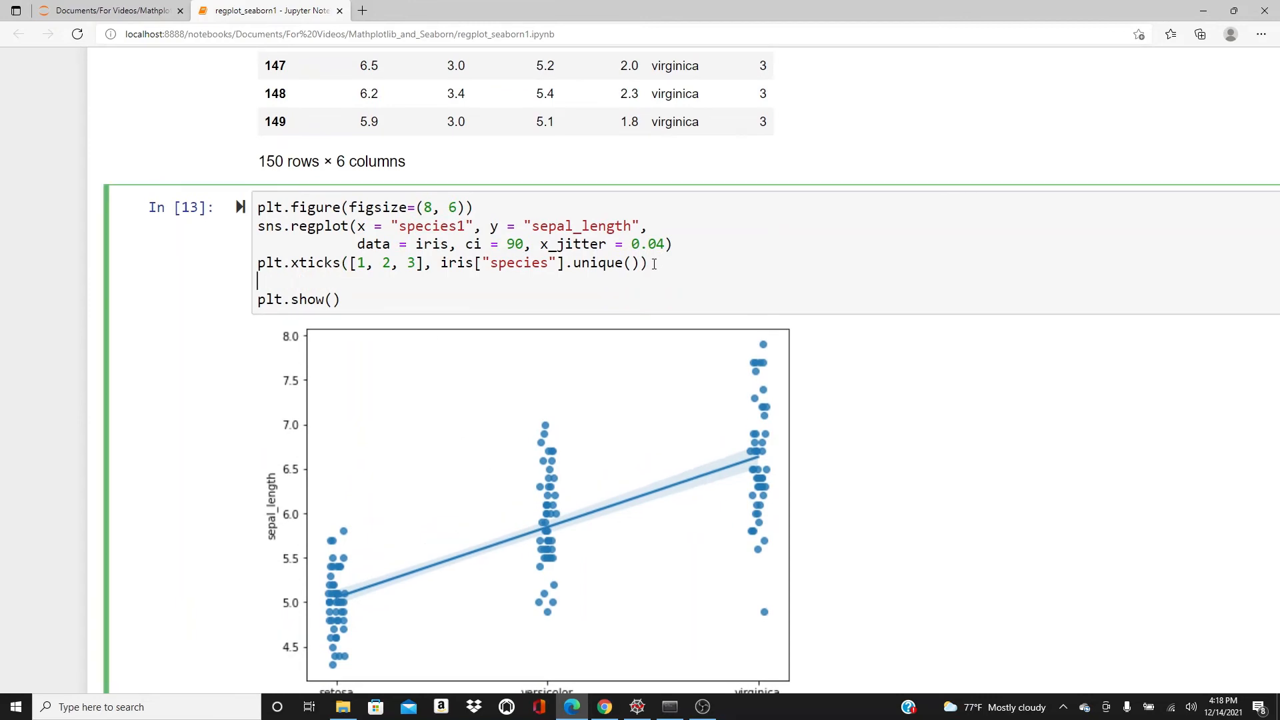
- Label the axes Species and Sepal Length with plt.xlabel and plt.ylabel
text(plt.xlab)
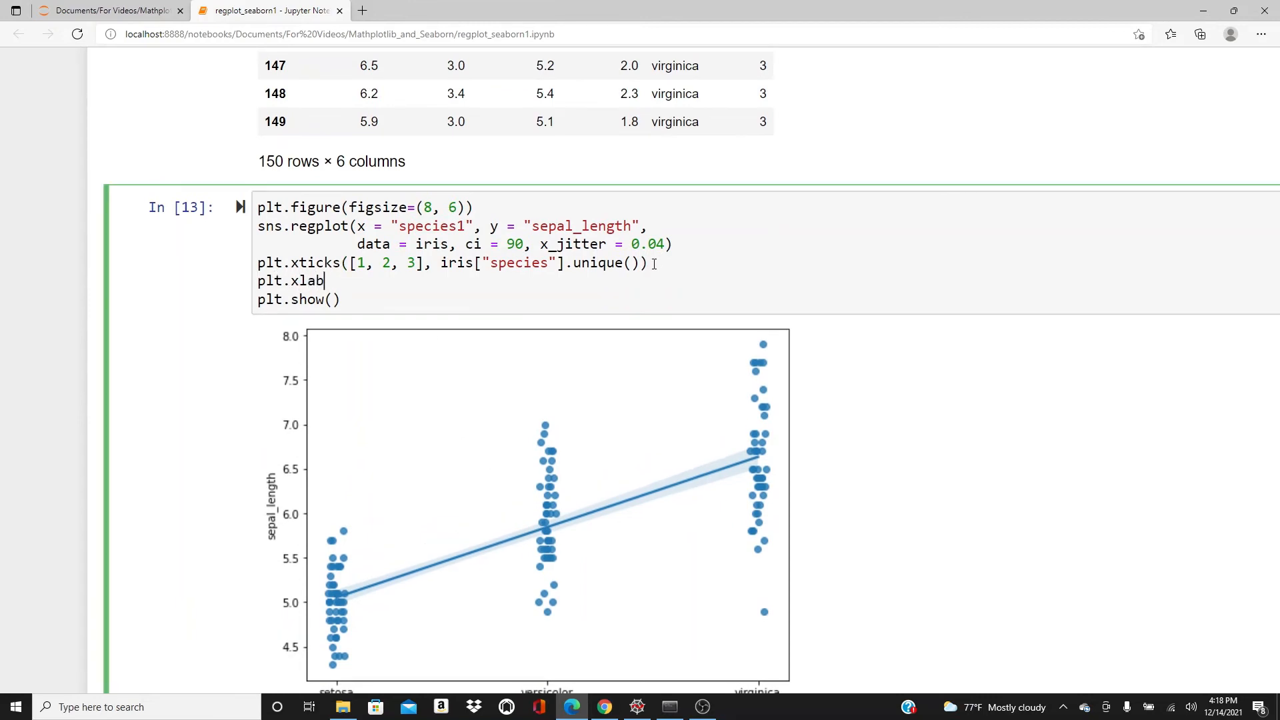
text(())
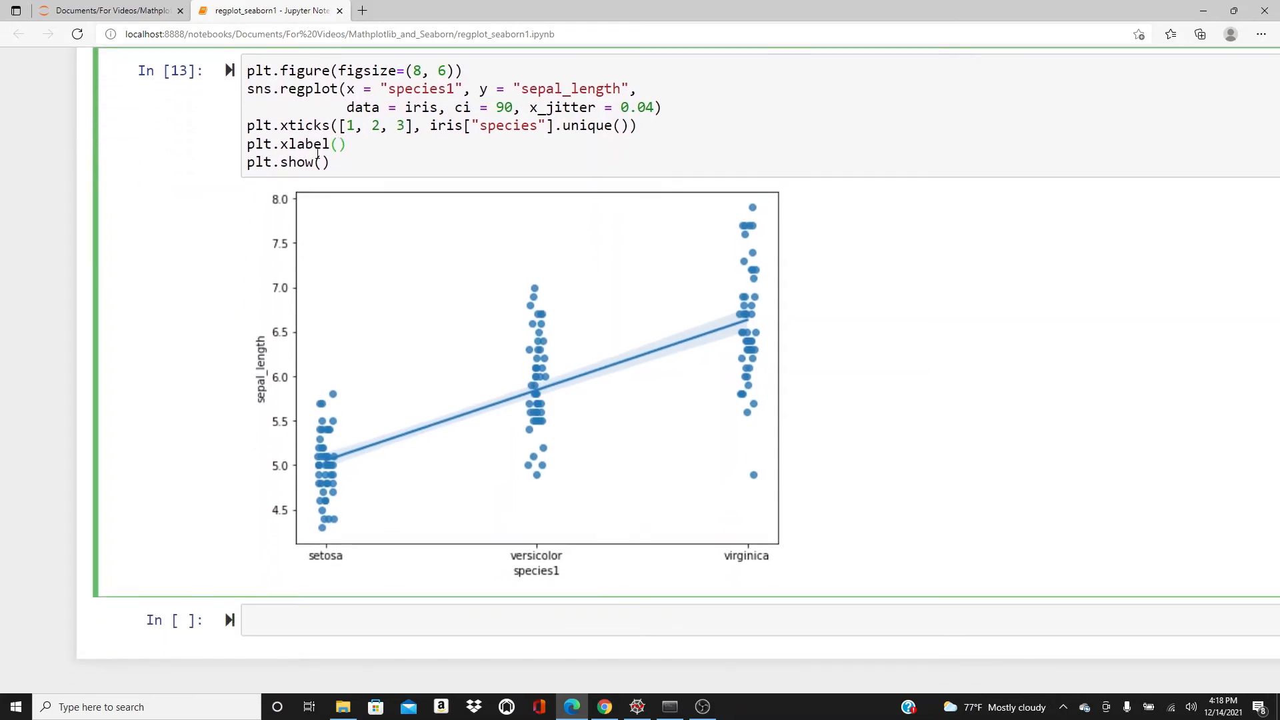
text("")
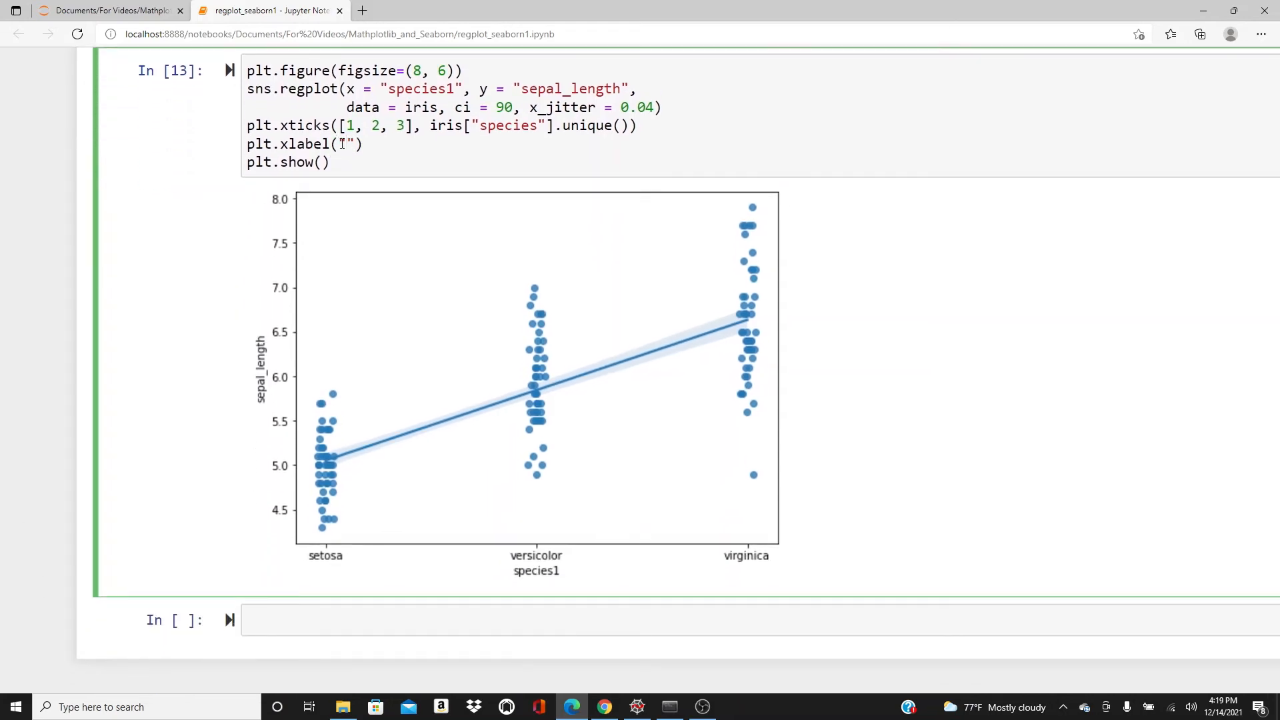
text(Species)
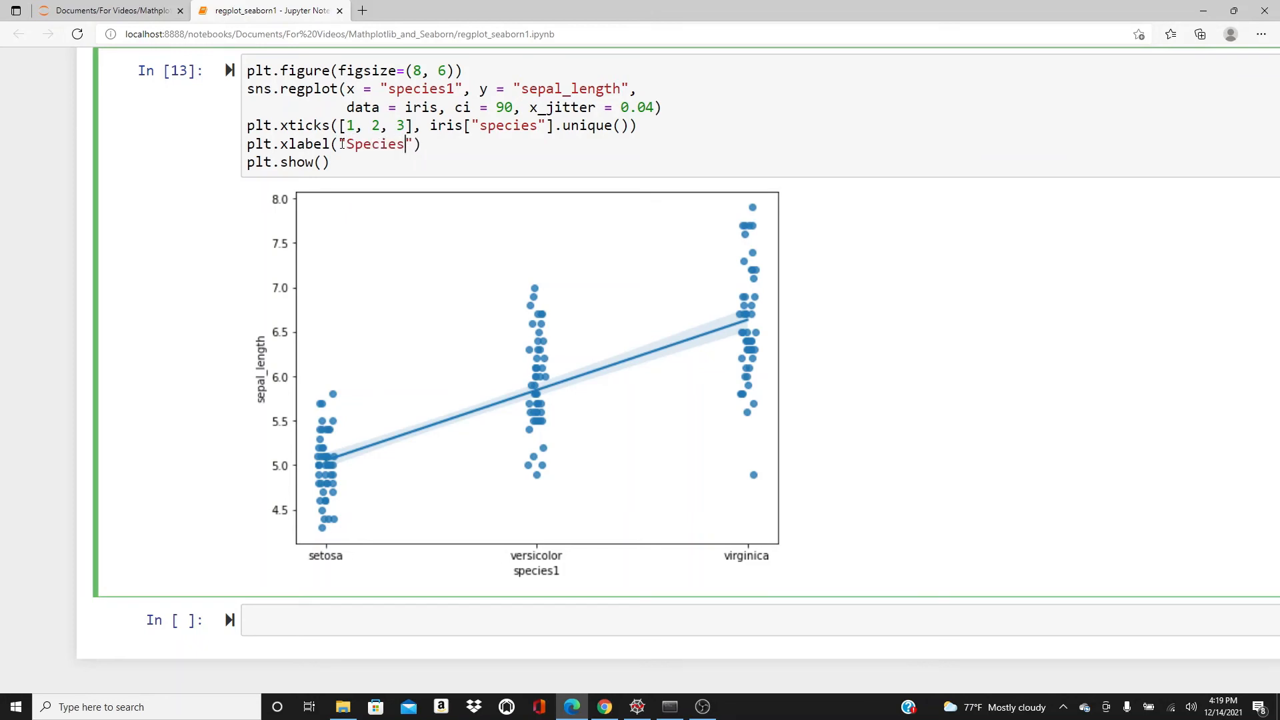
text(plt.)
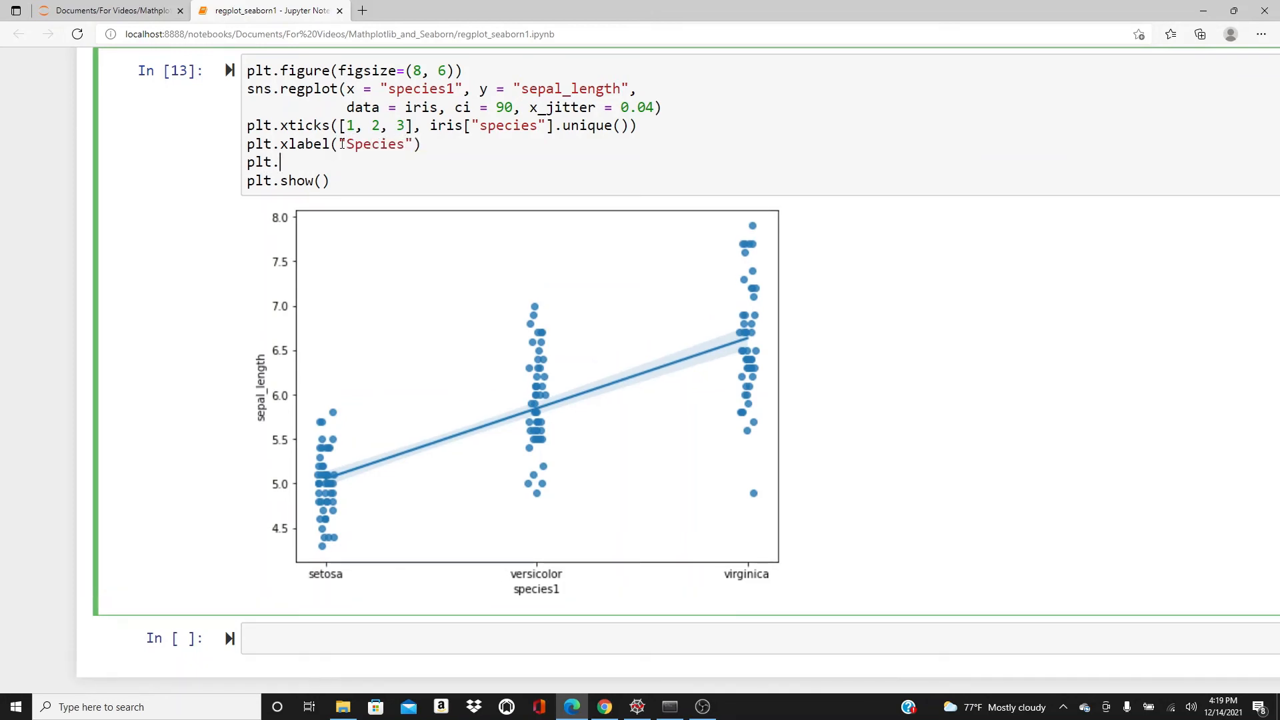
text(y)
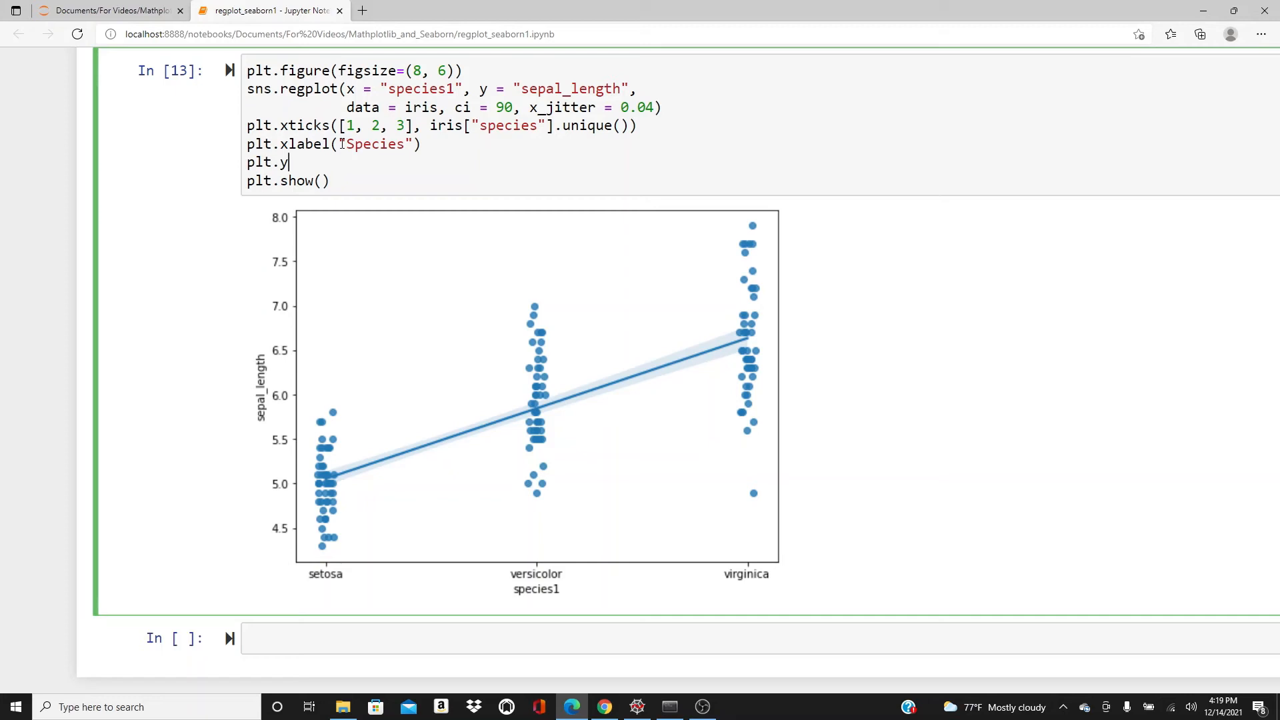
text(label())
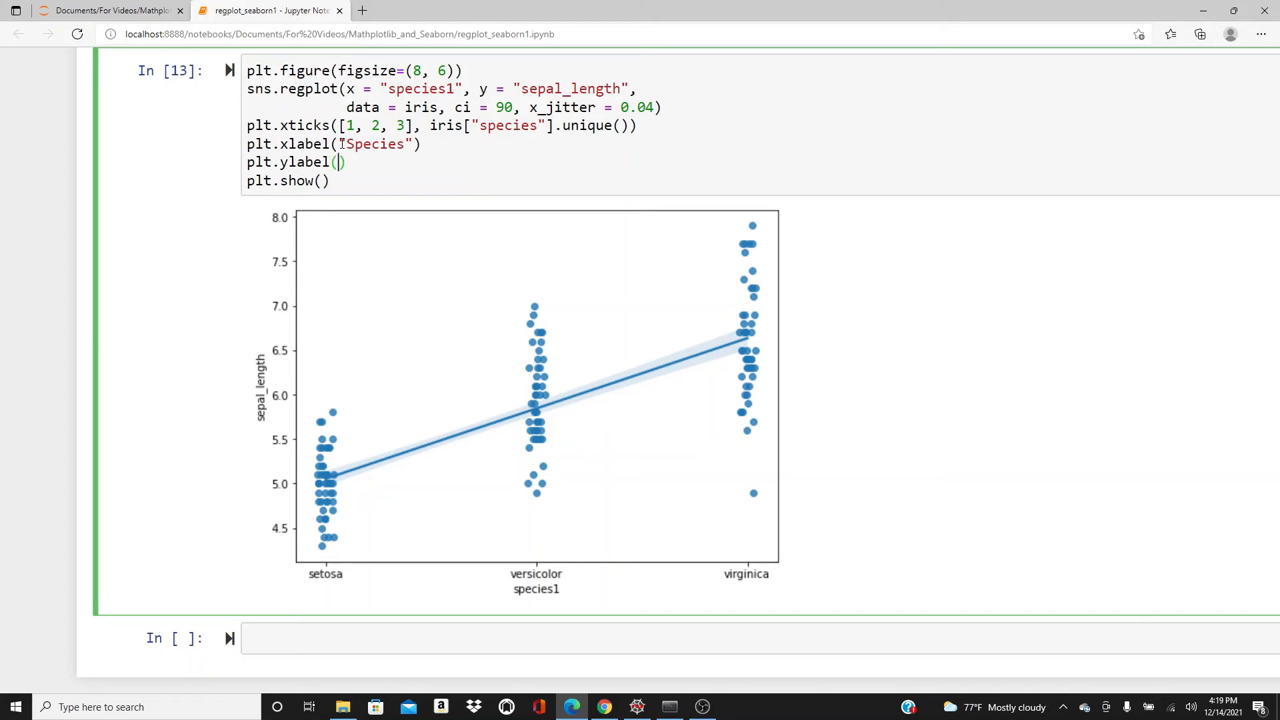
text("Sepal L")
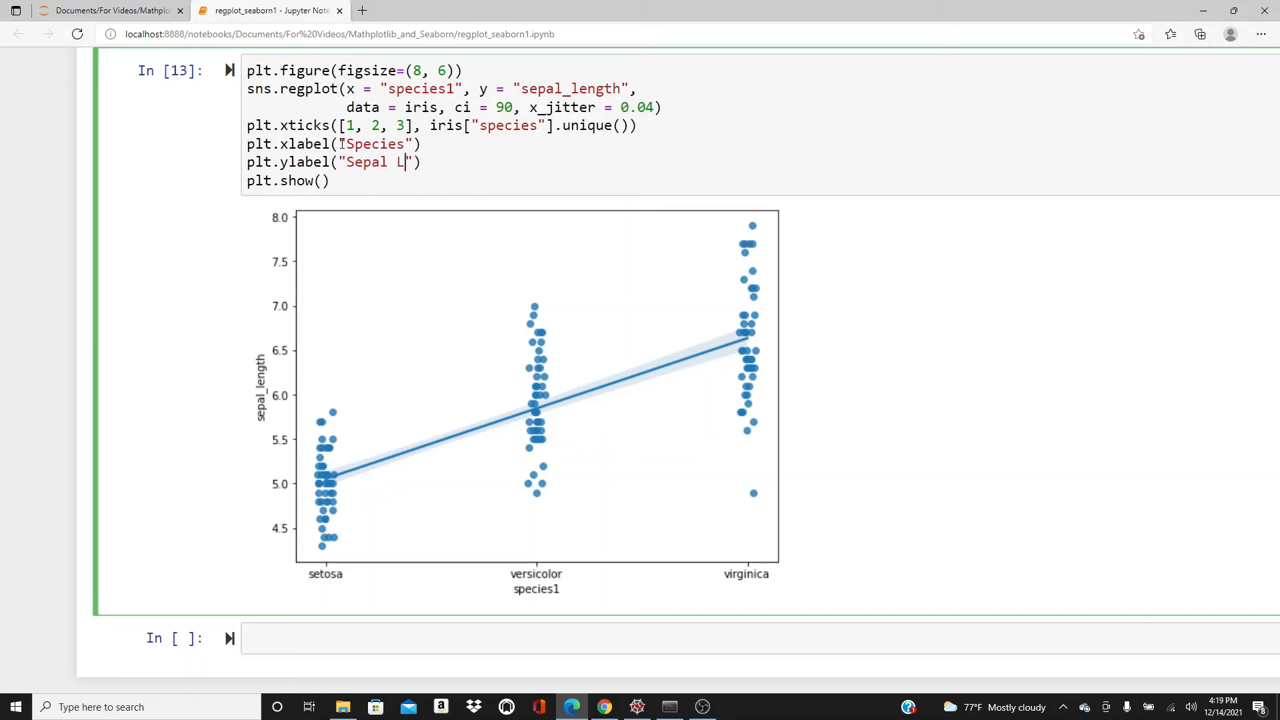
text(ength)
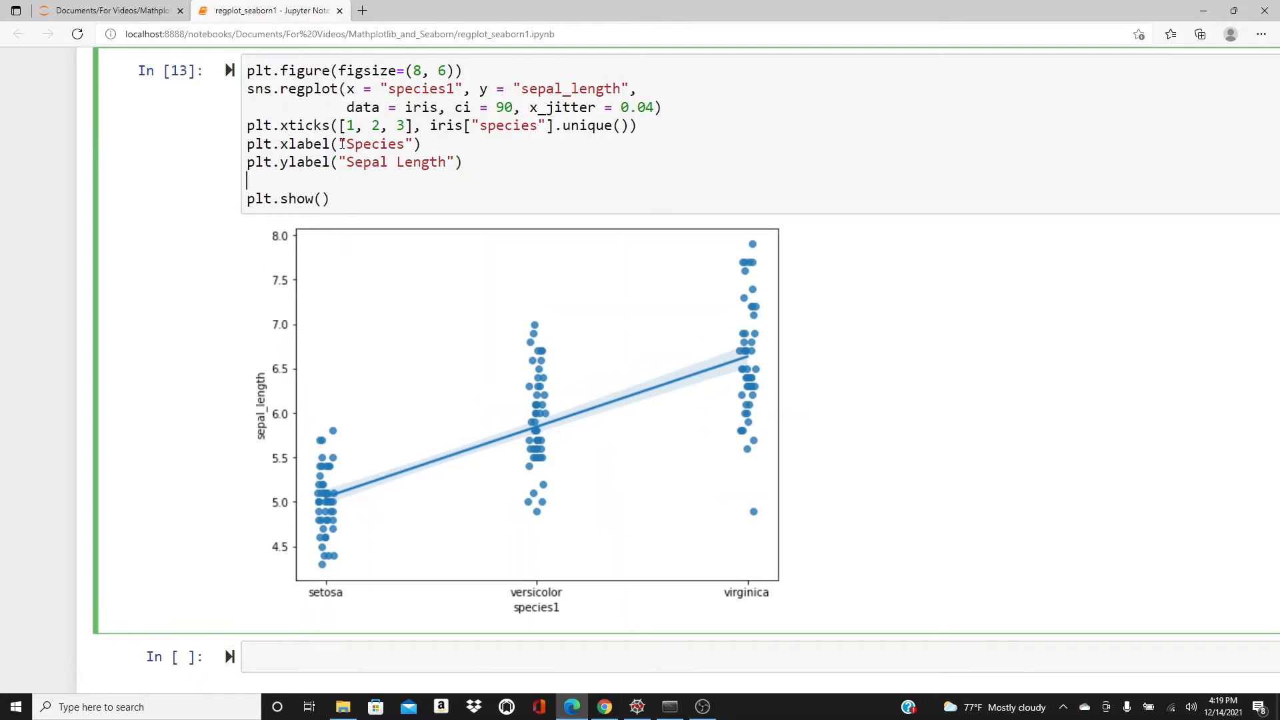
- Title the plot 'Sepal Length for Species' with fontsize=18 and re-run
text(plt.tit)
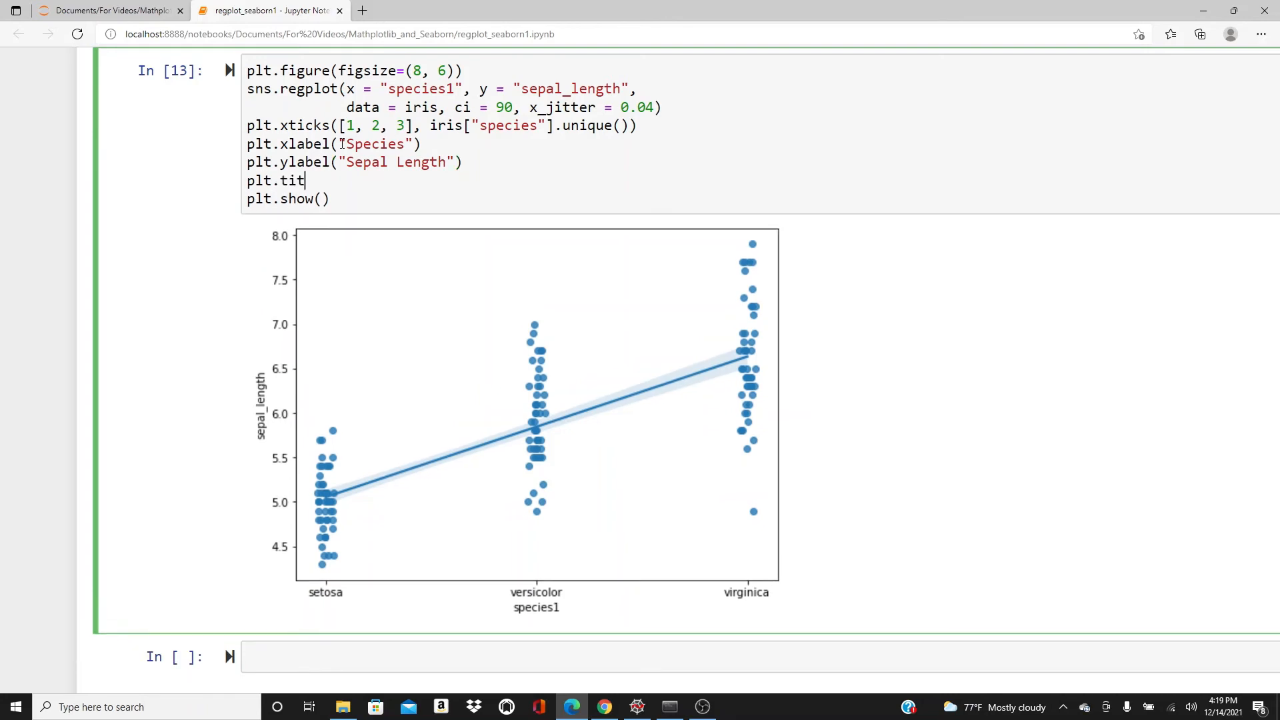
text(le(""))
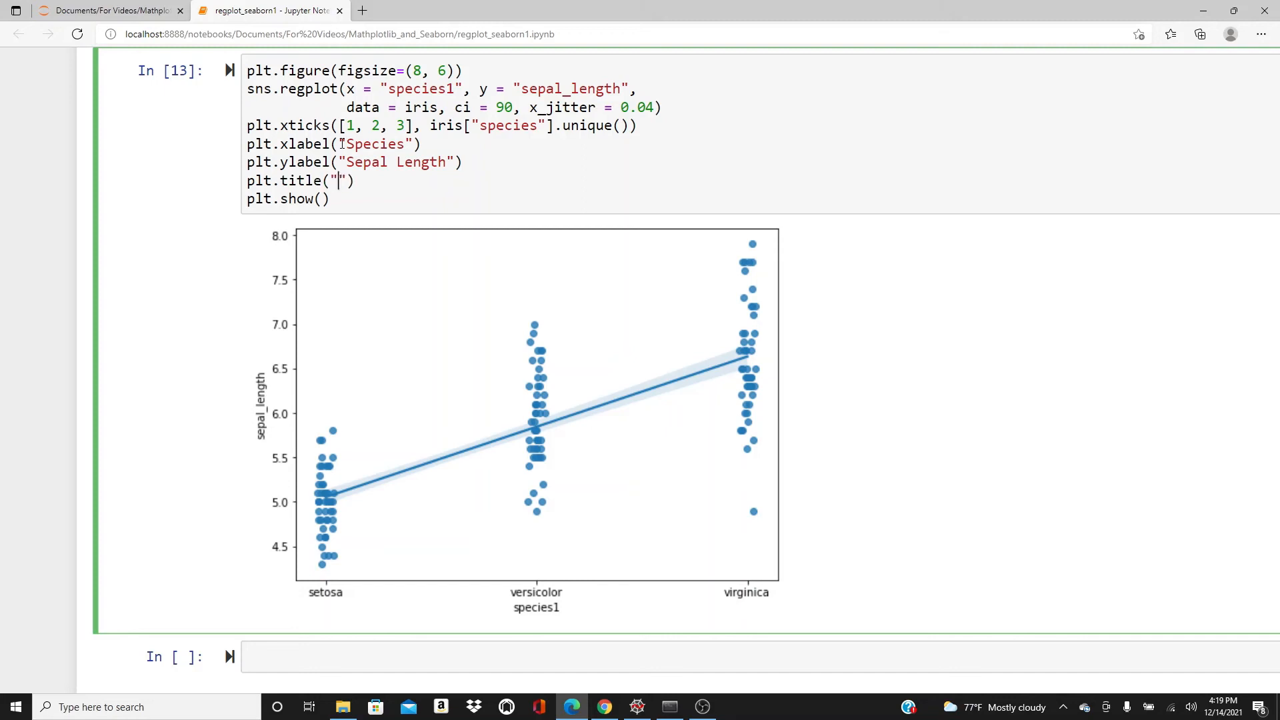
text(Se)
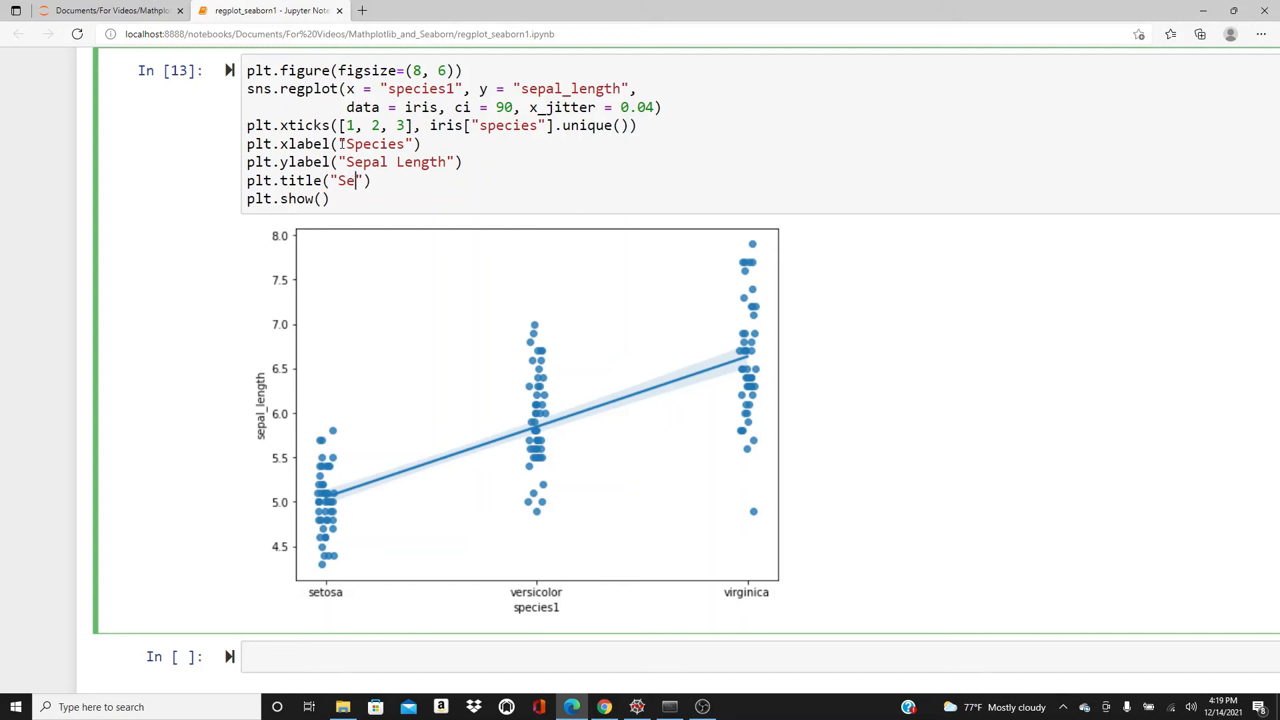
text(pal Len)
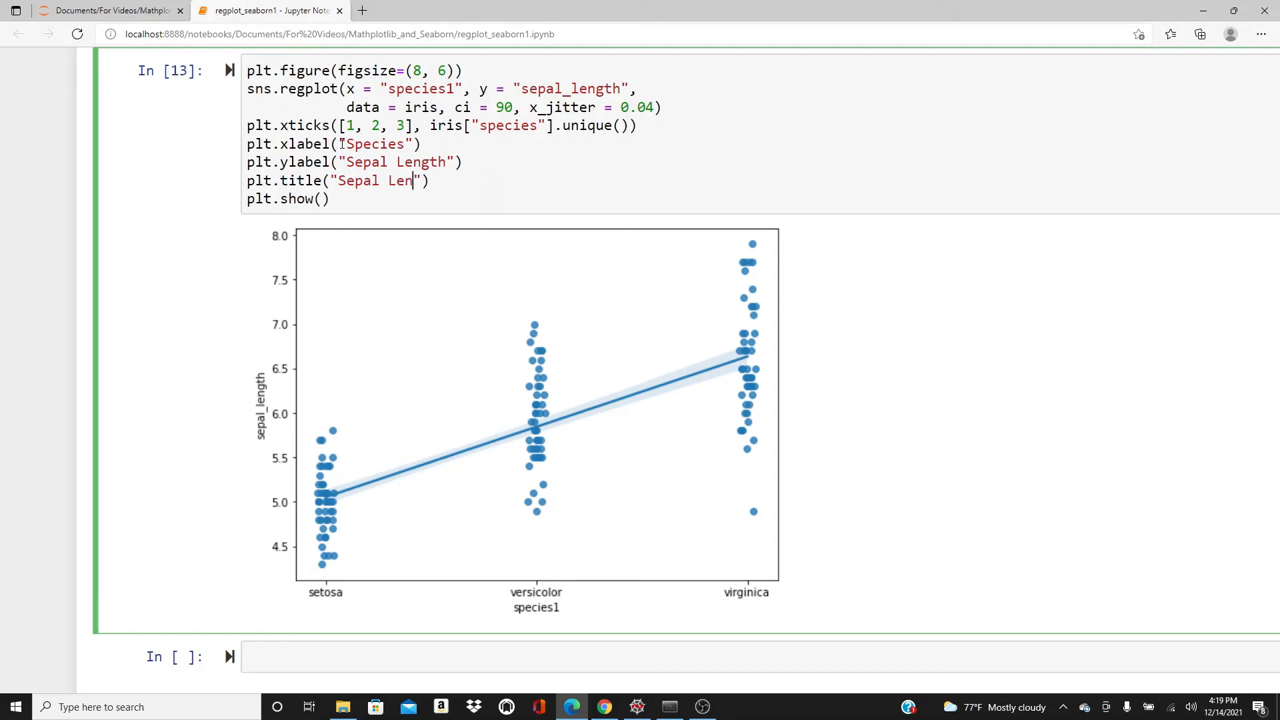
text(gth for)
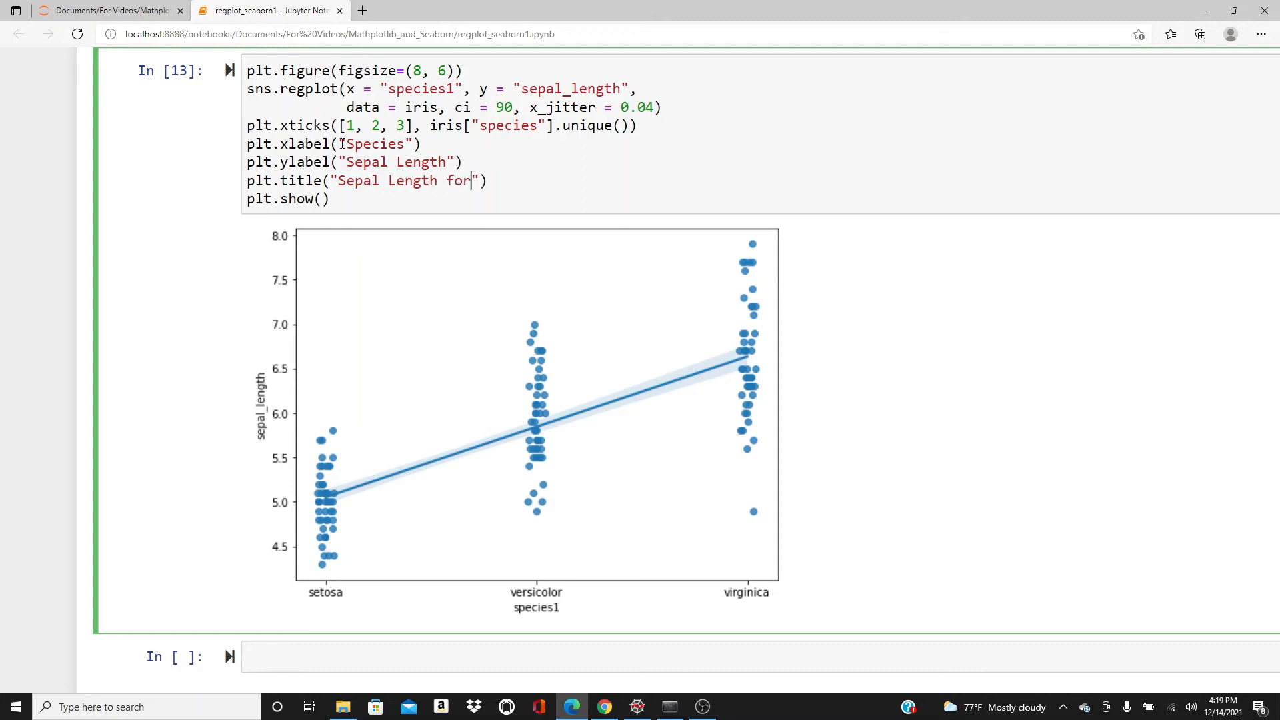
text(Species)
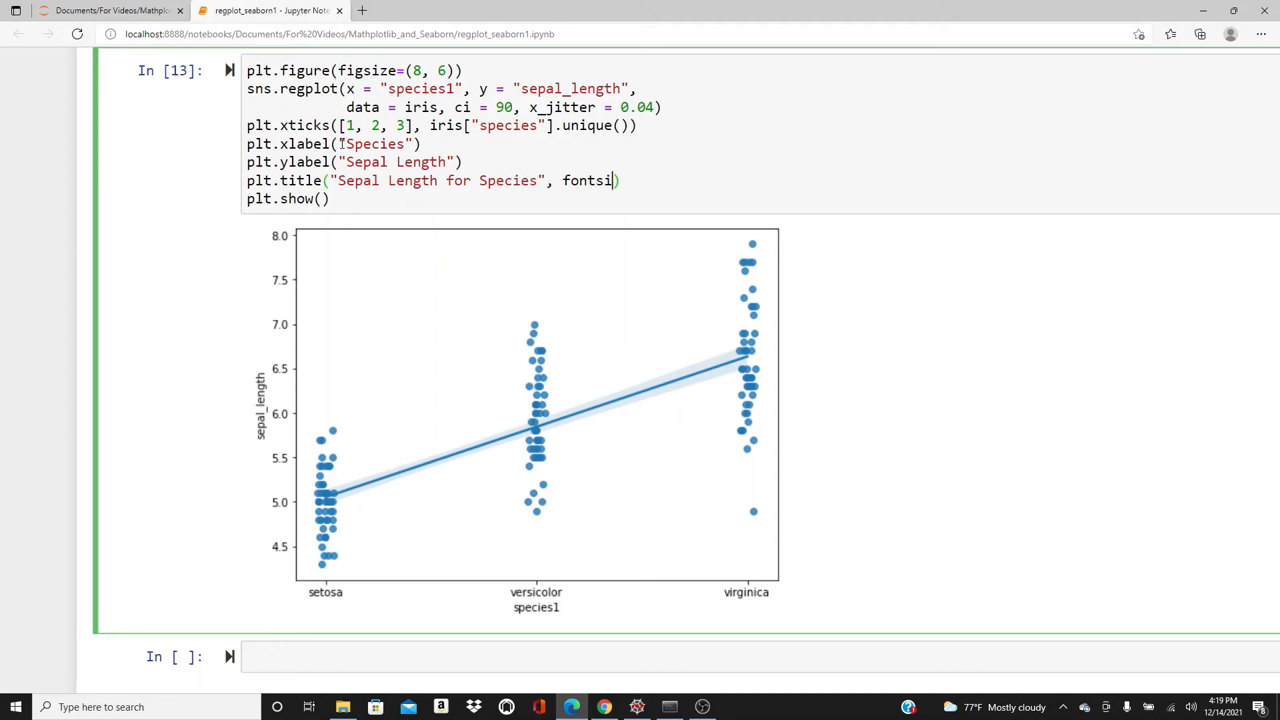
text(ze=18)
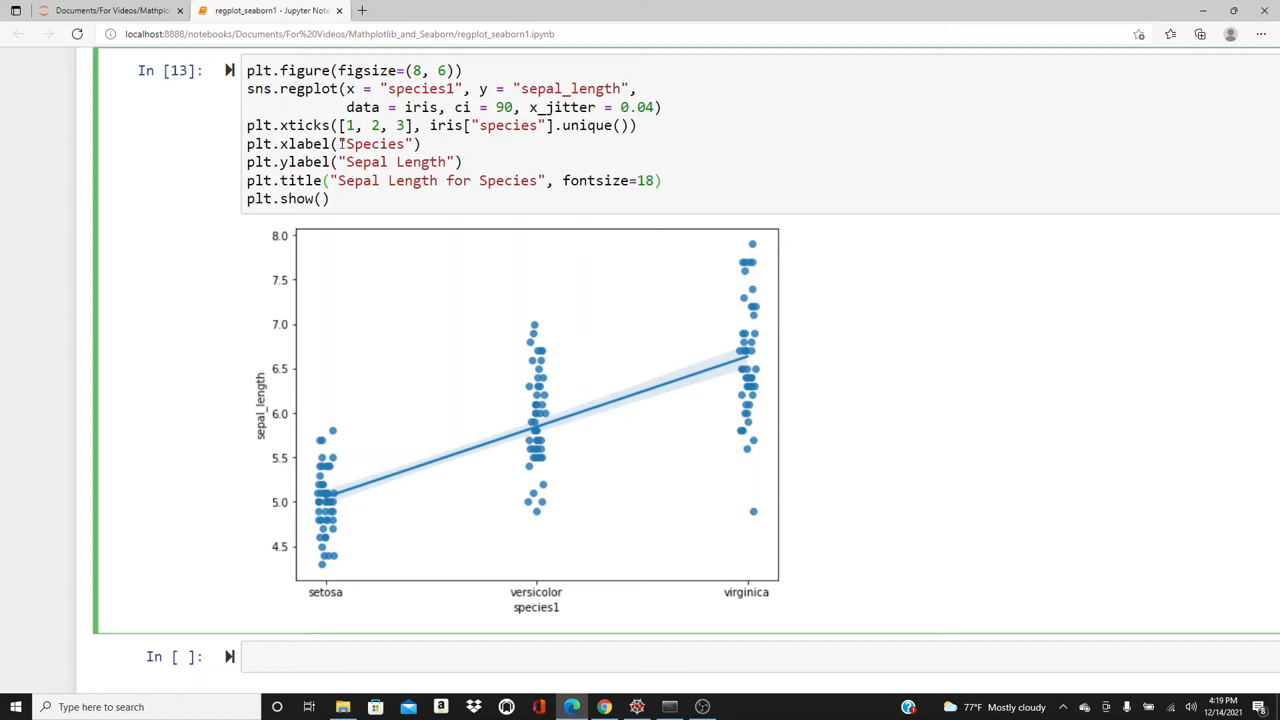
scroll(down, 3)
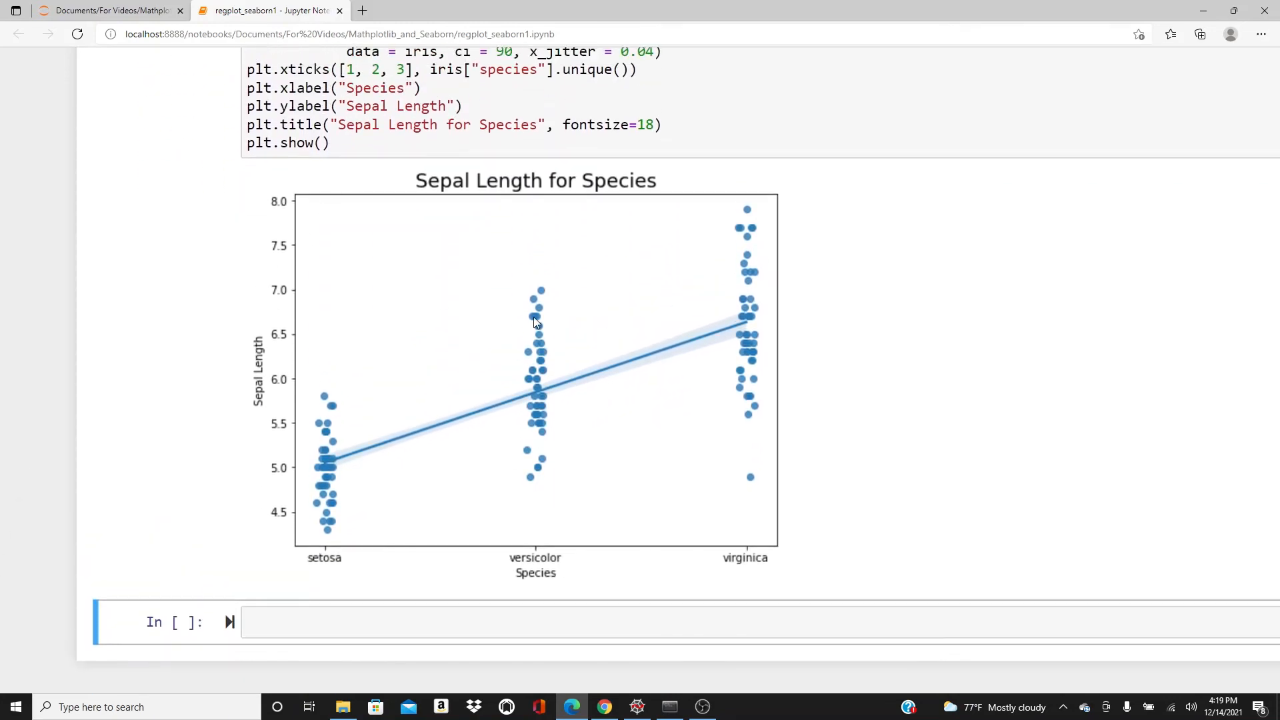
mouse_move(516, 395)
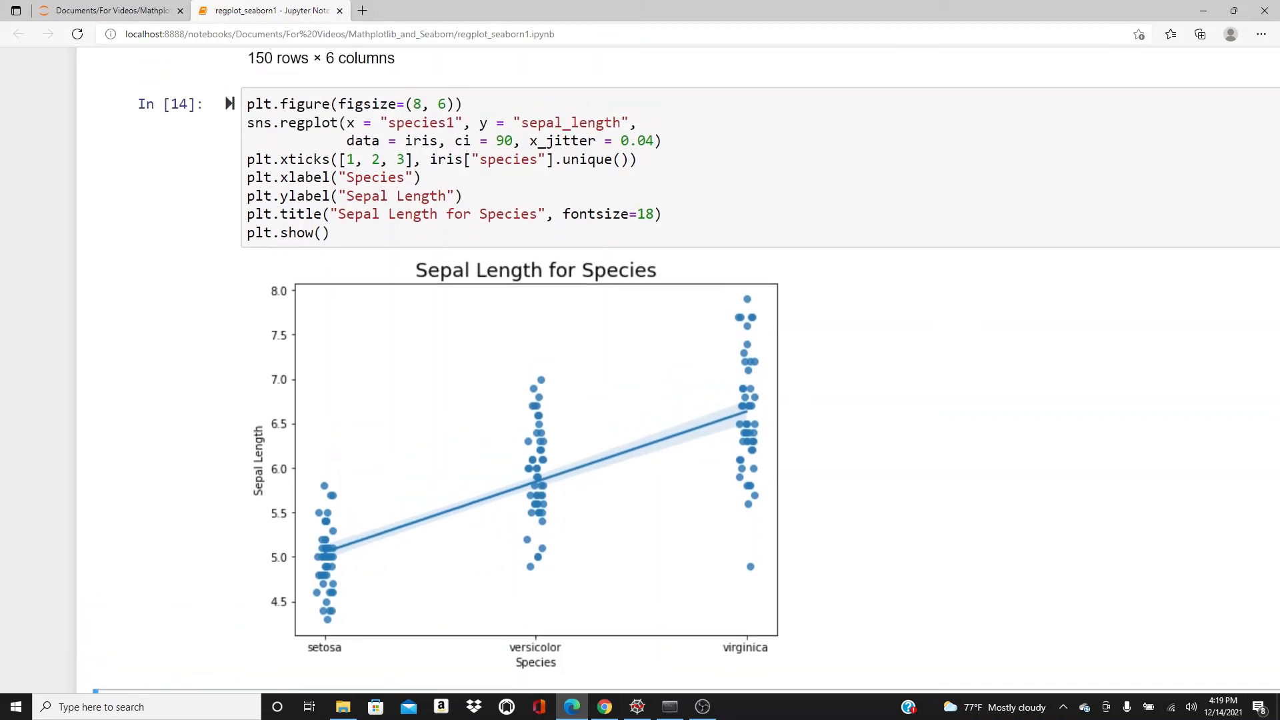
- Copy the plot cell and swap x_jitter for x_estimator=np.mean, then run it
click(304, 233)
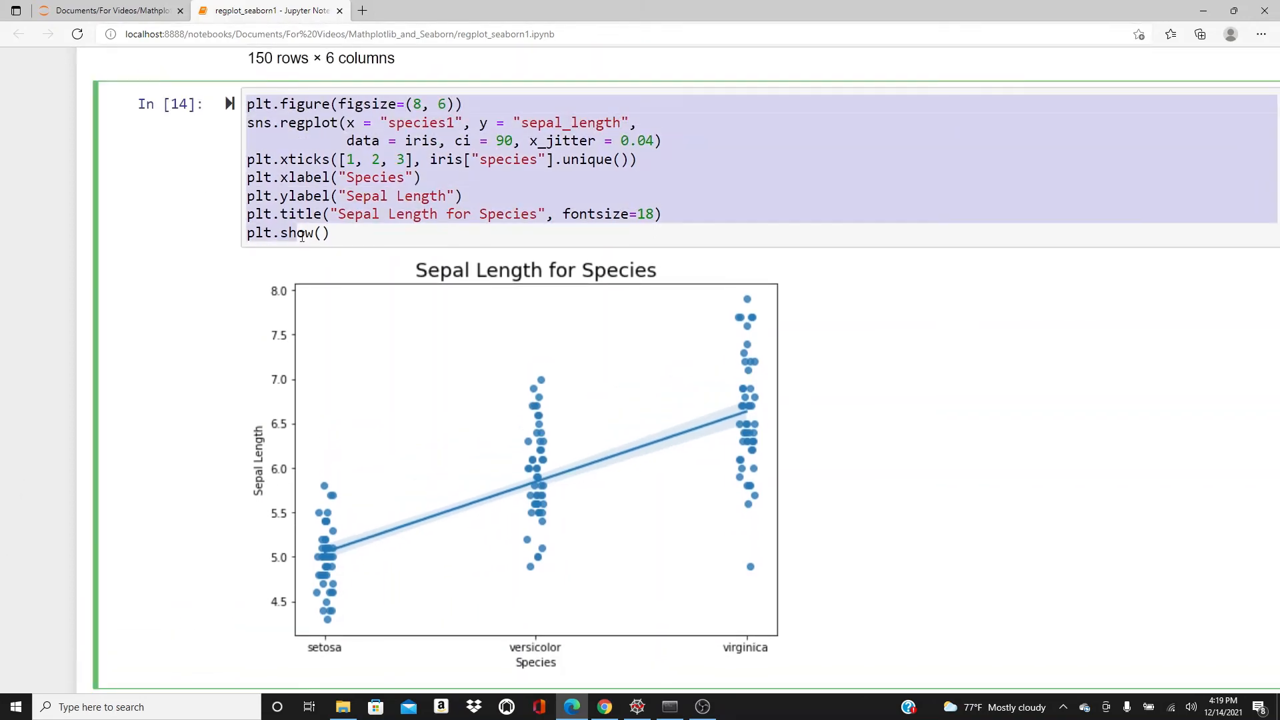
scroll(down, 3)
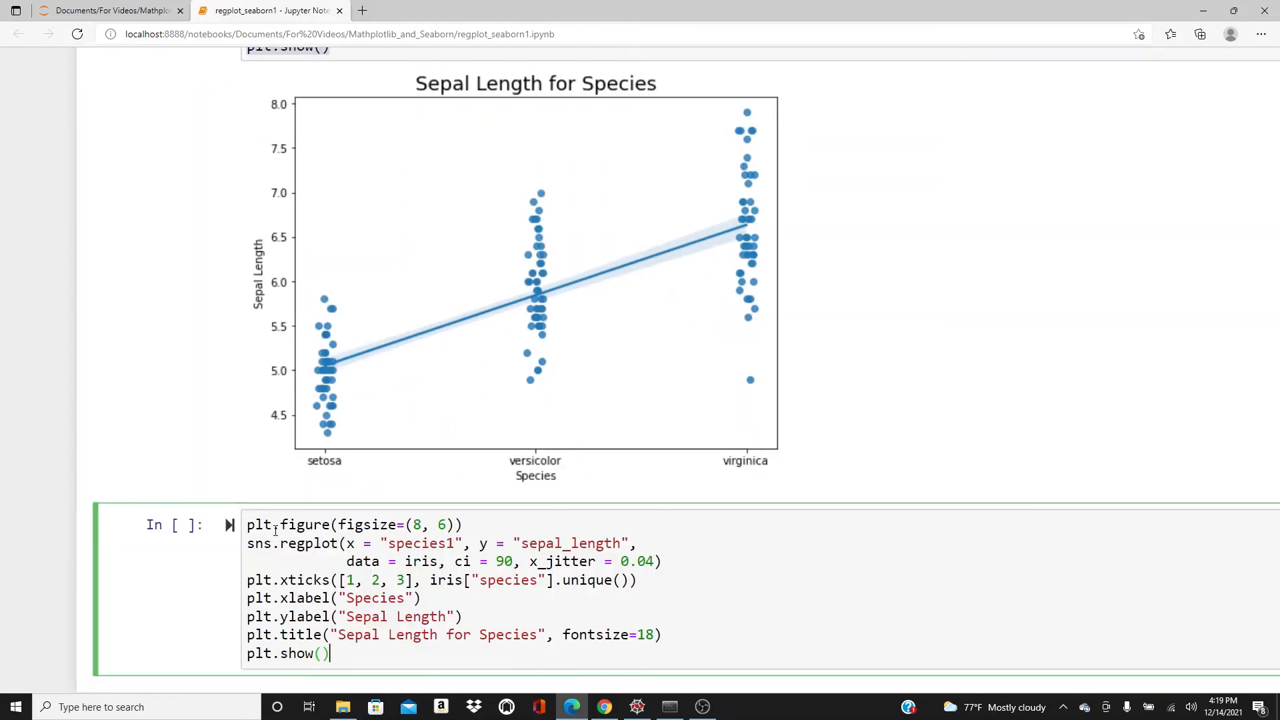
scroll(down, 3)
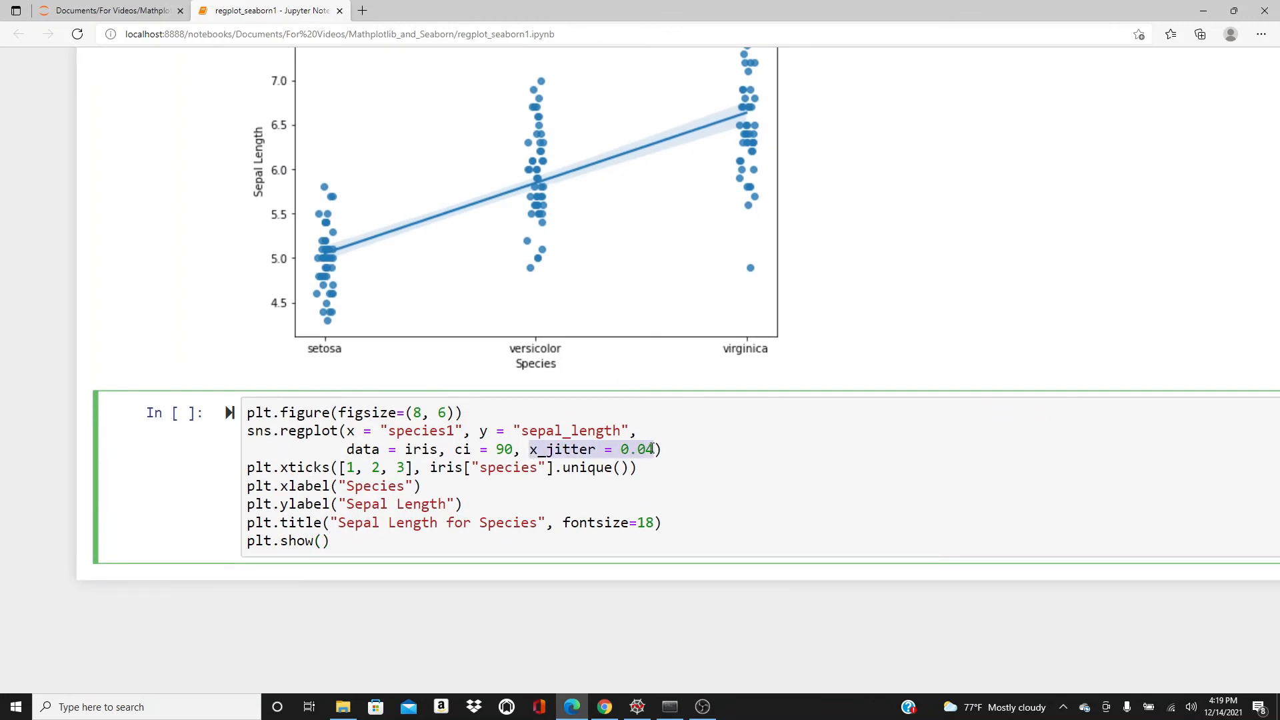
text(x_estimato)
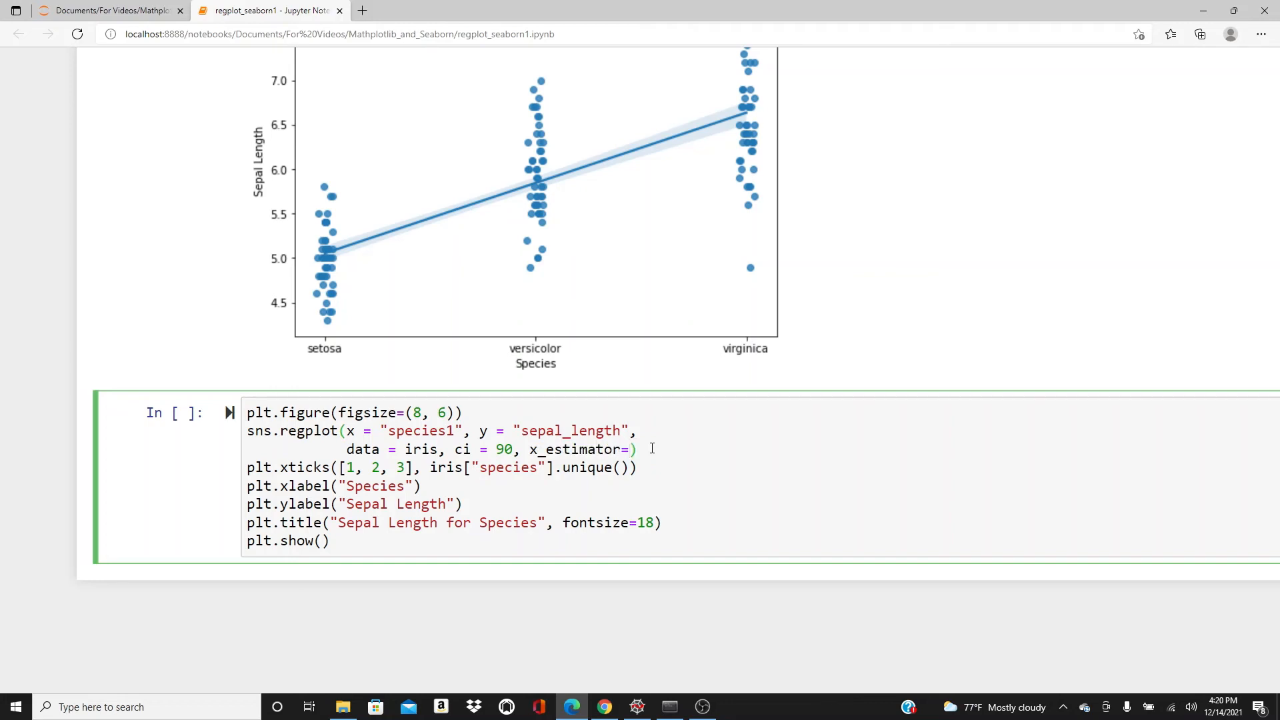
text(np.mean)
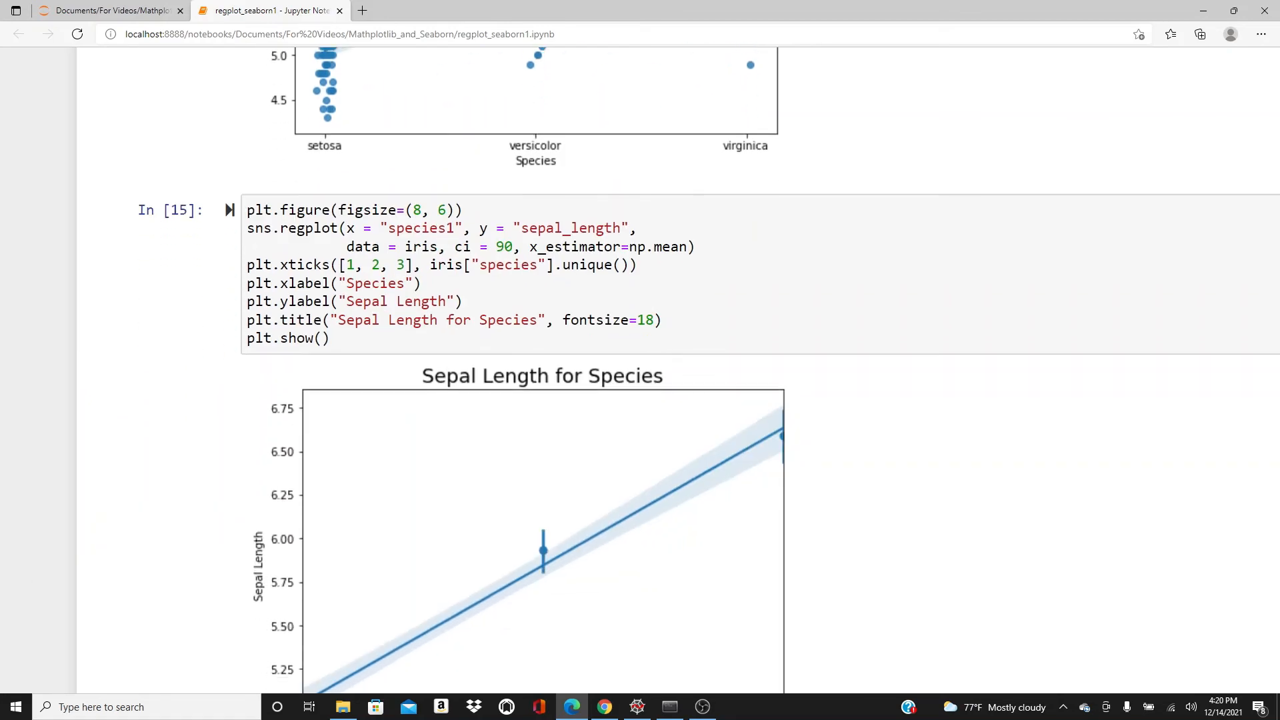
scroll(down, 3)
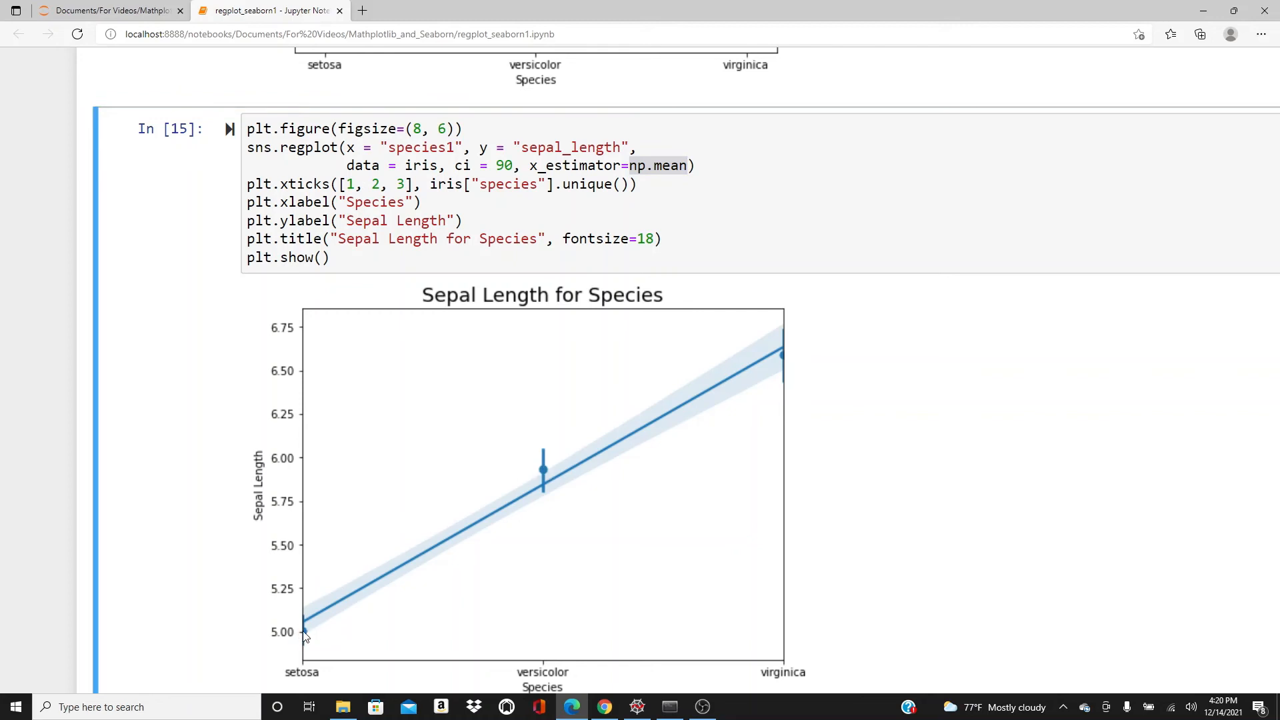
mouse_move(302, 644)
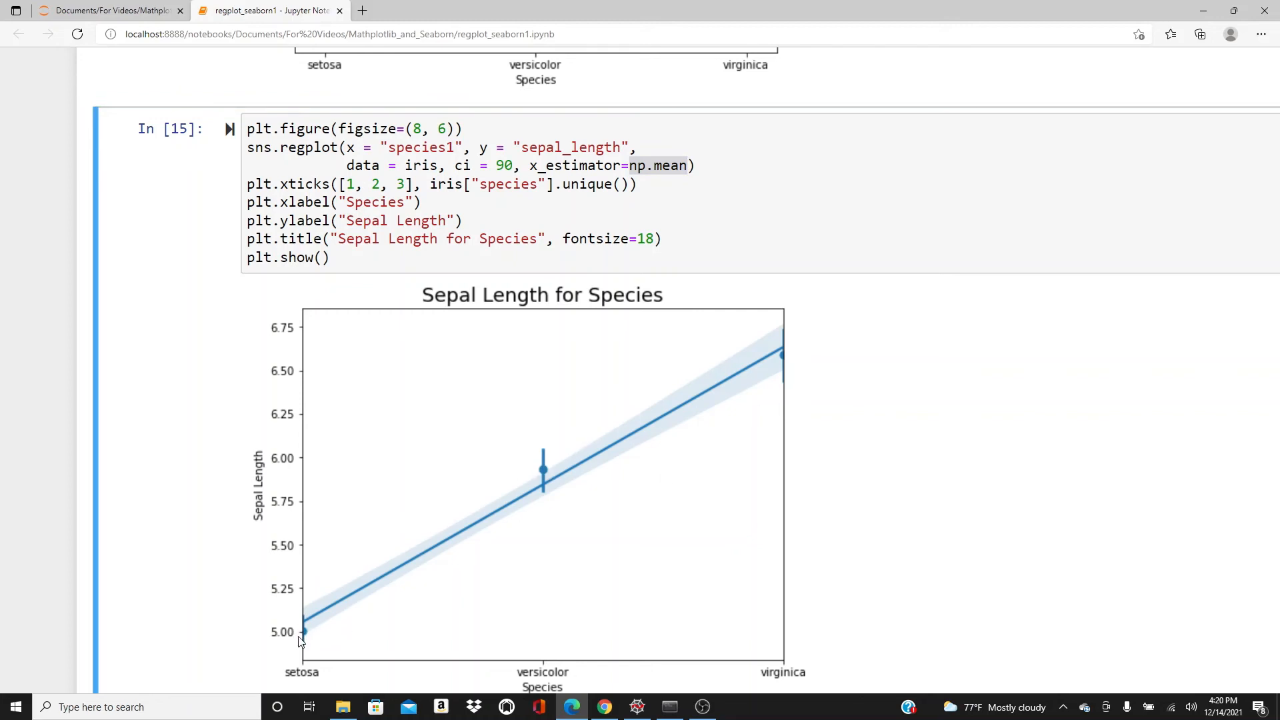
mouse_move(304, 680)
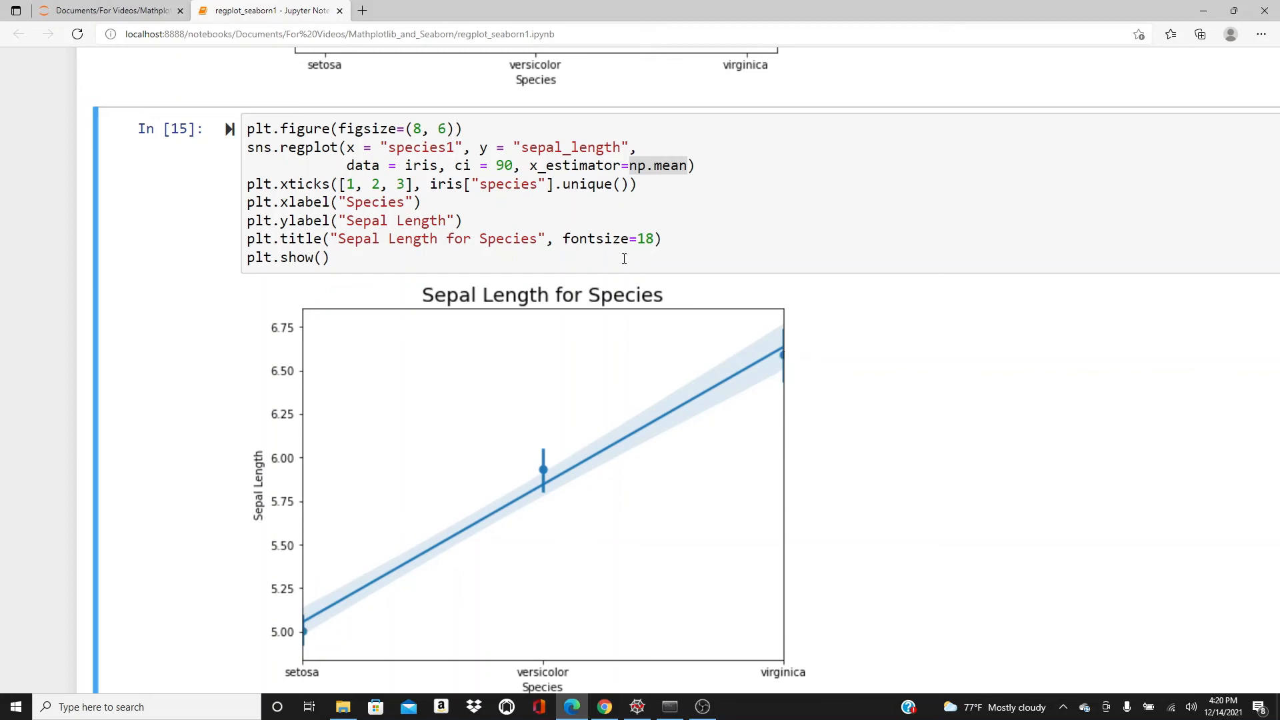
- Set plt.xlim([0.8, 3.2]) before plt.show() and re-run the plot
key(Enter)
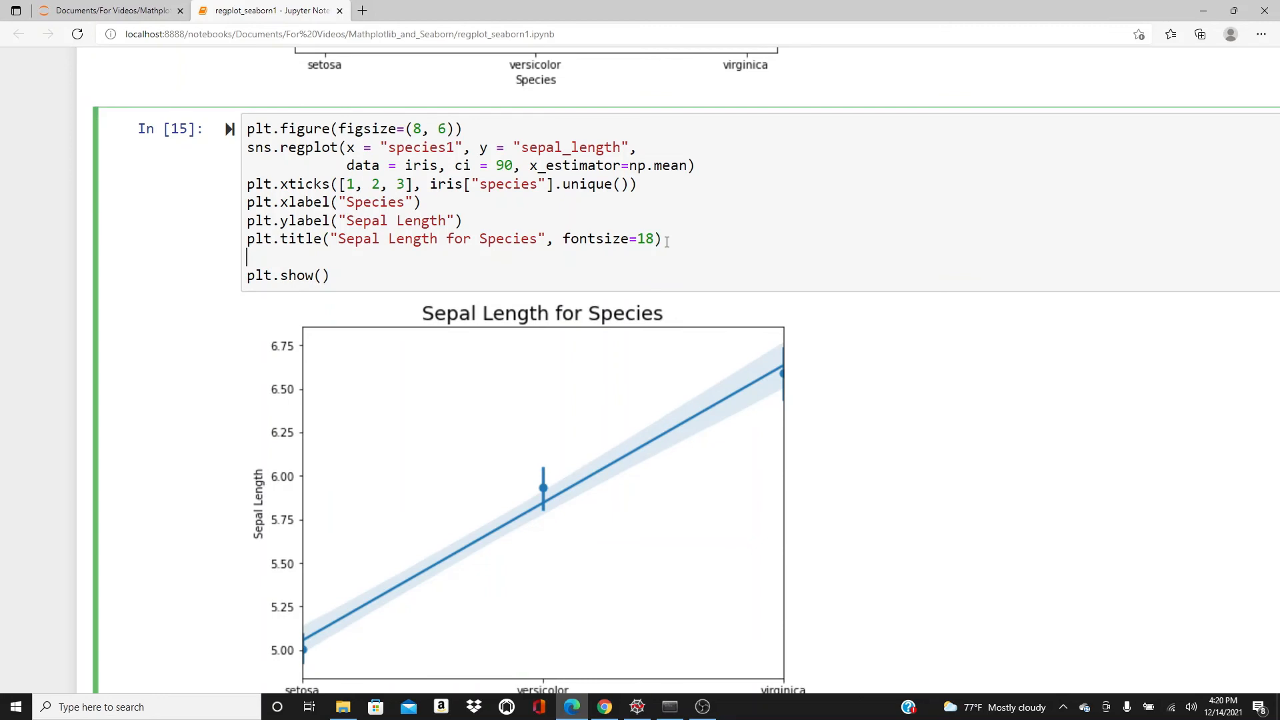
text(plt.)
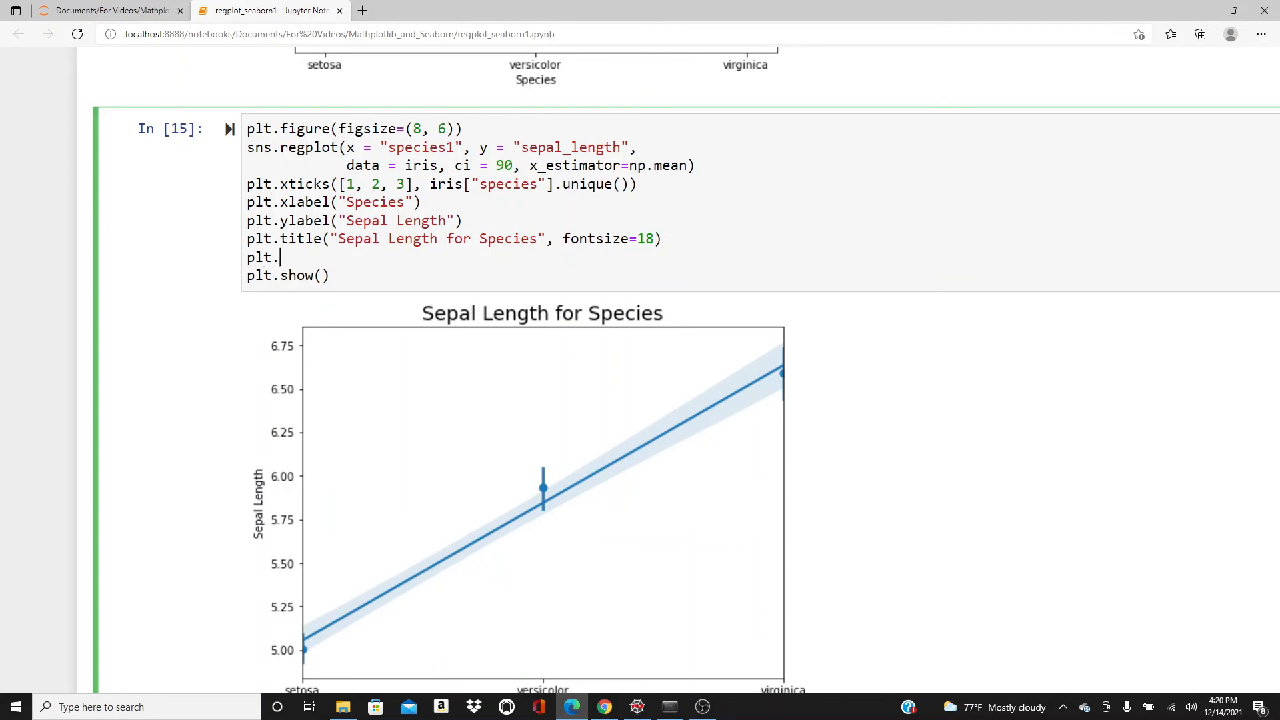
scroll(down, 3)
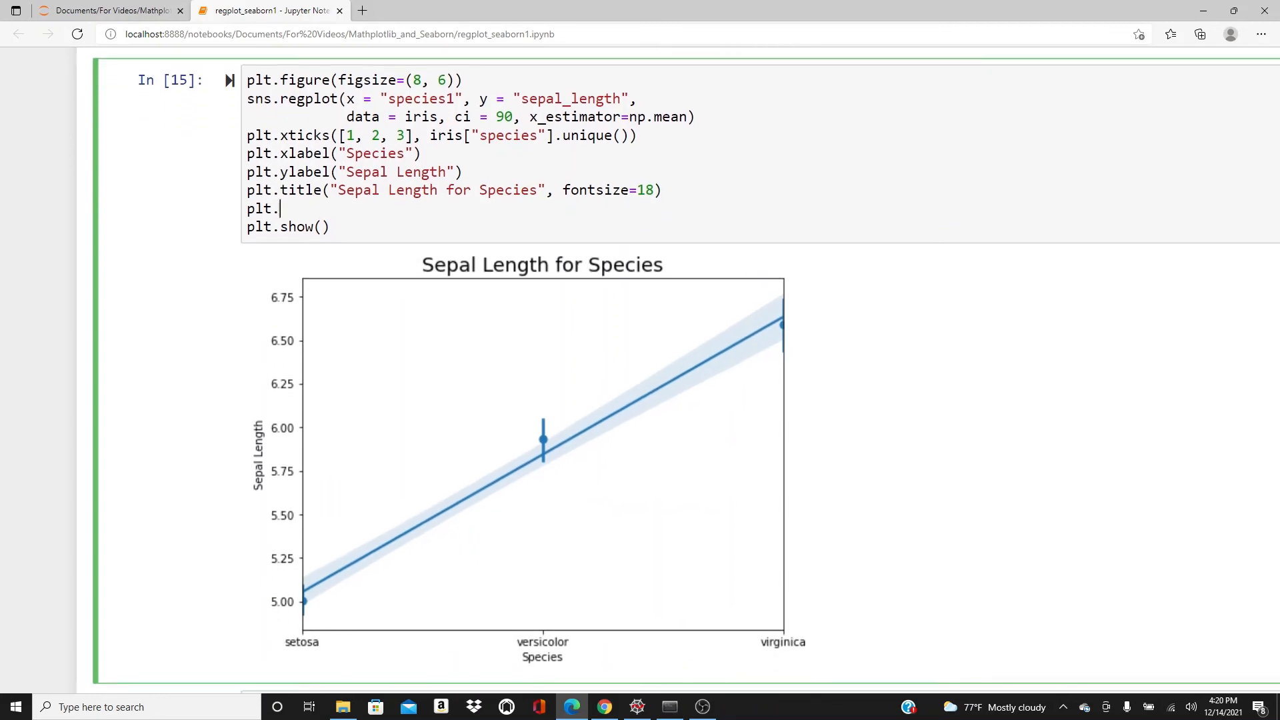
text(xlim()
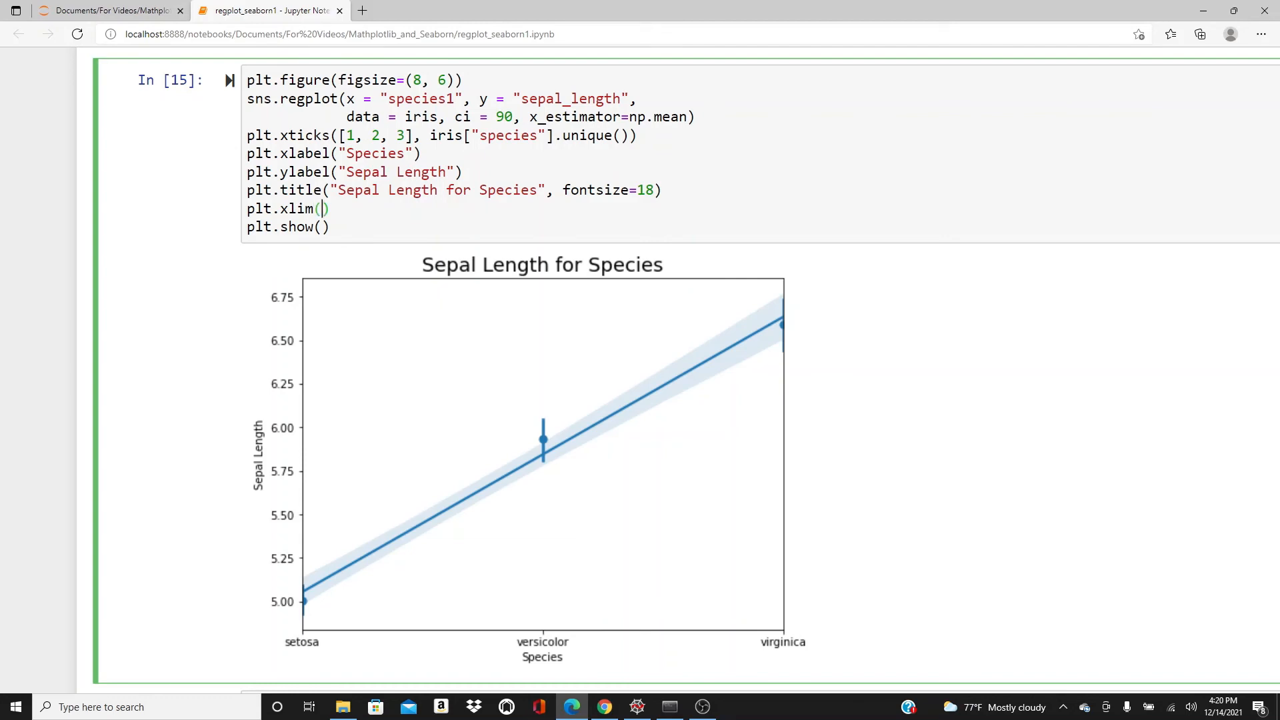
text([])
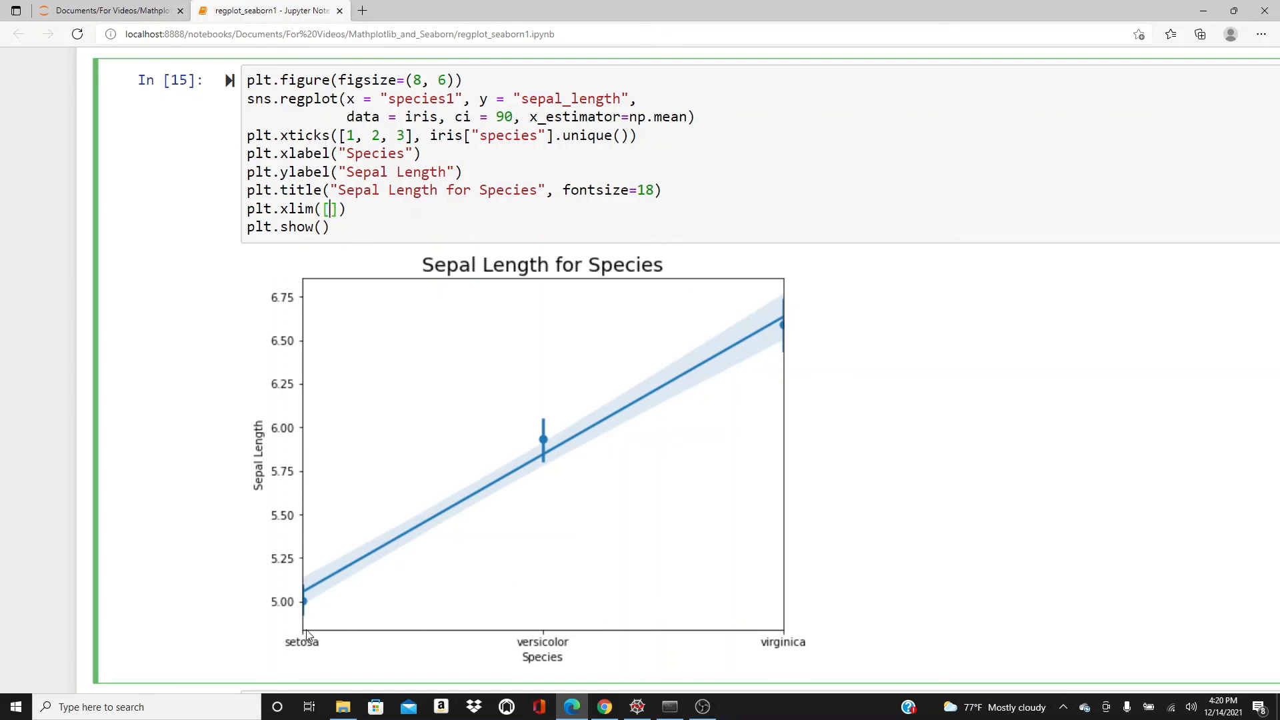
mouse_move(297, 647)
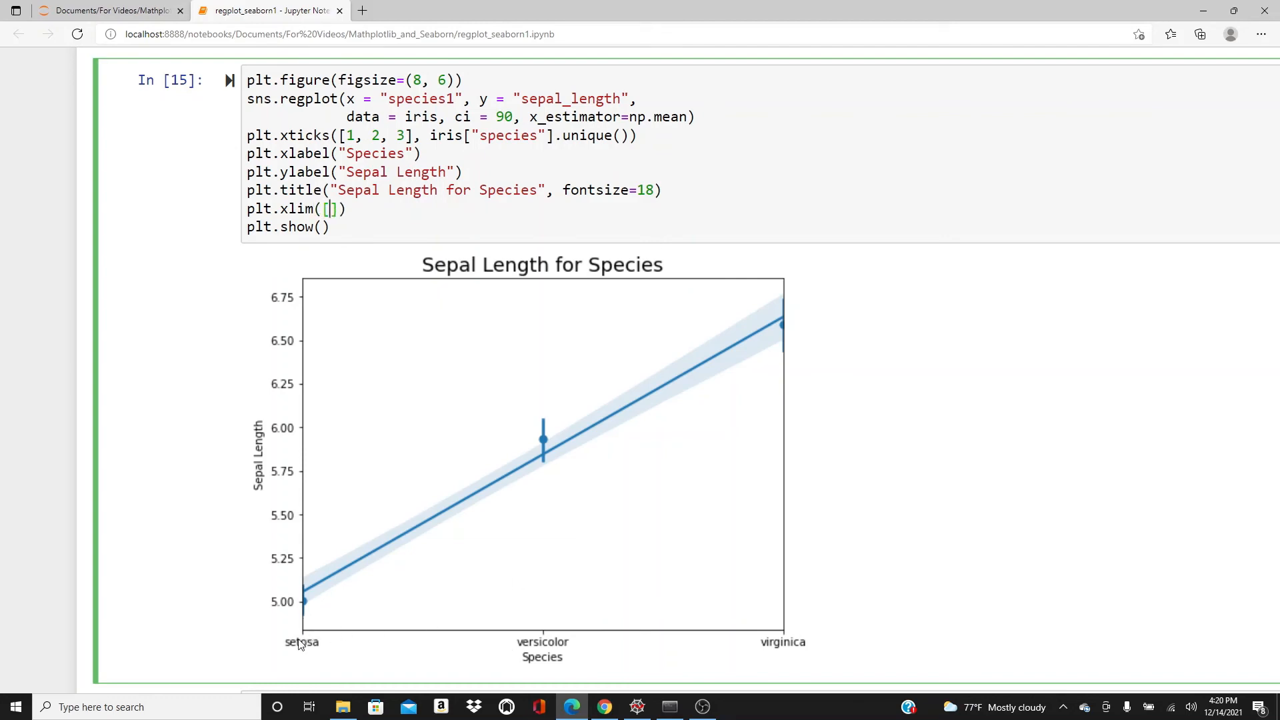
mouse_move(787, 616)
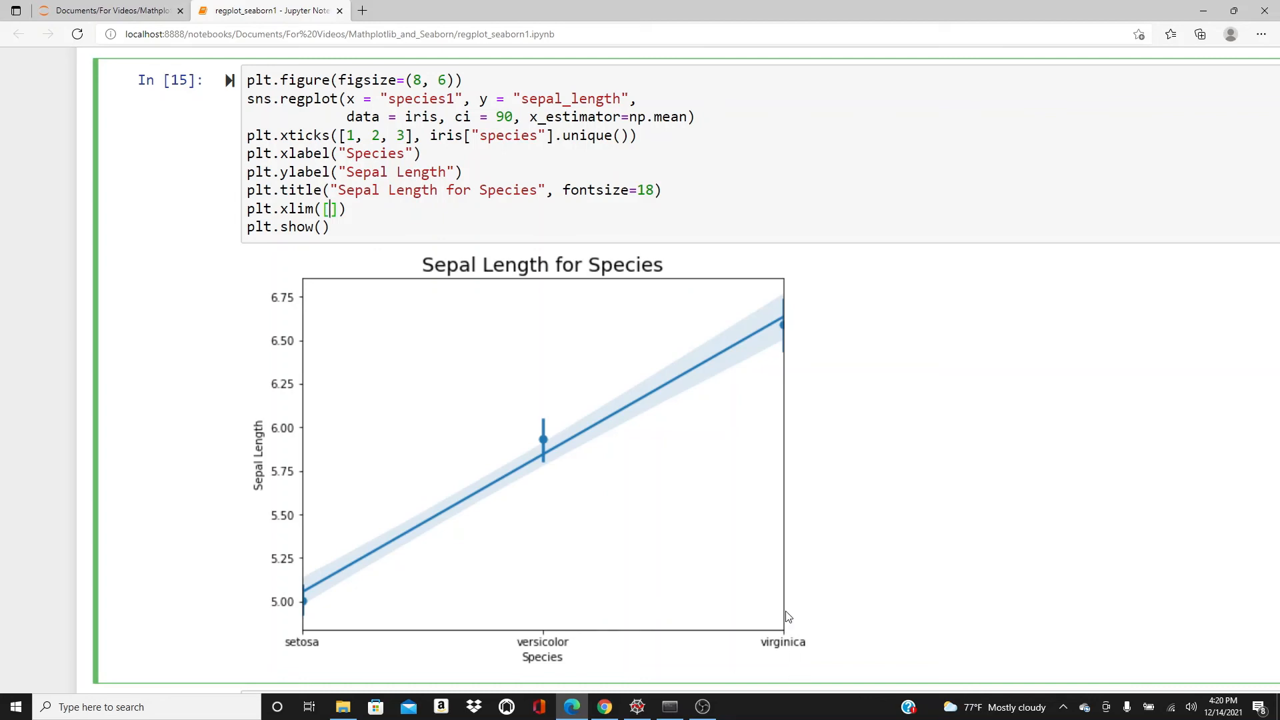
mouse_move(419, 217)
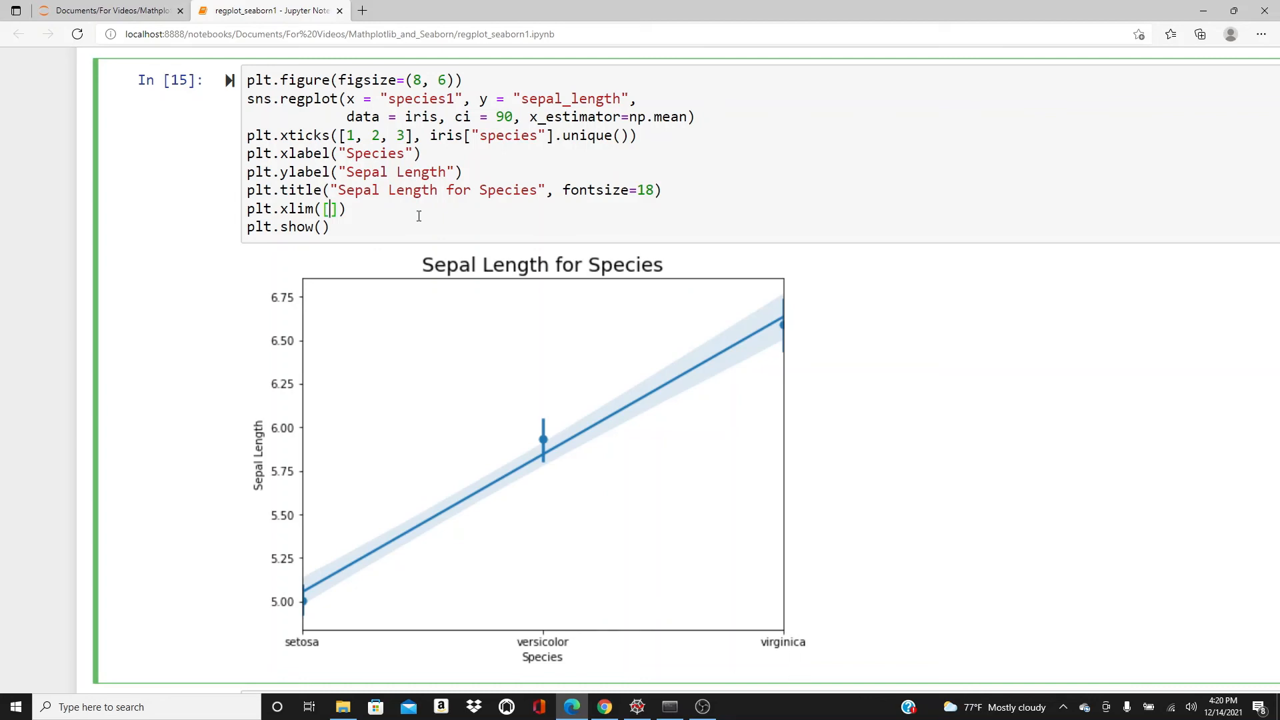
text(1)
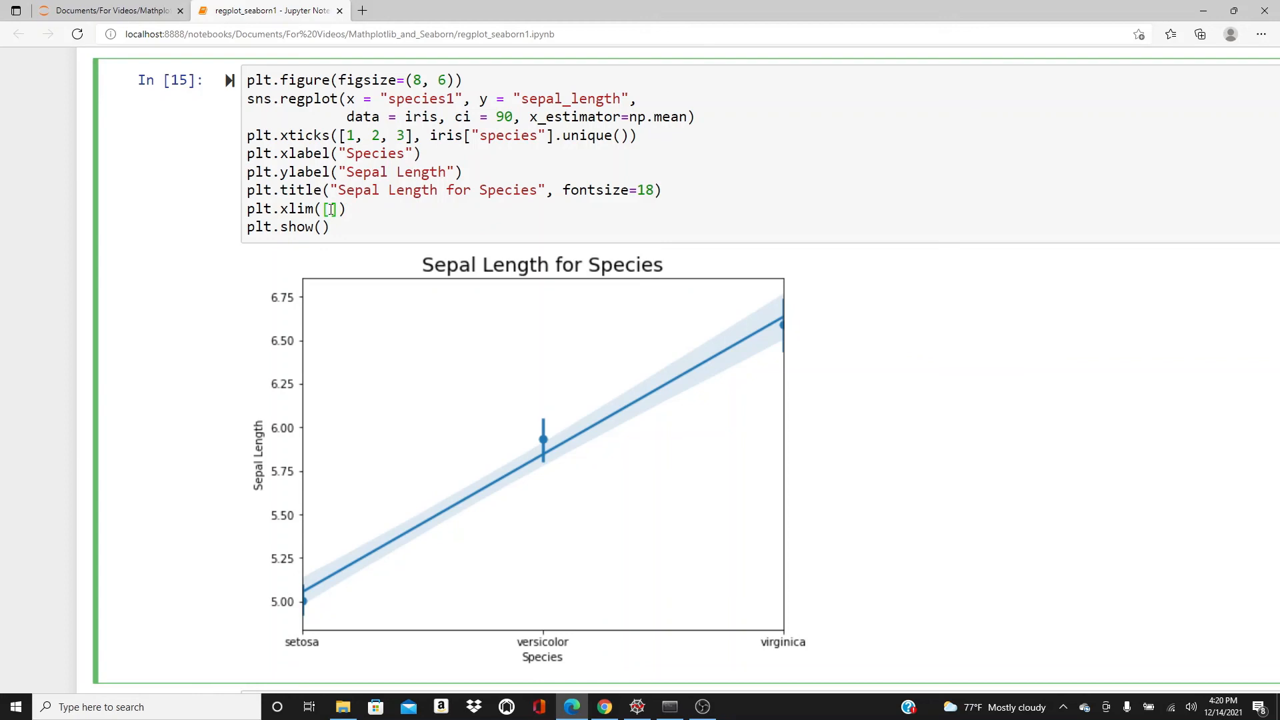
text(.8,)
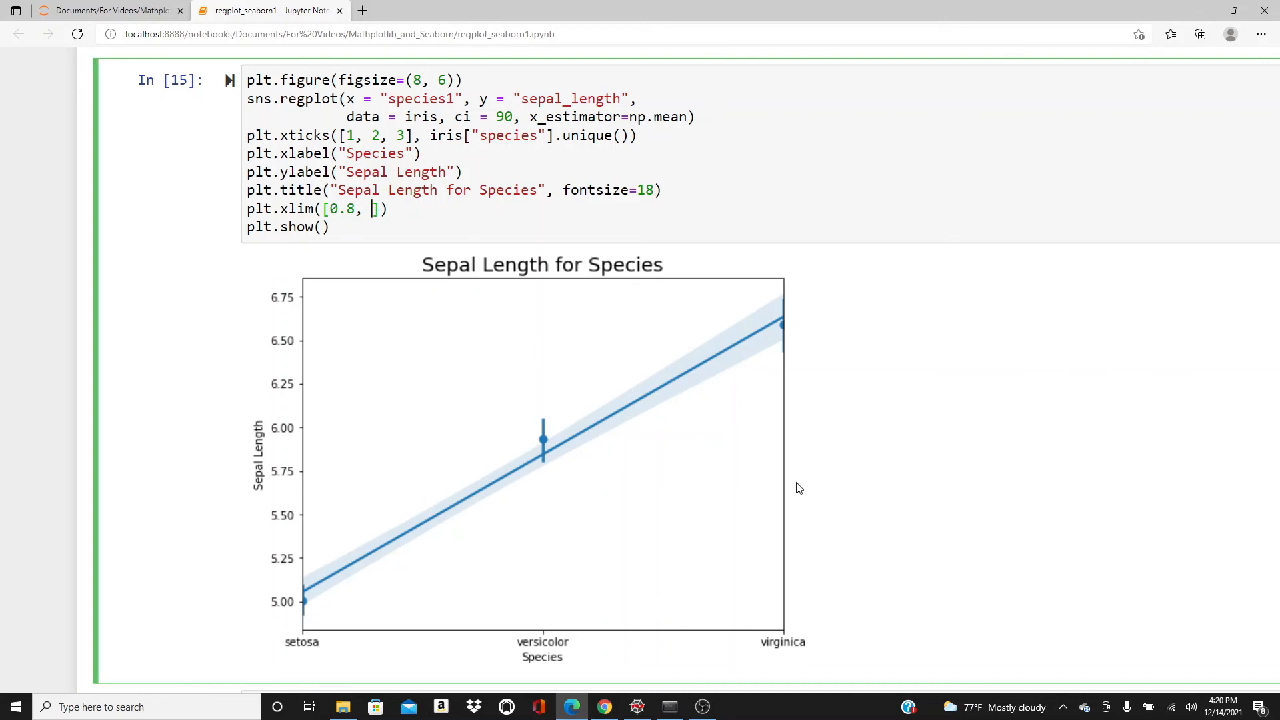
mouse_move(820, 627)
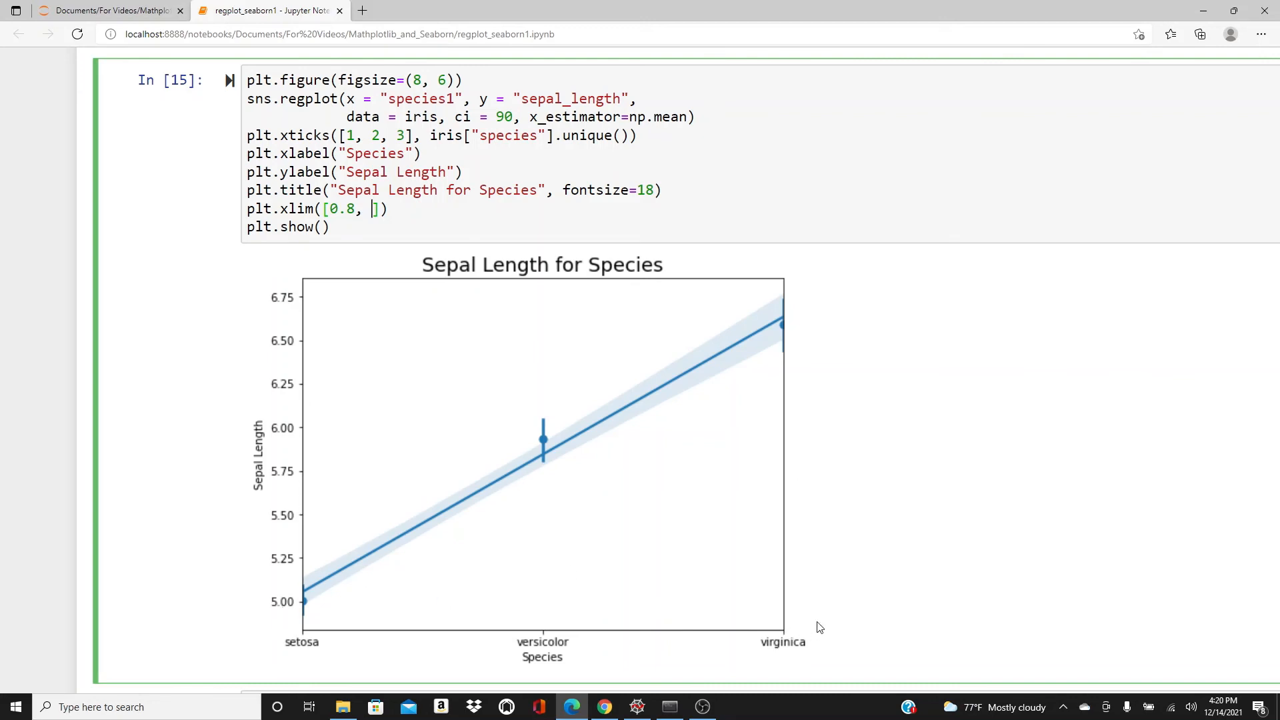
text(3.2)
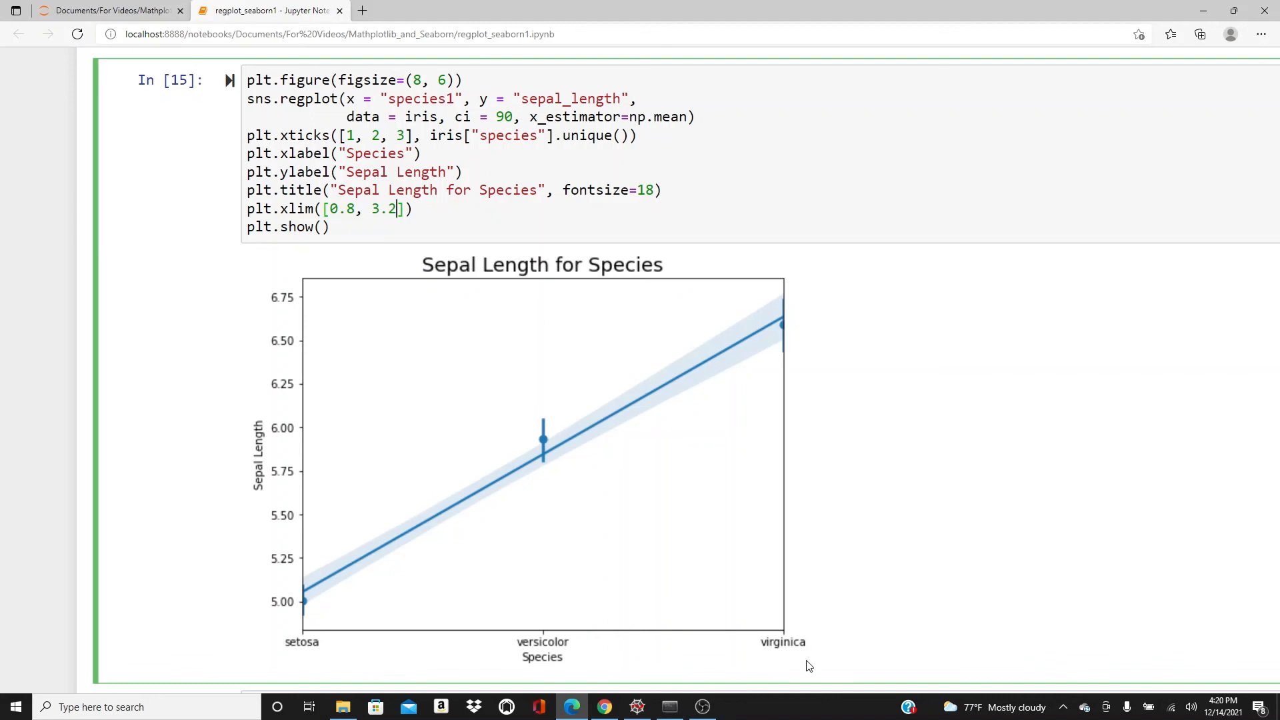
scroll(down, 3)
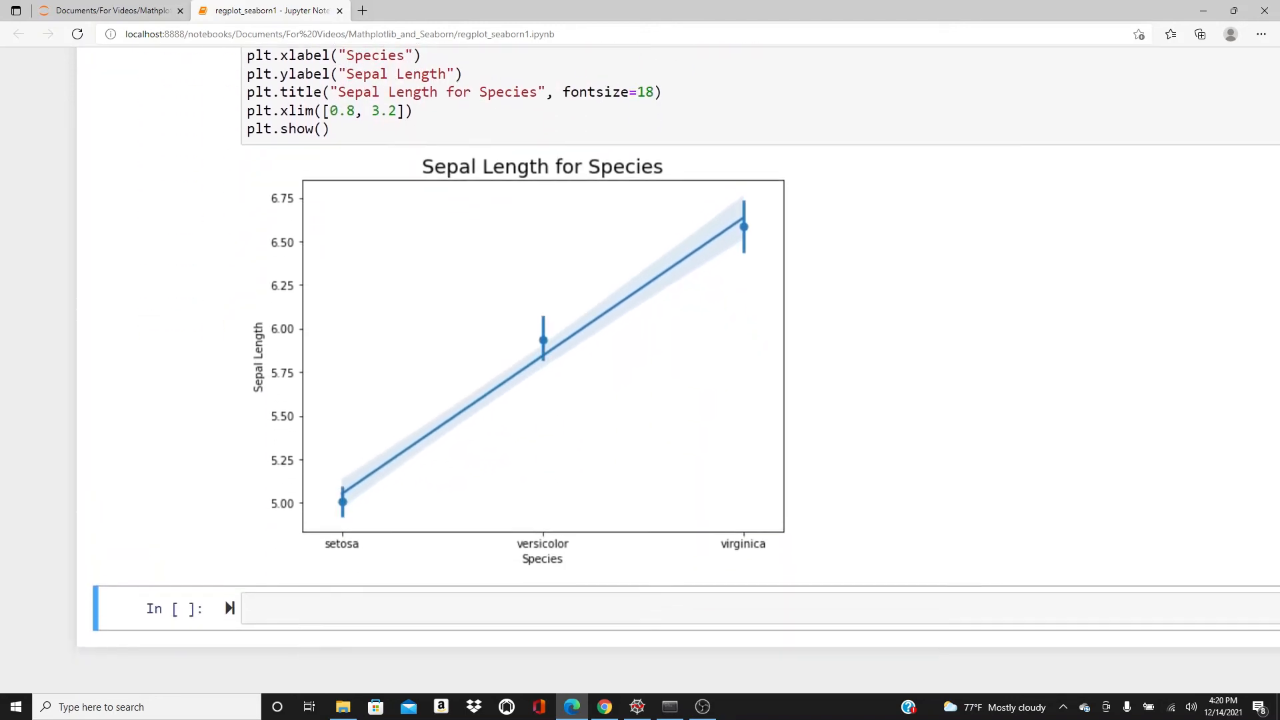
scroll(down, 3)
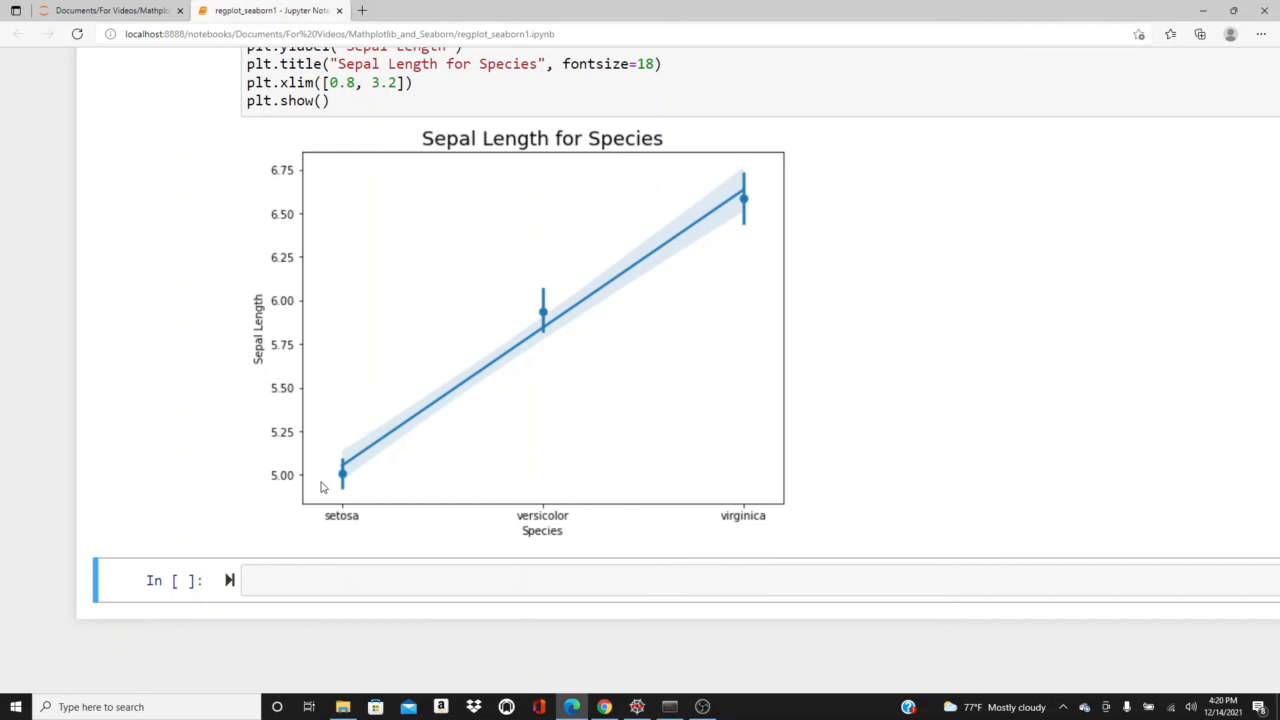
mouse_move(507, 342)
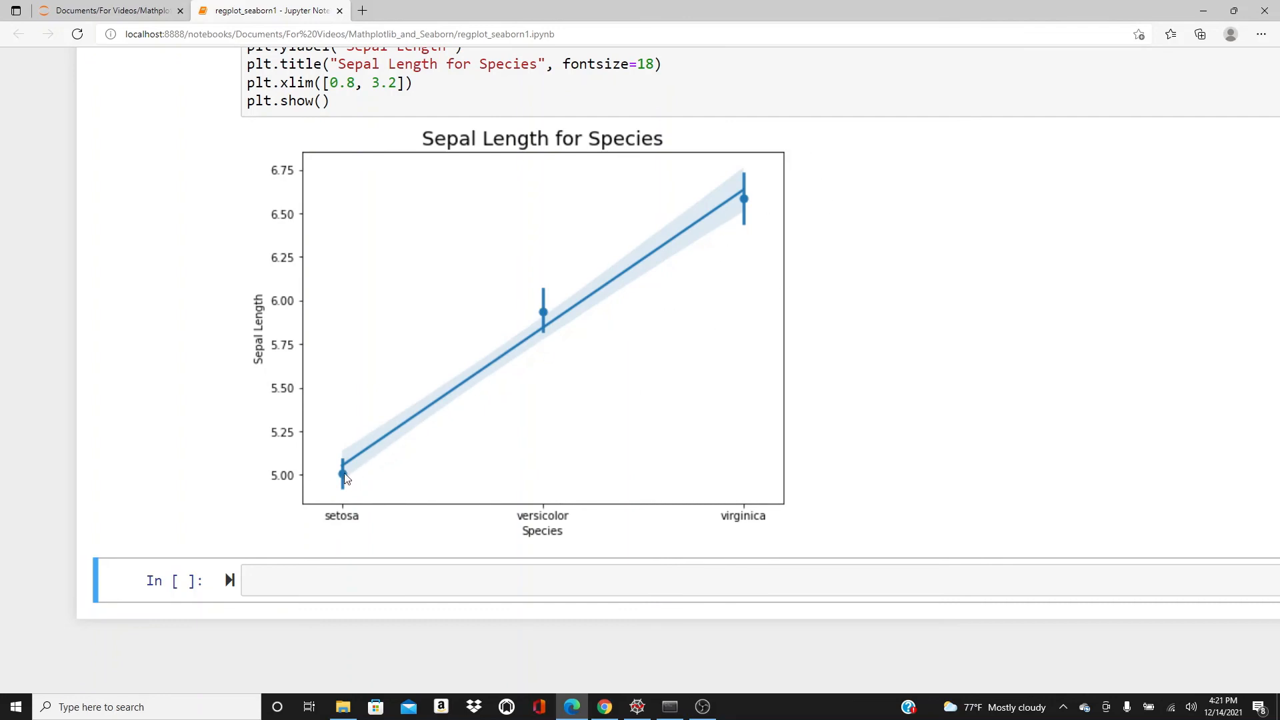
mouse_move(554, 317)
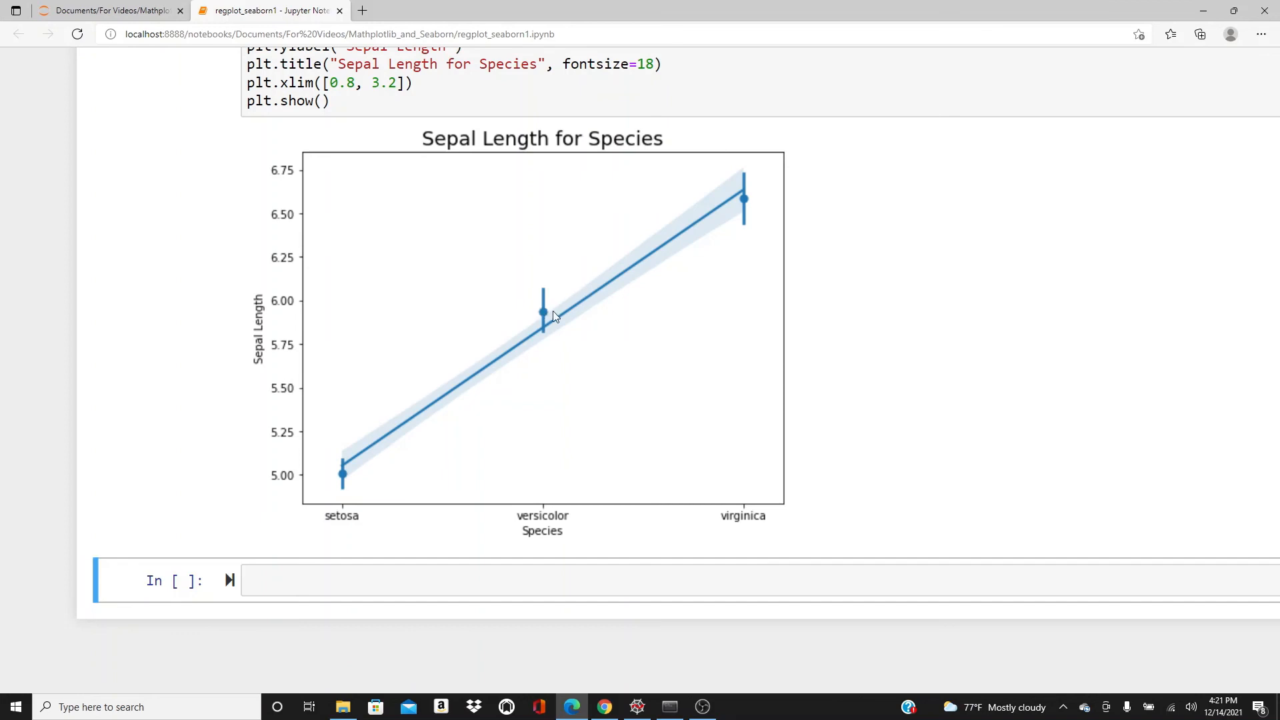
mouse_move(659, 254)
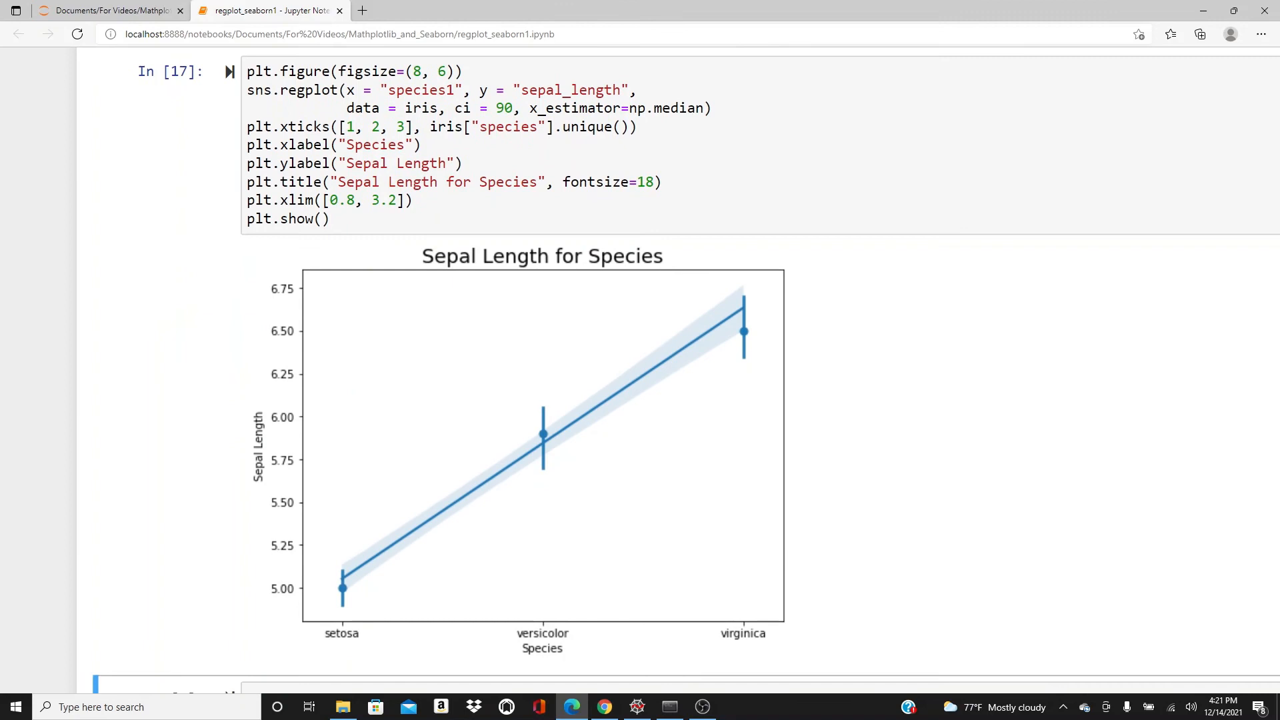
- Scroll through the notebook to compare the median-estimator plot against the mean-estimator plot
scroll(down, 3)
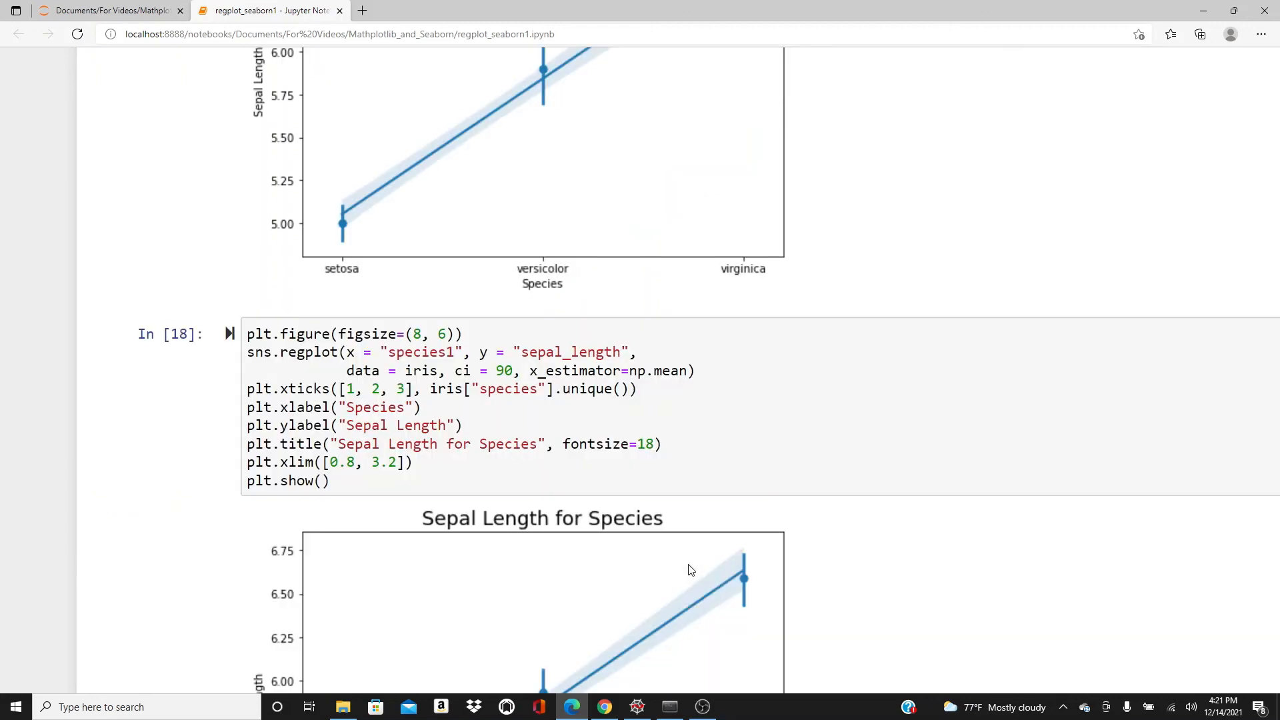
scroll(down, 3)
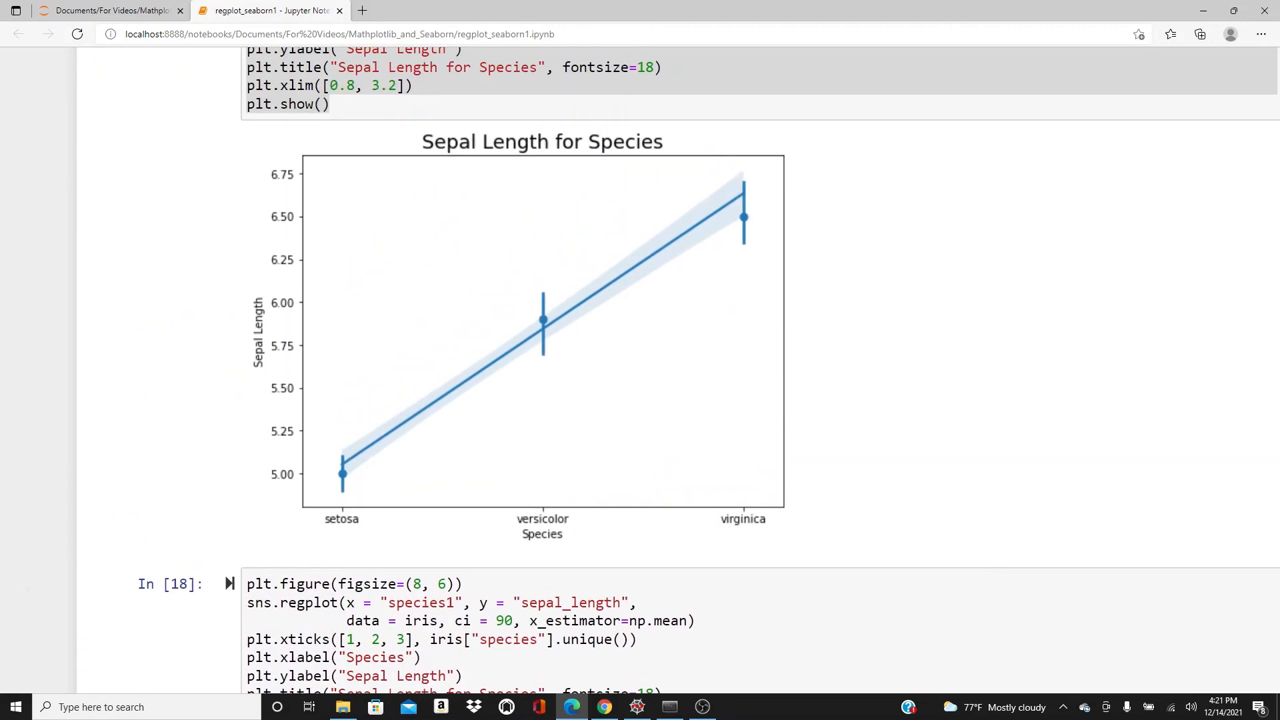
scroll(down, 3)
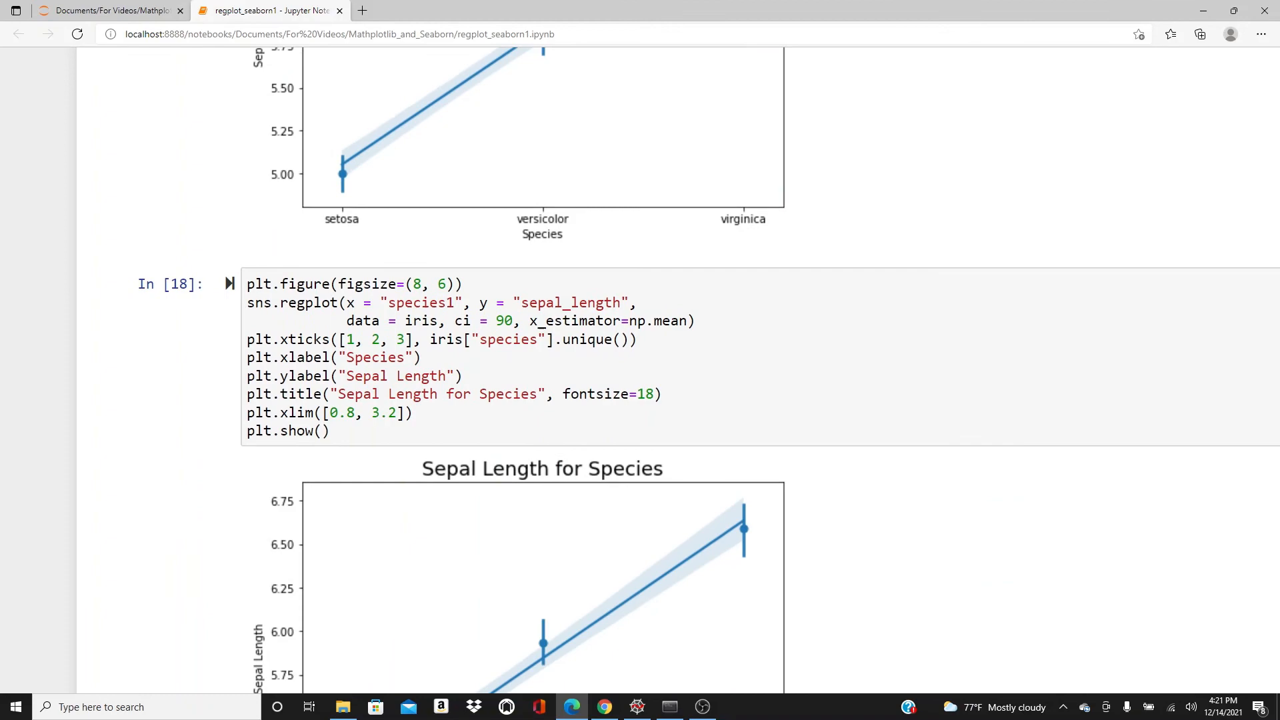
scroll(down, 3)
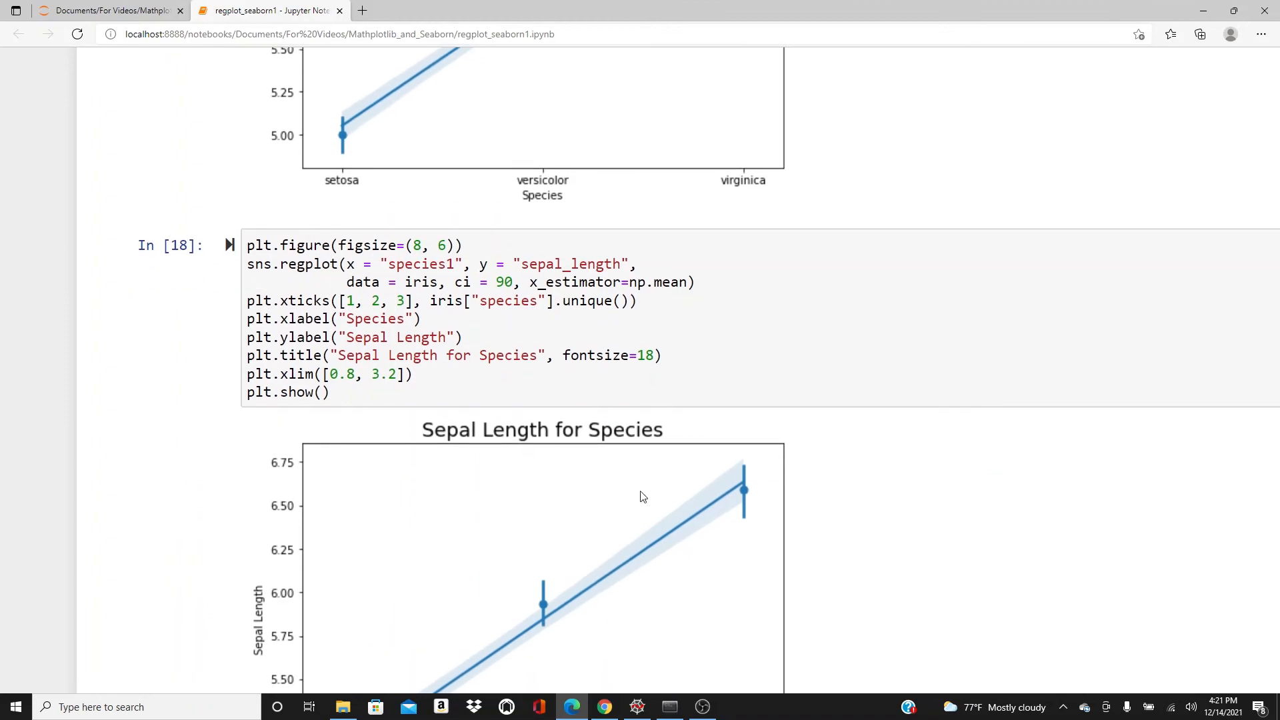
scroll(down, 3)
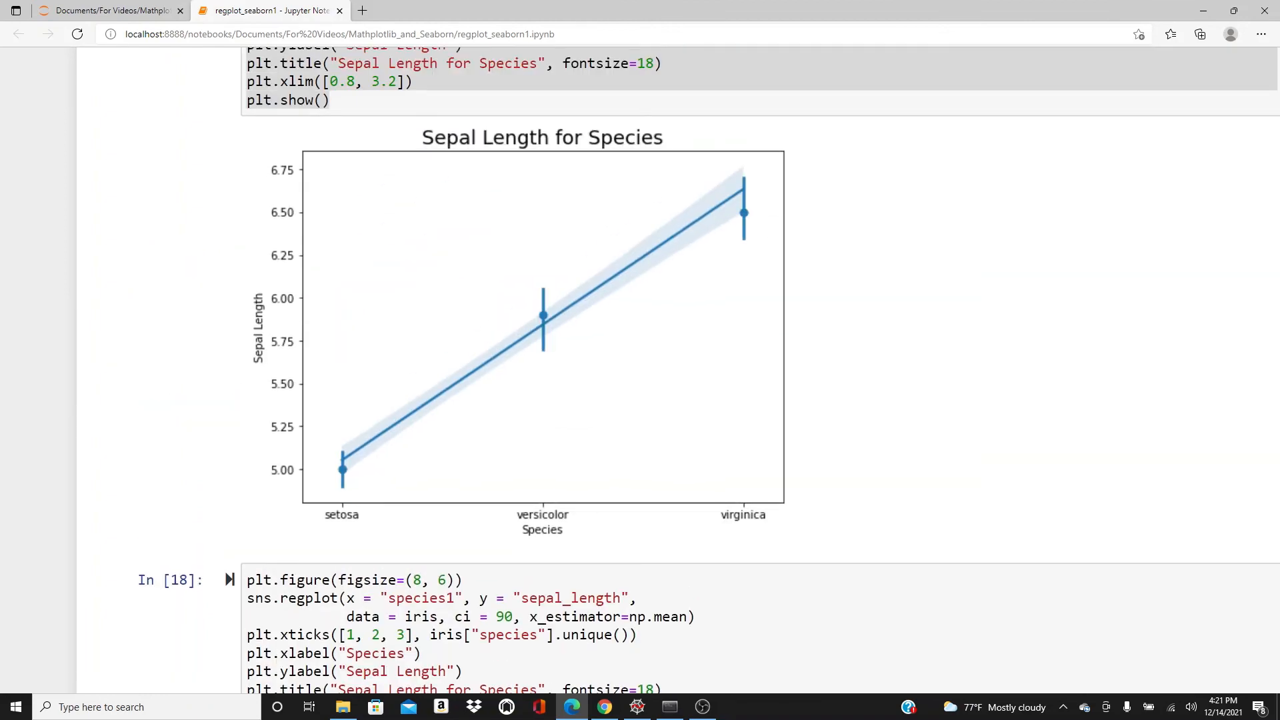
mouse_move(651, 221)
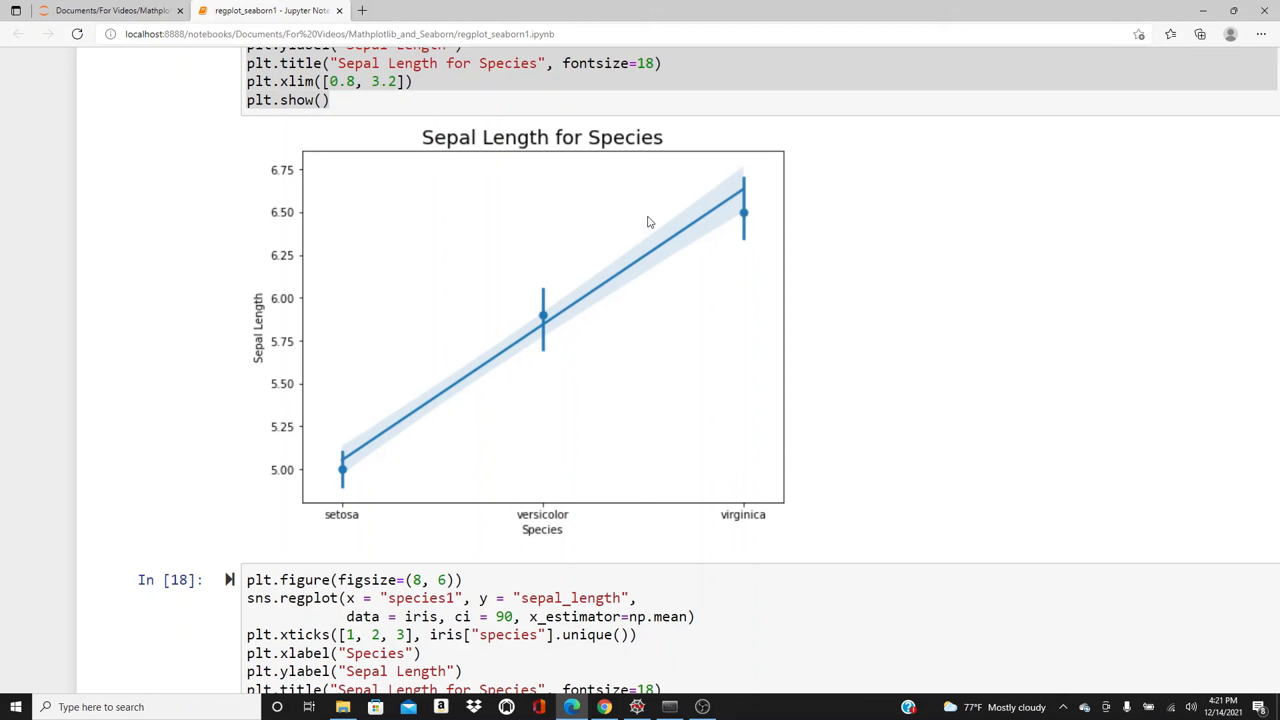
mouse_move(691, 220)
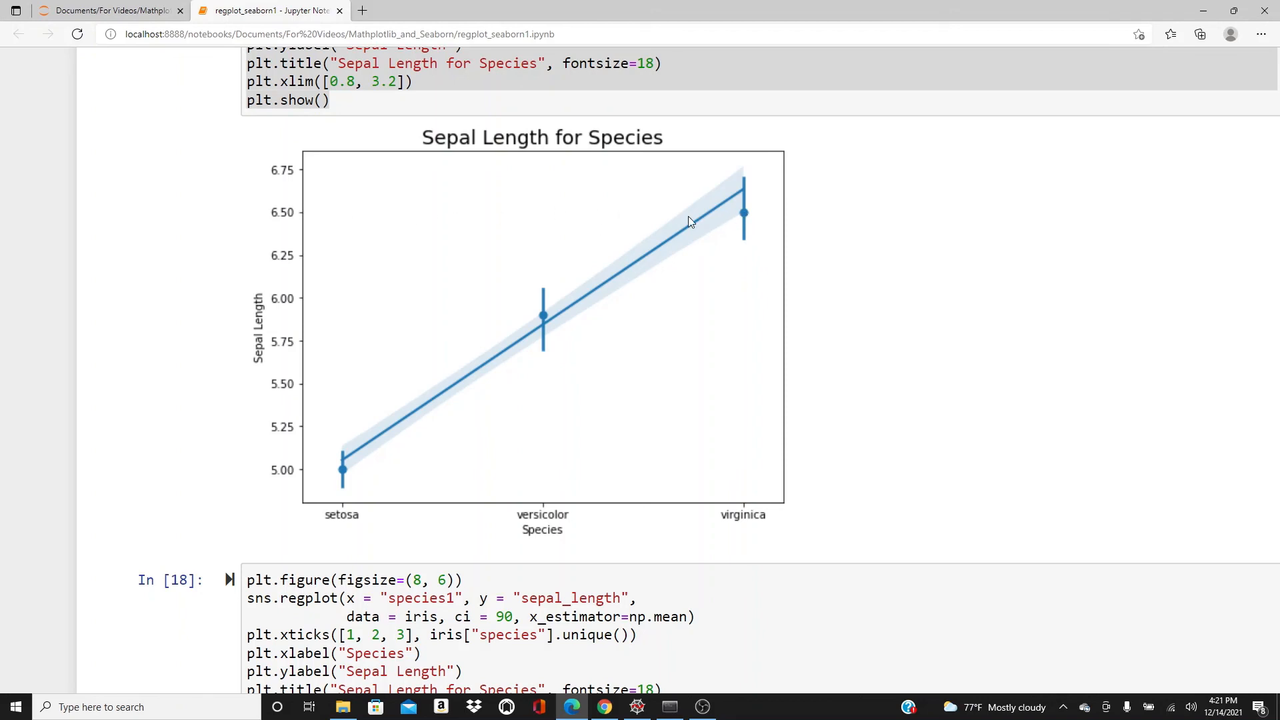
scroll(down, 3)
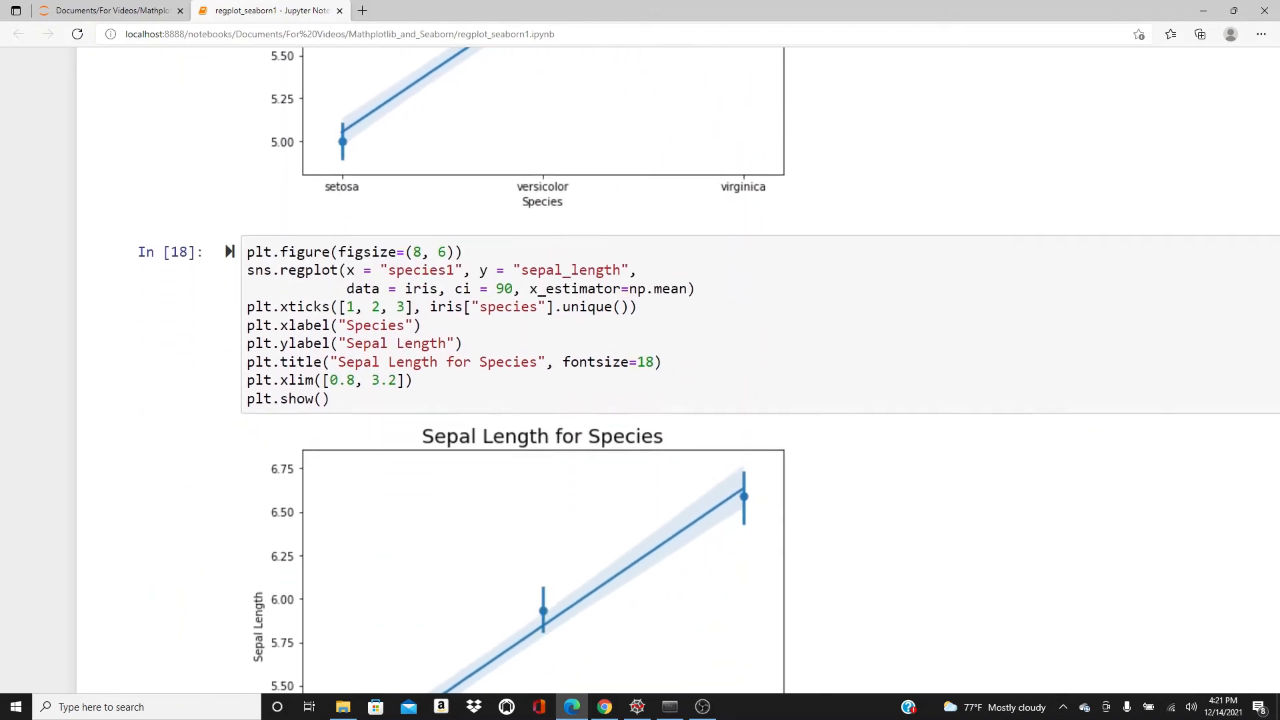
scroll(down, 3)
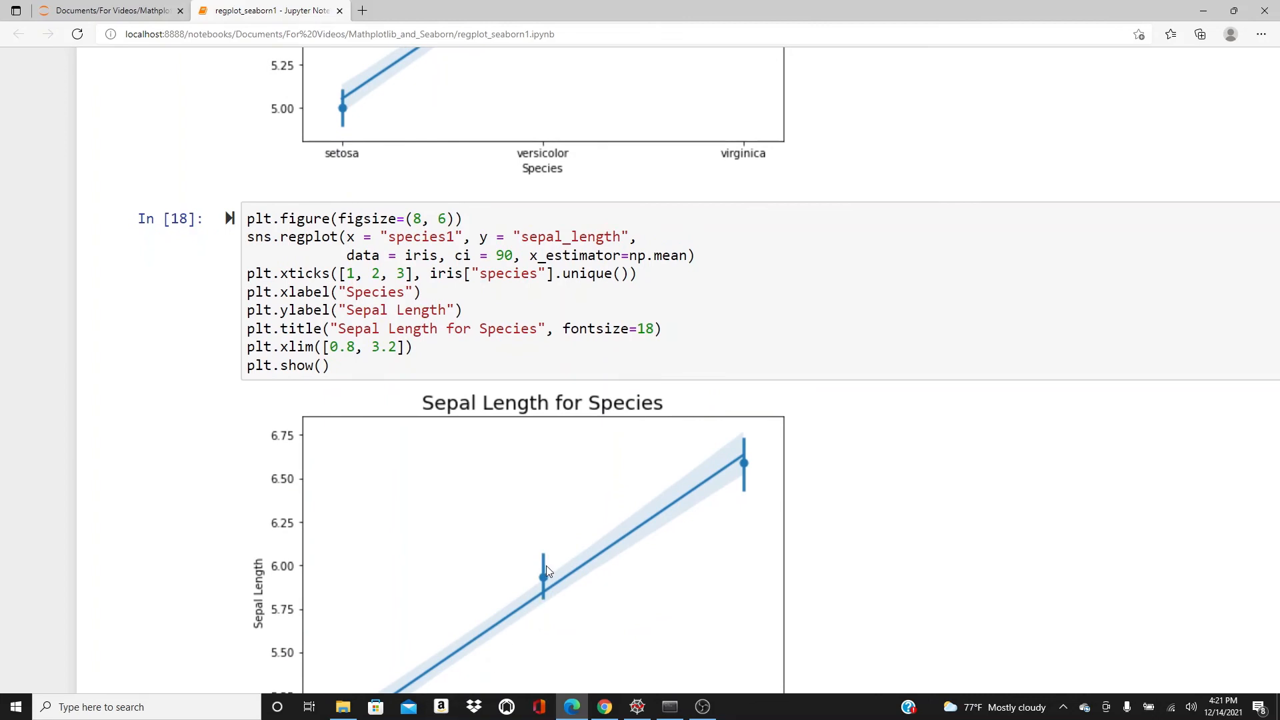
scroll(down, 3)
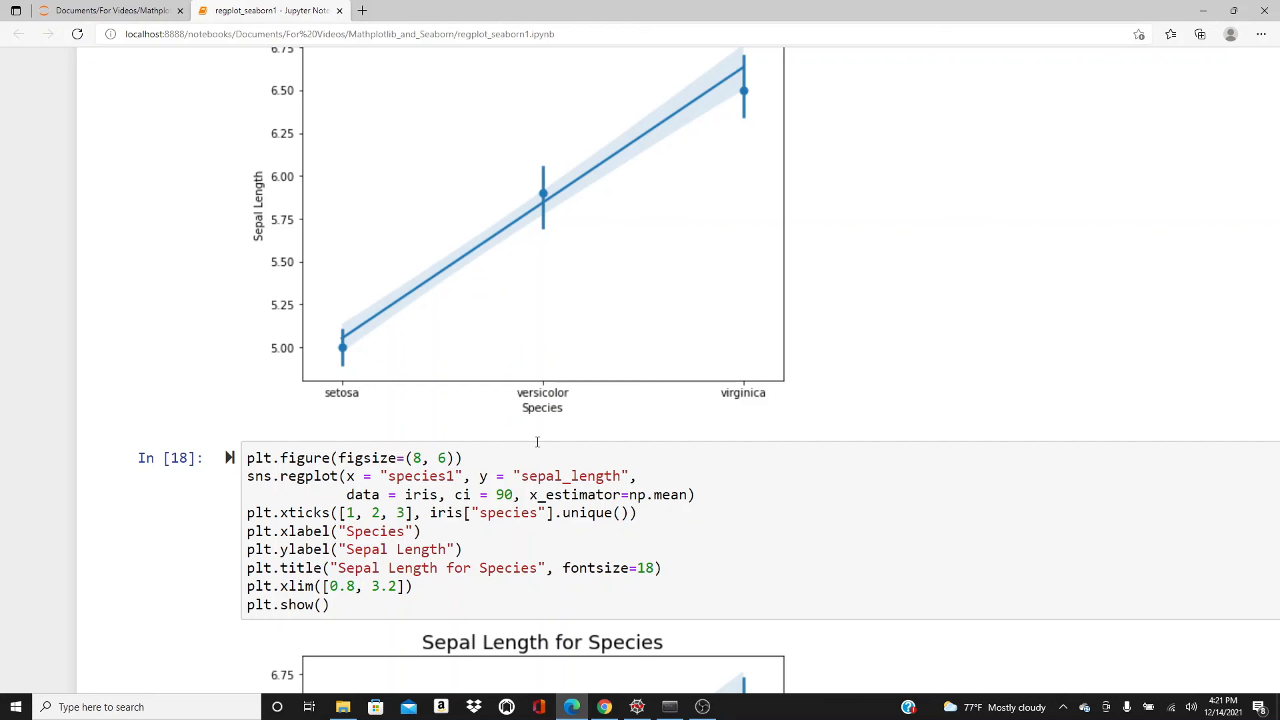
scroll(down, 3)
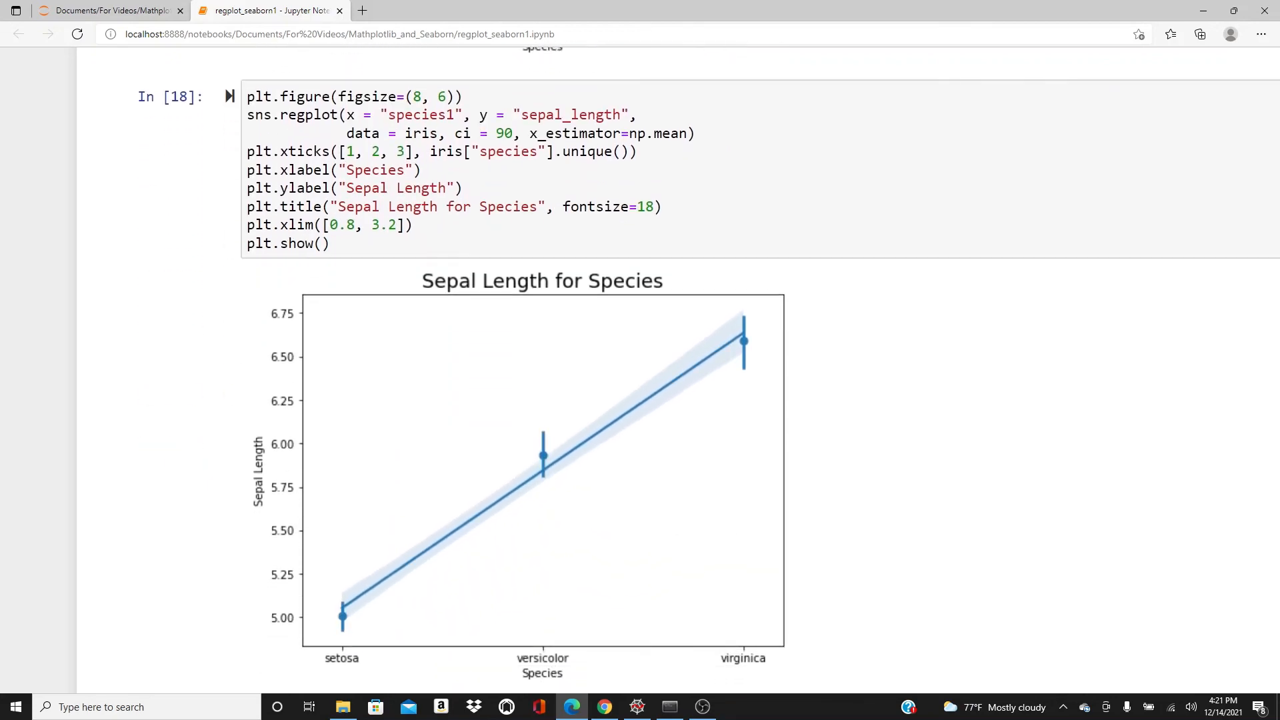